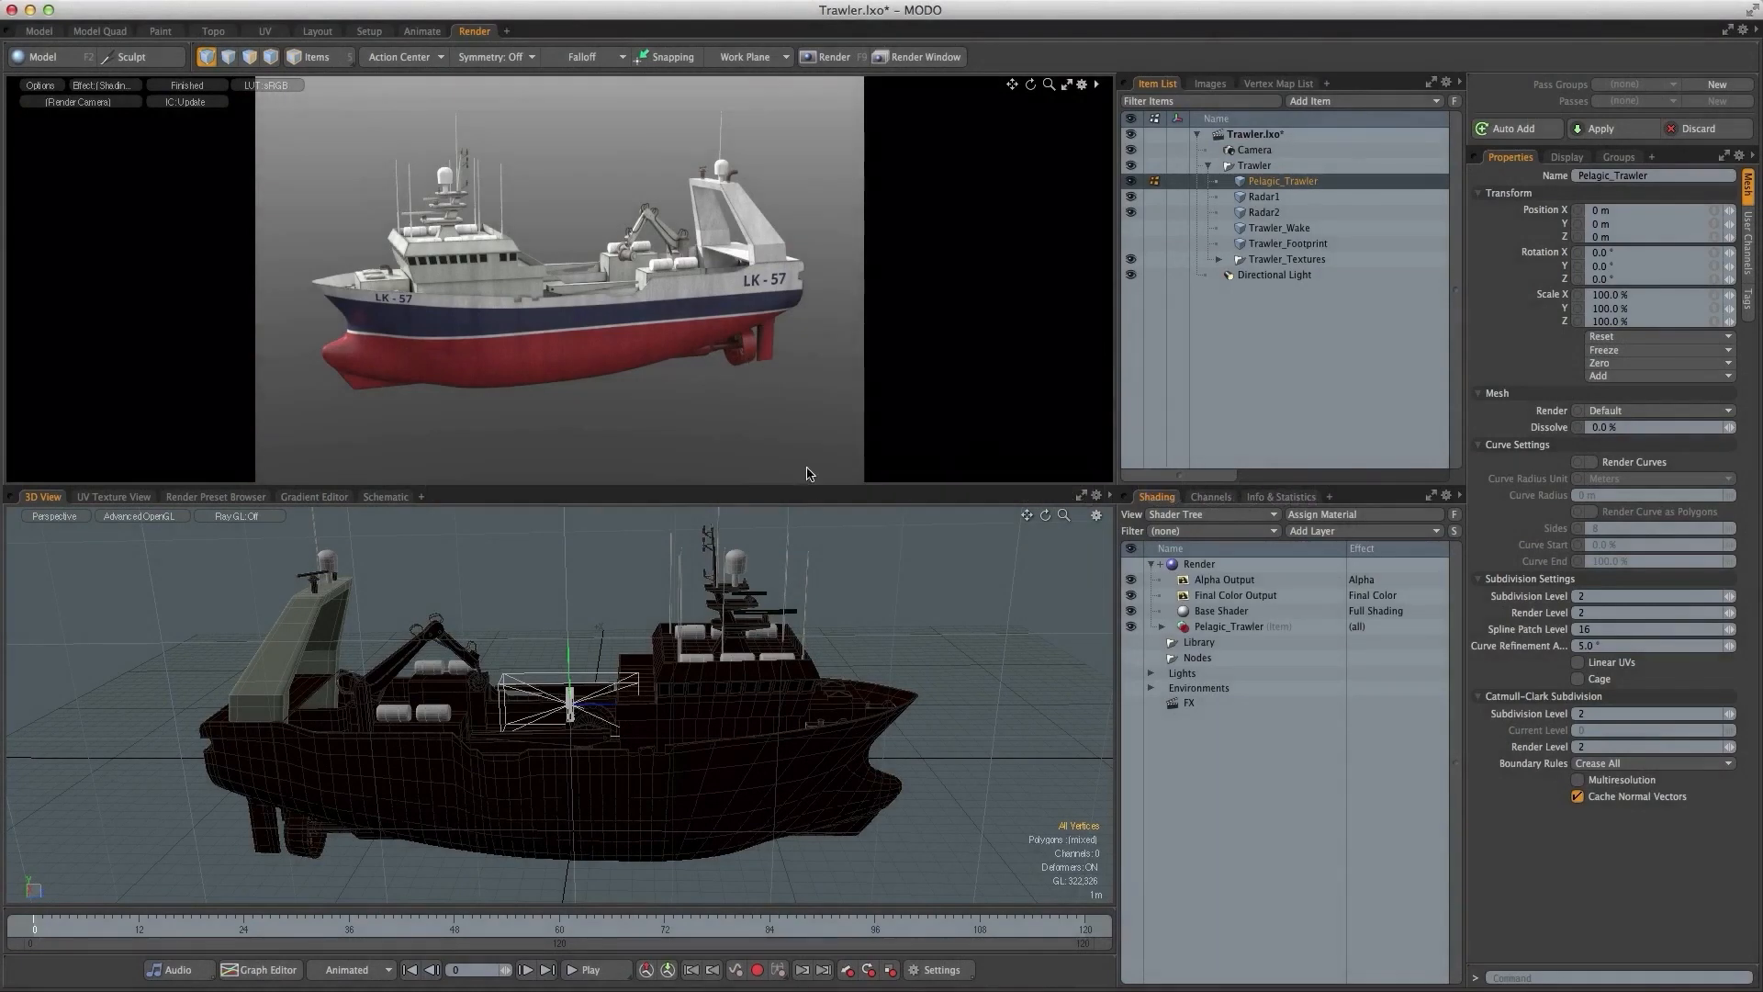
mouse_move(494, 623)
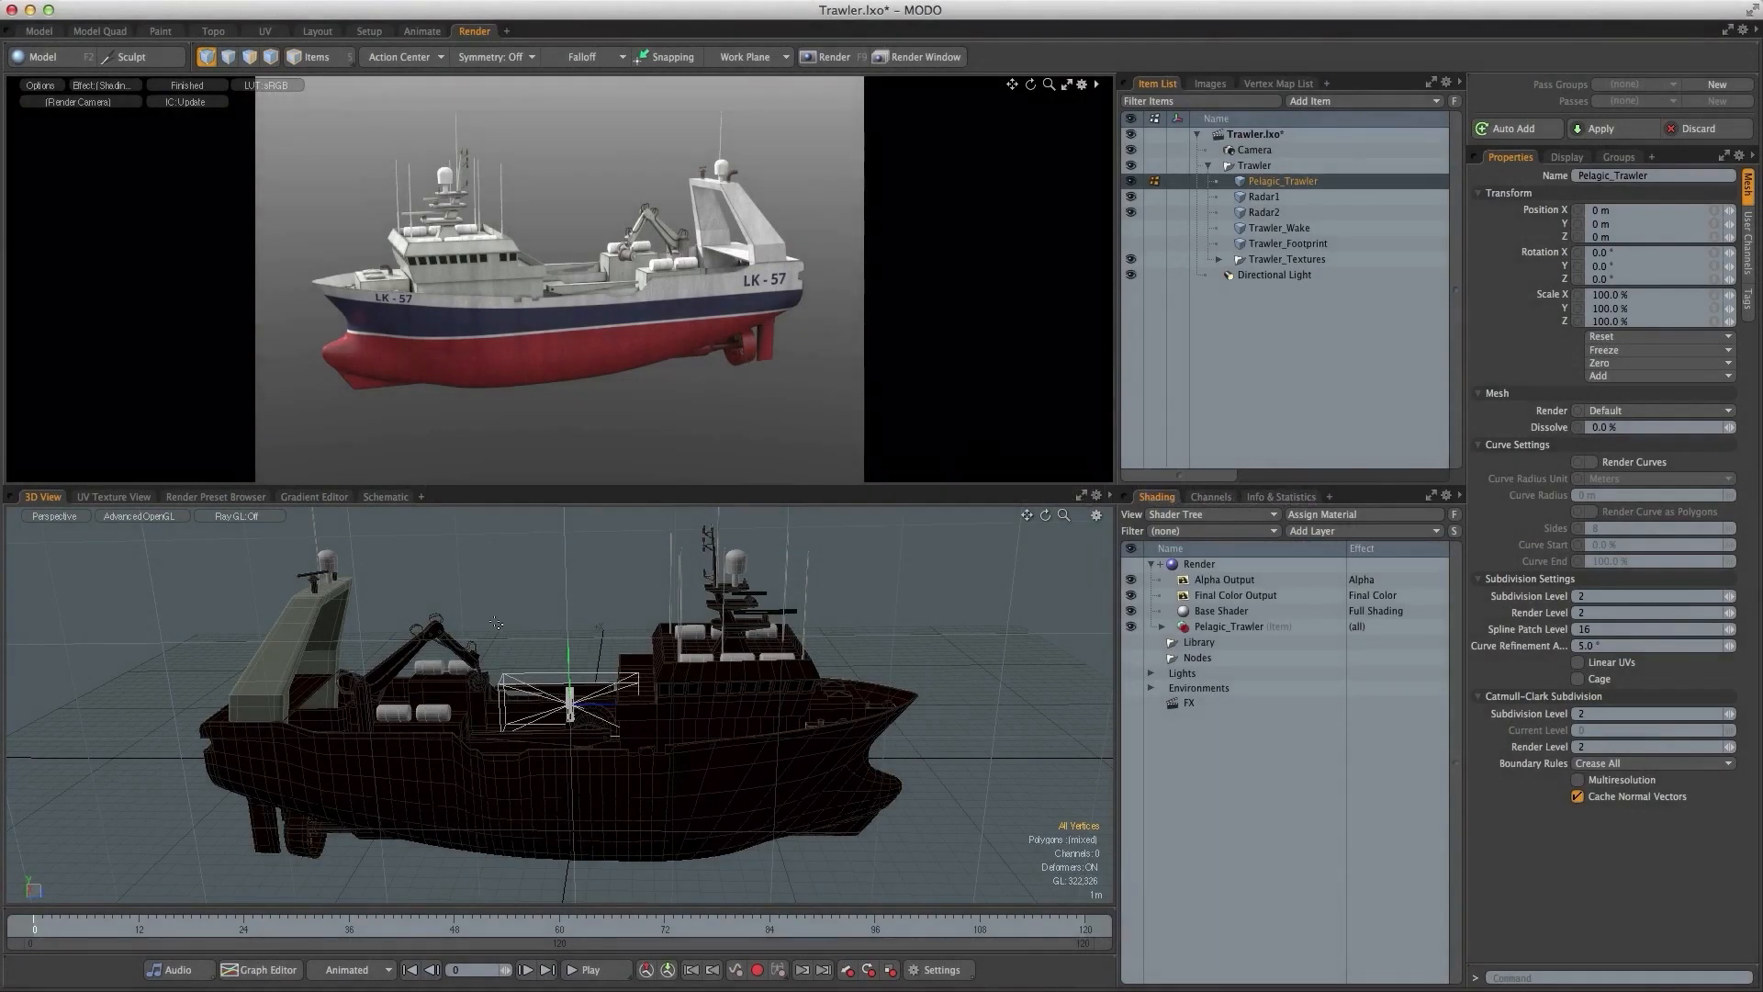
- Switch the trawler scene to the Setup layout
left_click(367, 31)
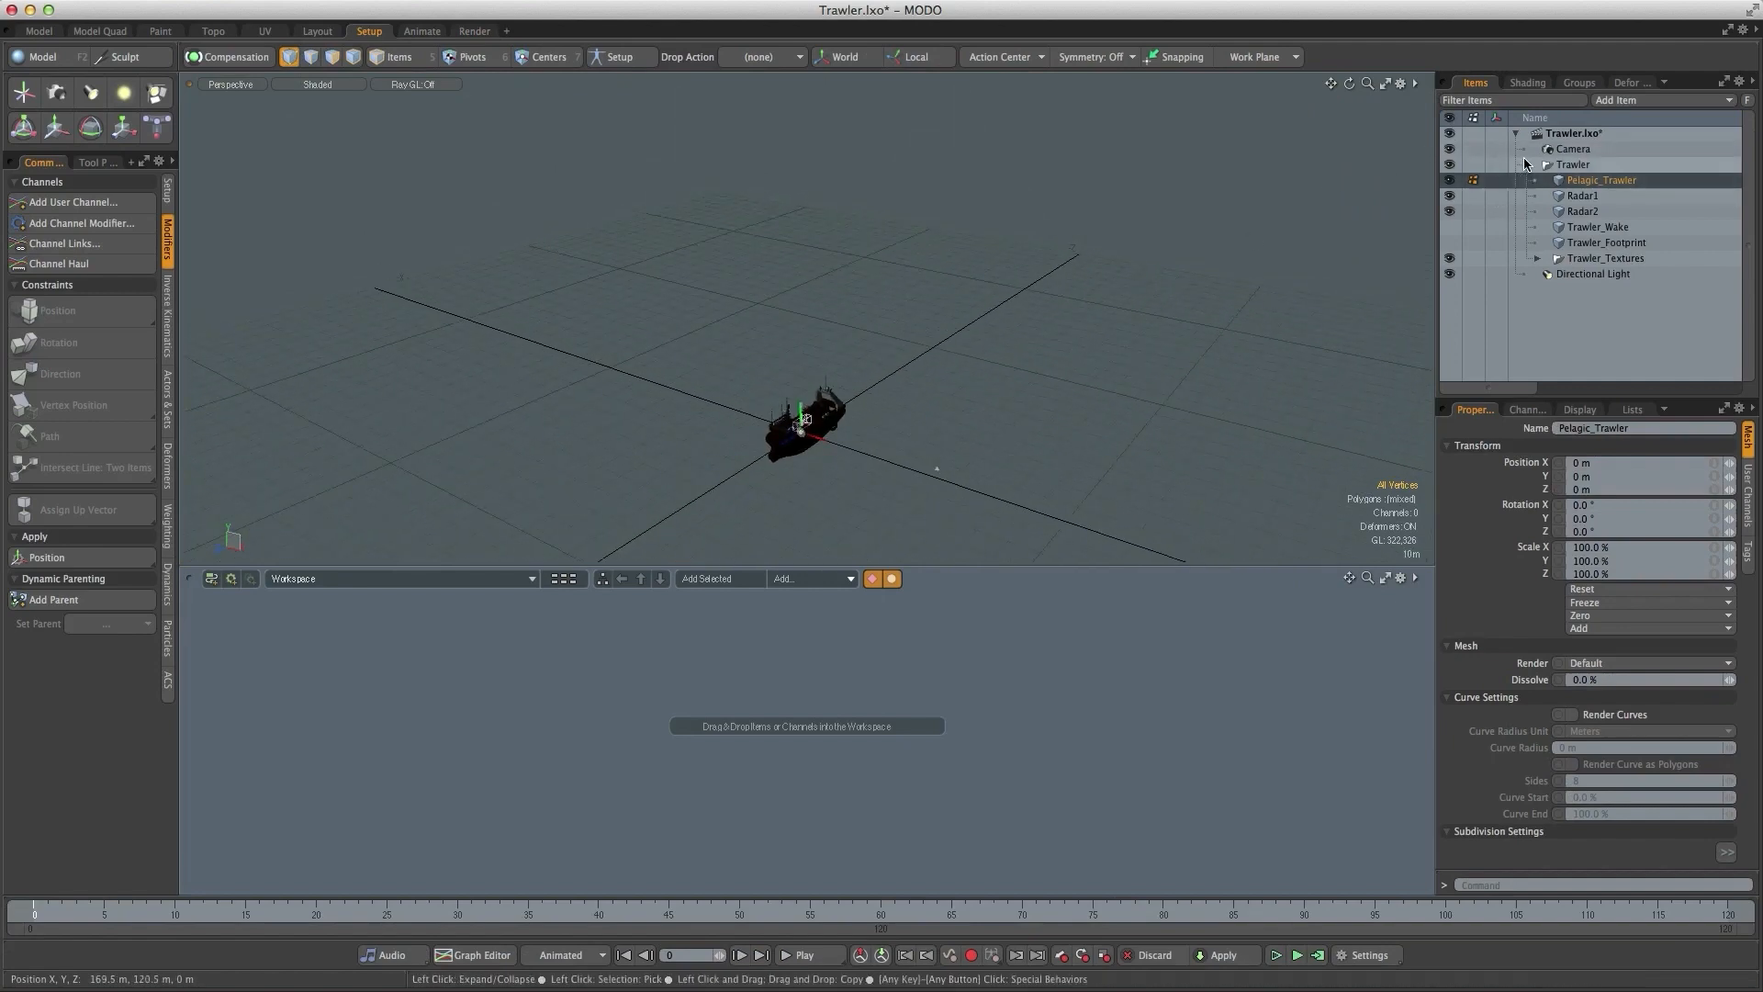
- Collapse the Trawler group's child items in the item list
left_click(1572, 149)
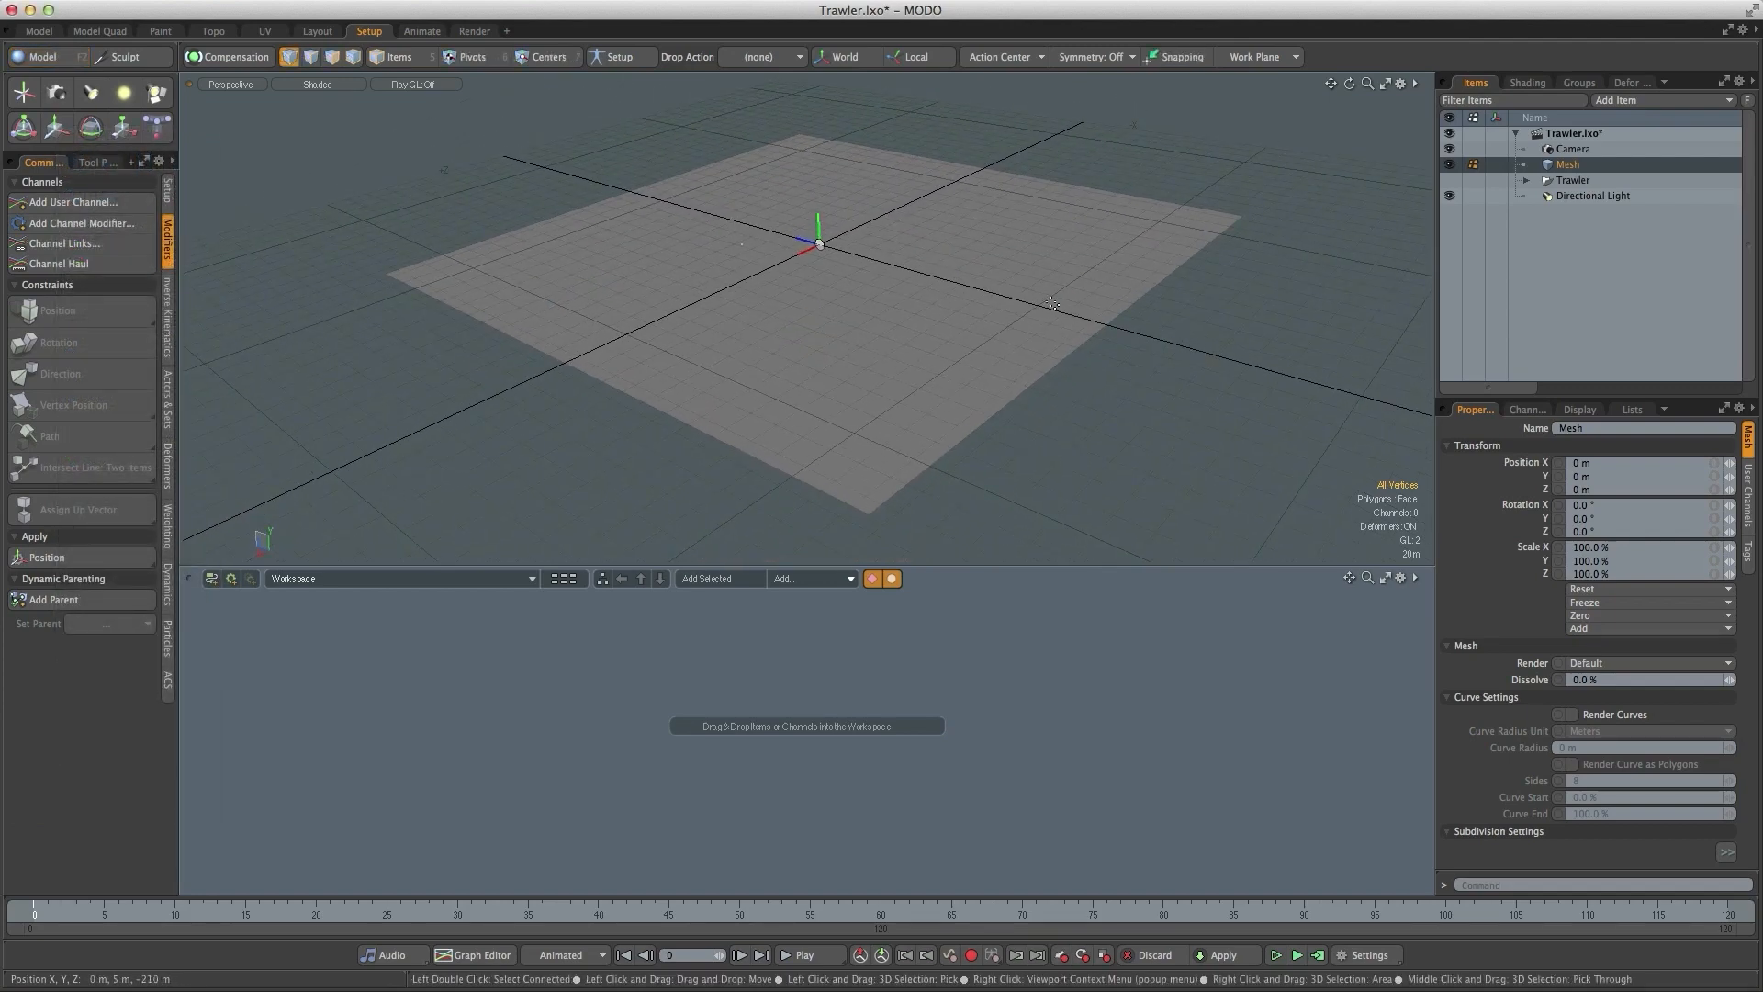
mouse_move(544, 184)
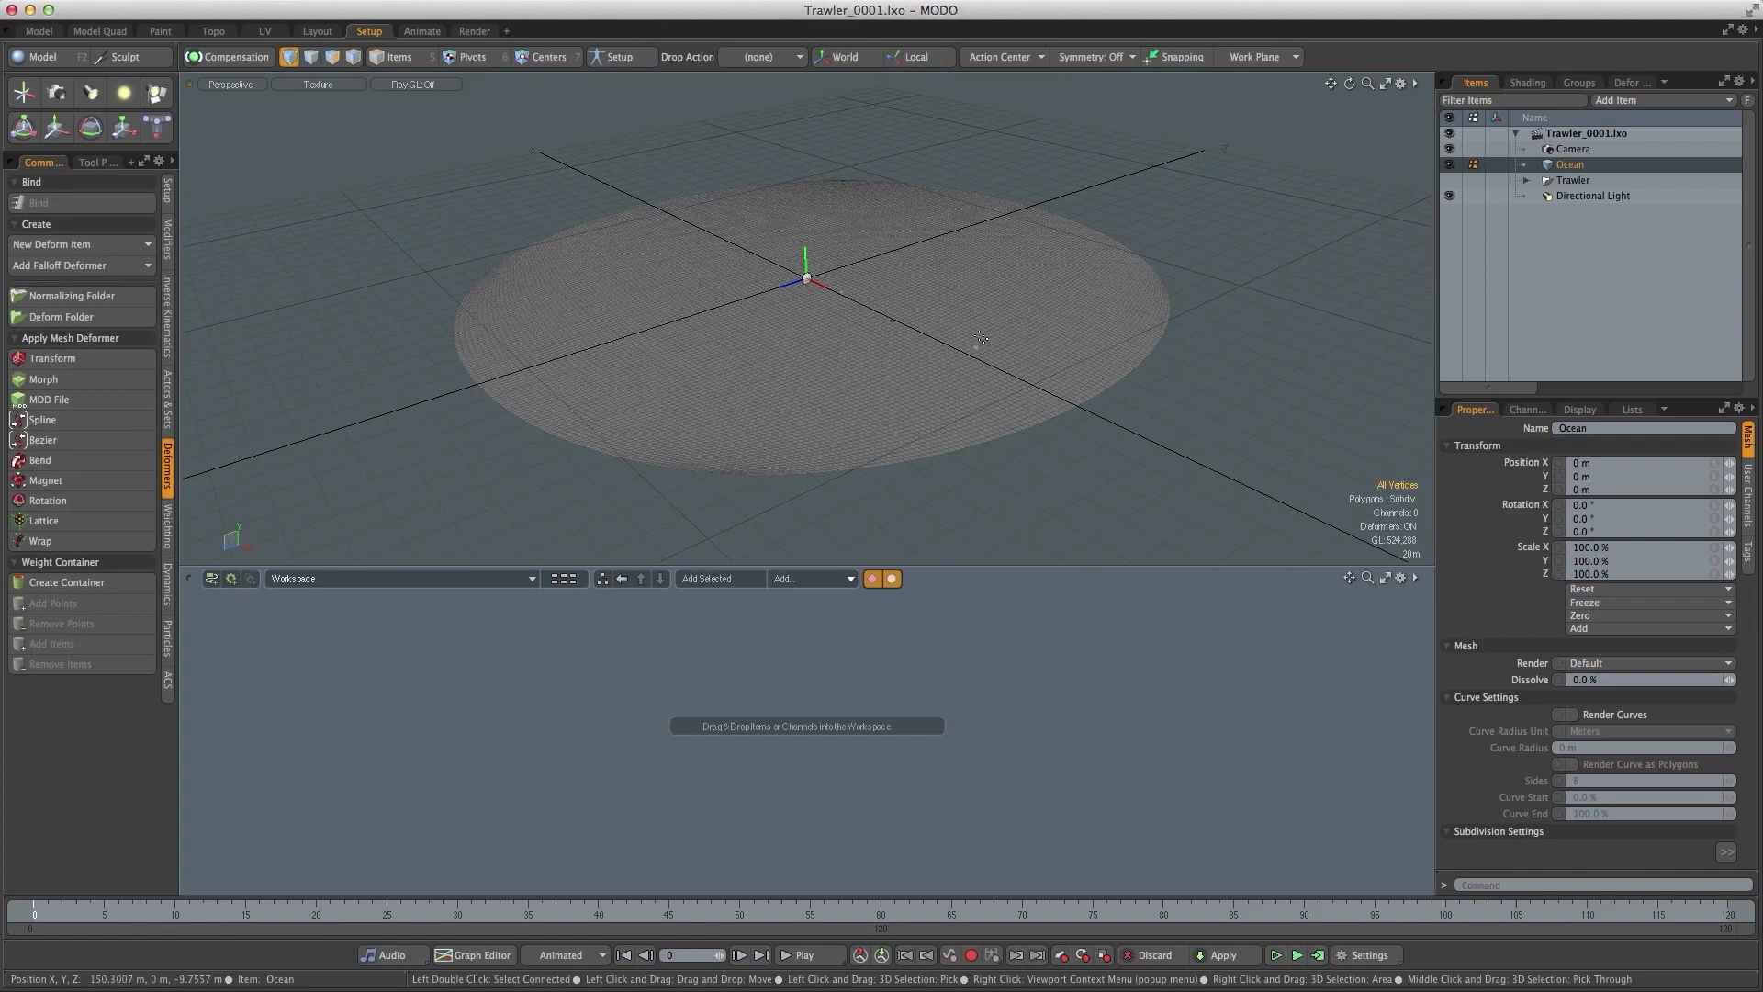
mouse_move(965, 325)
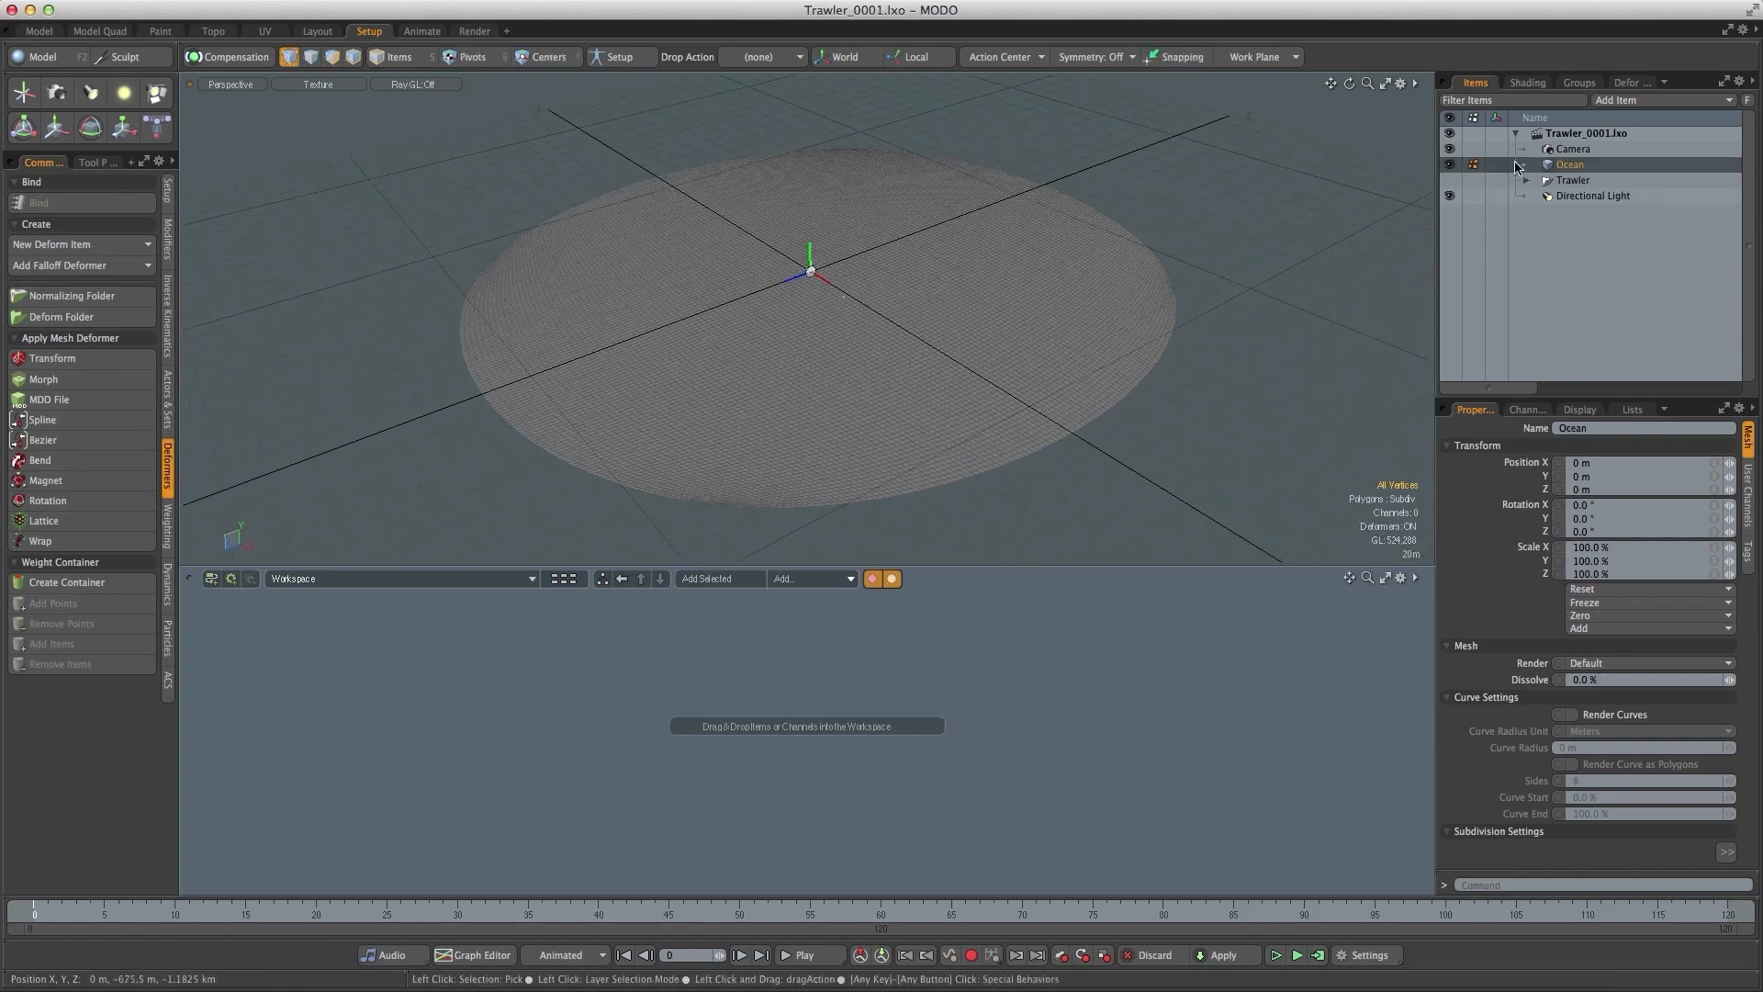
- Add a Radial Falloff deformer to the Ocean mesh with a 250 m radius
left_click(1526, 163)
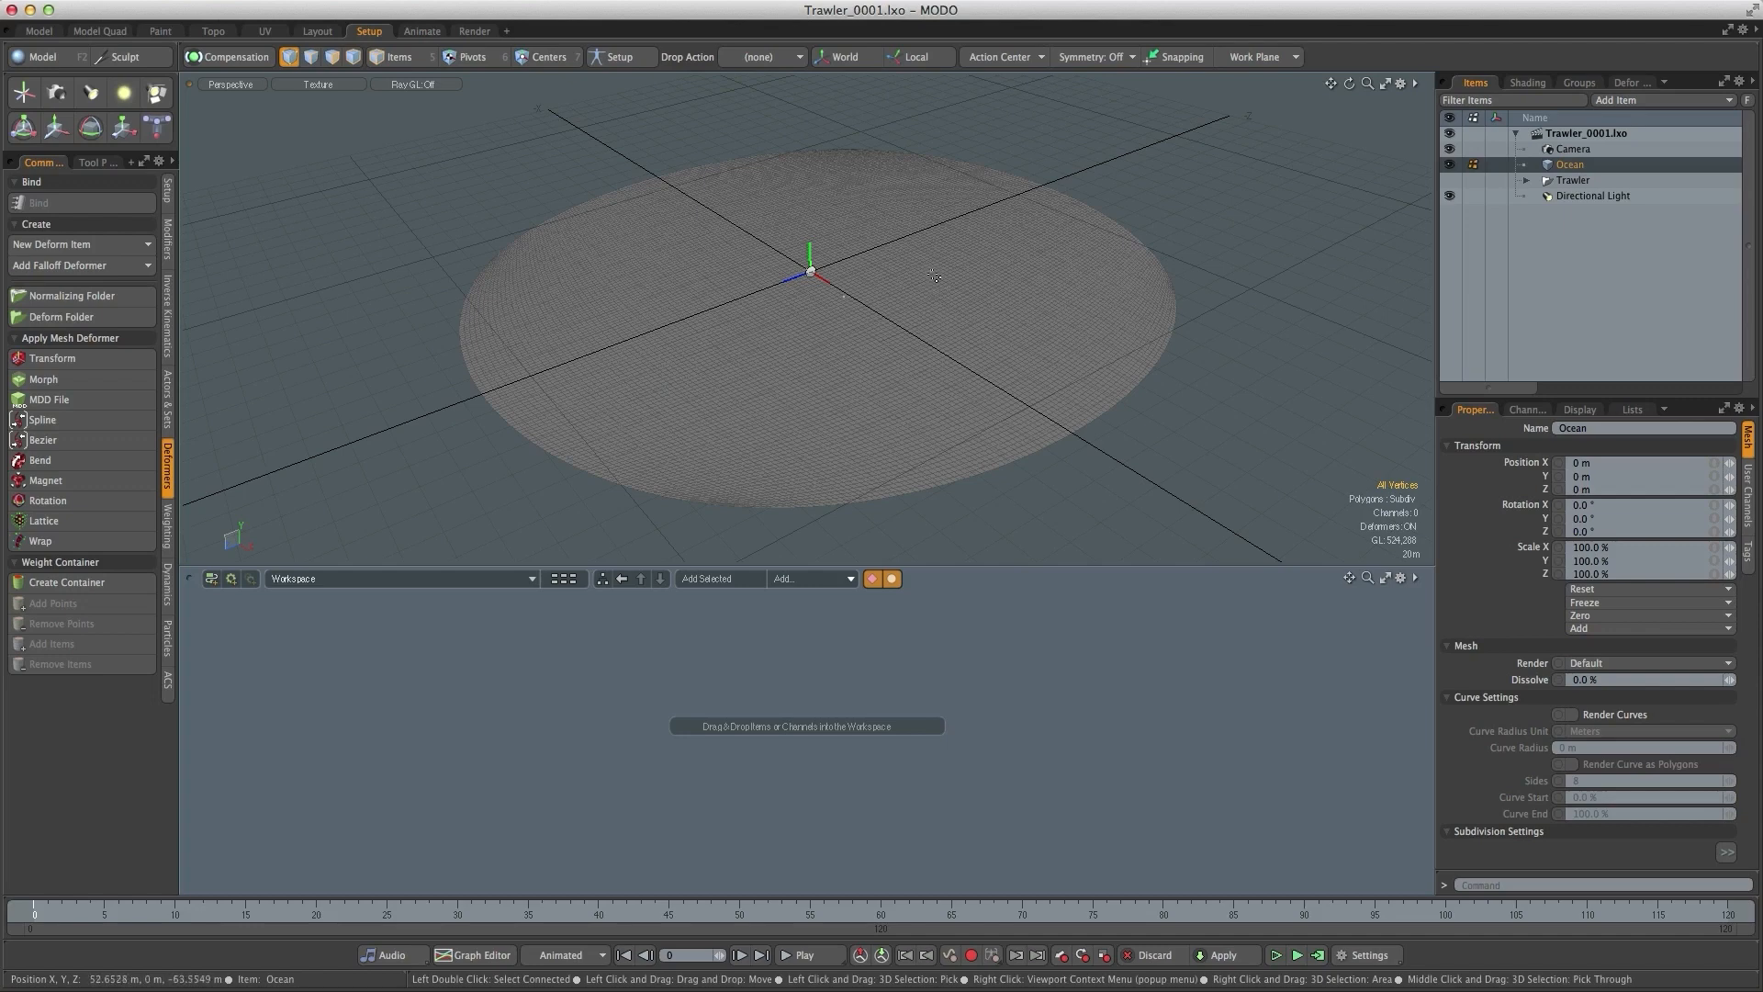
mouse_move(1251, 351)
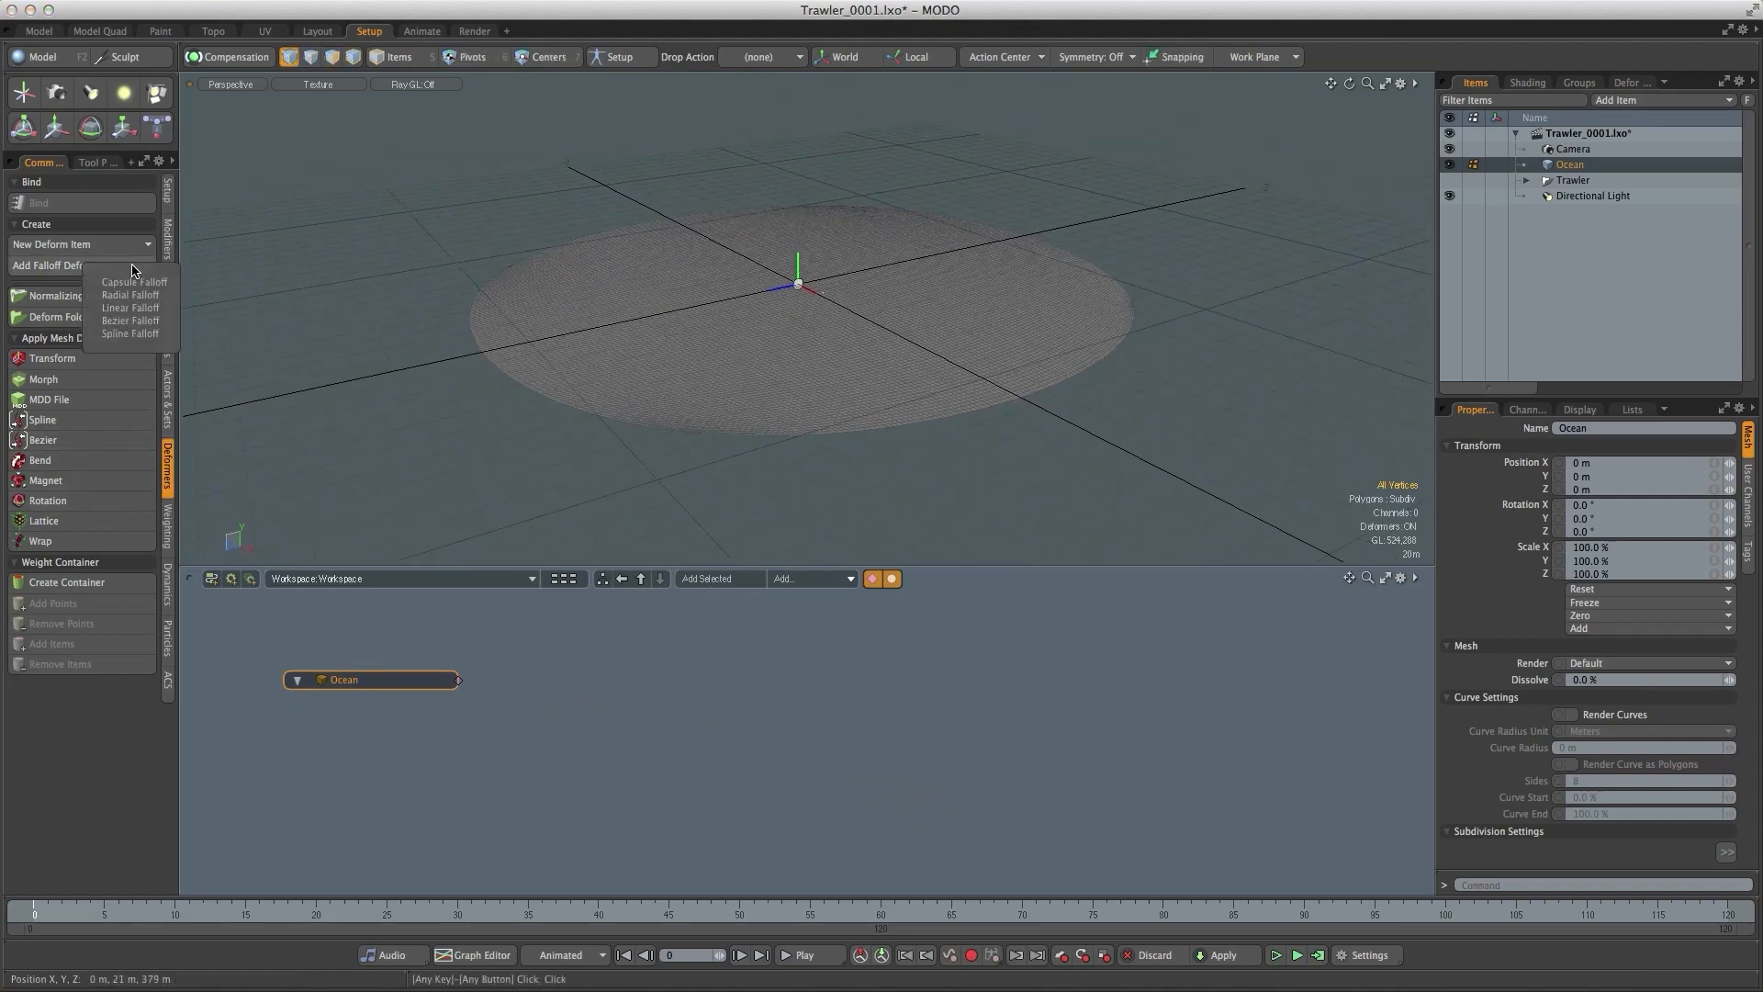
left_click(128, 294)
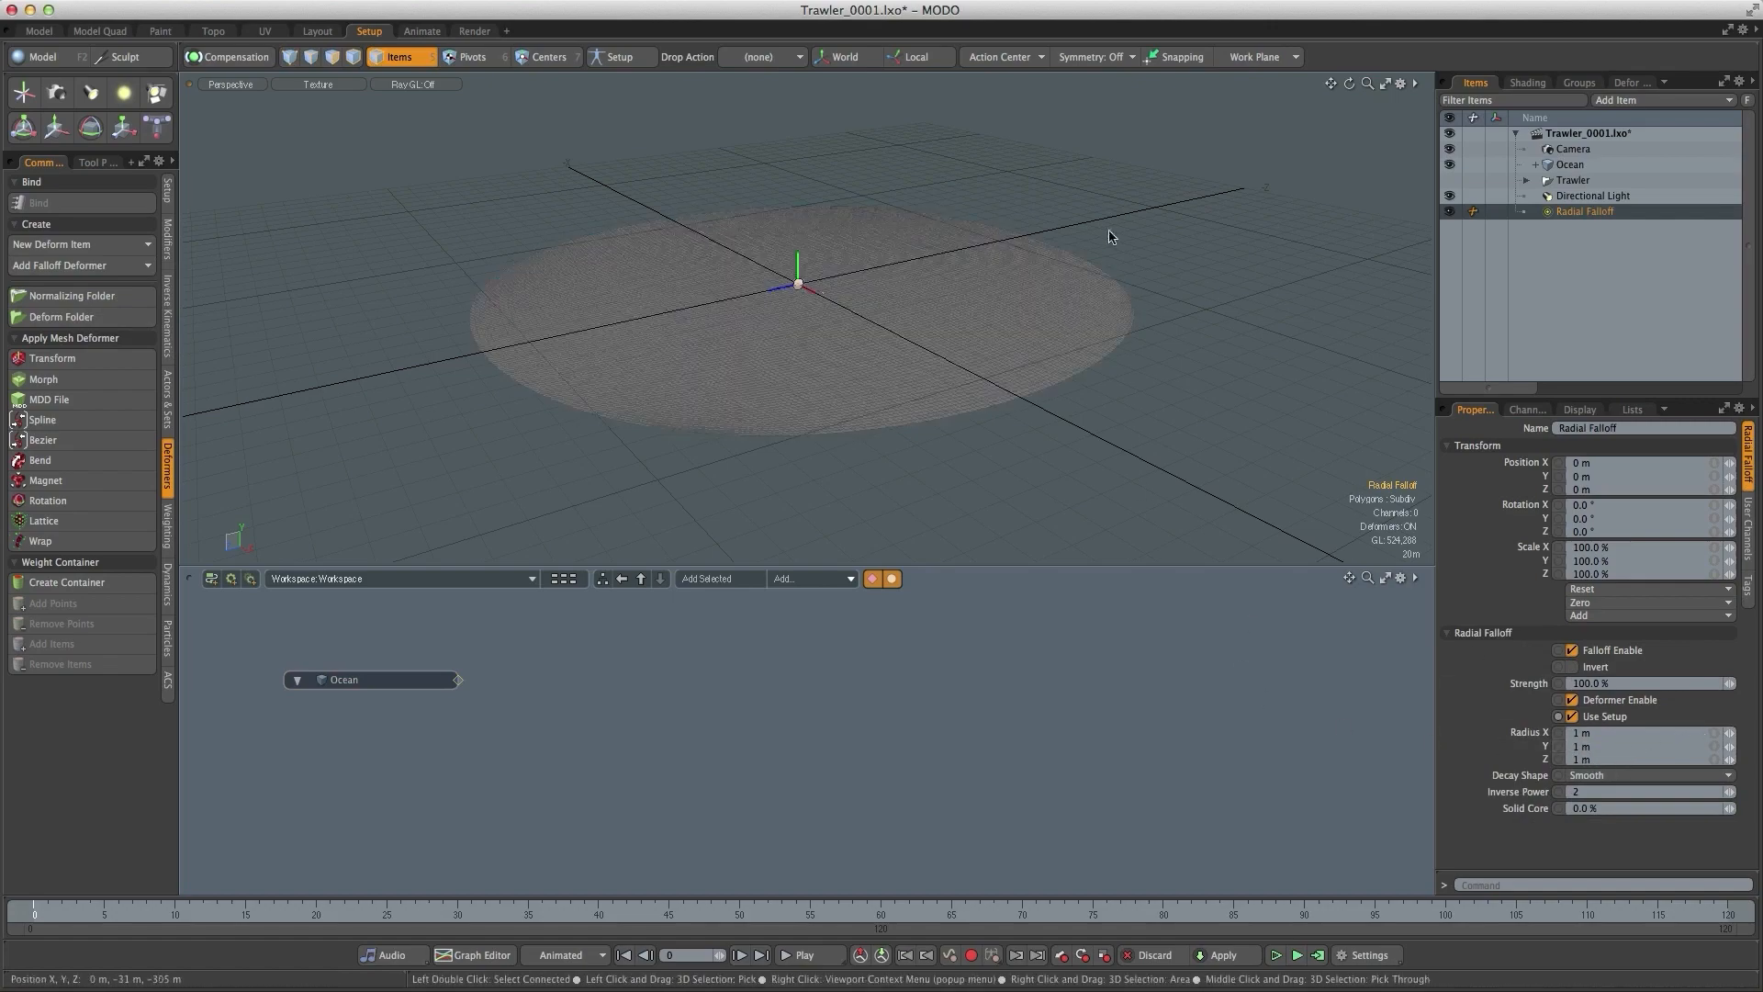
mouse_move(1695, 744)
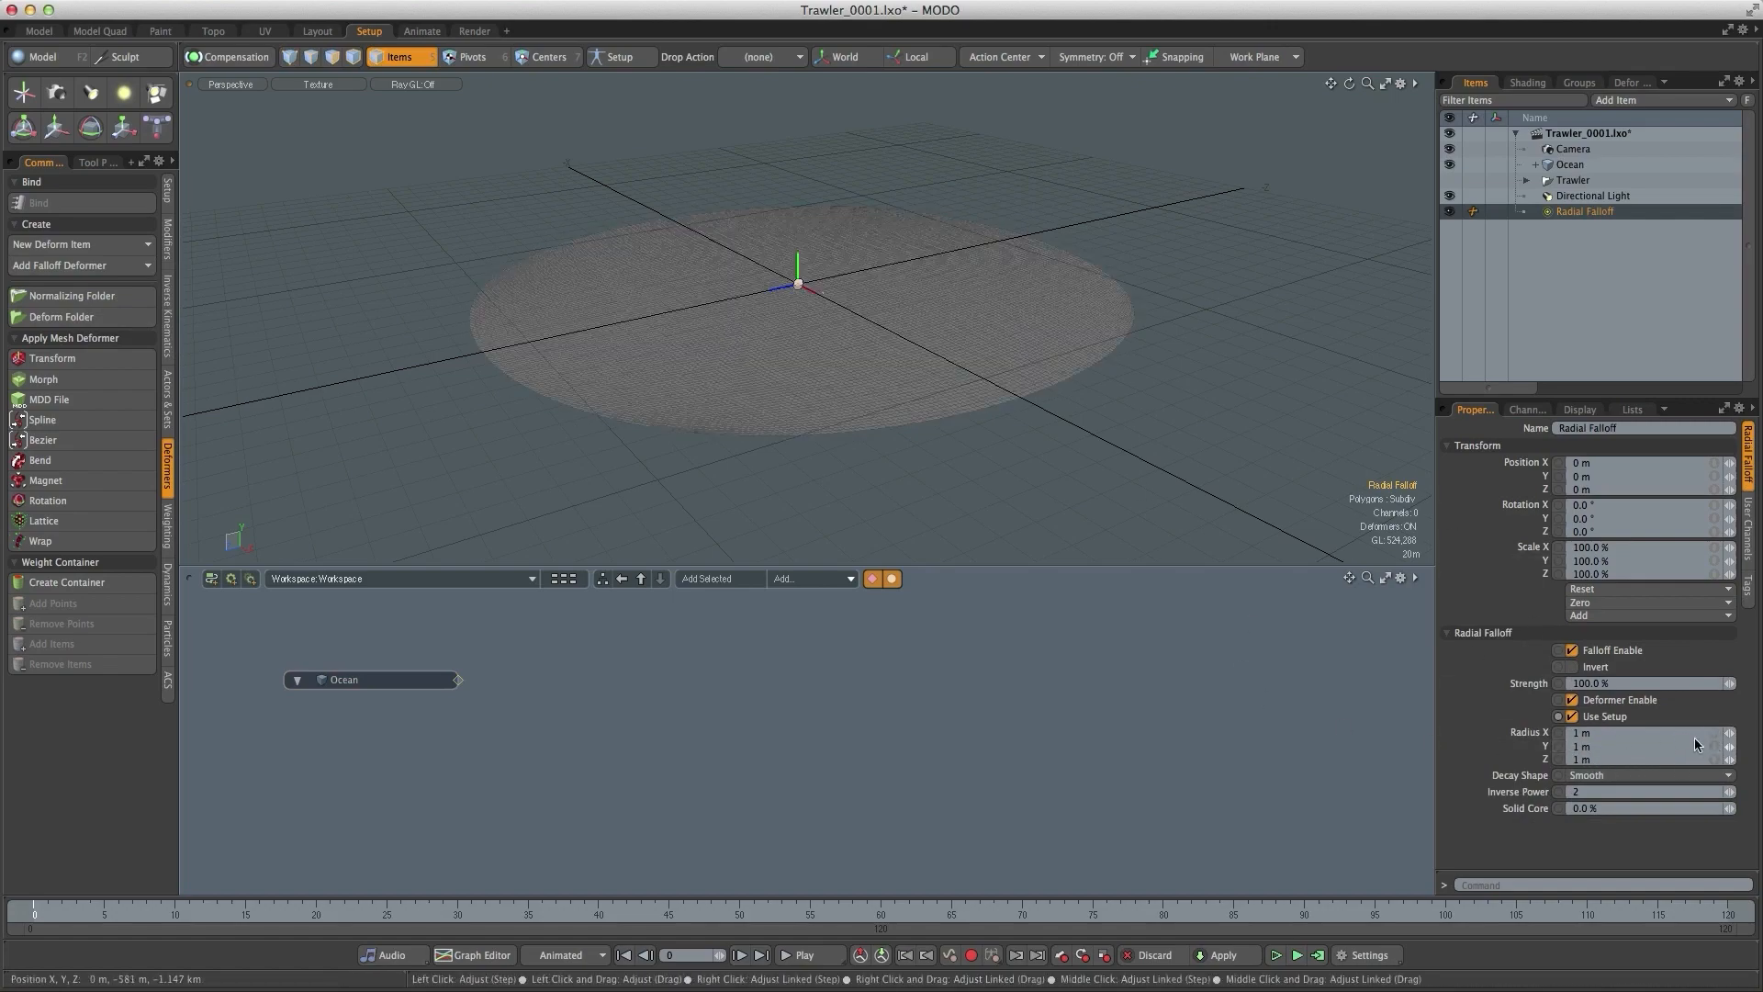
left_click(1637, 733)
type("250")
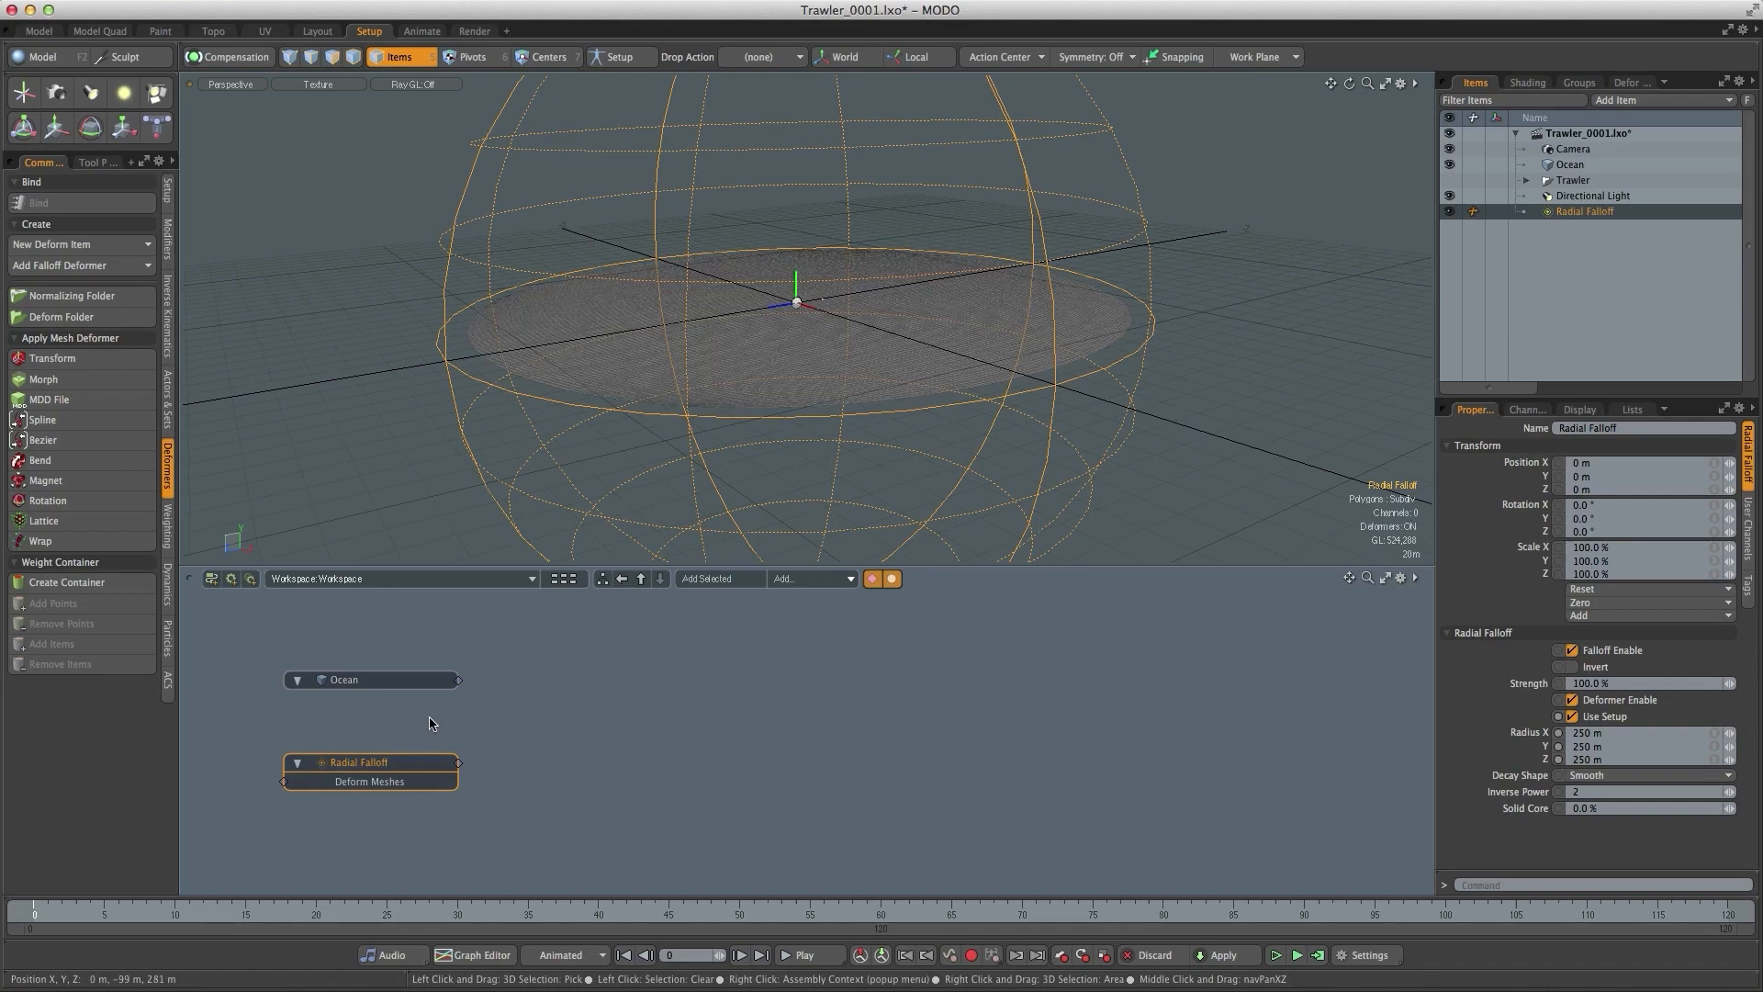
mouse_move(591, 664)
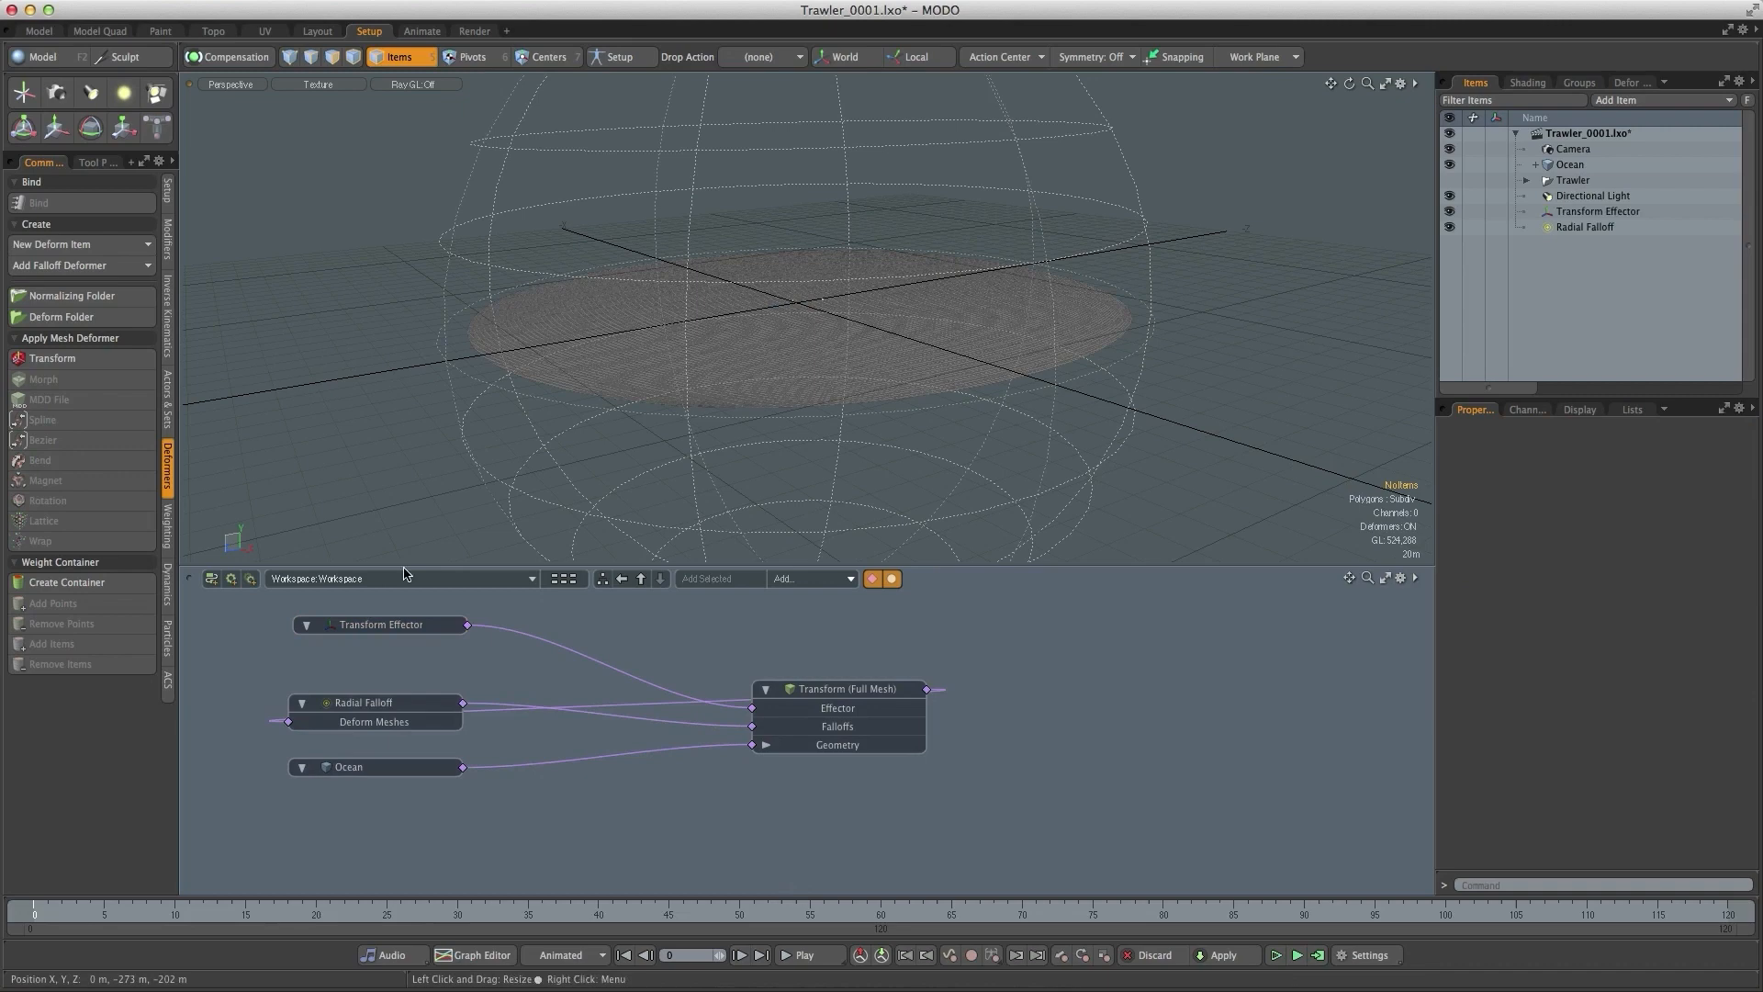
- Select the Transform Effector so its Position Y can be raised to 53 m
left_click(380, 648)
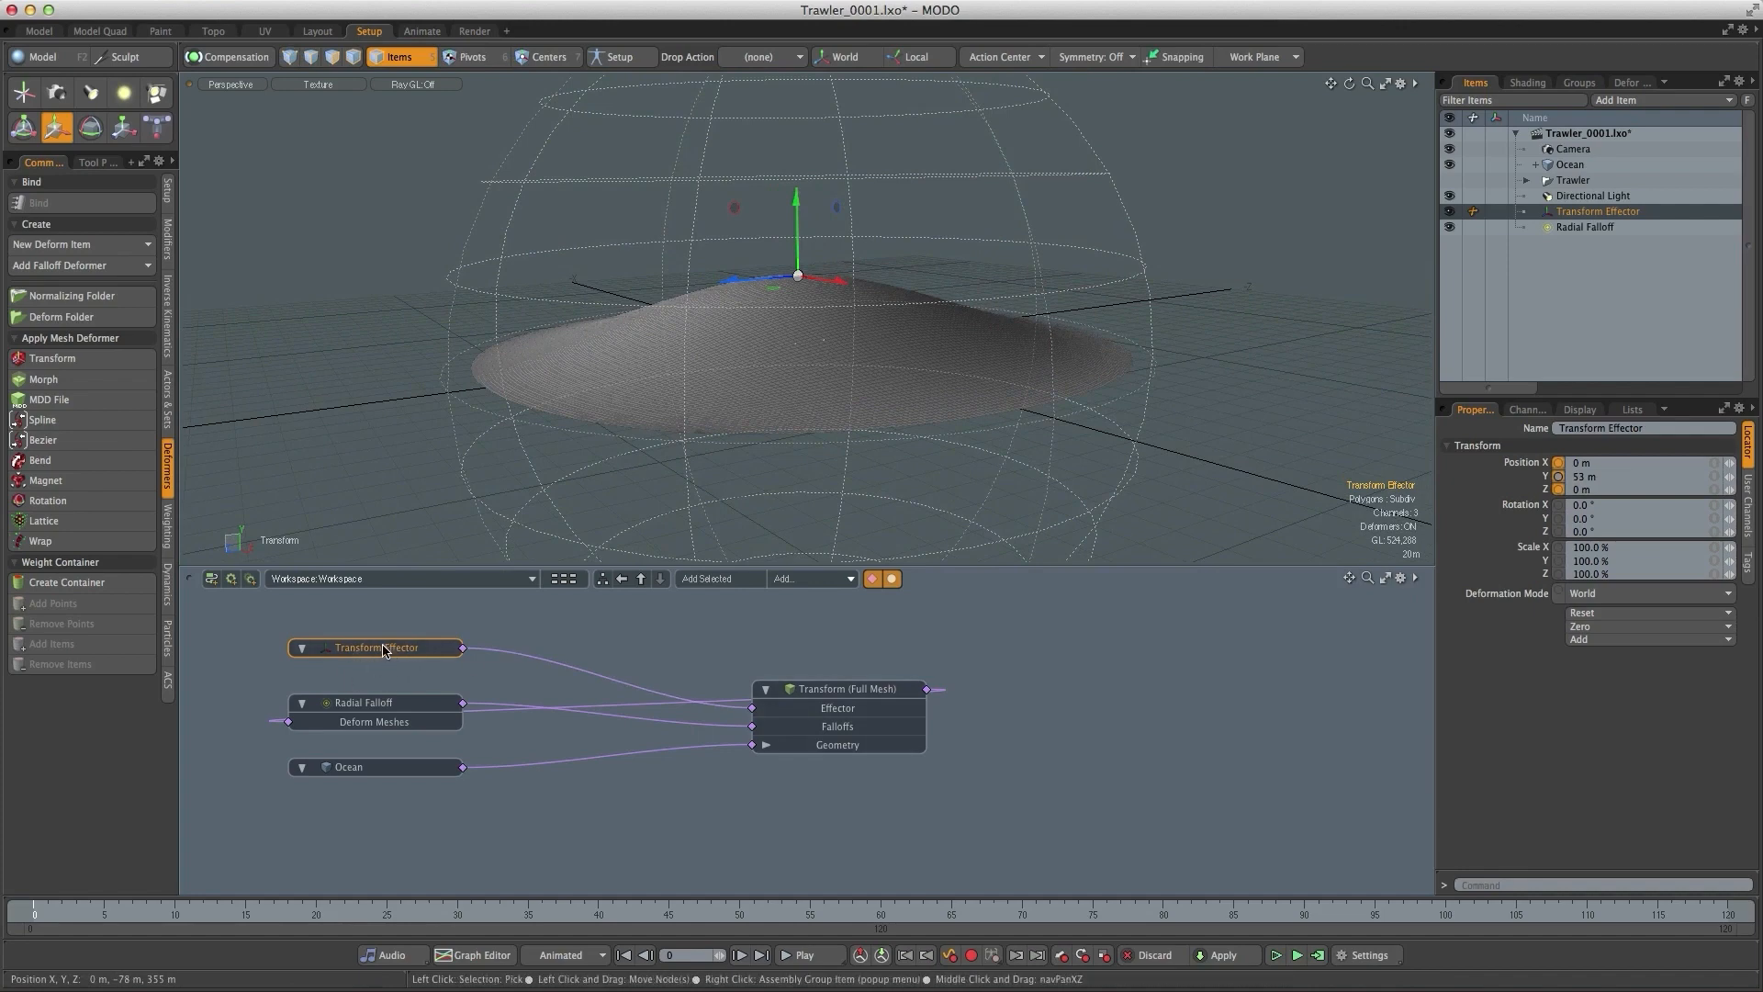
mouse_move(370, 654)
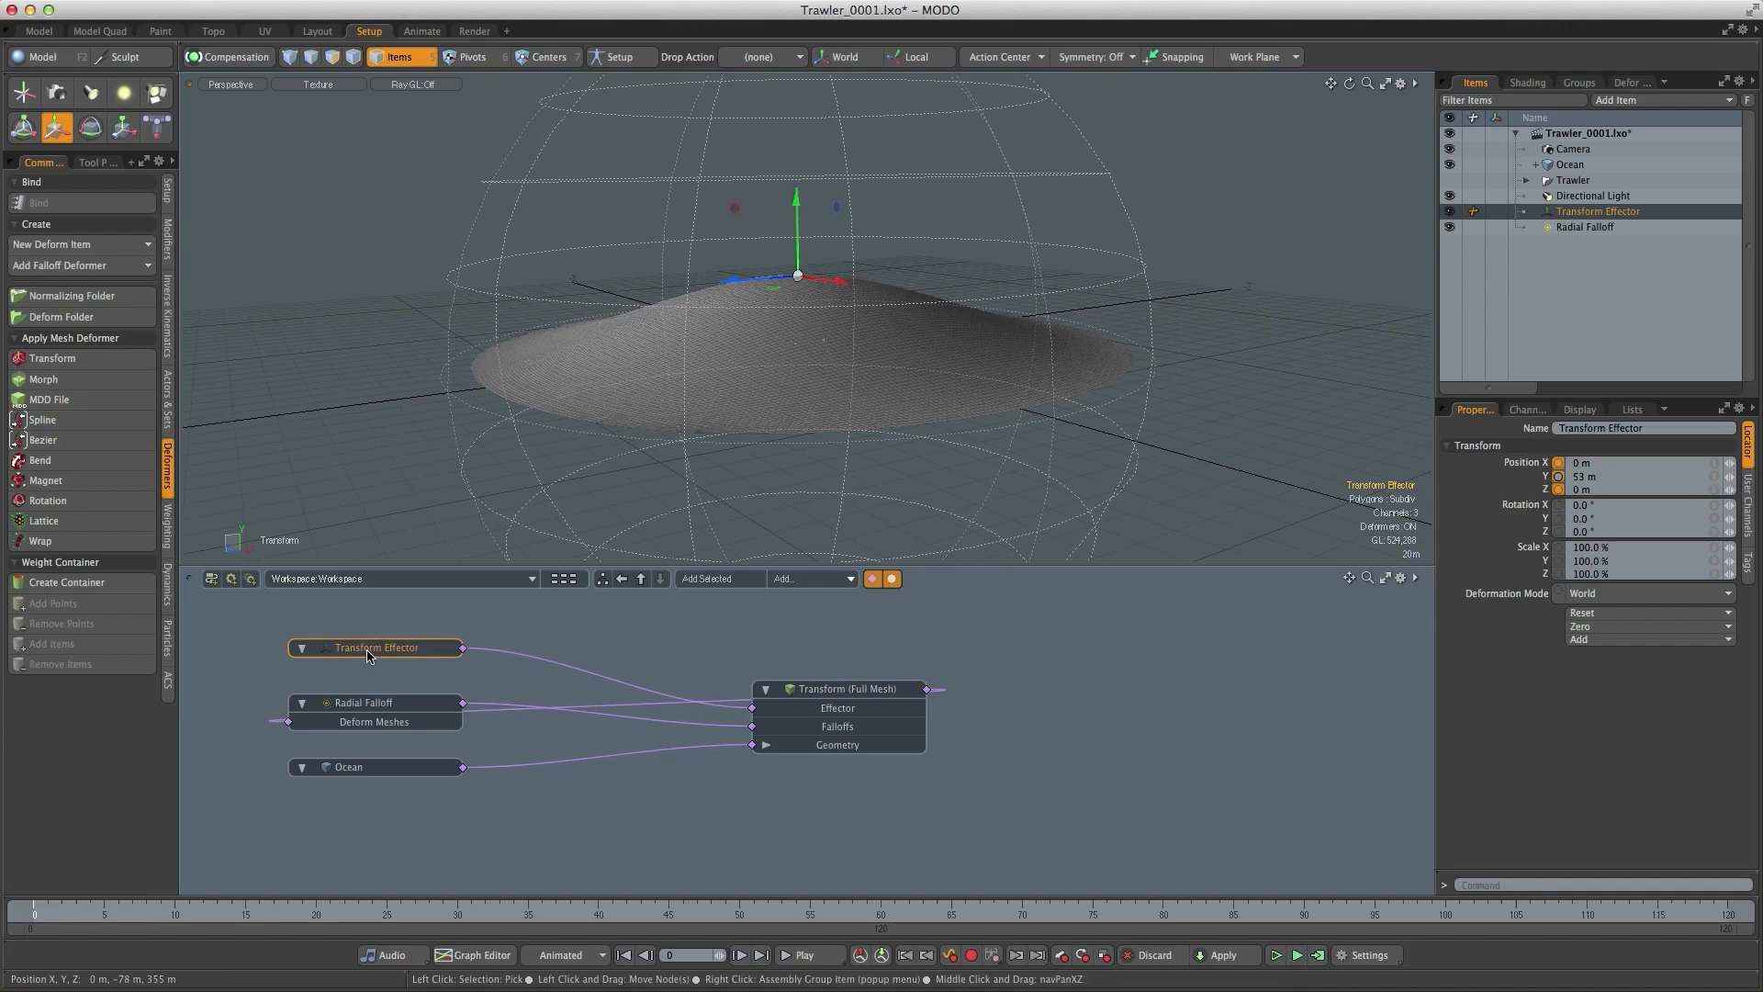
- Rename the Transform Effector to Wave Height and select the Radial Falloff
double_click(375, 646)
type("Wave Height")
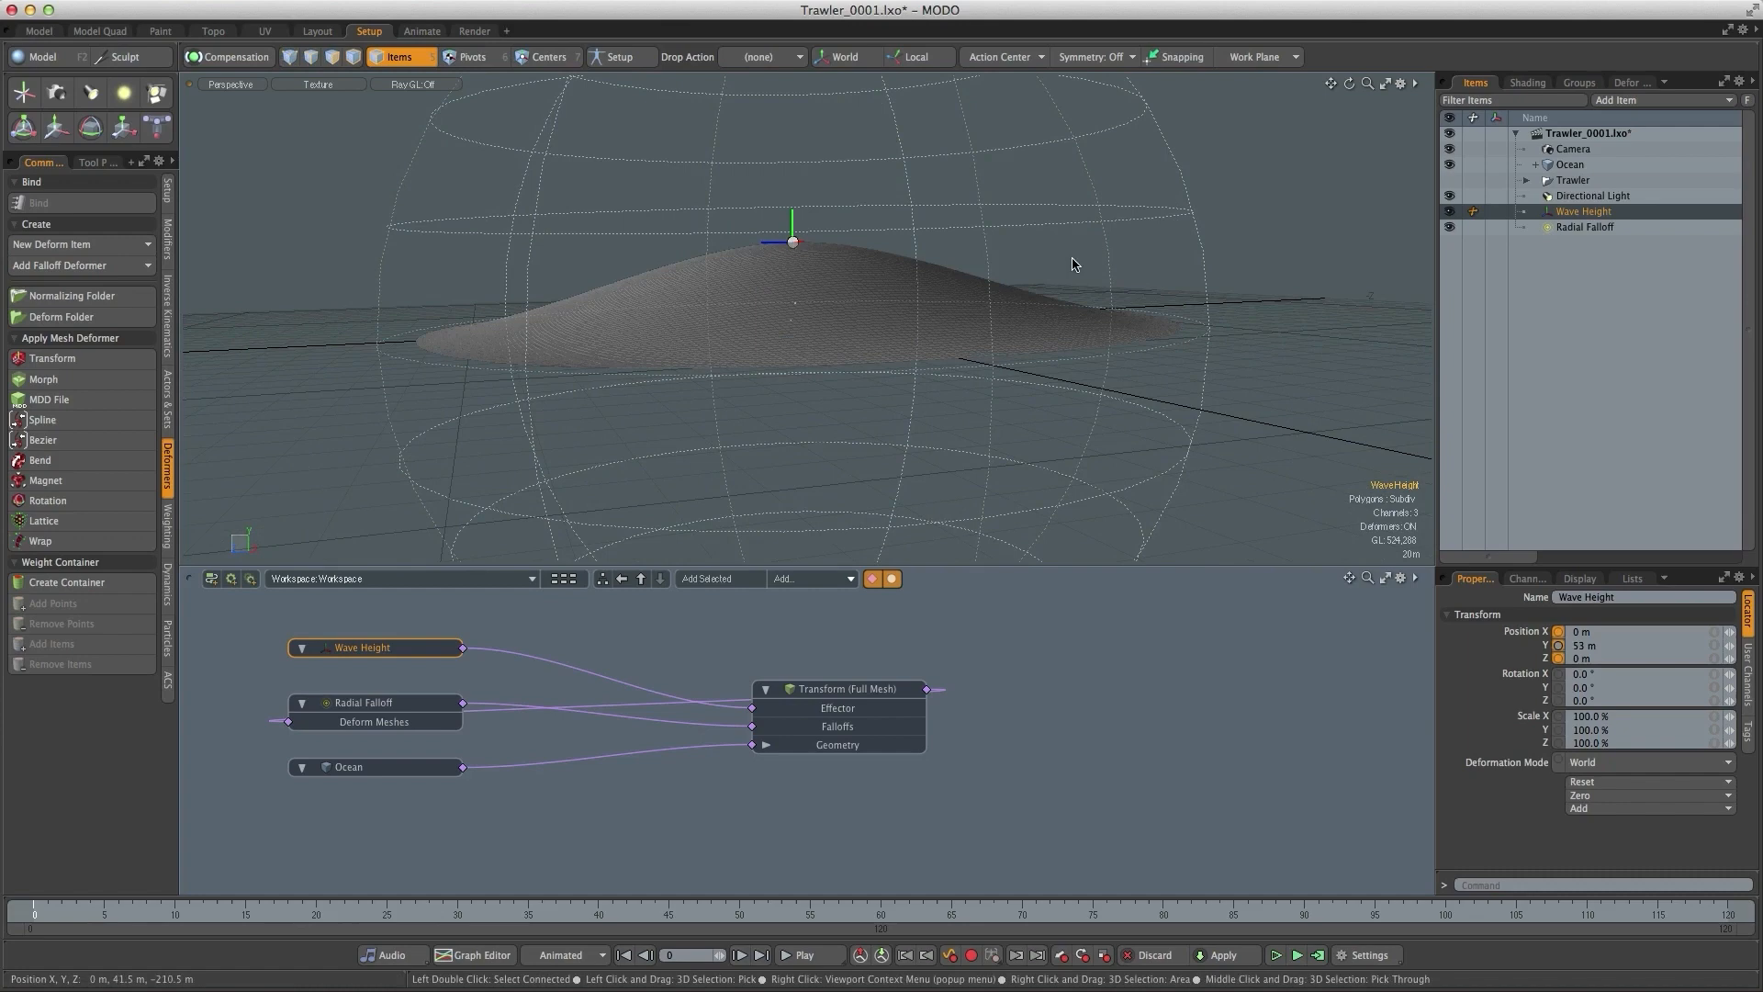
left_click(362, 704)
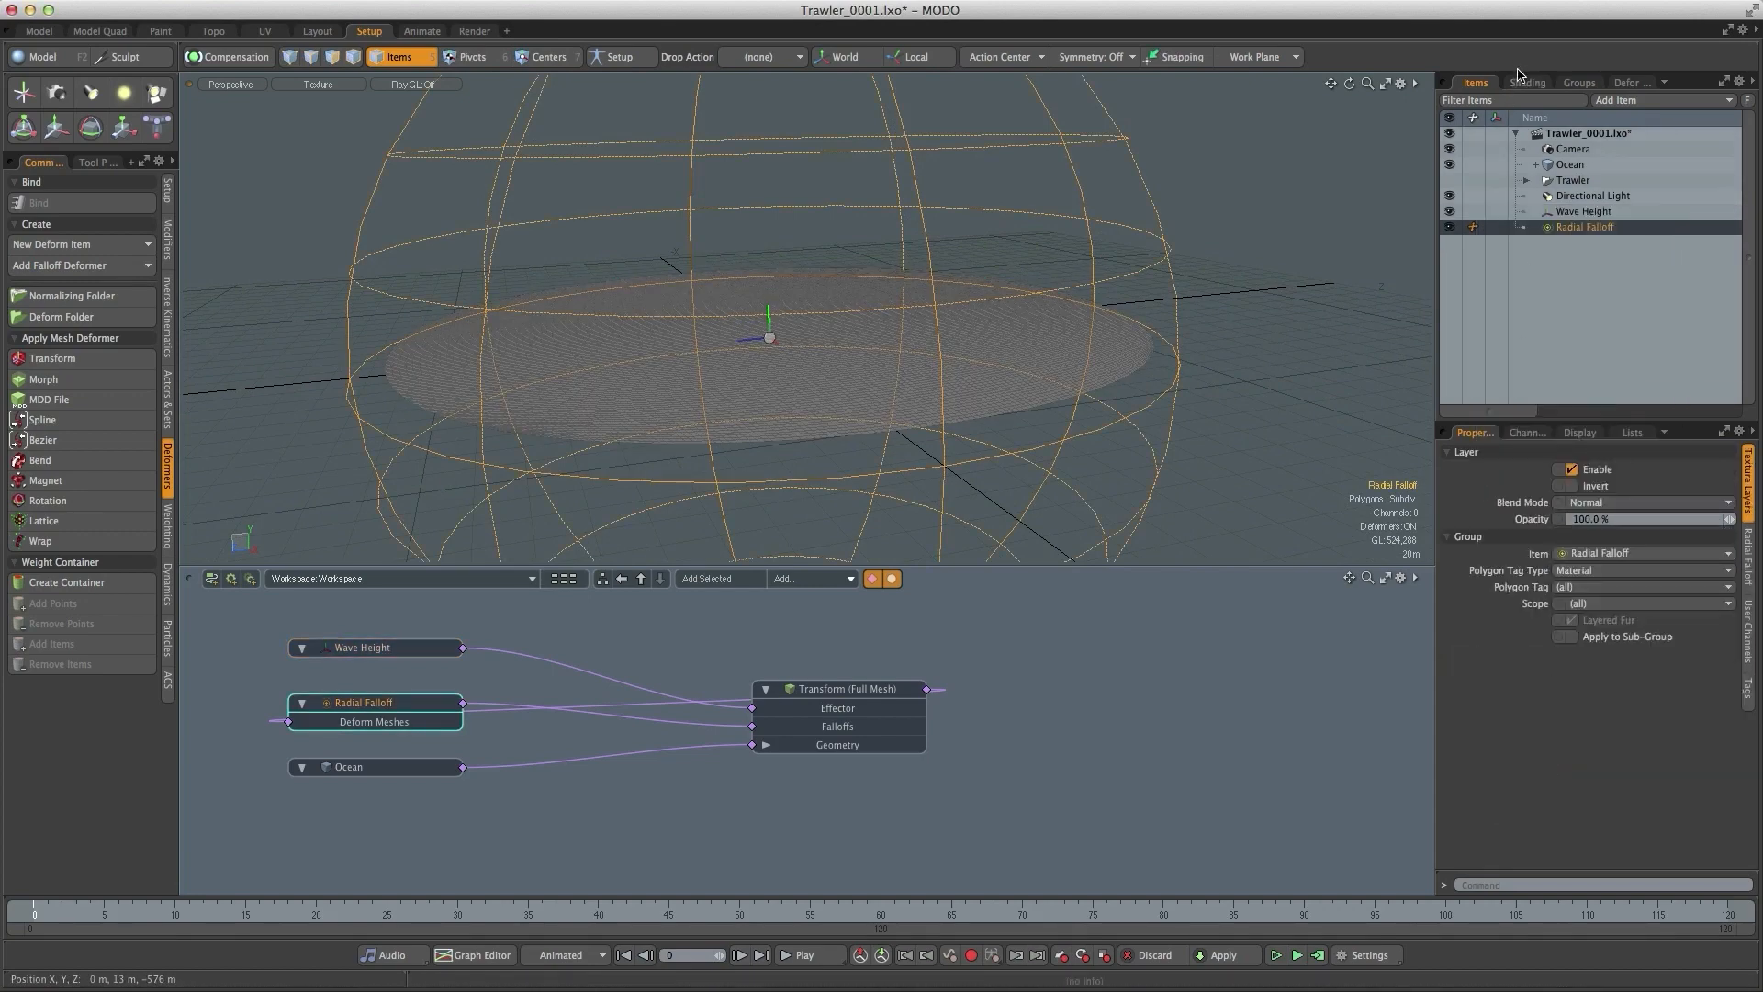
- Show the Shader Tree with the Radial Falloff listed in the FX group, nothing selected
left_click(1526, 83)
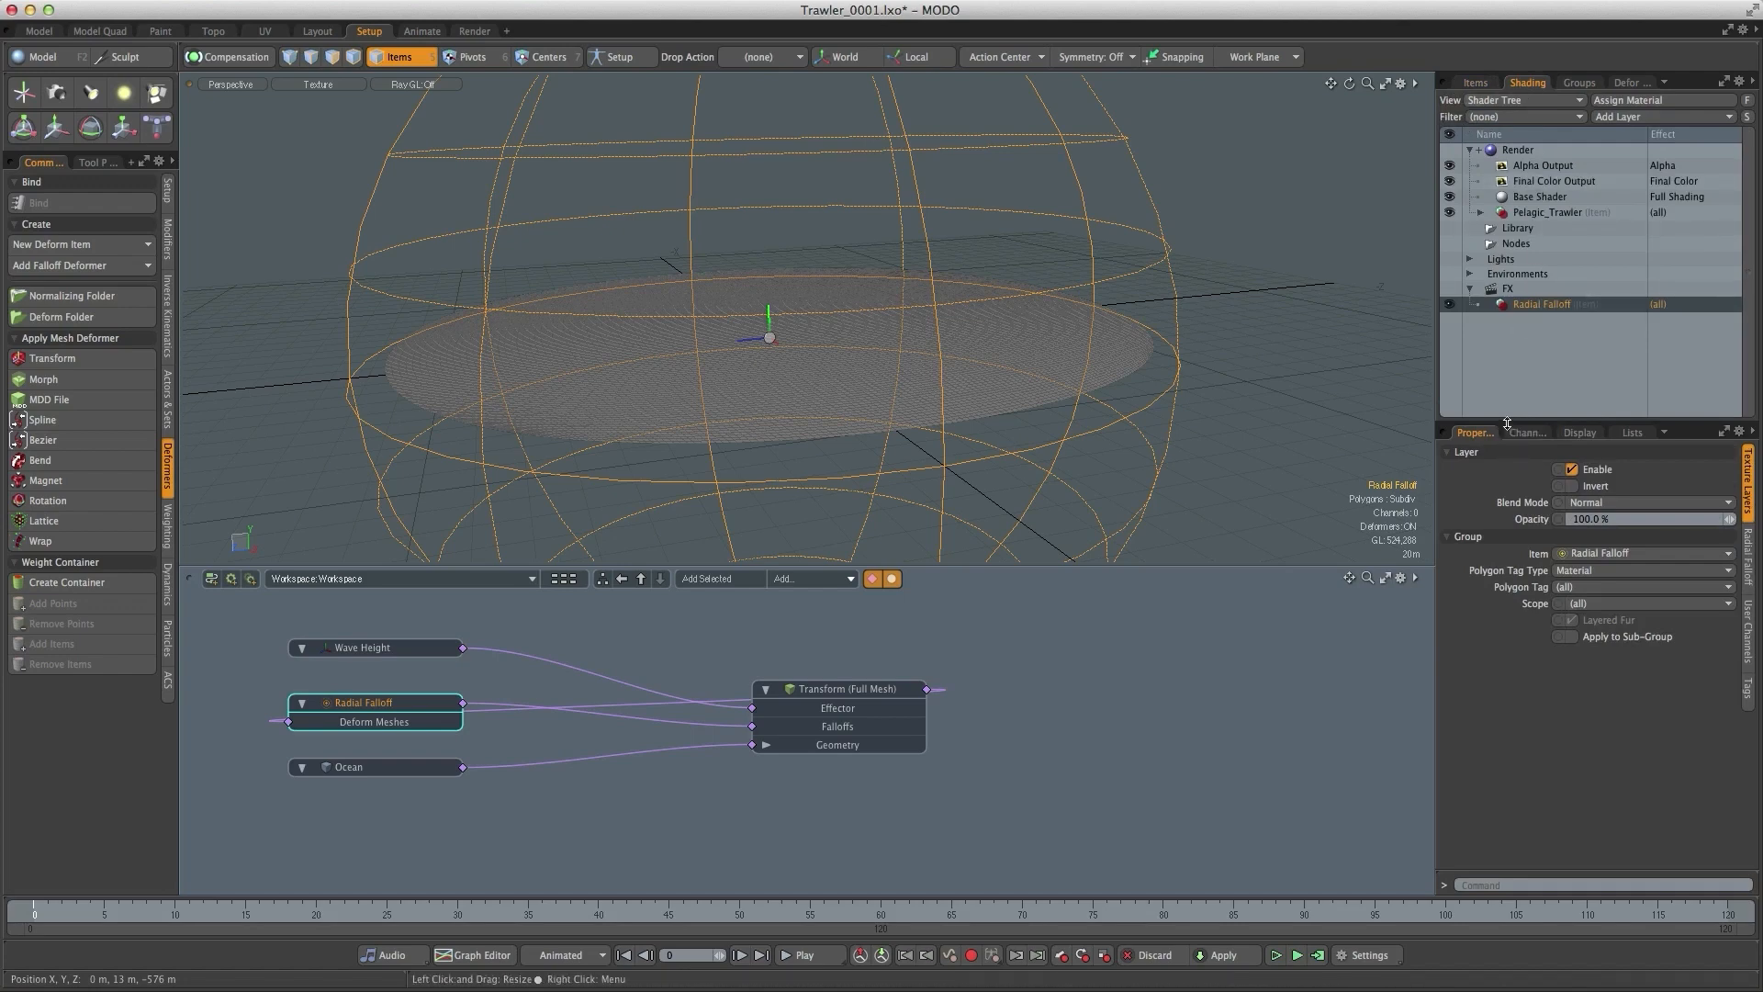
left_click(1539, 303)
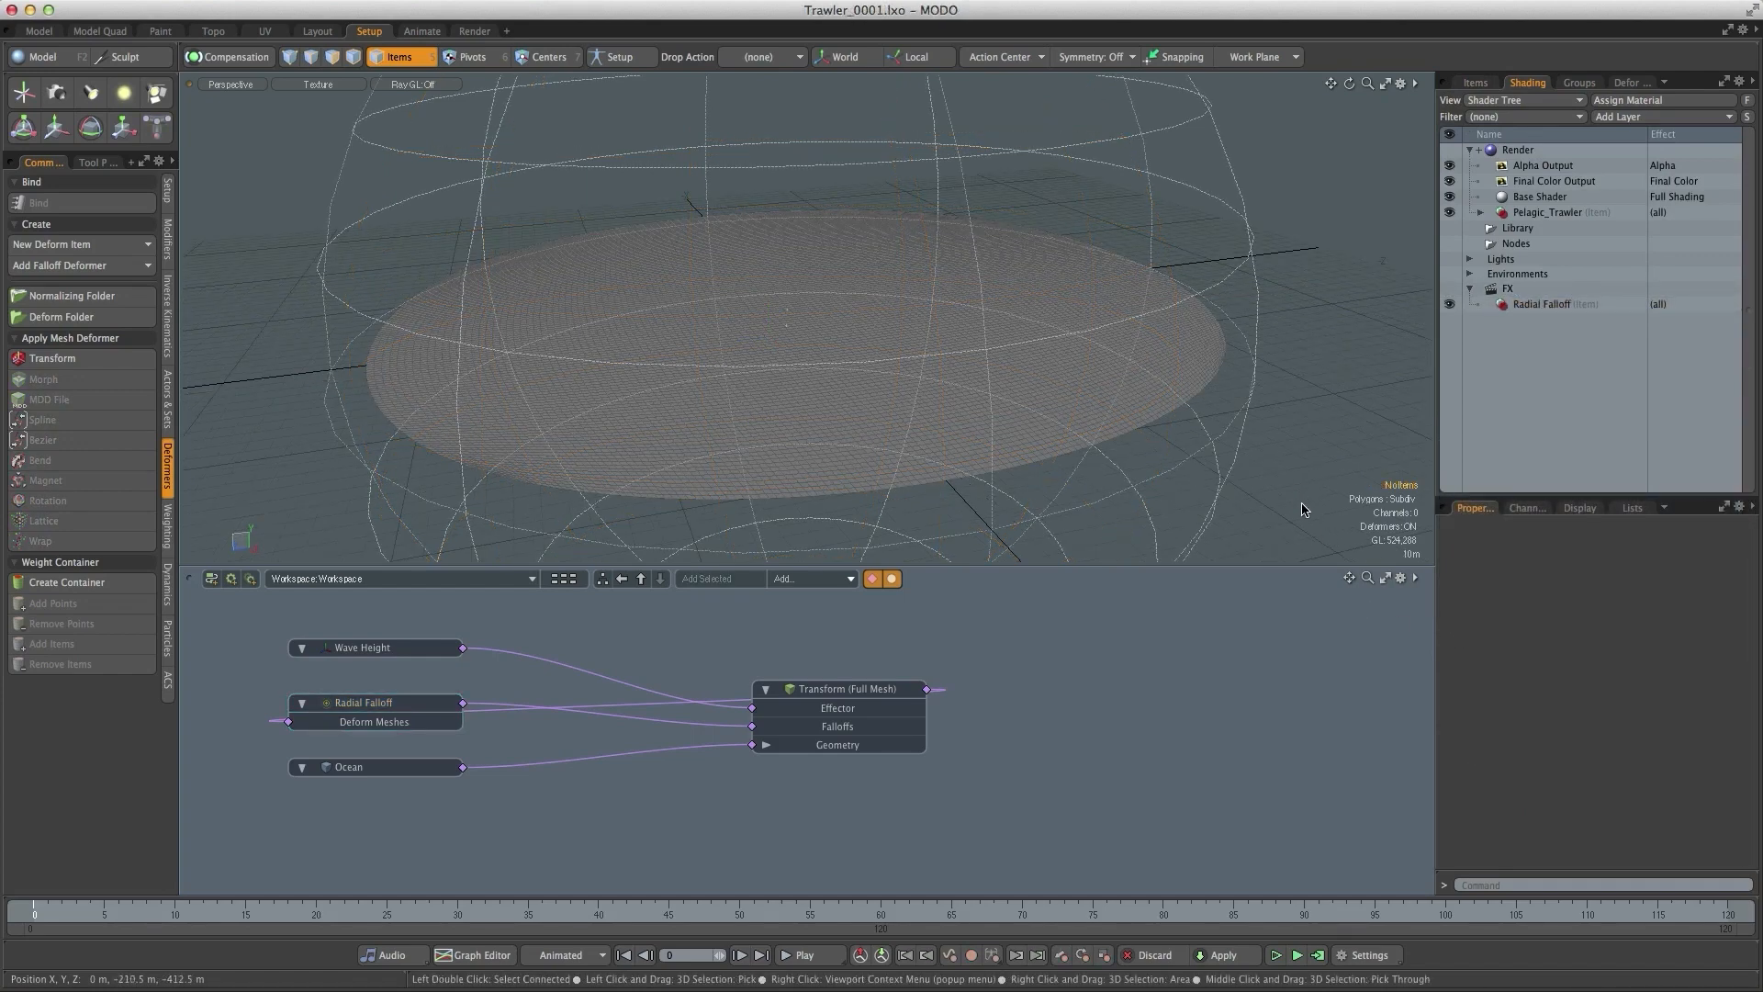
mouse_move(1315, 514)
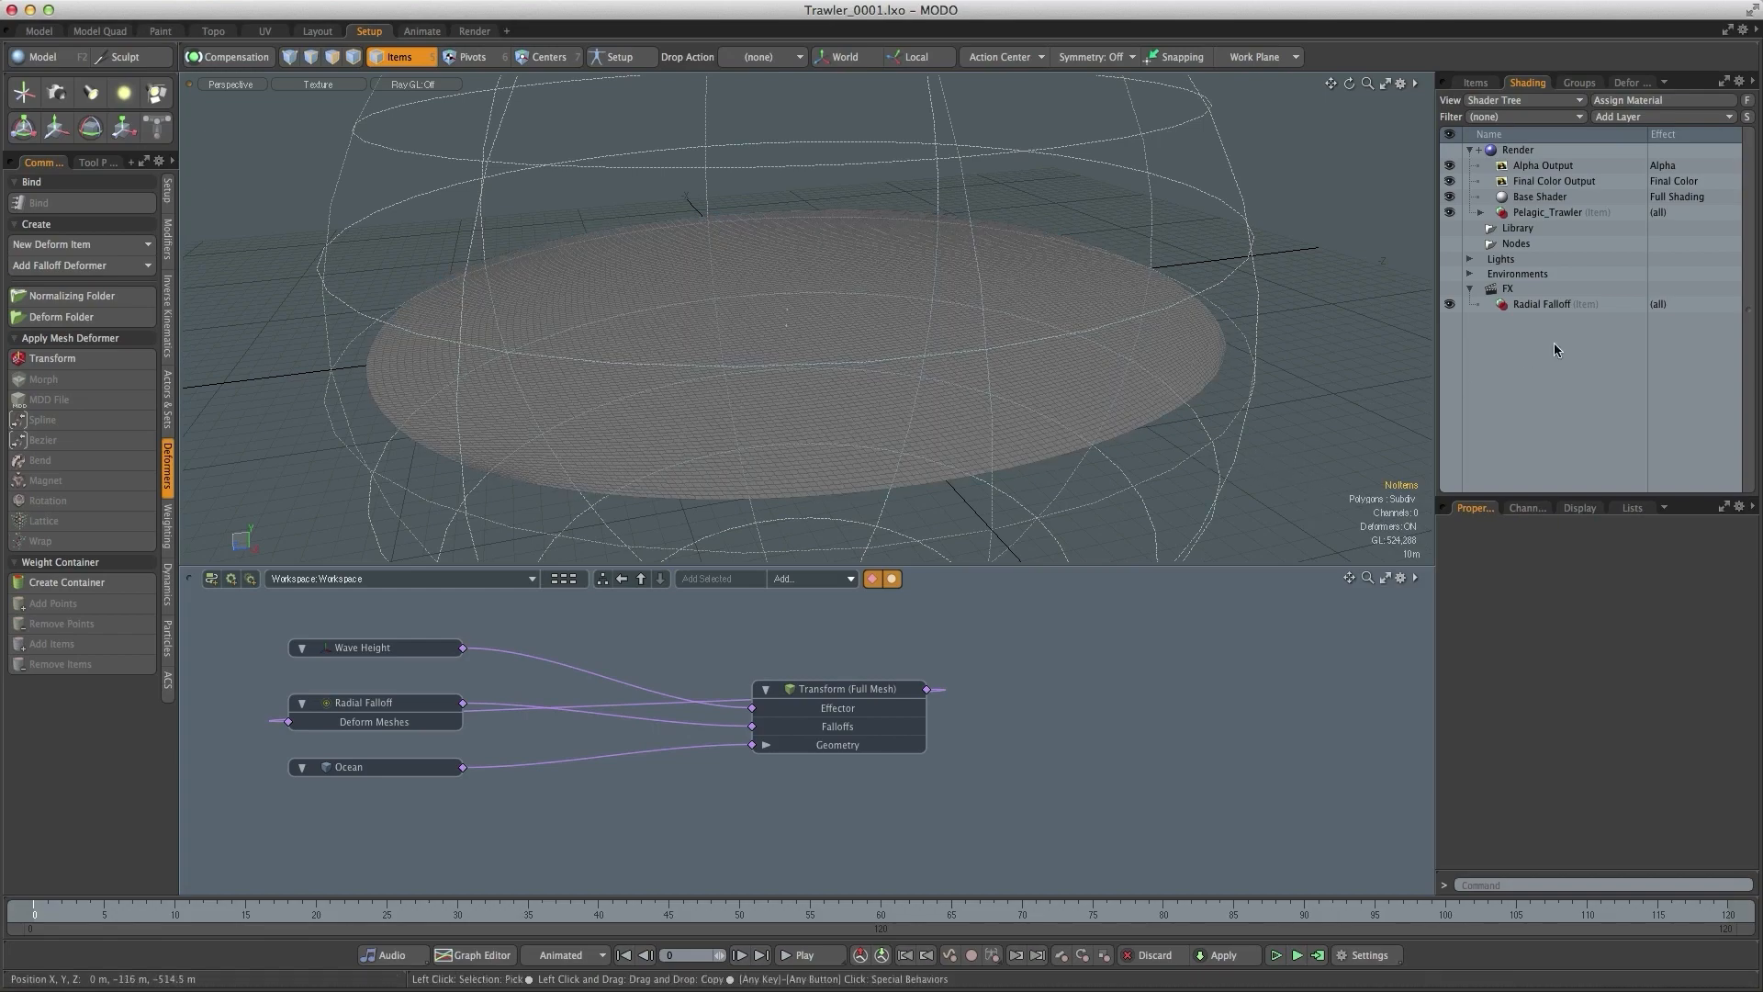
- Add a Ripples texture layer under the Radial Falloff and set its projection to Planar
left_click(1541, 303)
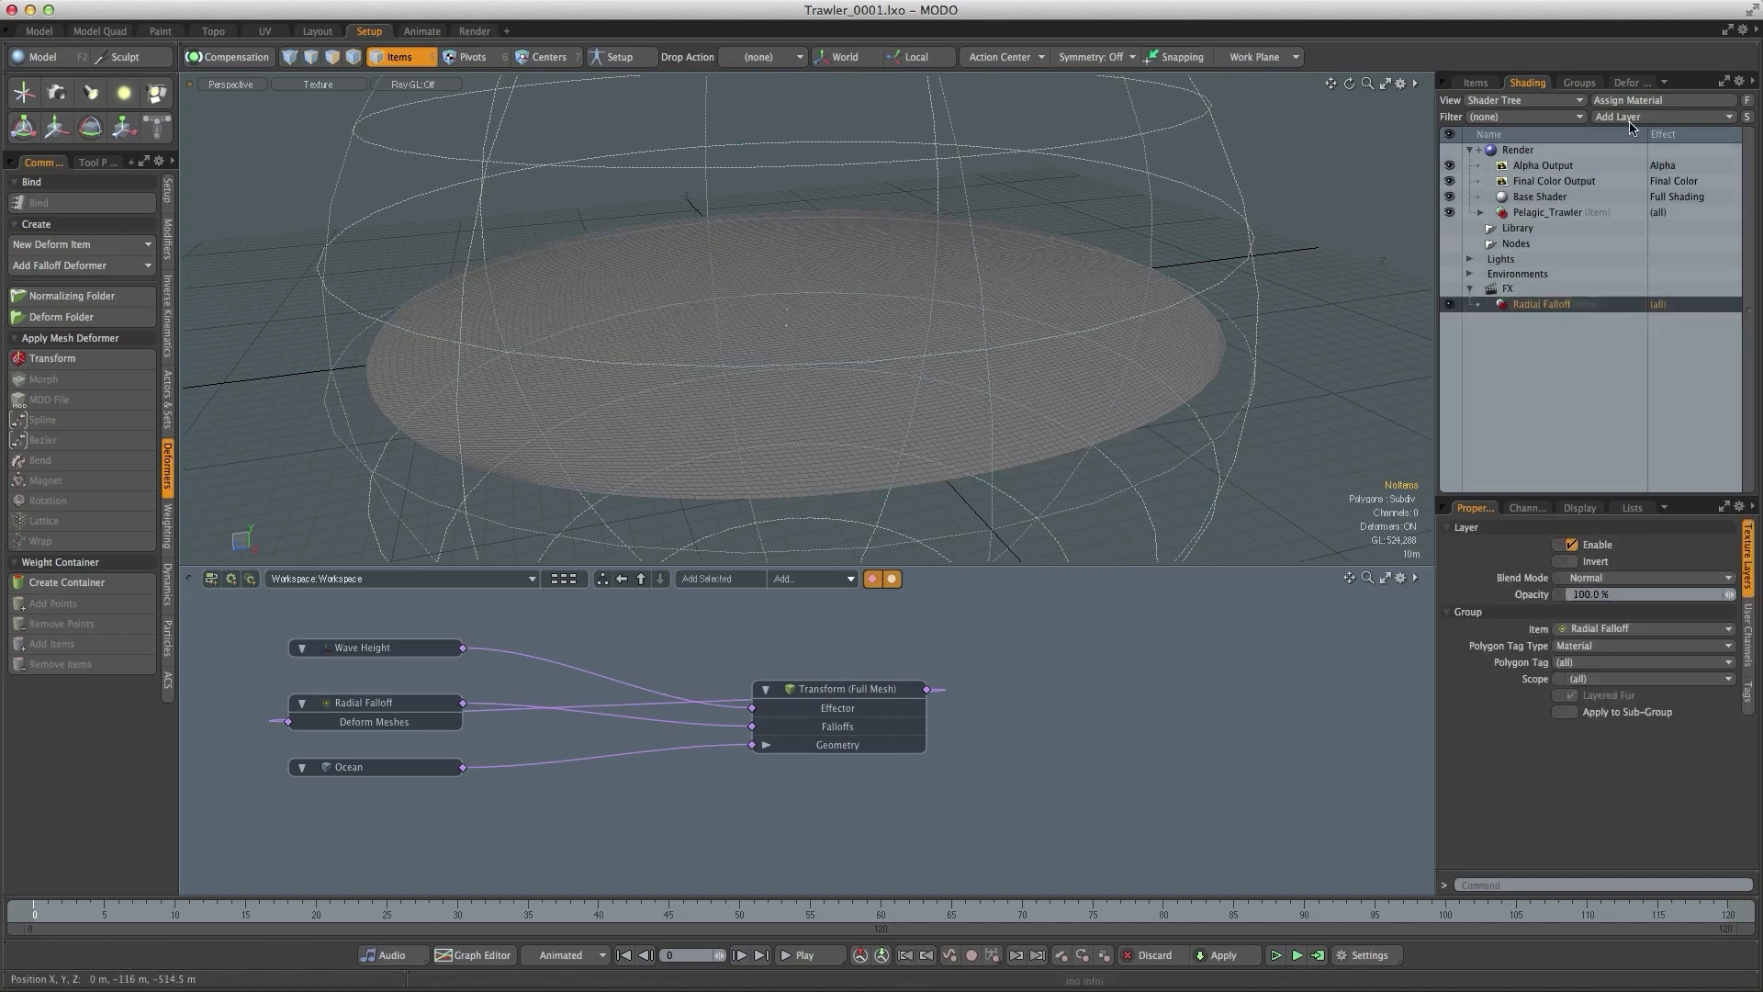
left_click(1620, 116)
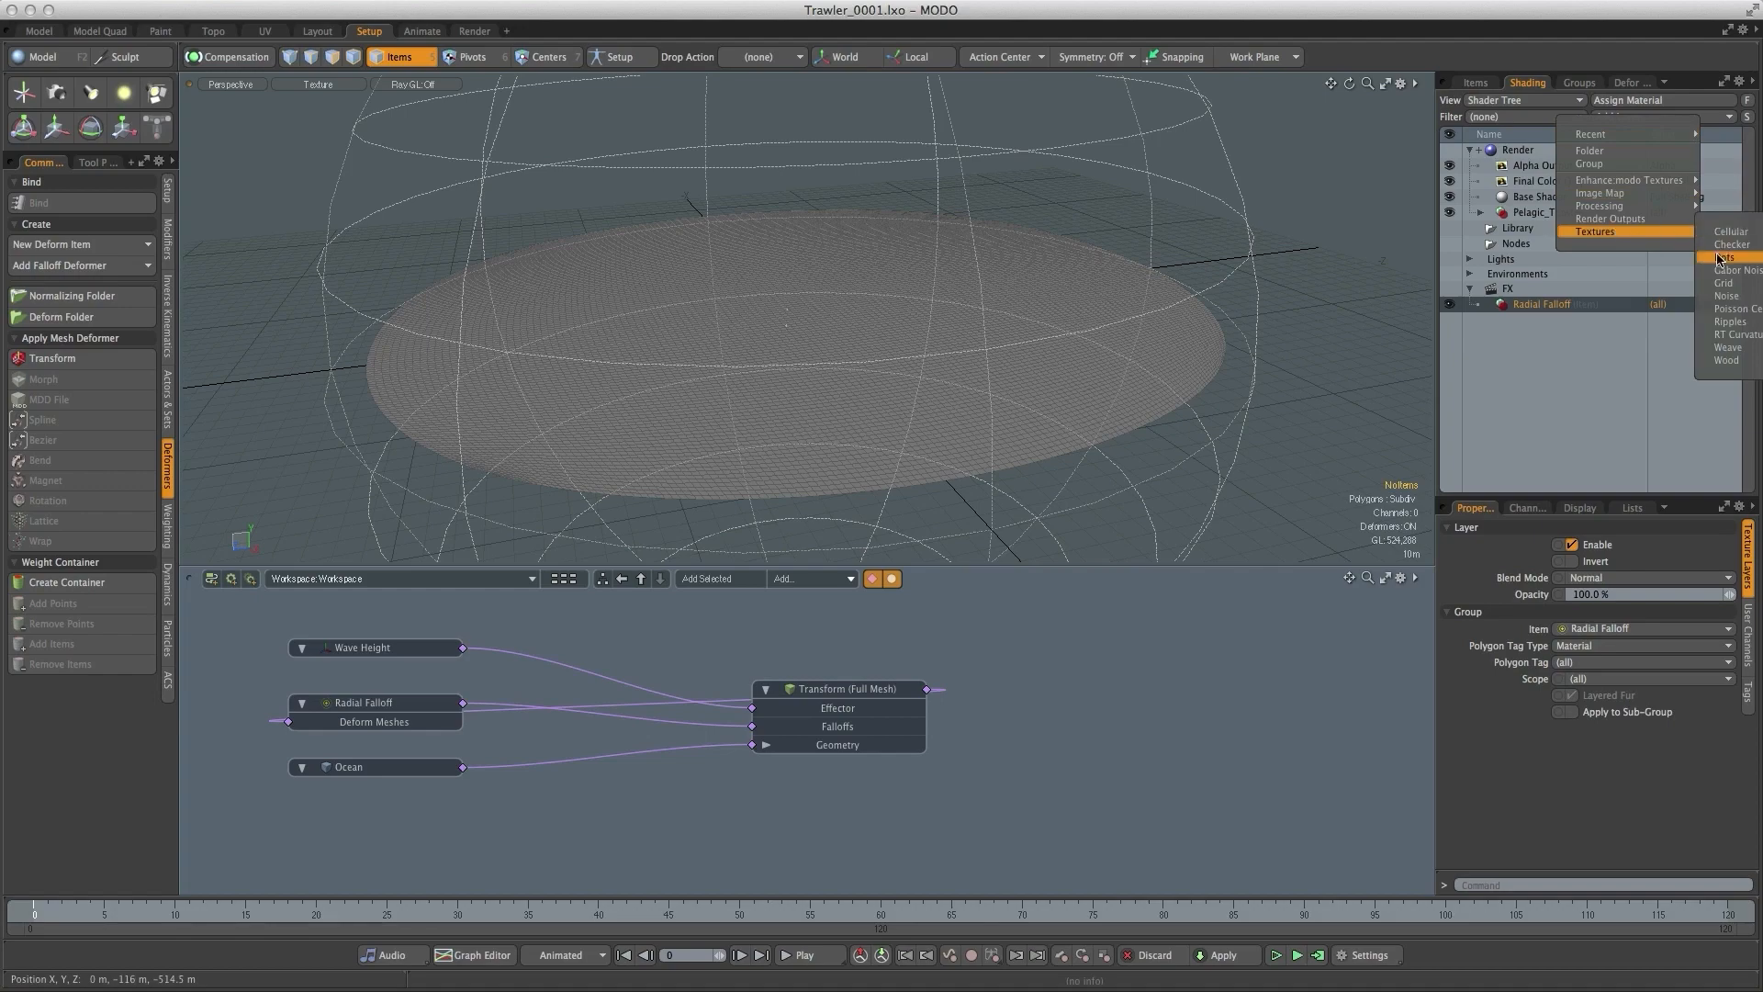
left_click(1728, 319)
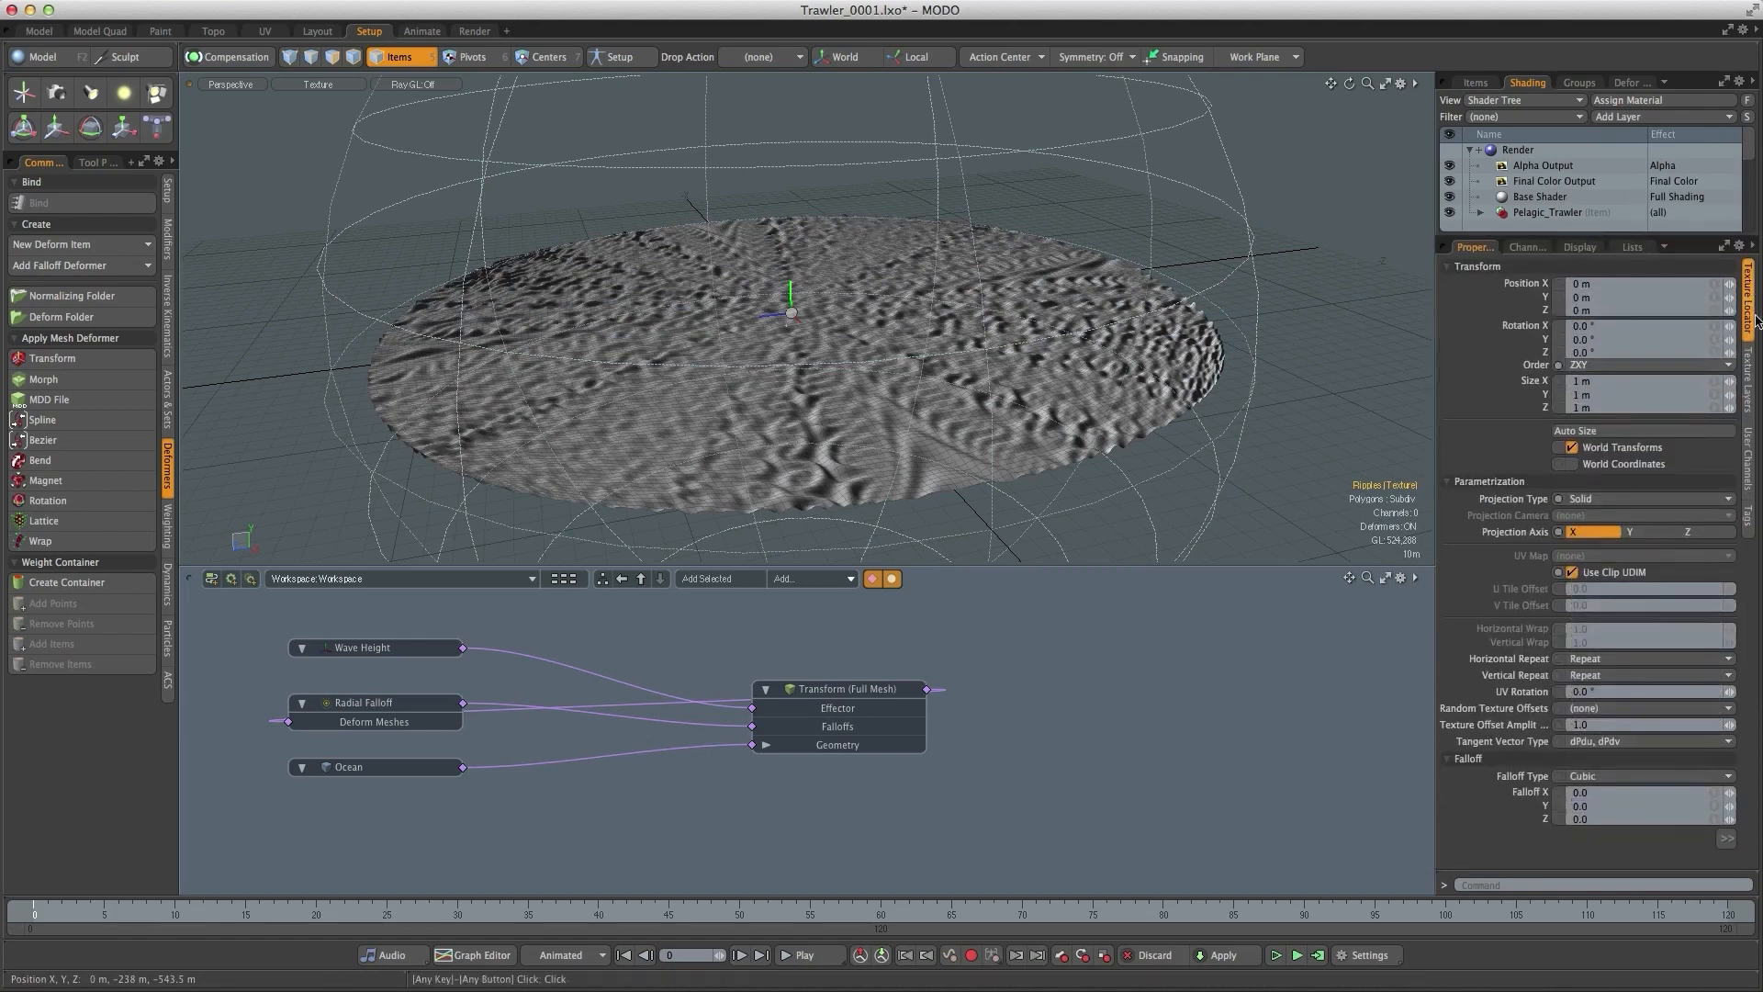
left_click(1648, 498)
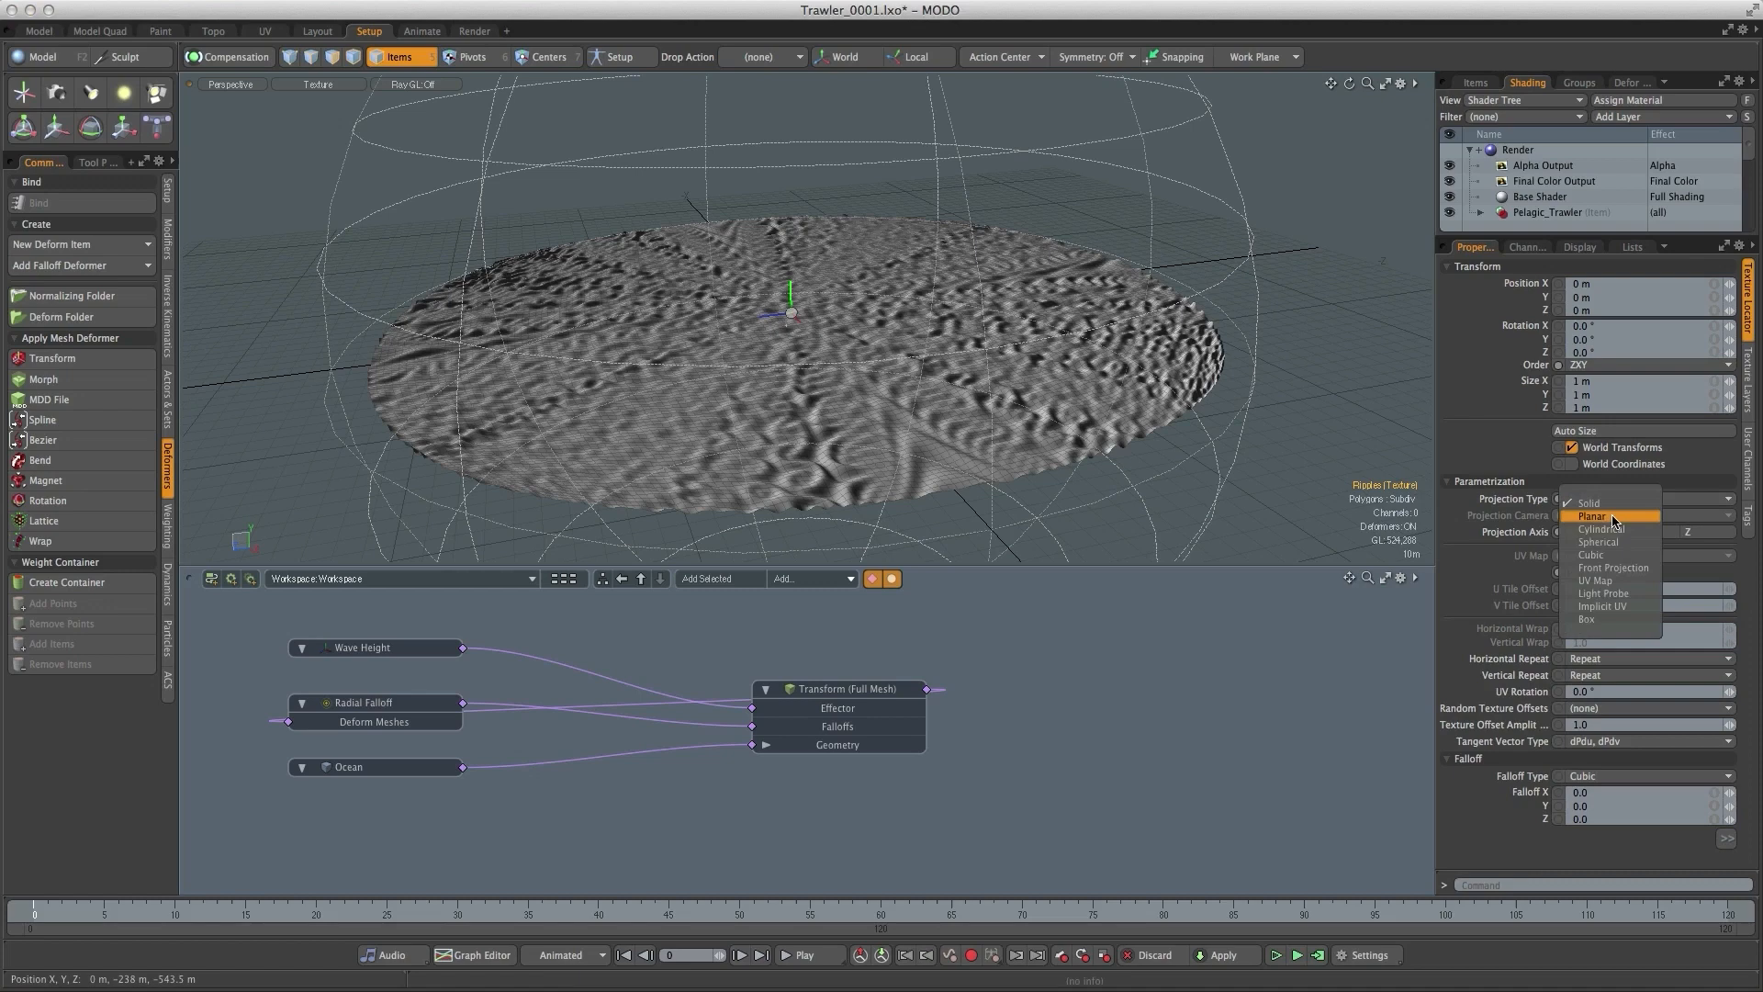
left_click(1594, 514)
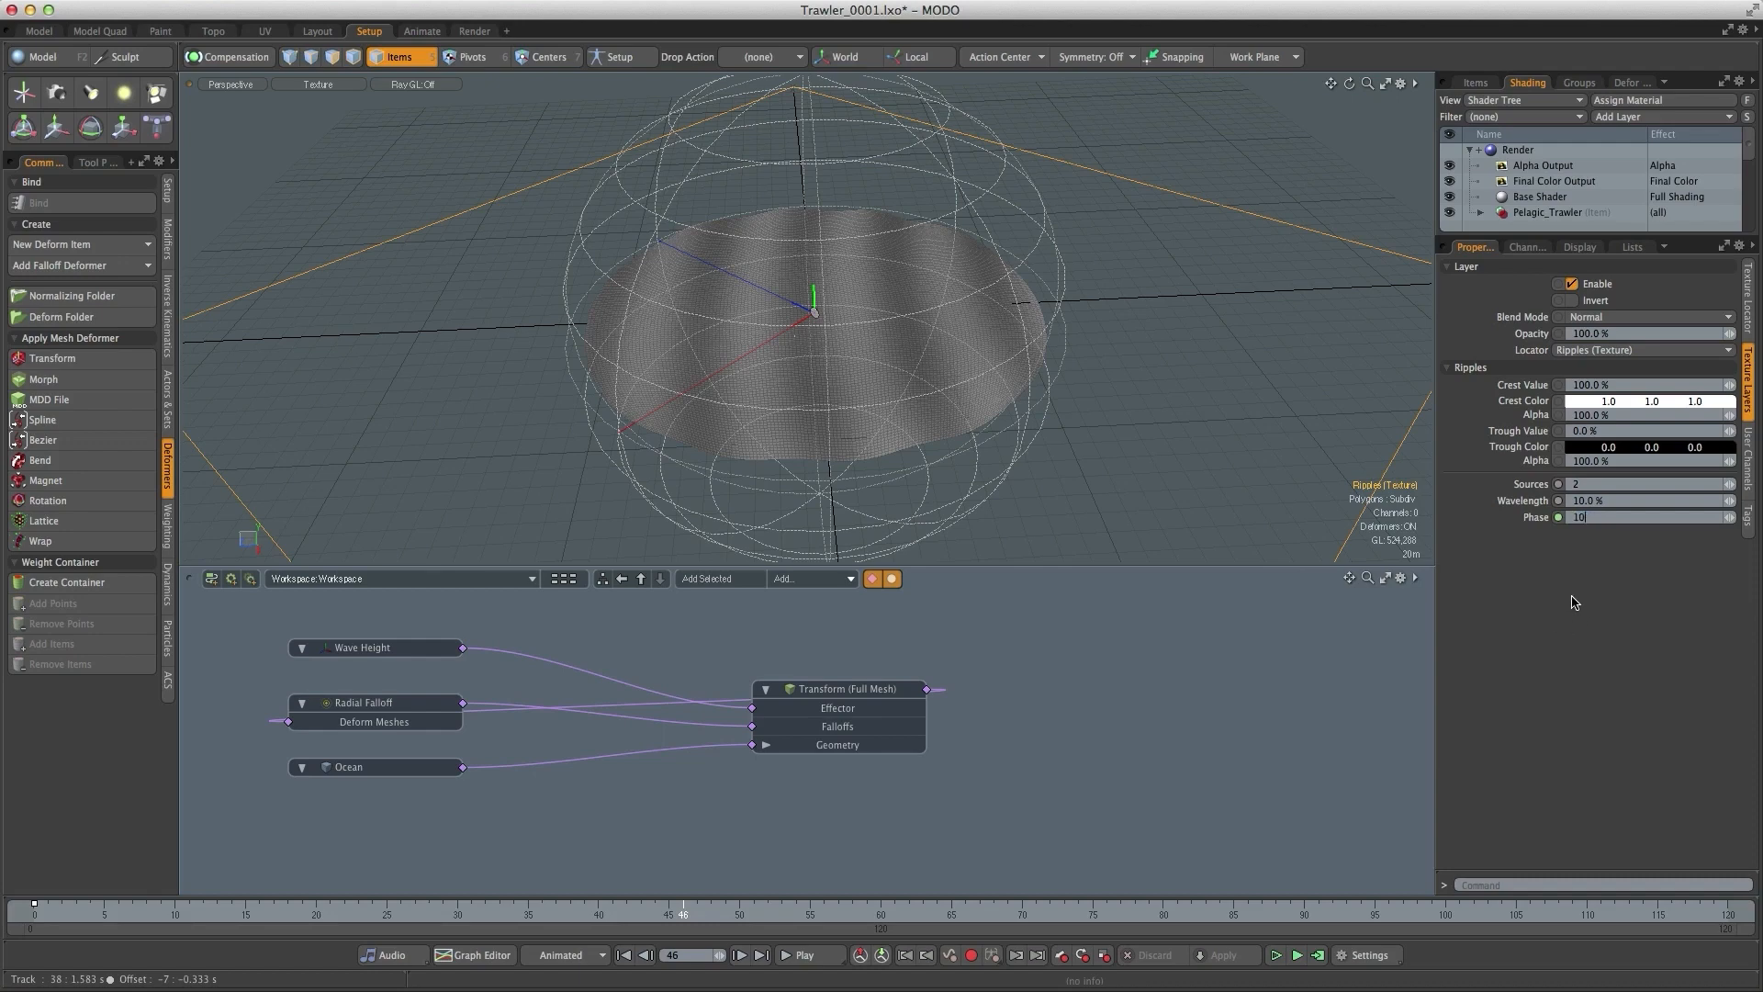
- Make the Ripples Phase animation curve continue linearly before and after its keys
right_click(1642, 516)
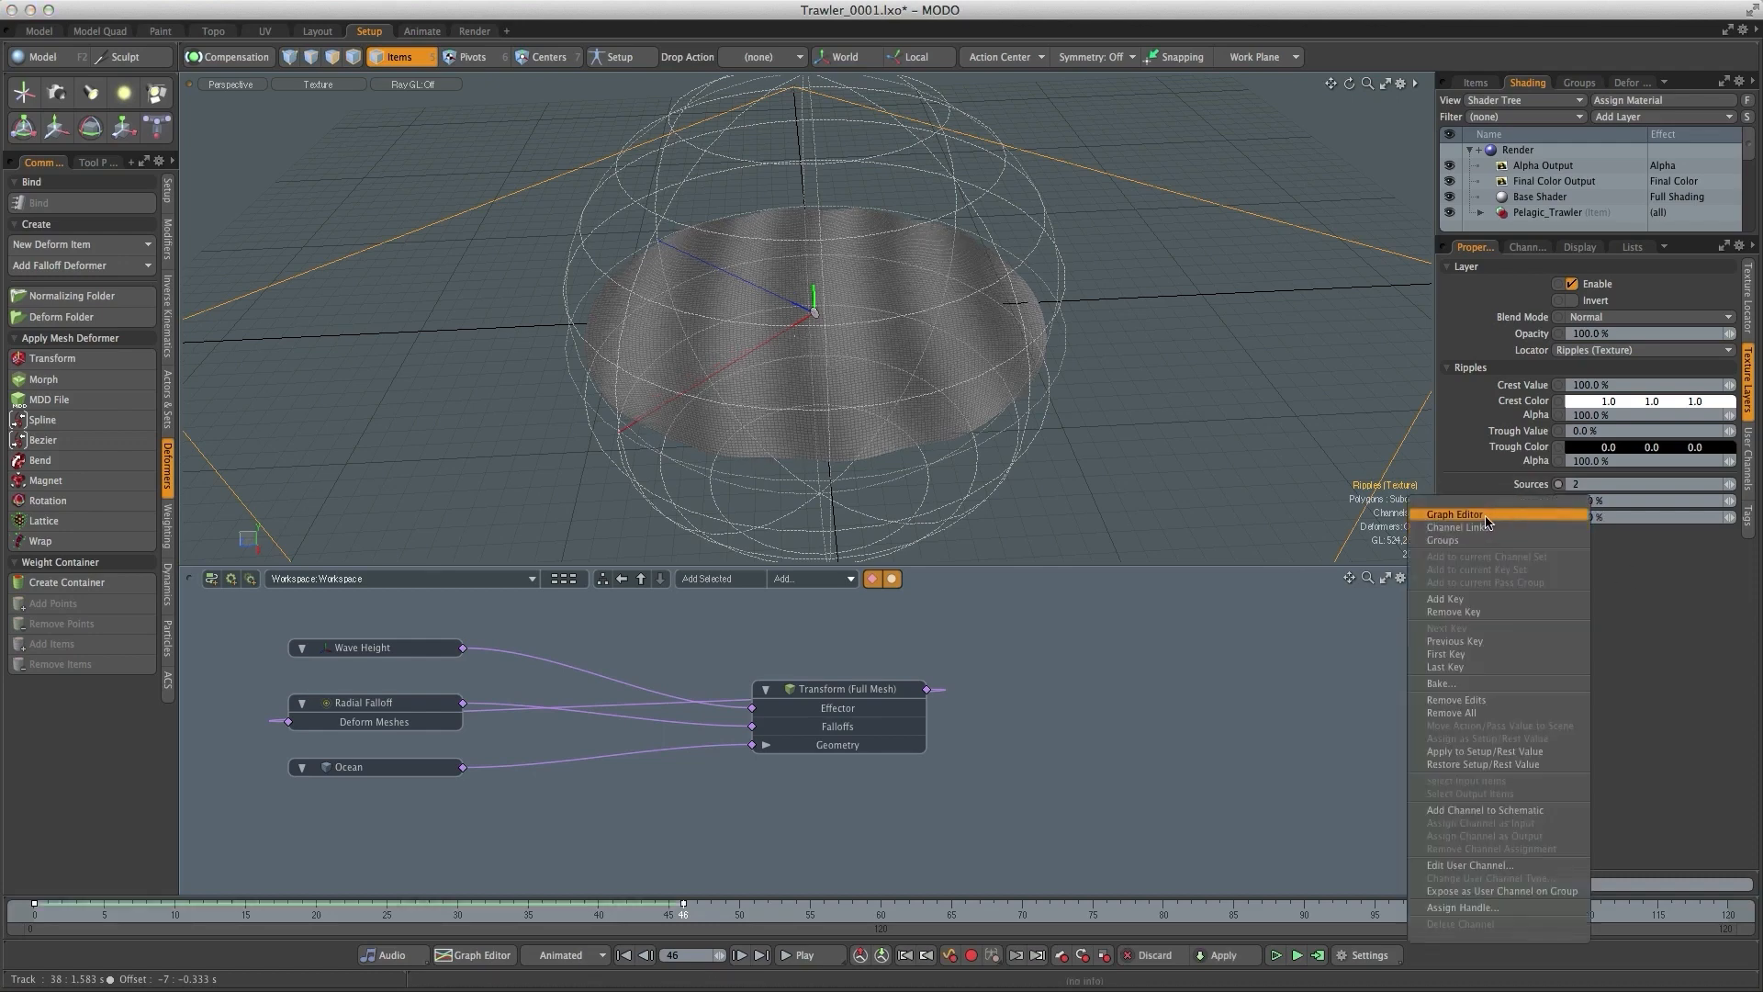
left_click(1455, 514)
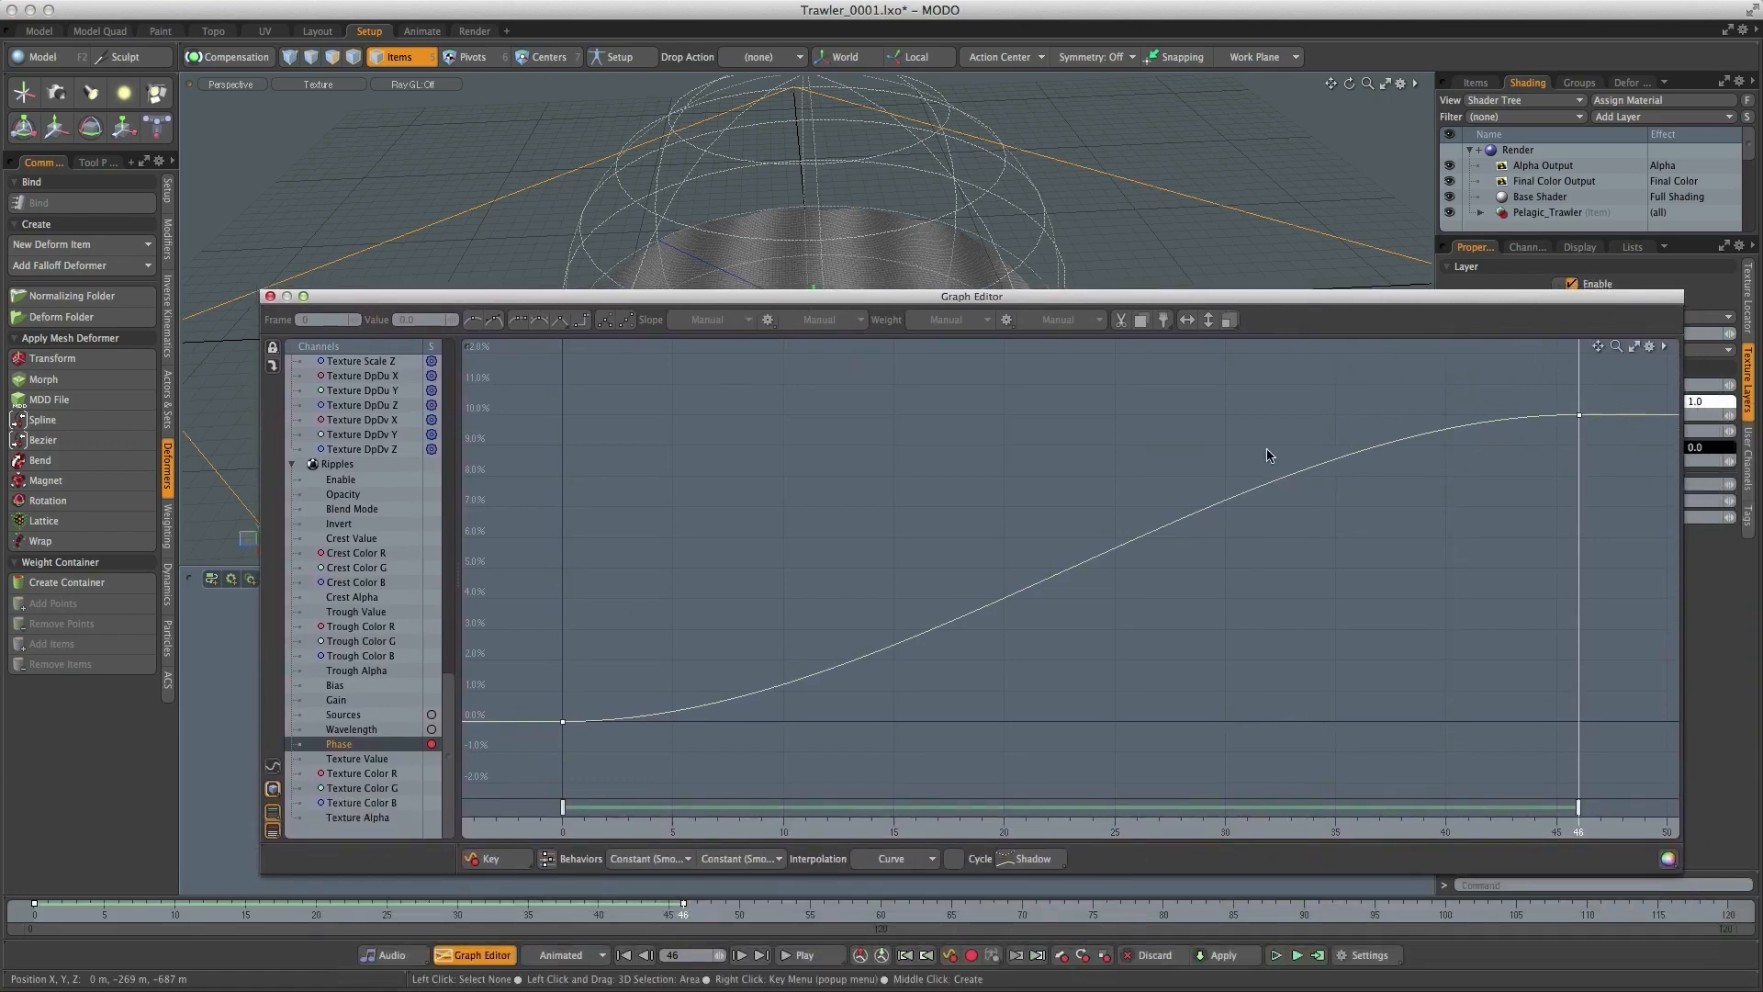
left_click(650, 858)
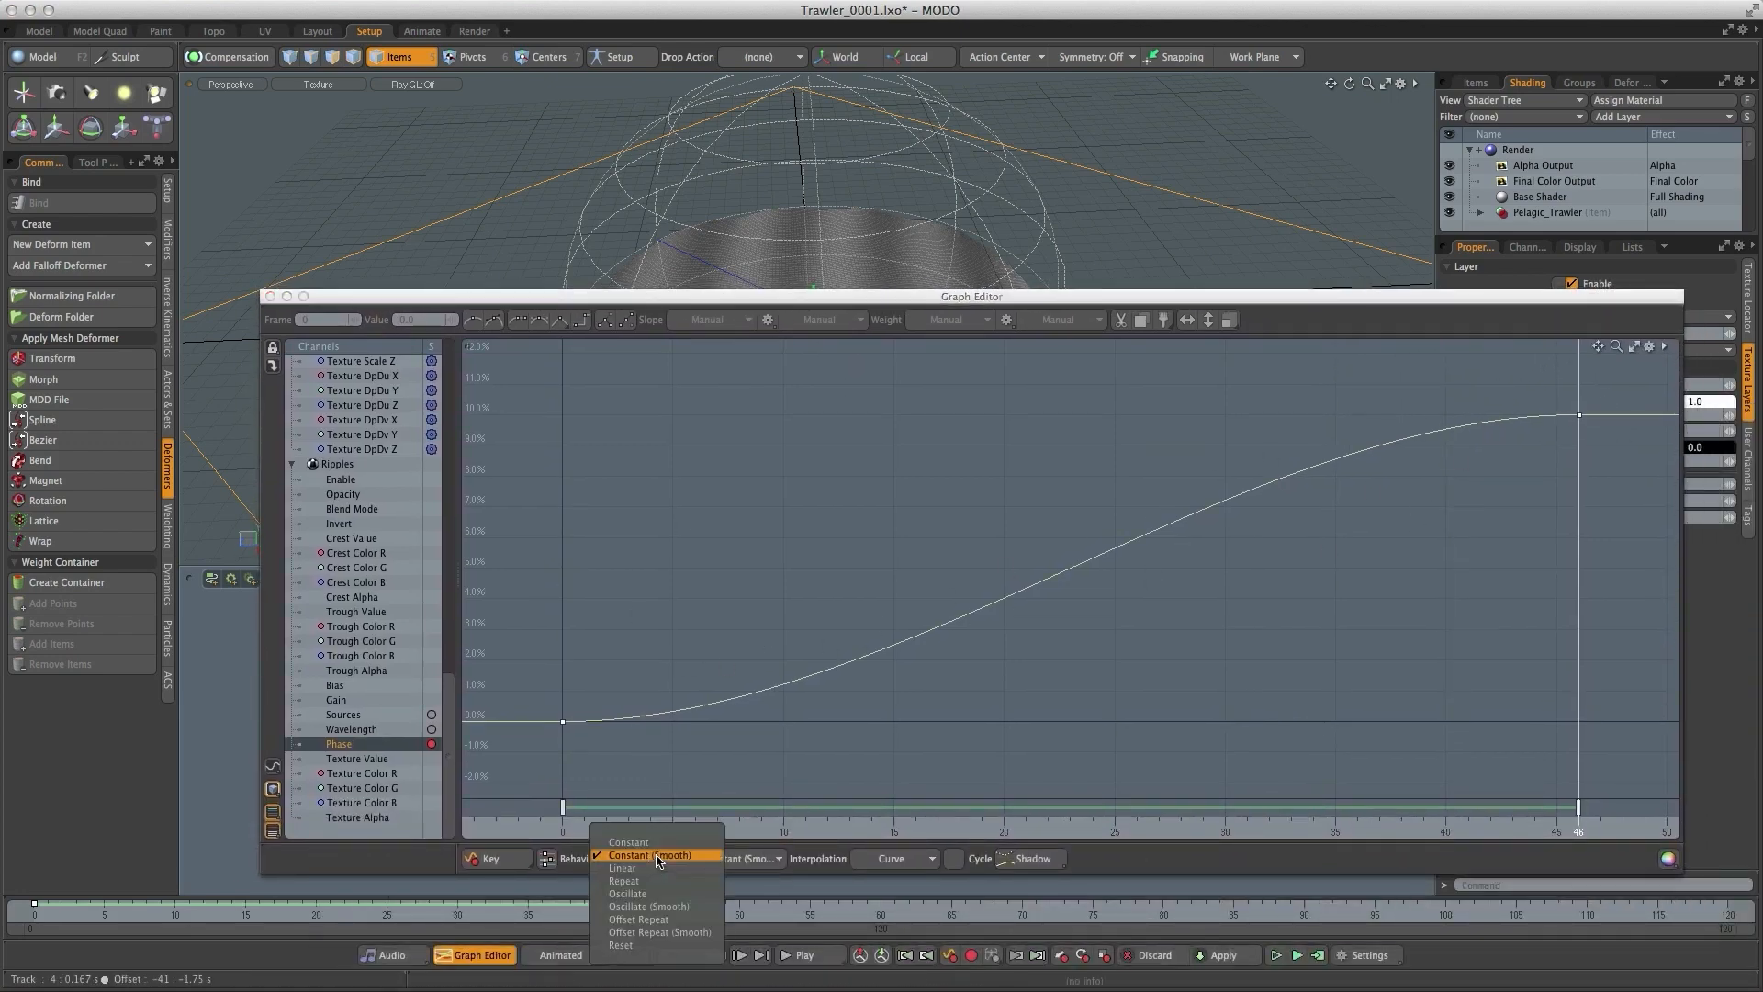
left_click(621, 867)
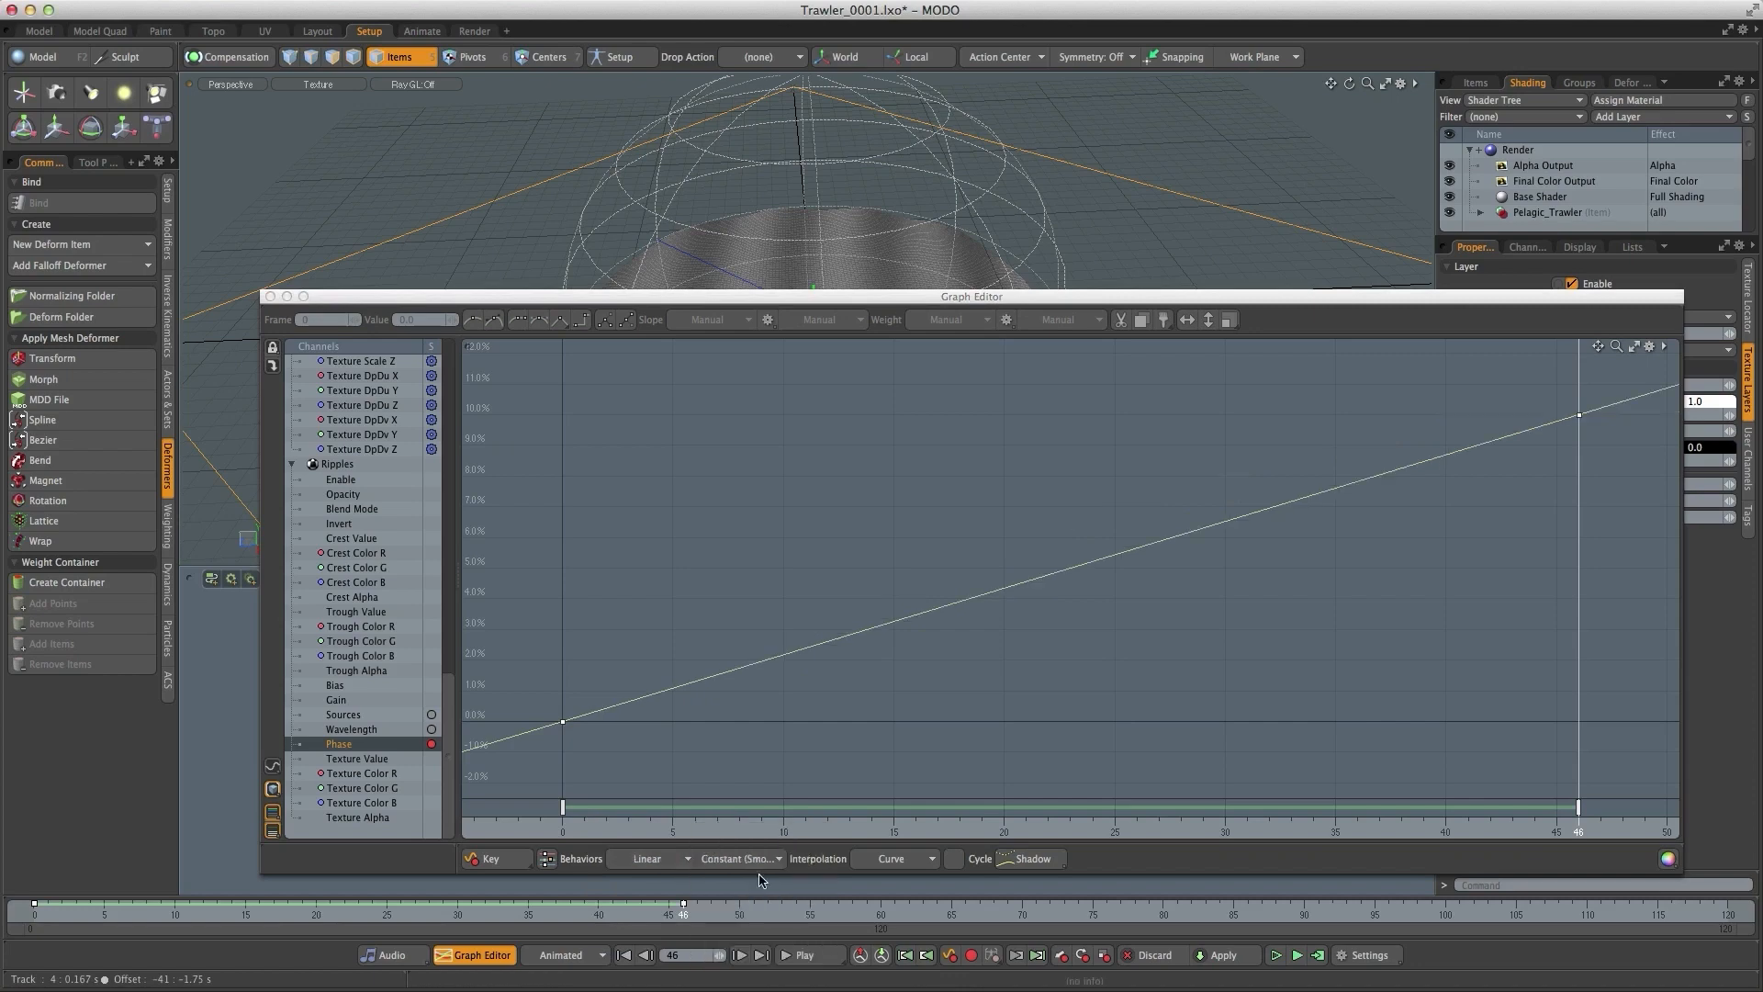
left_click(740, 858)
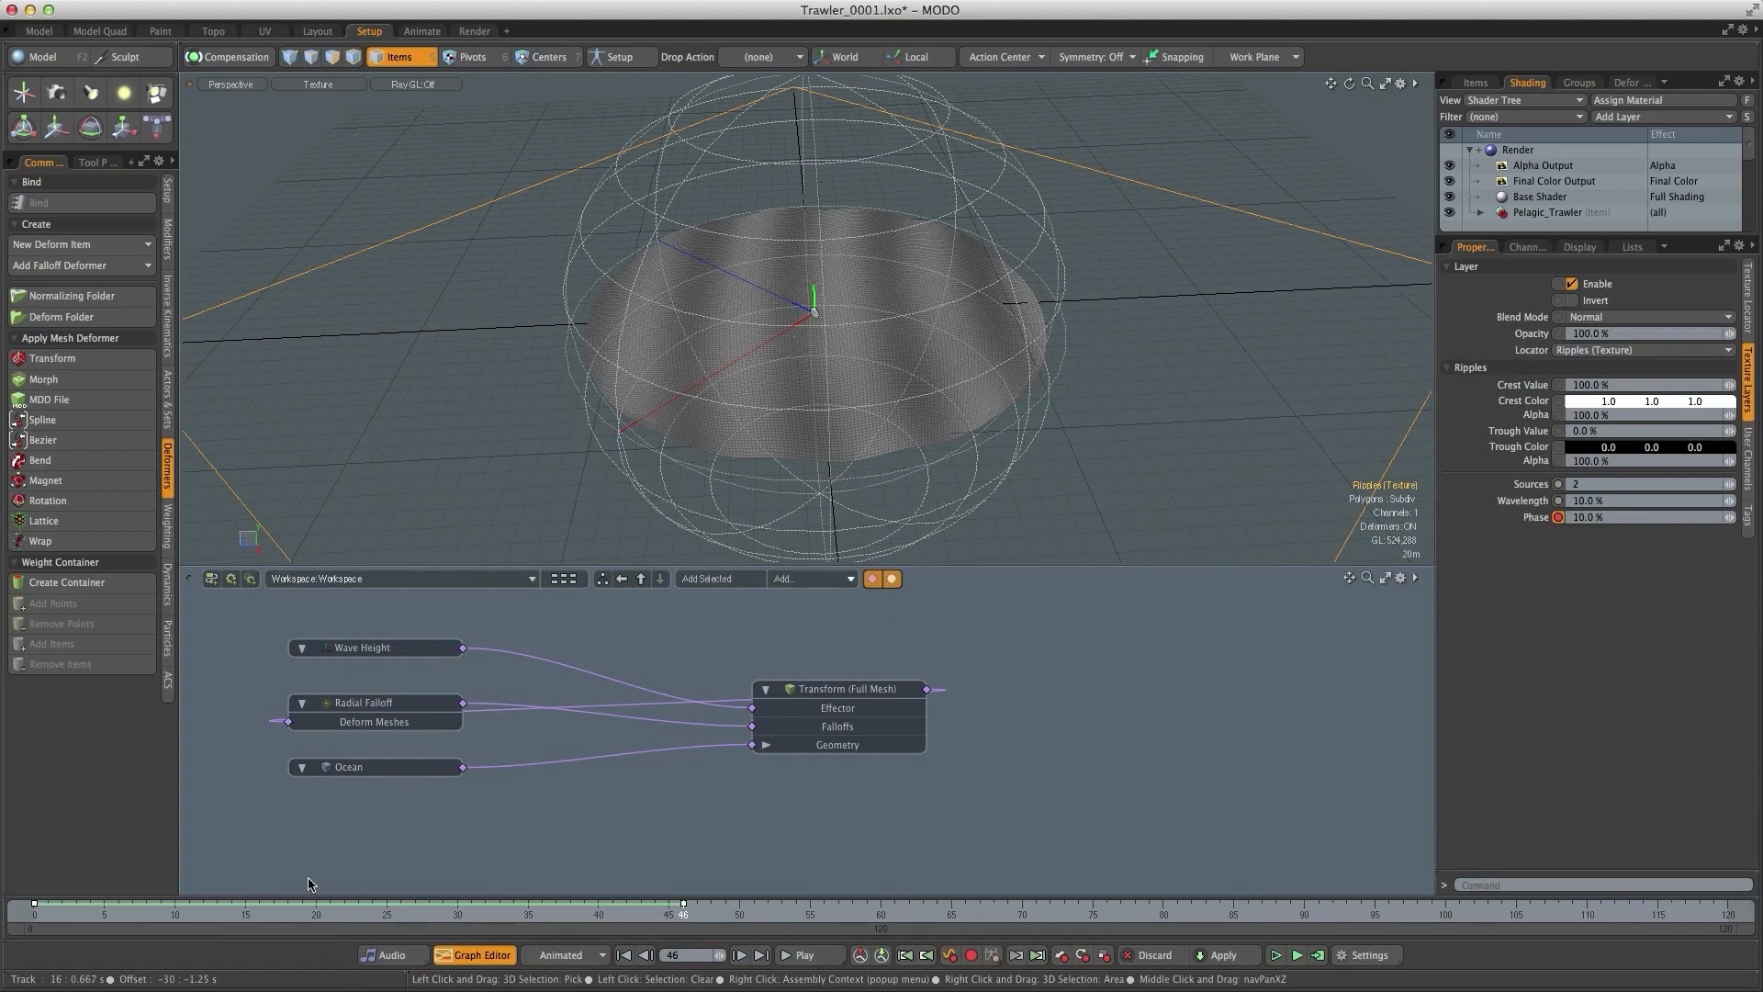
- Play the timeline to preview the moving ripple pattern across the ocean
left_click(804, 956)
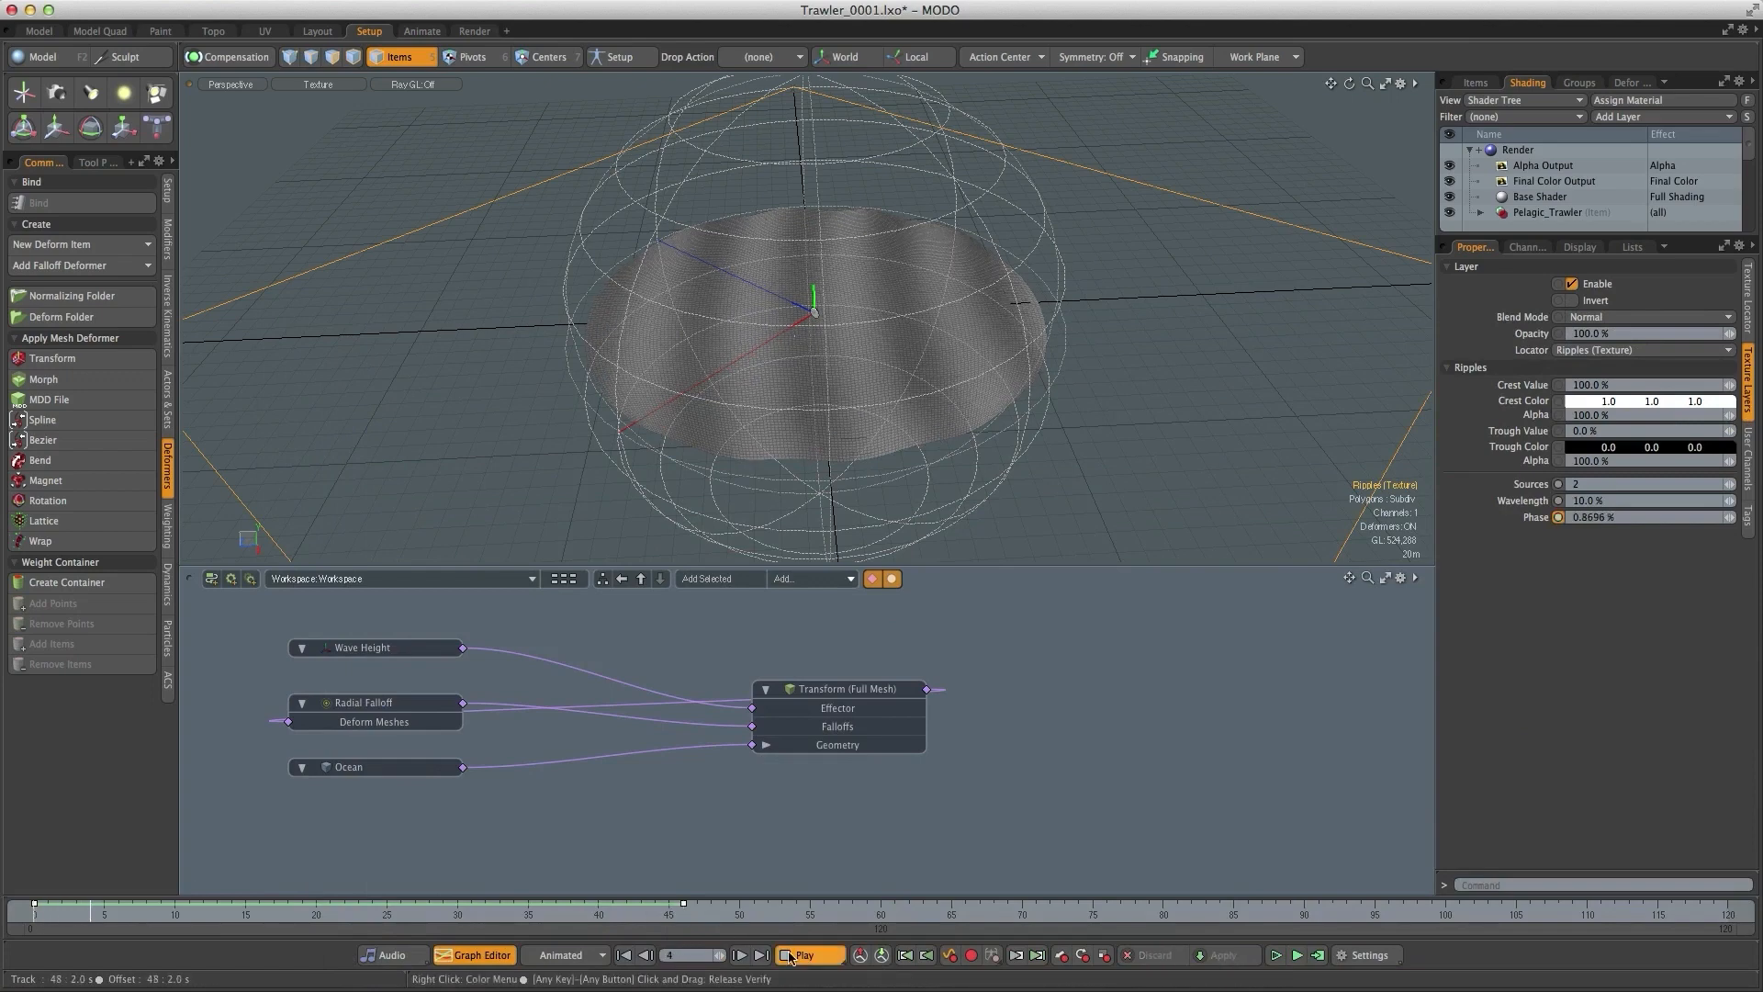
left_click(808, 955)
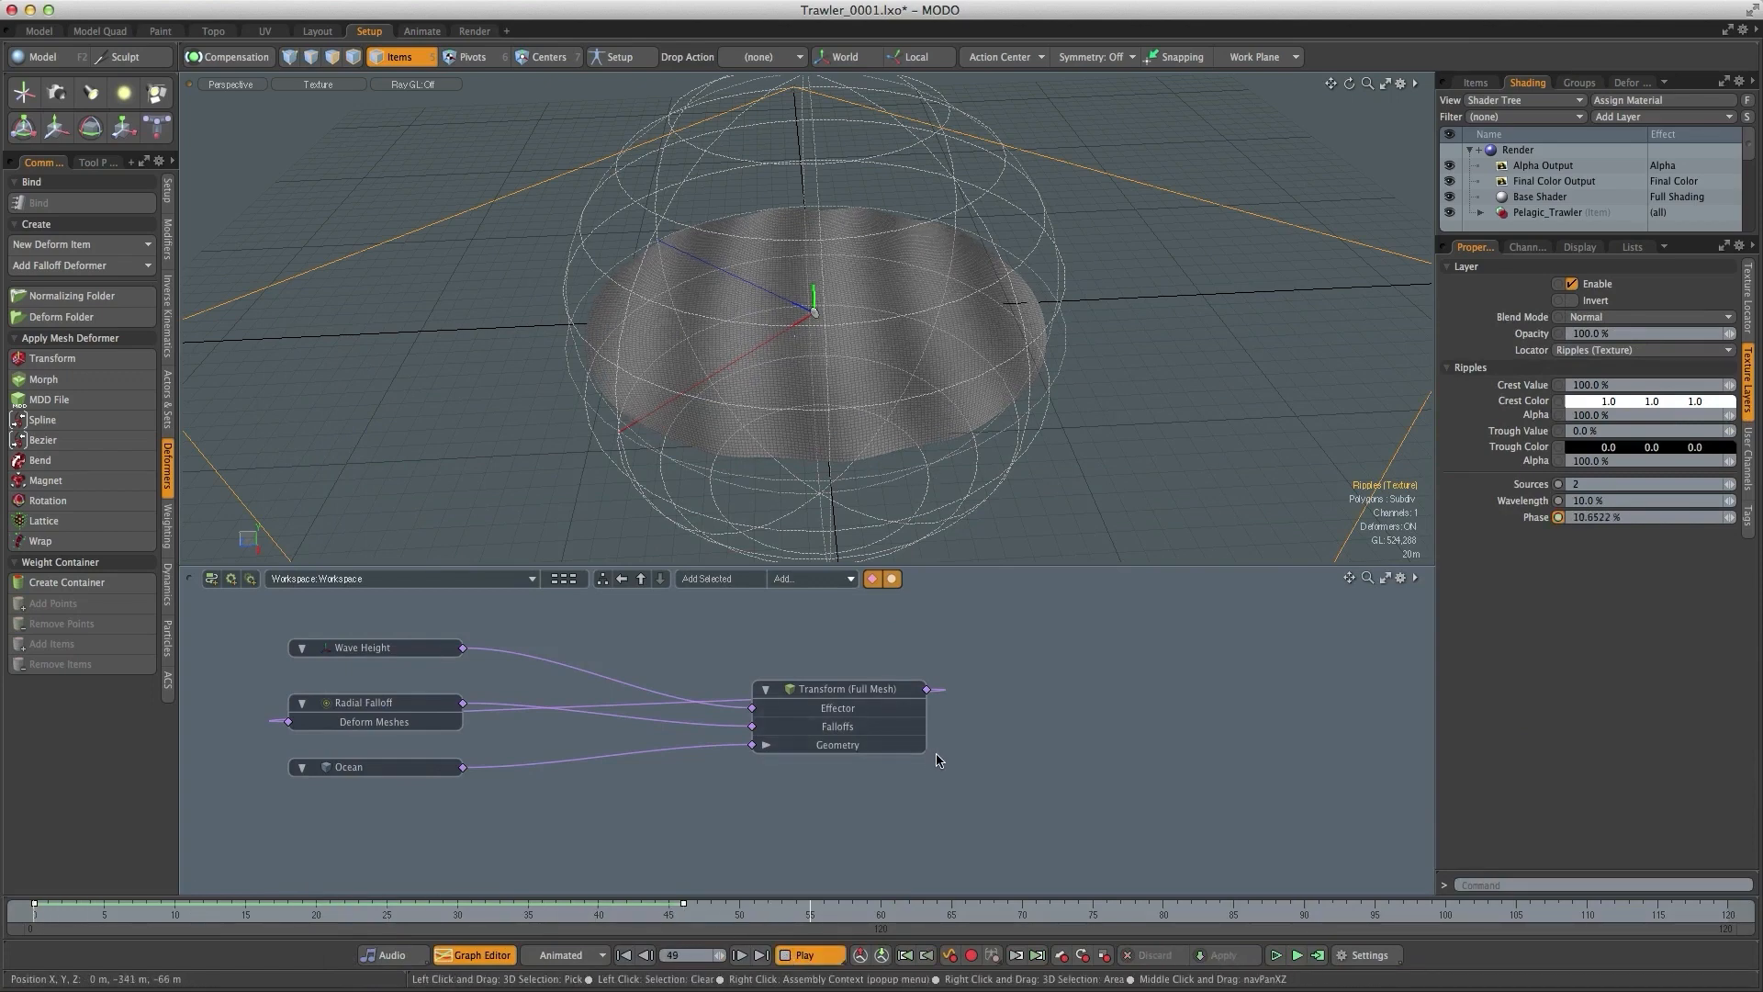
left_click(803, 955)
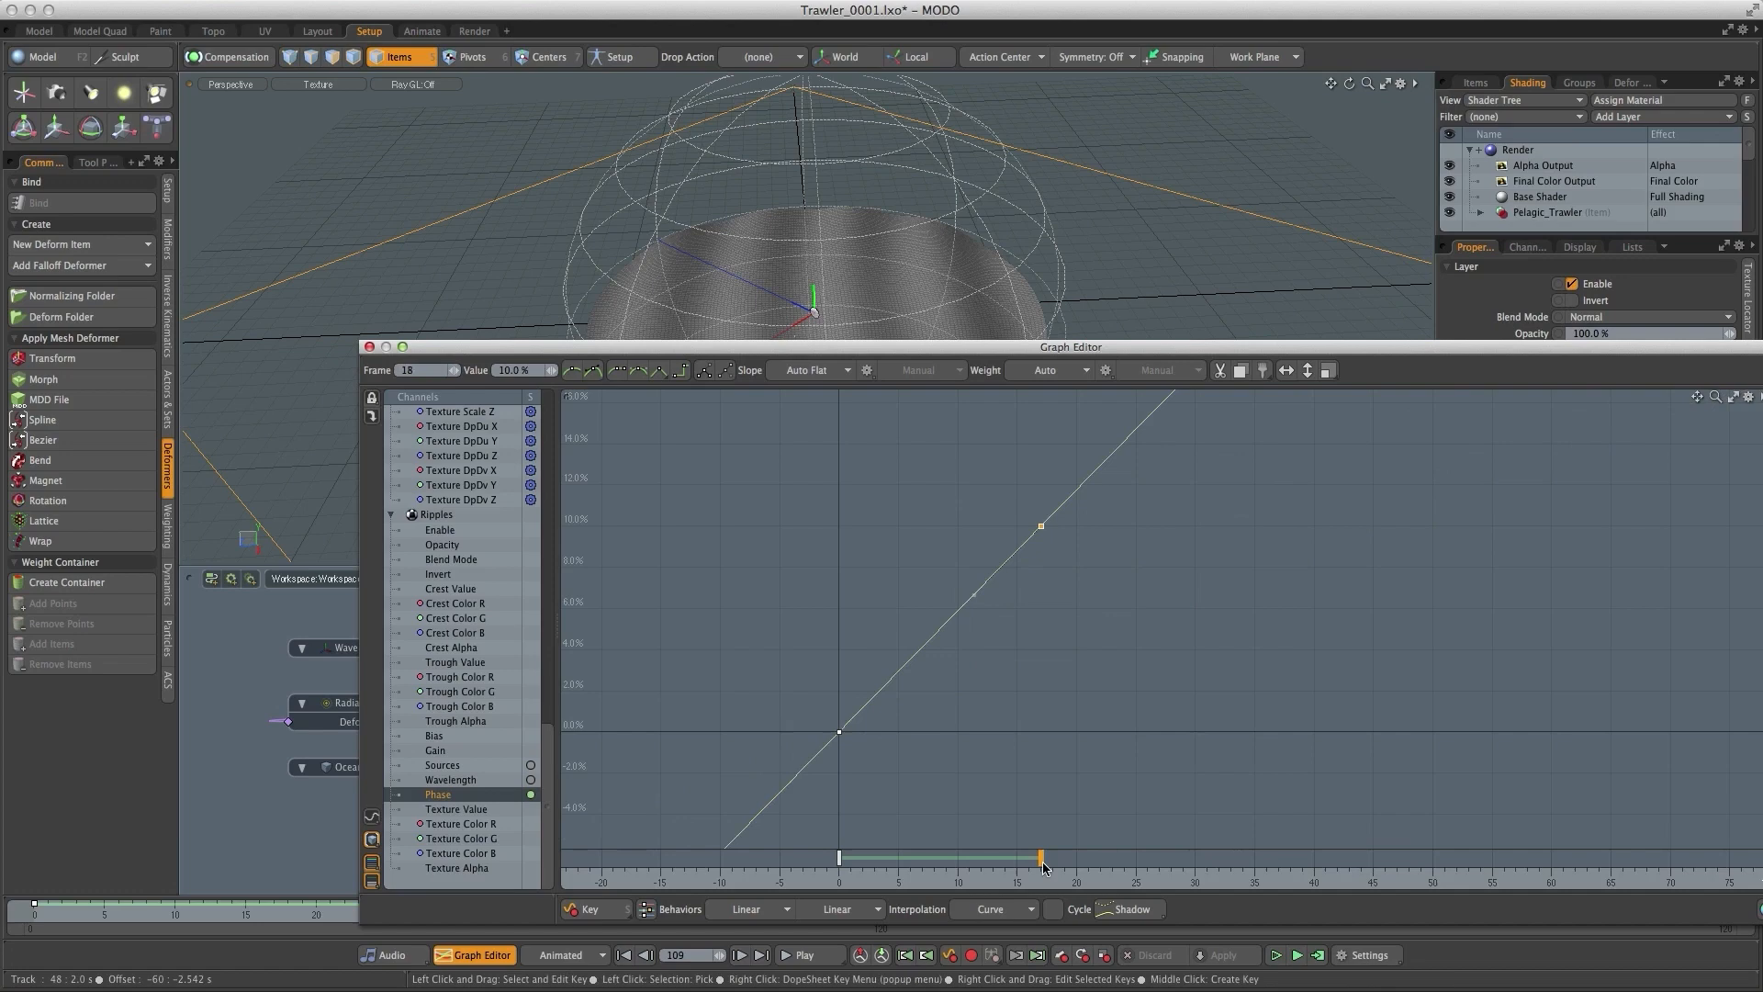
- Adjust the last Phase key's timing and play back to check the wave motion
left_click(802, 955)
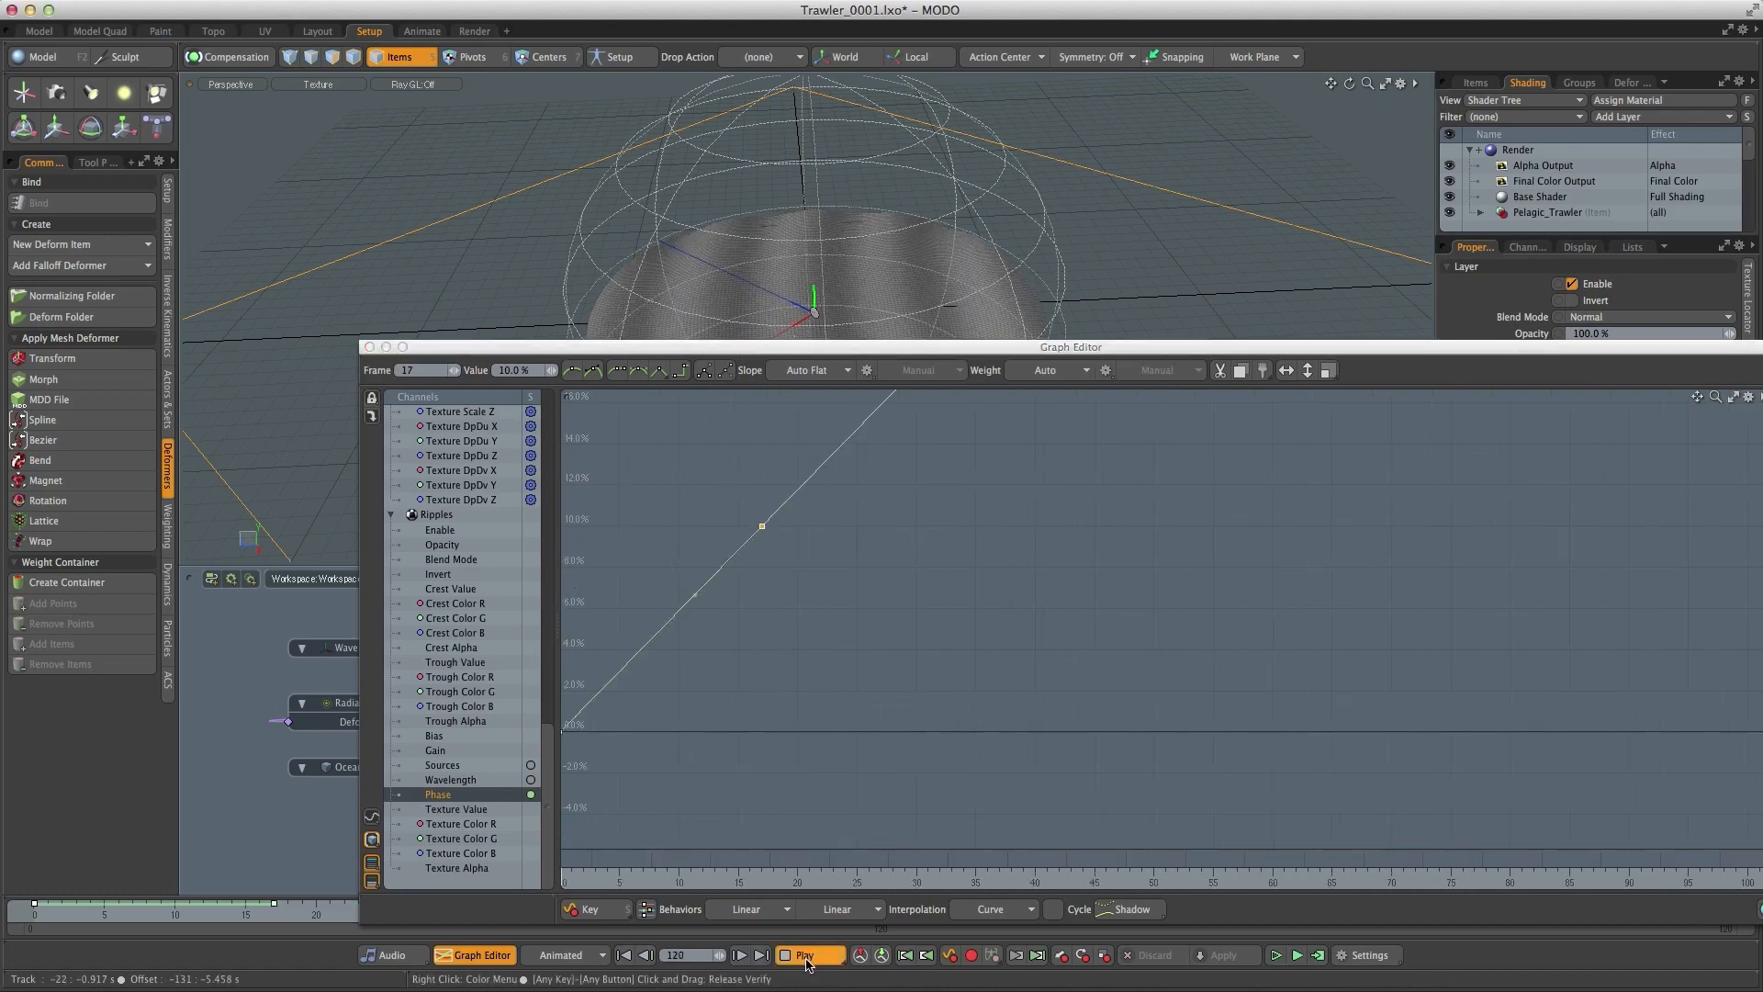
left_click(805, 956)
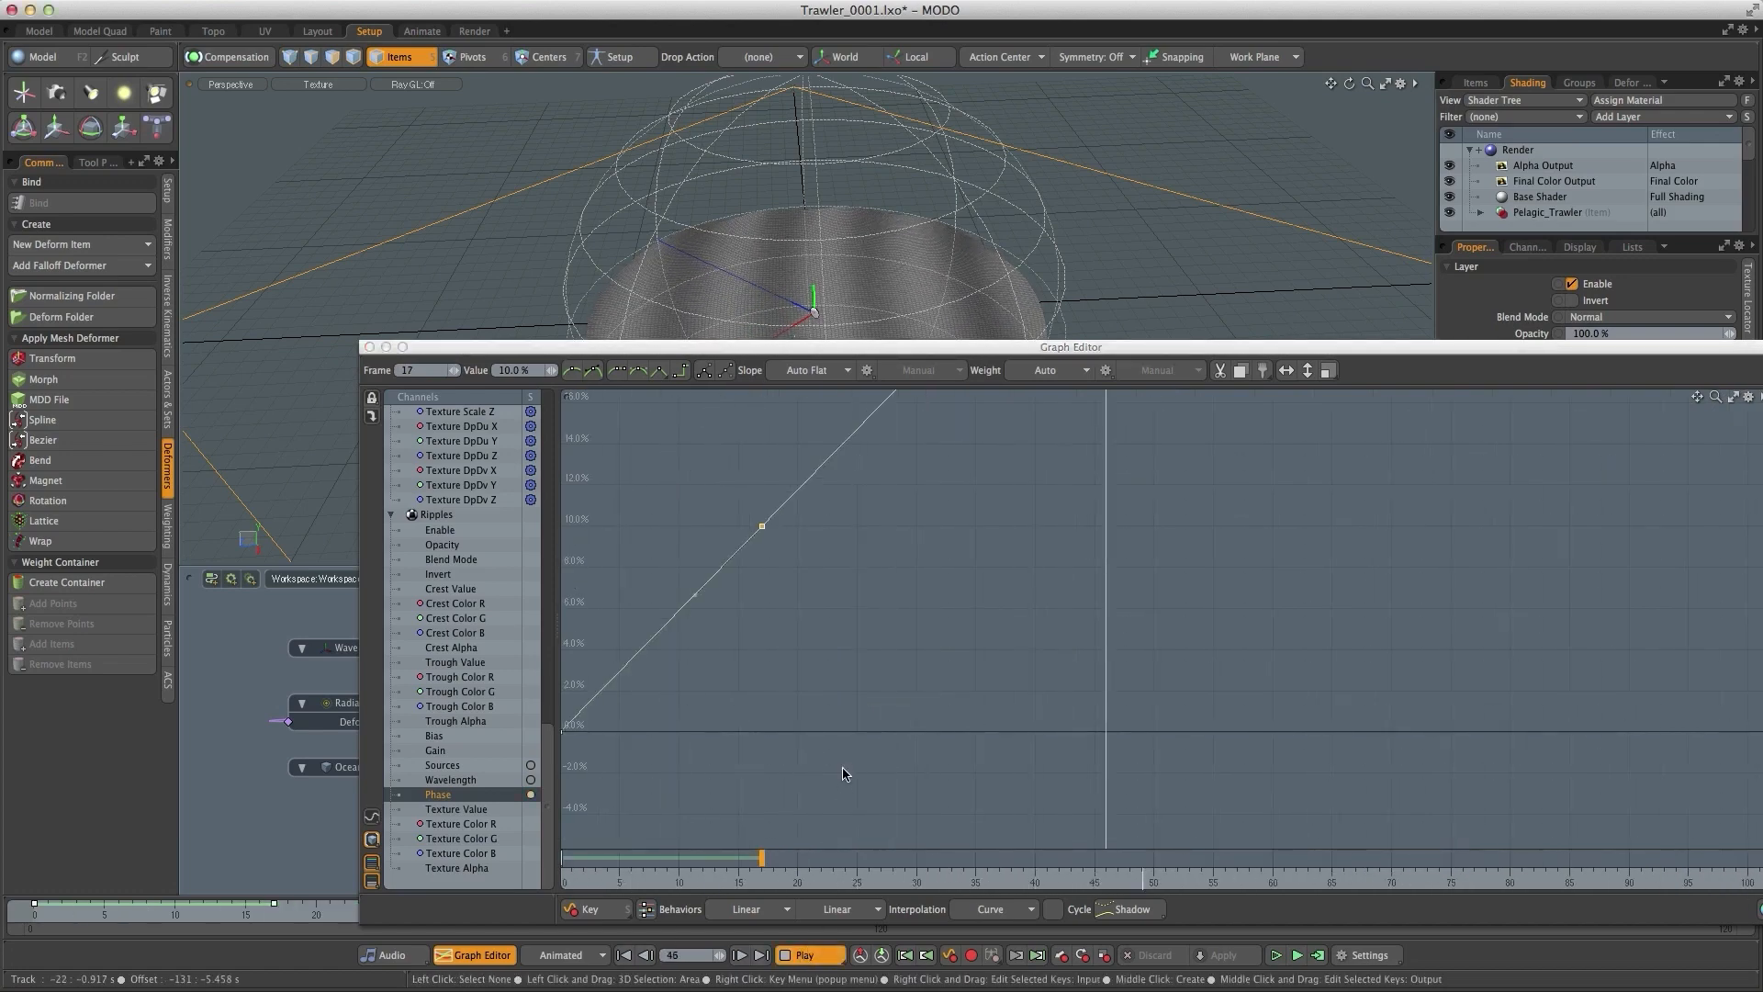
left_click(802, 955)
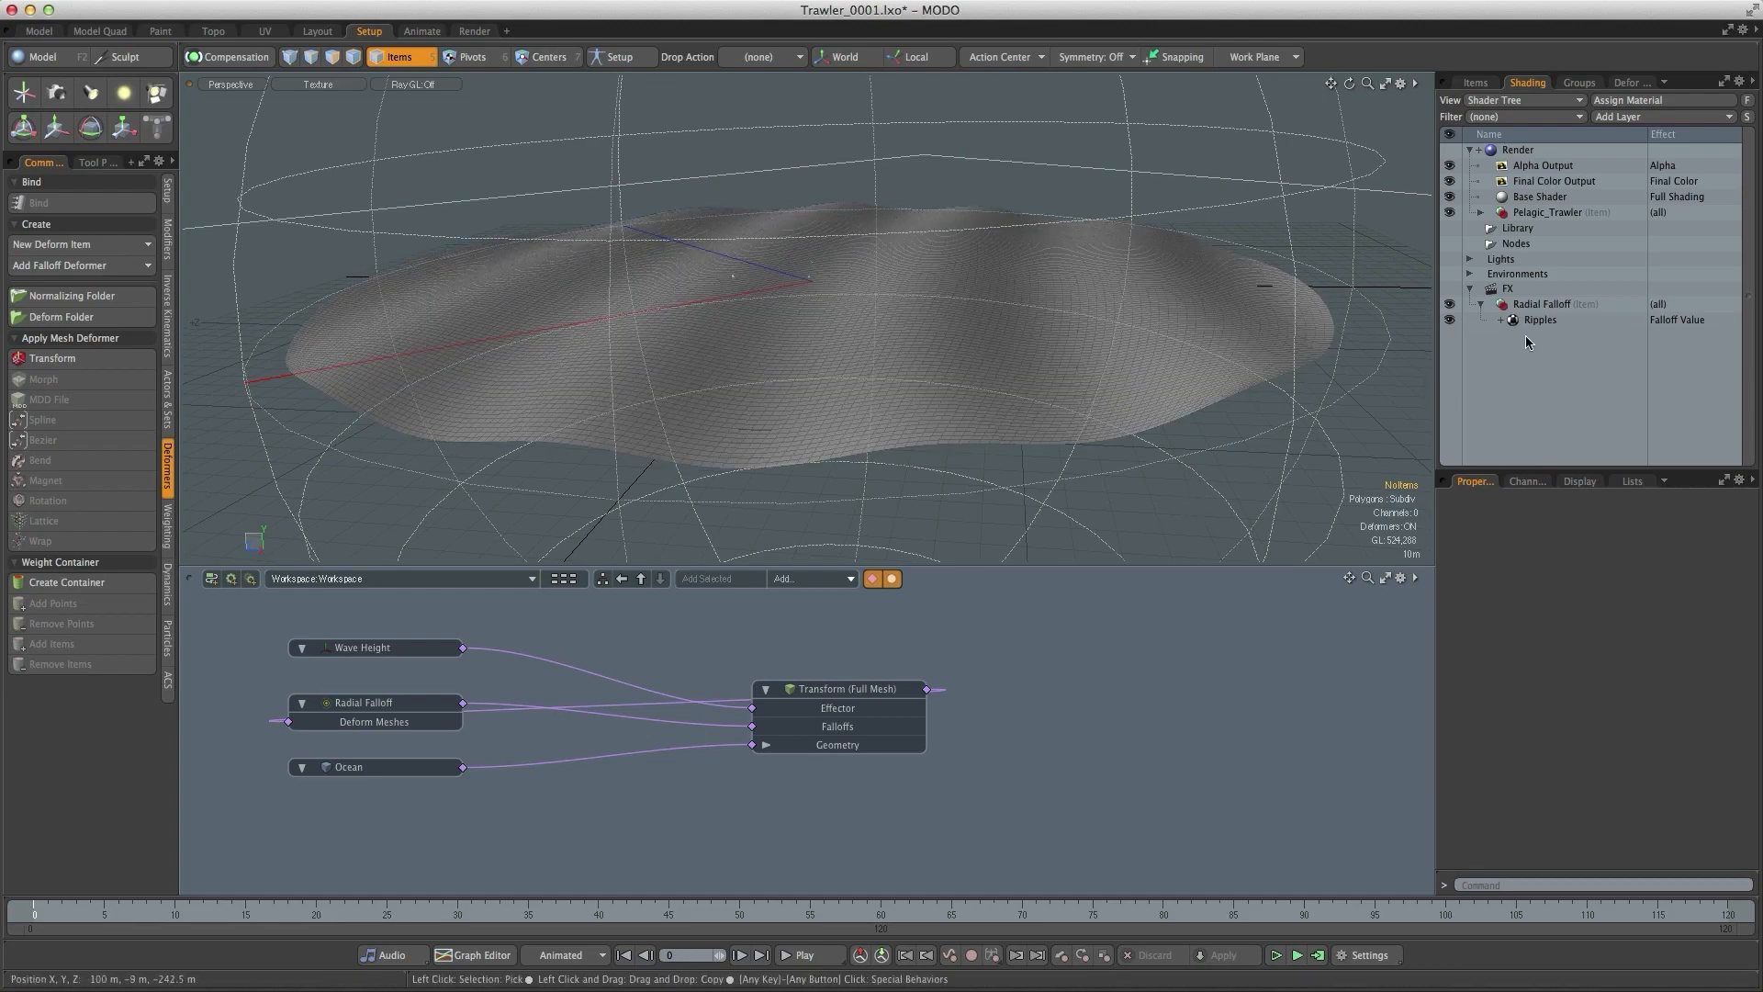
- Bring up the context actions for the Ripples layer under Radial Falloff
right_click(1539, 320)
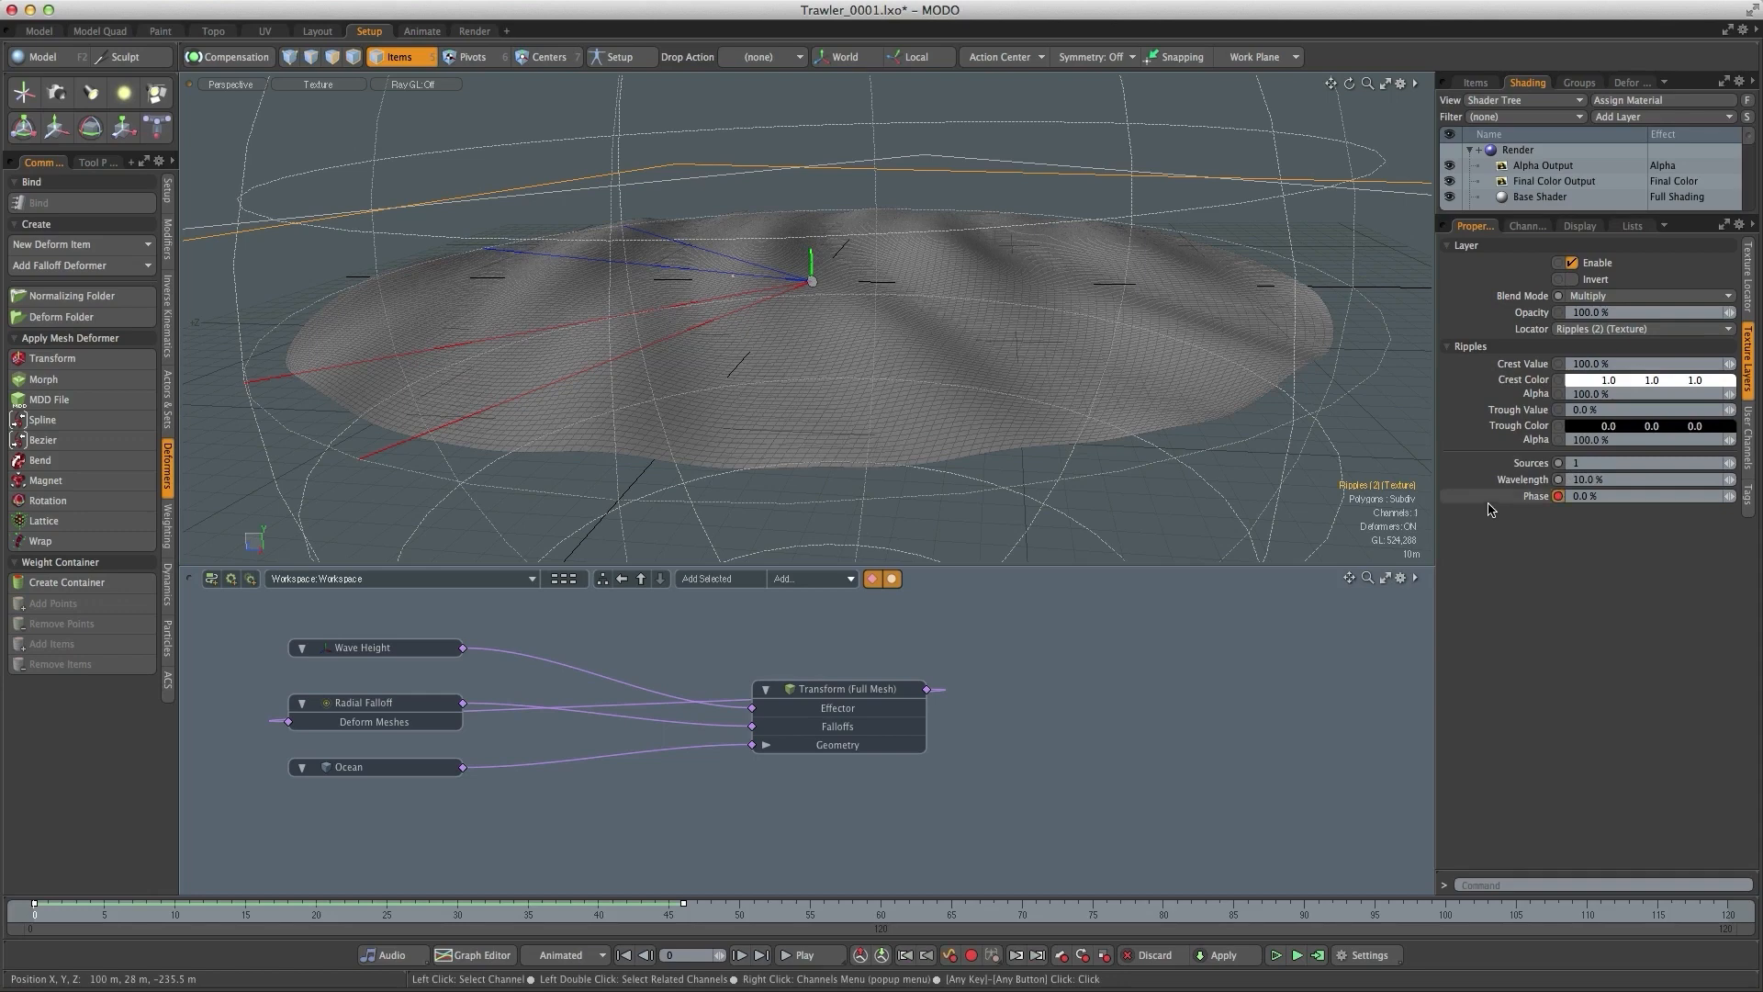
- Key the duplicated Ripples layer's Phase, view its curve, and play back both wave layers together
right_click(1589, 496)
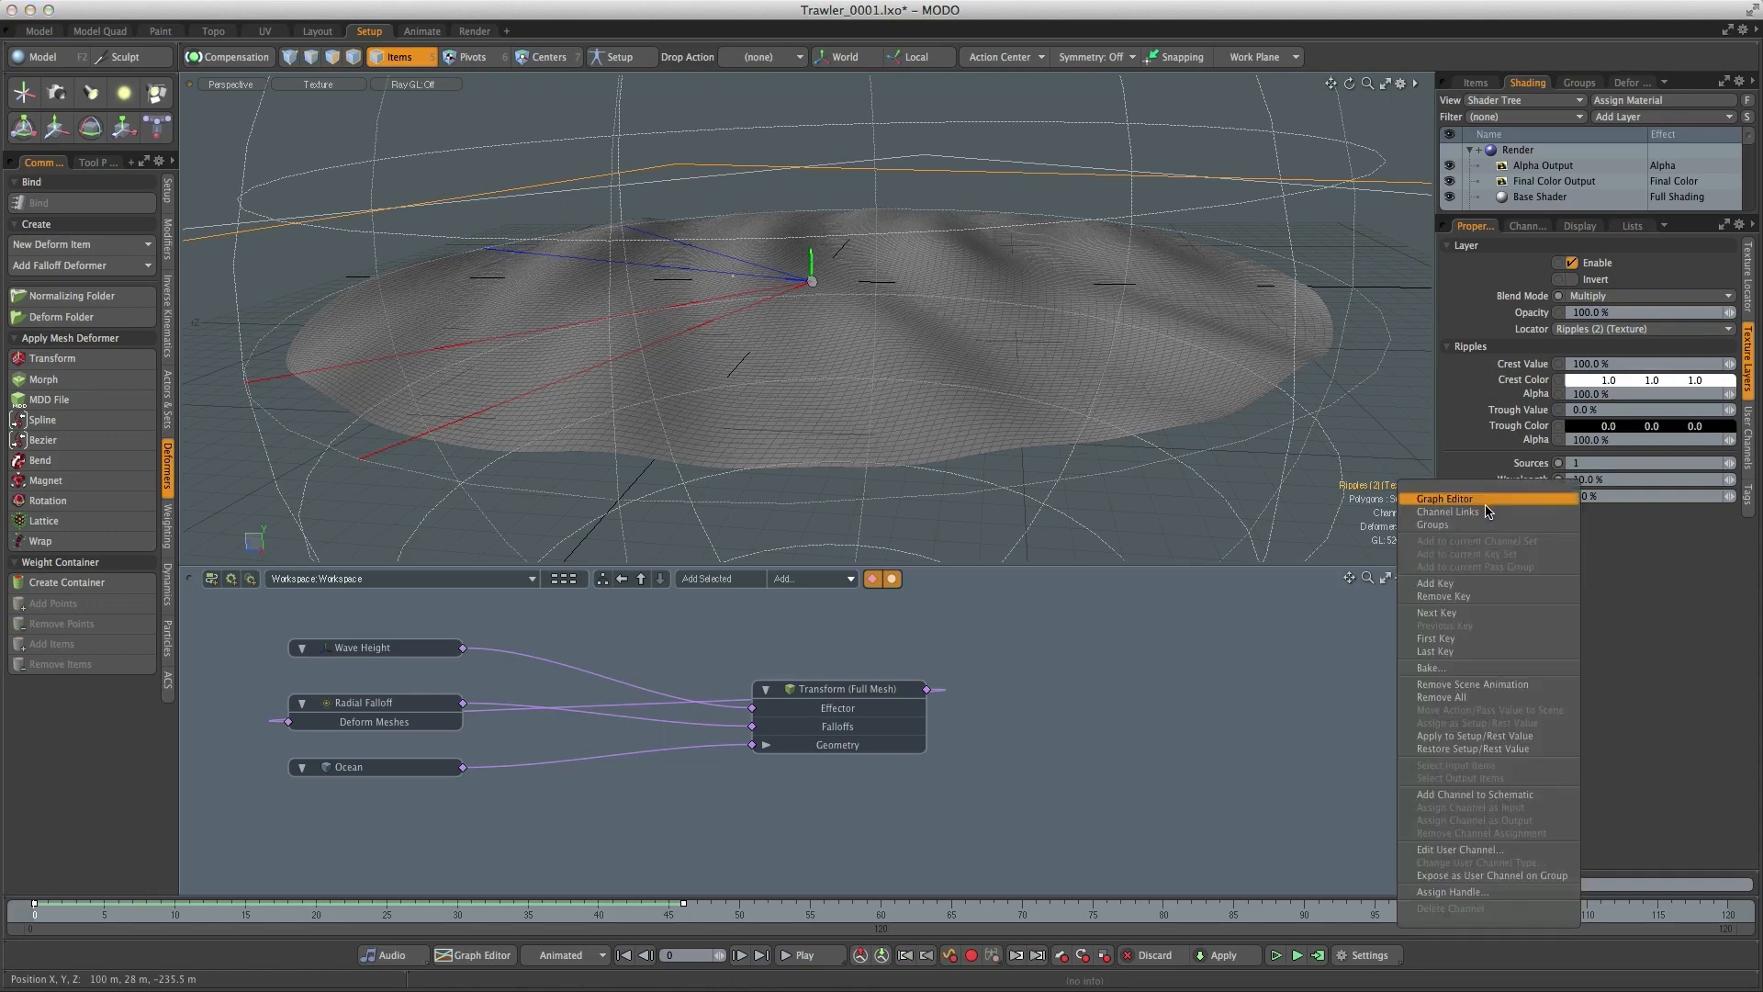
left_click(1444, 498)
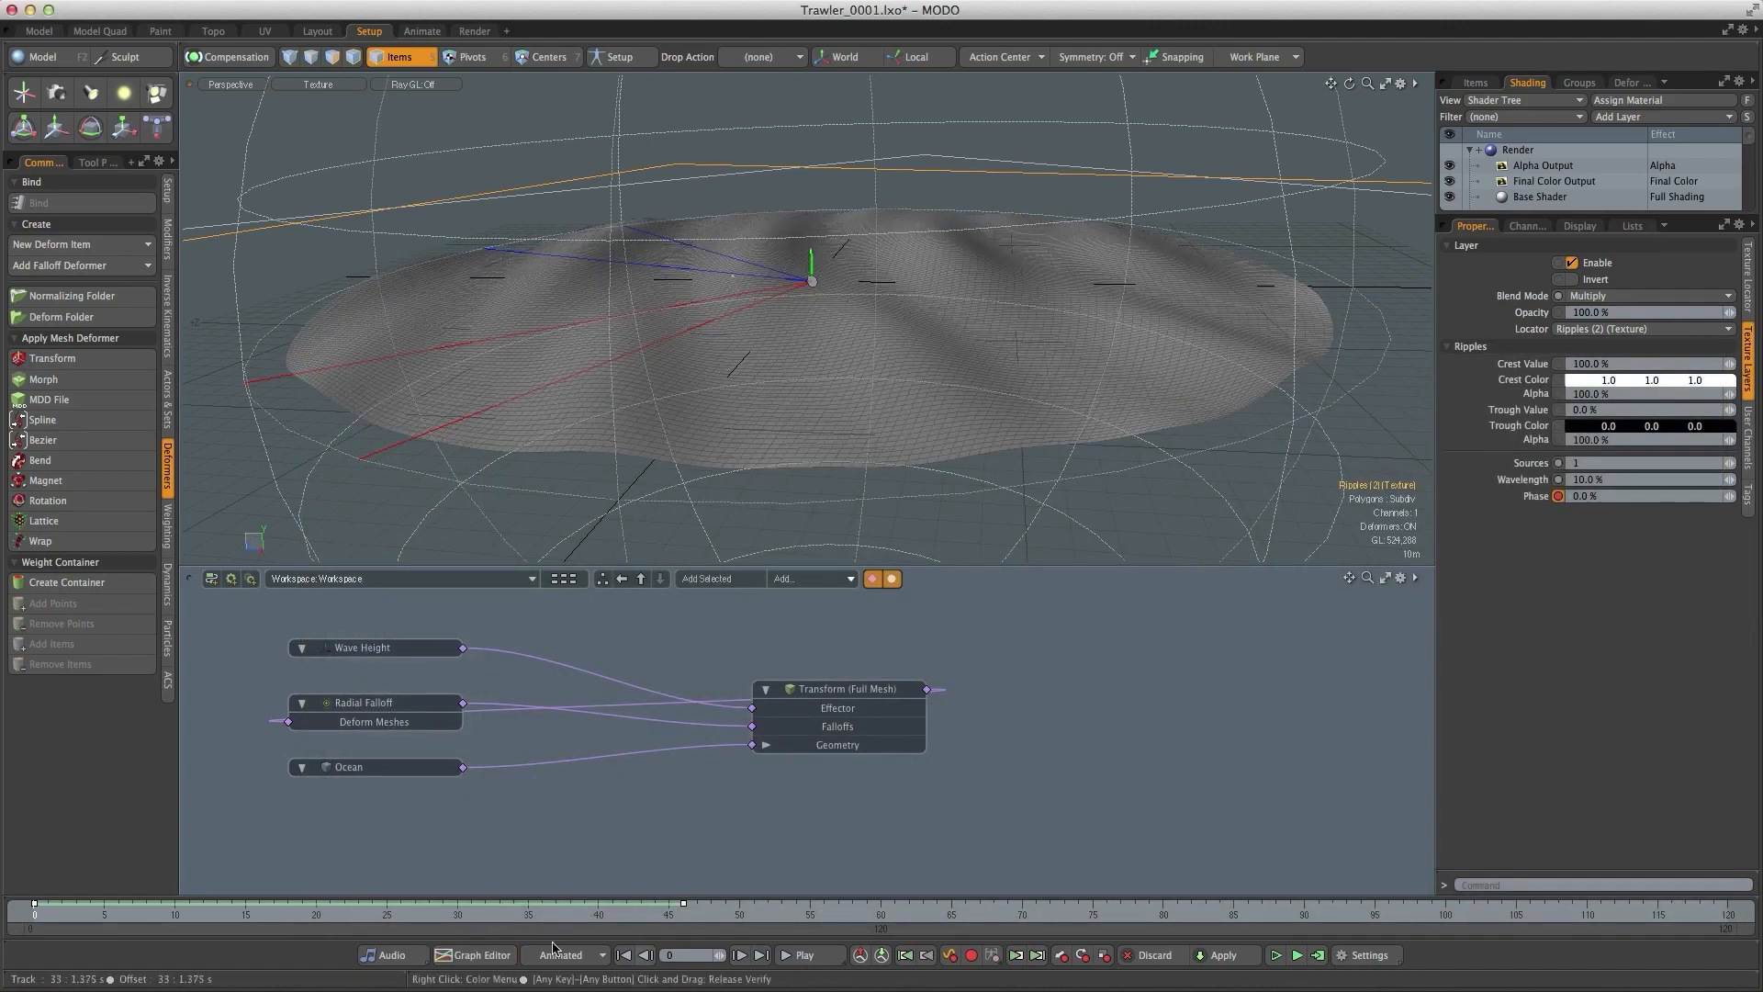
left_click(809, 955)
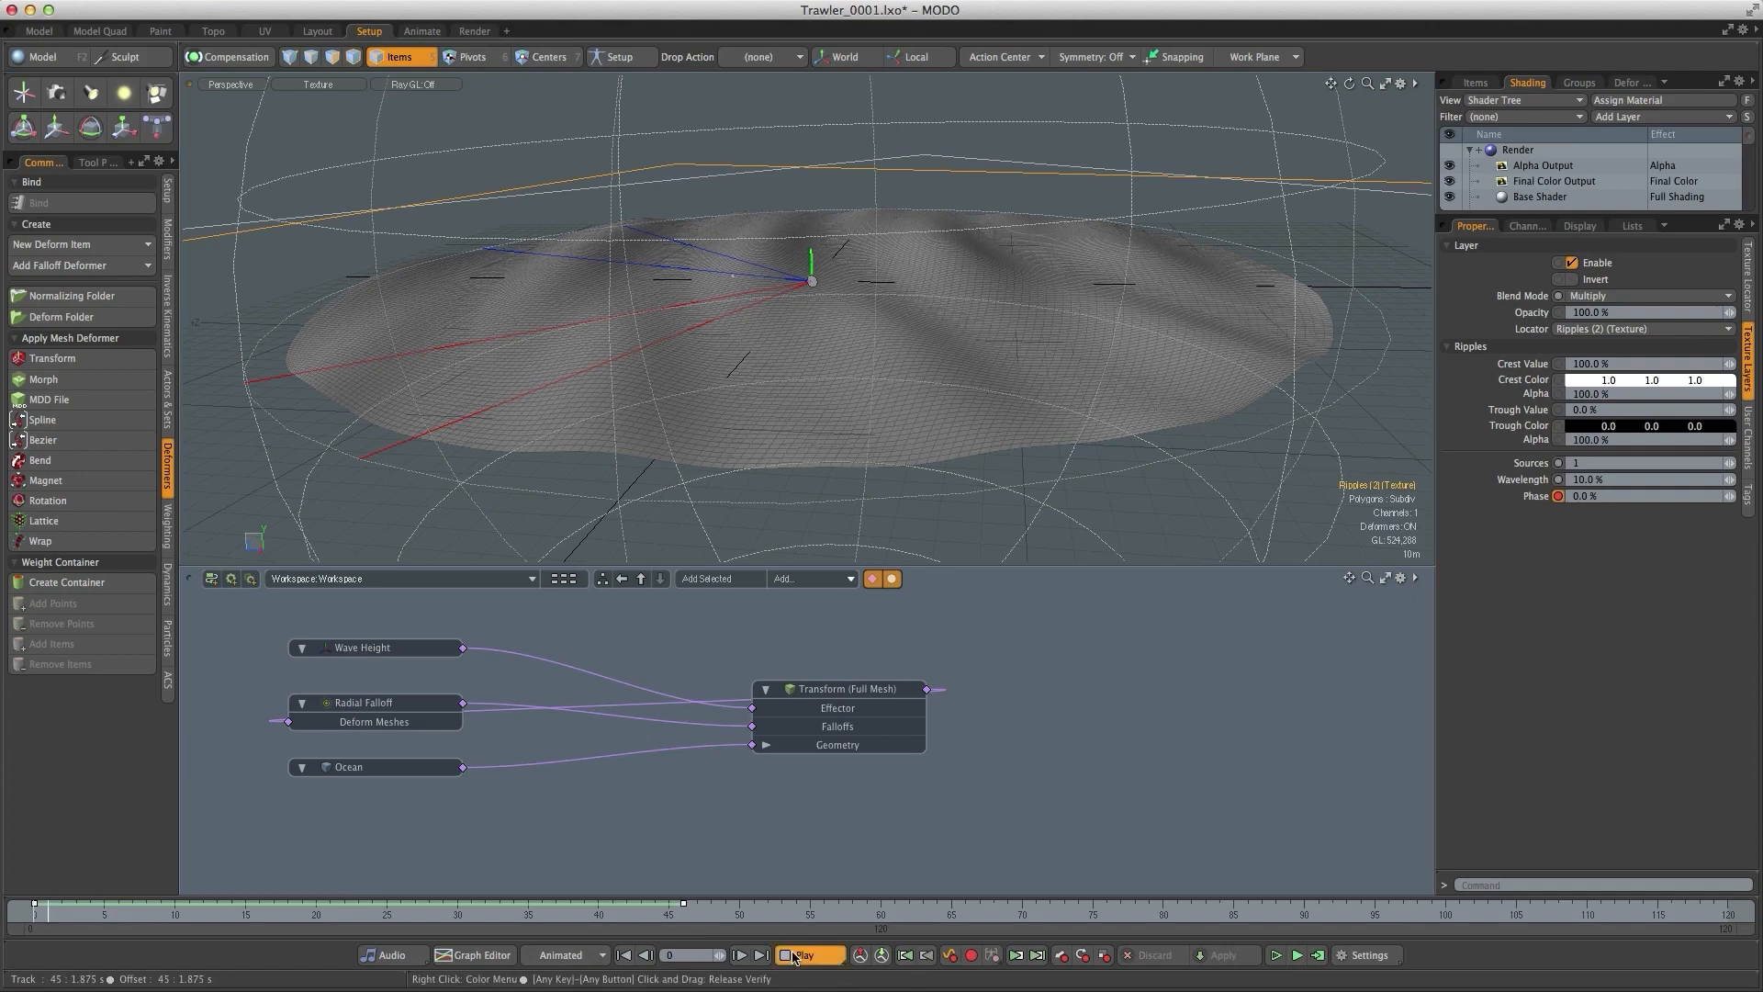
left_click(808, 955)
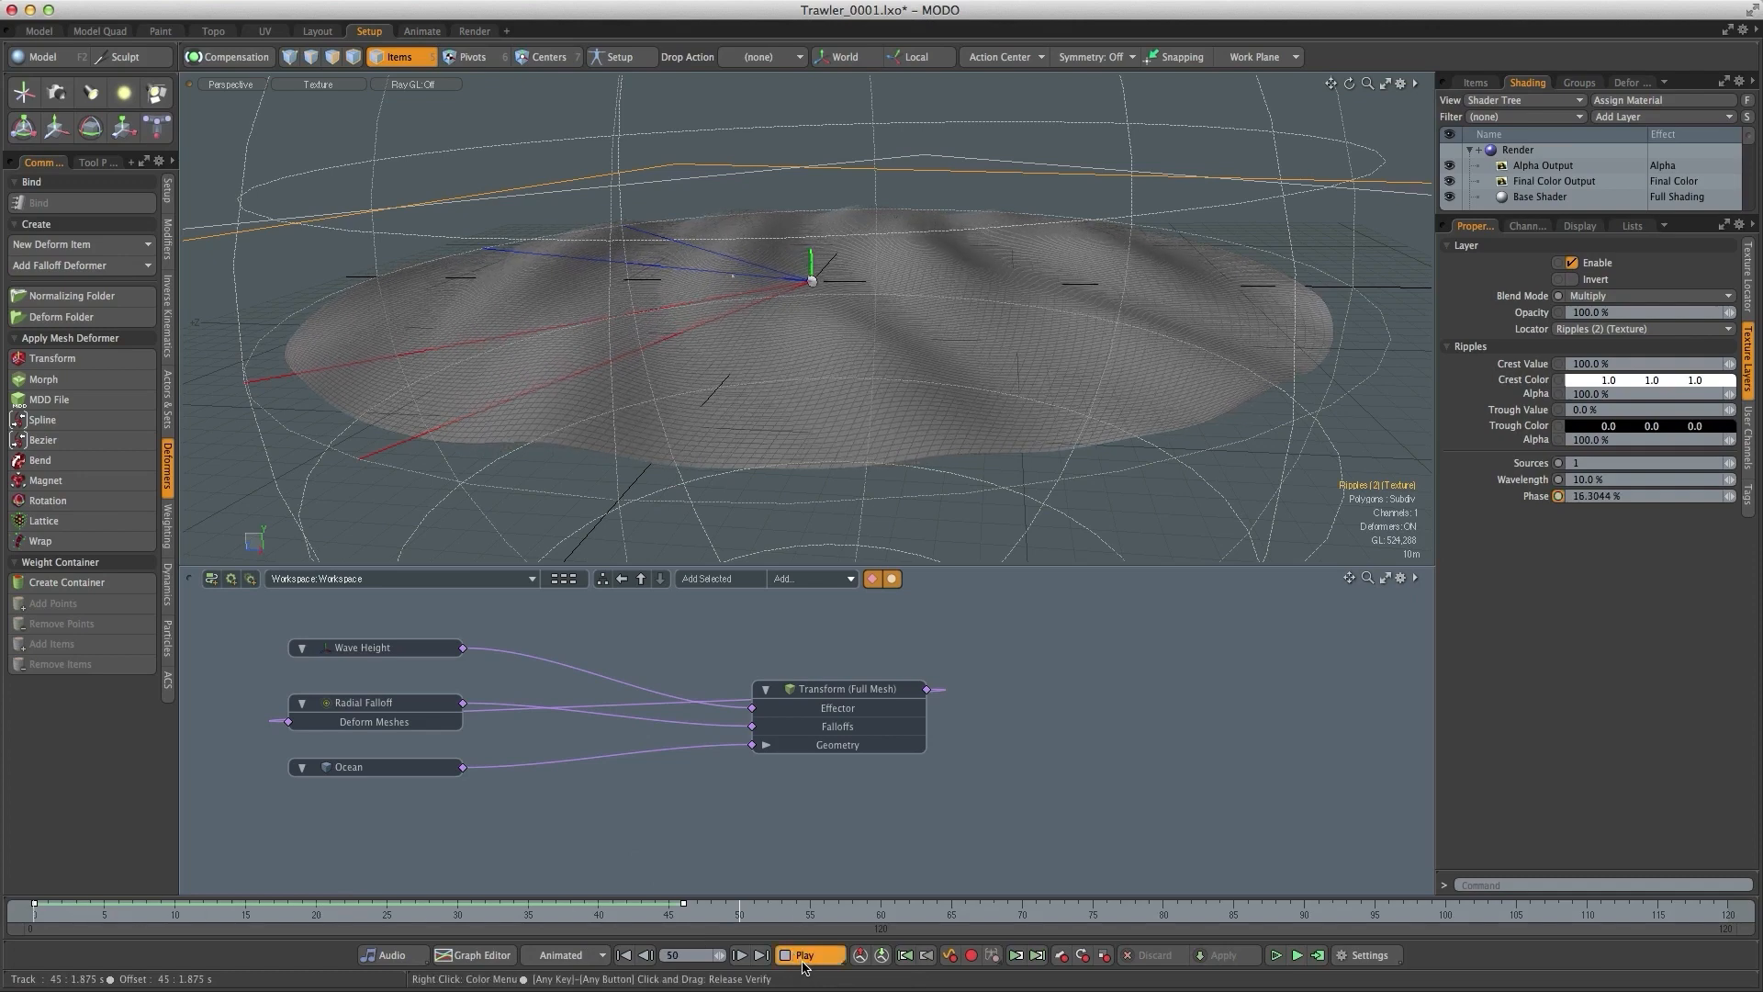
left_click(808, 956)
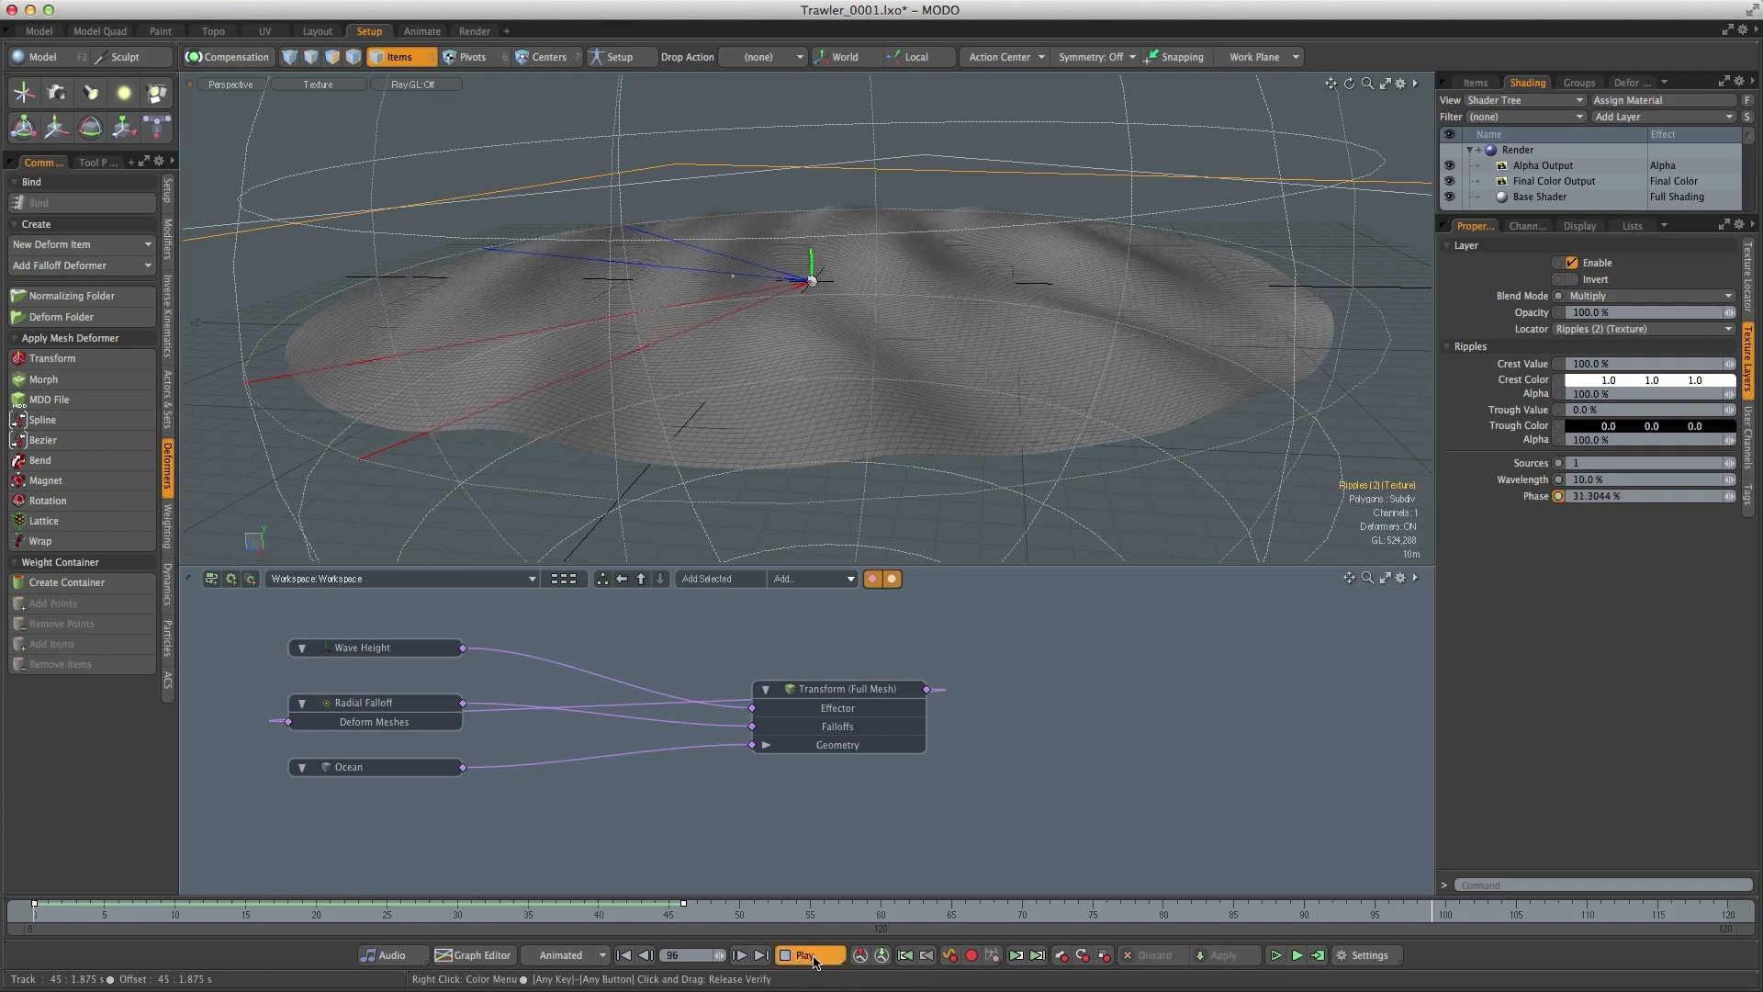
left_click(804, 955)
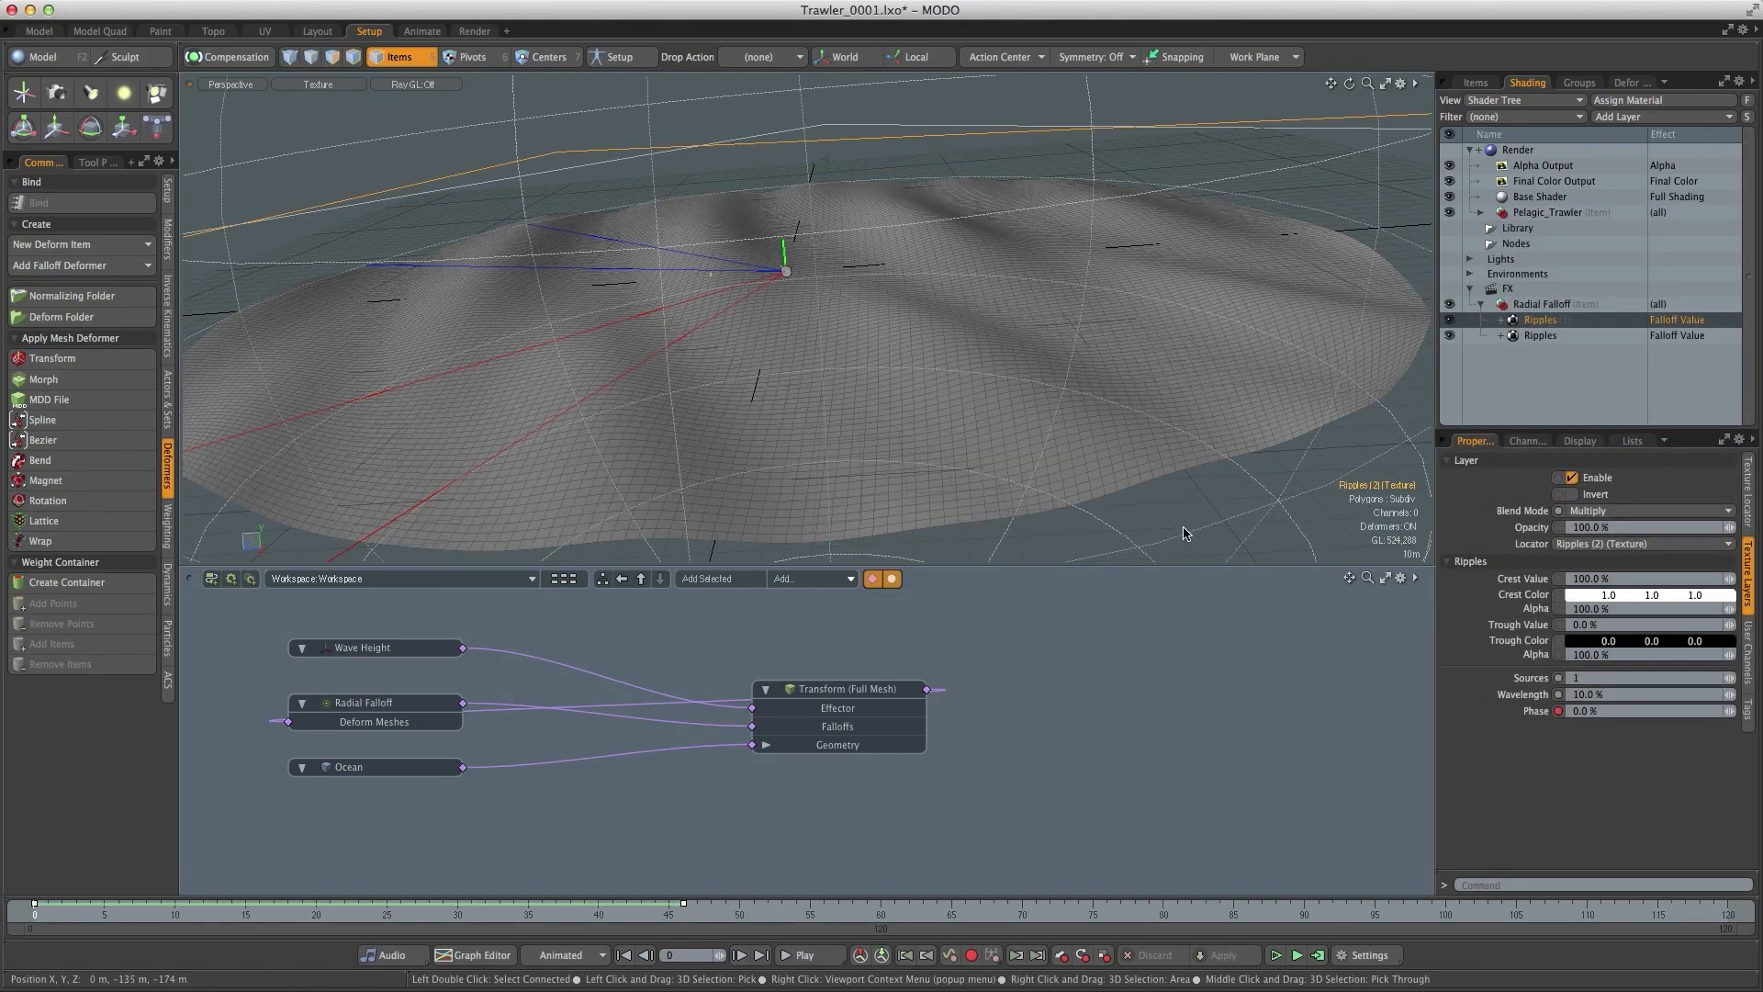
mouse_move(1323, 458)
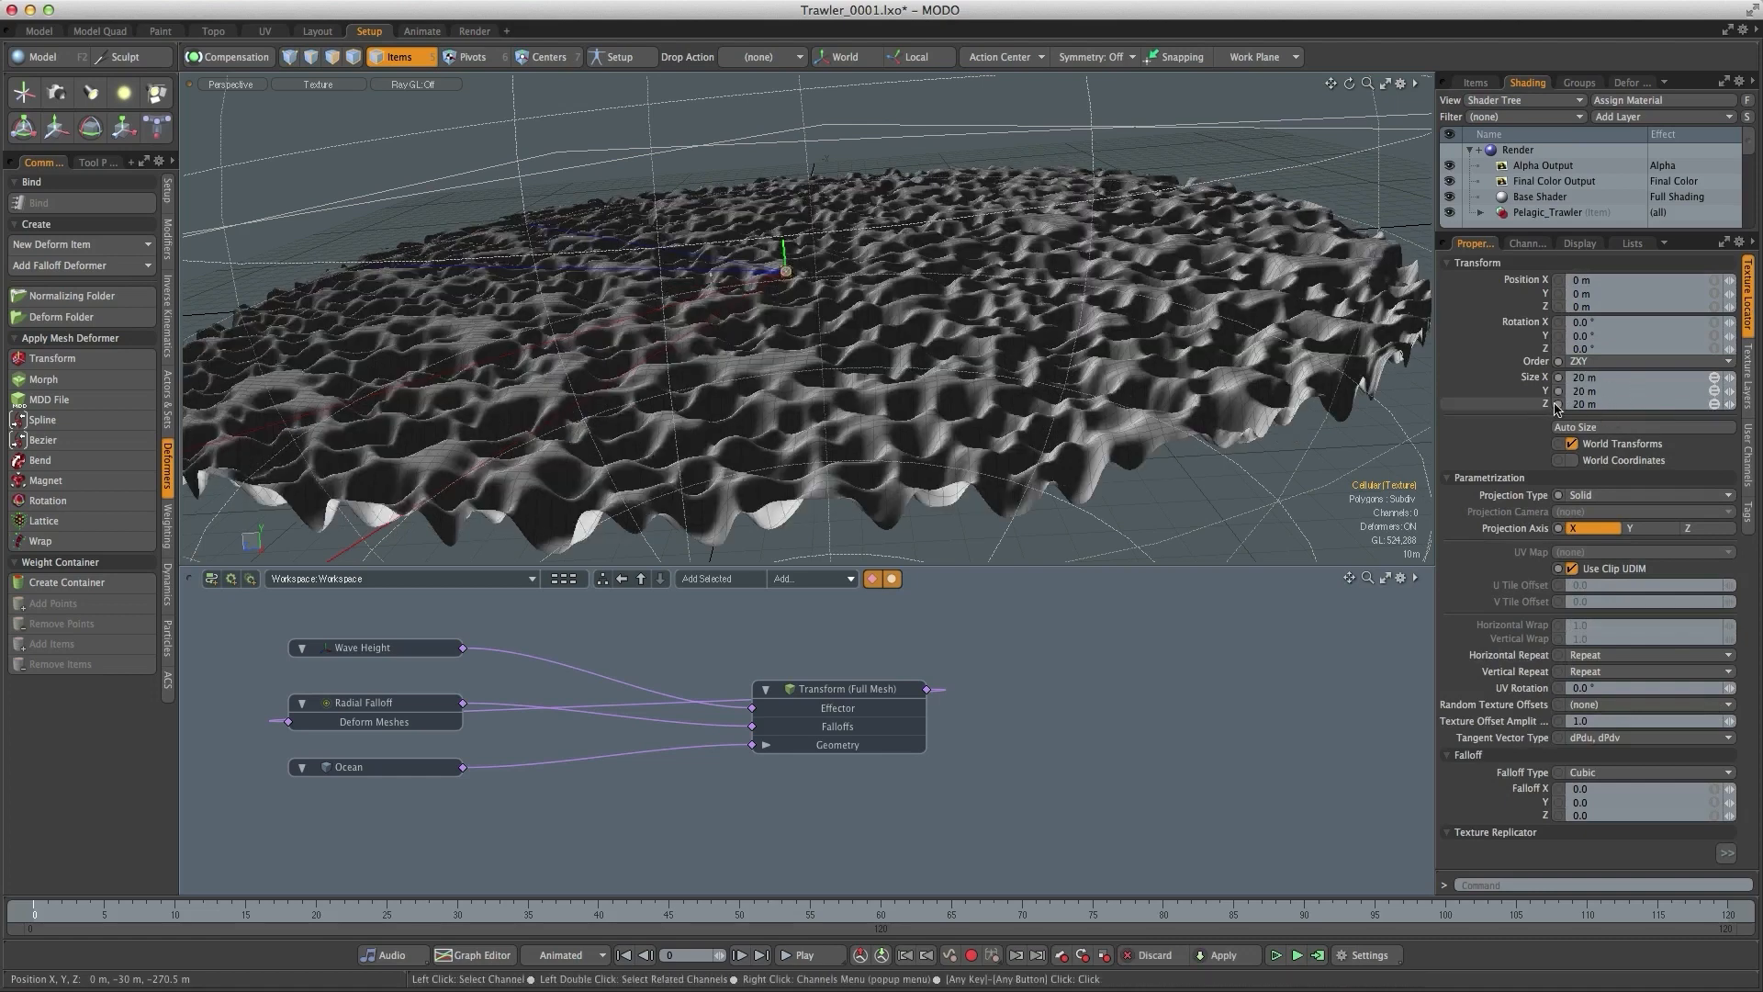
mouse_move(1154, 469)
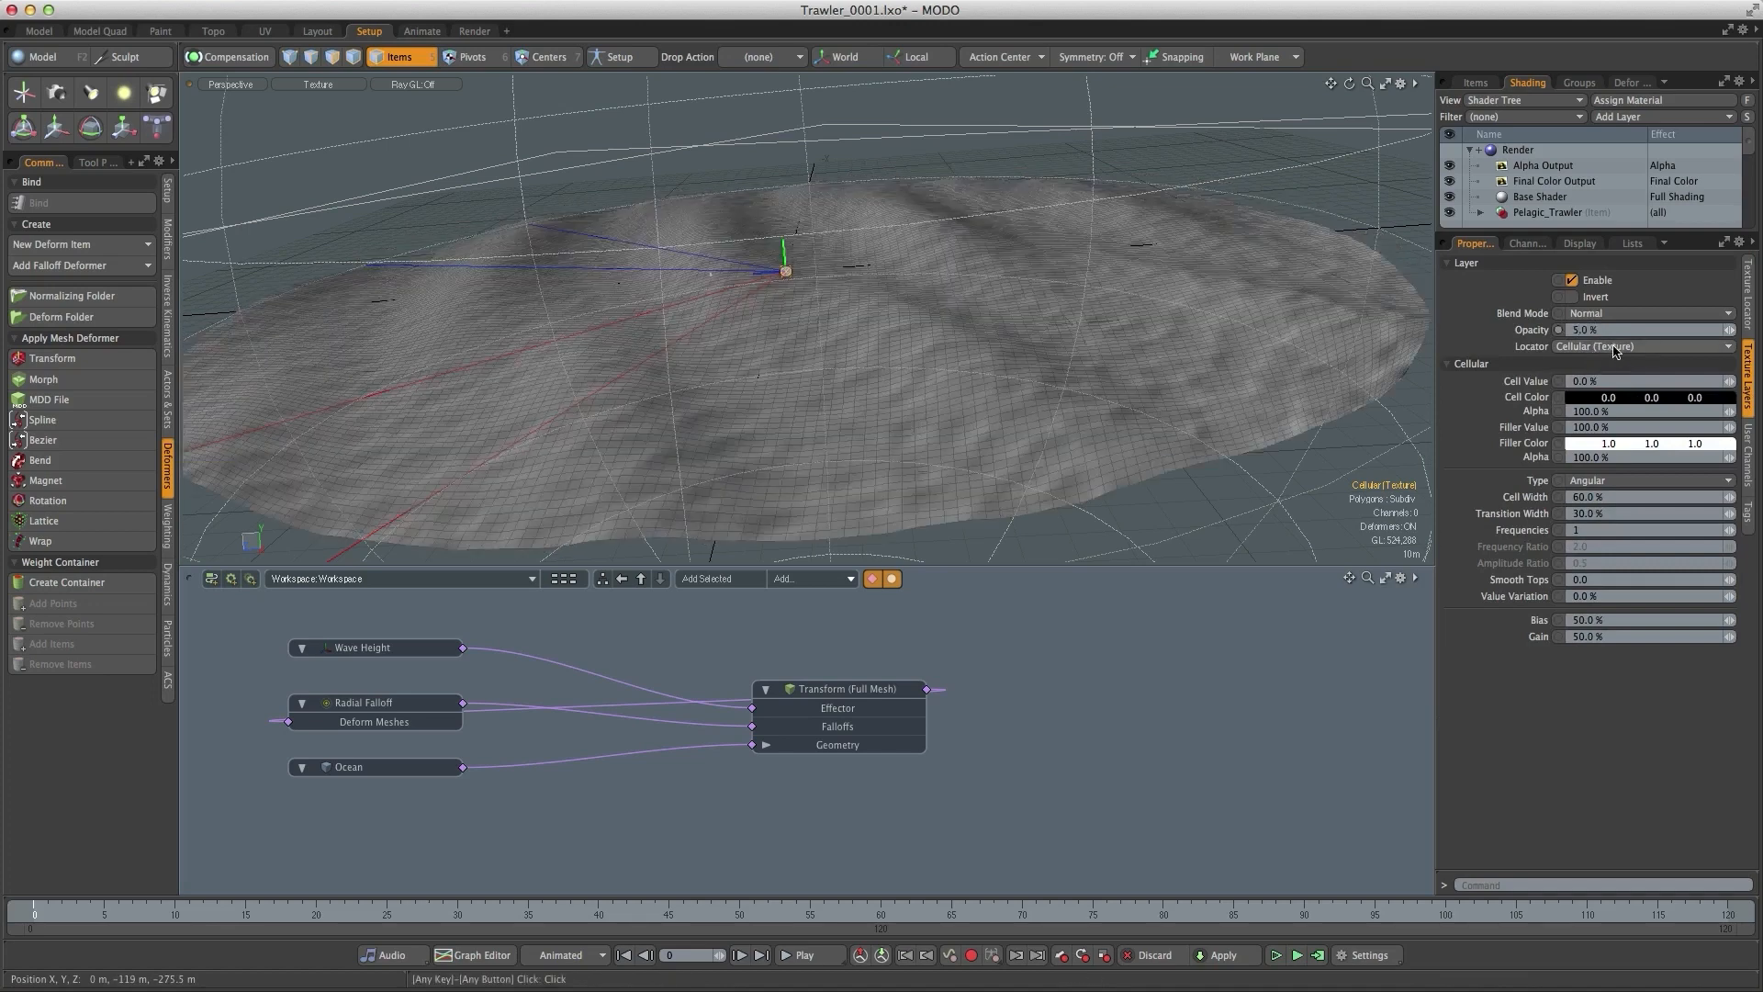
- Set the Cellular layer's Blend Mode to Add for subtle additive bump detail
left_click(1644, 313)
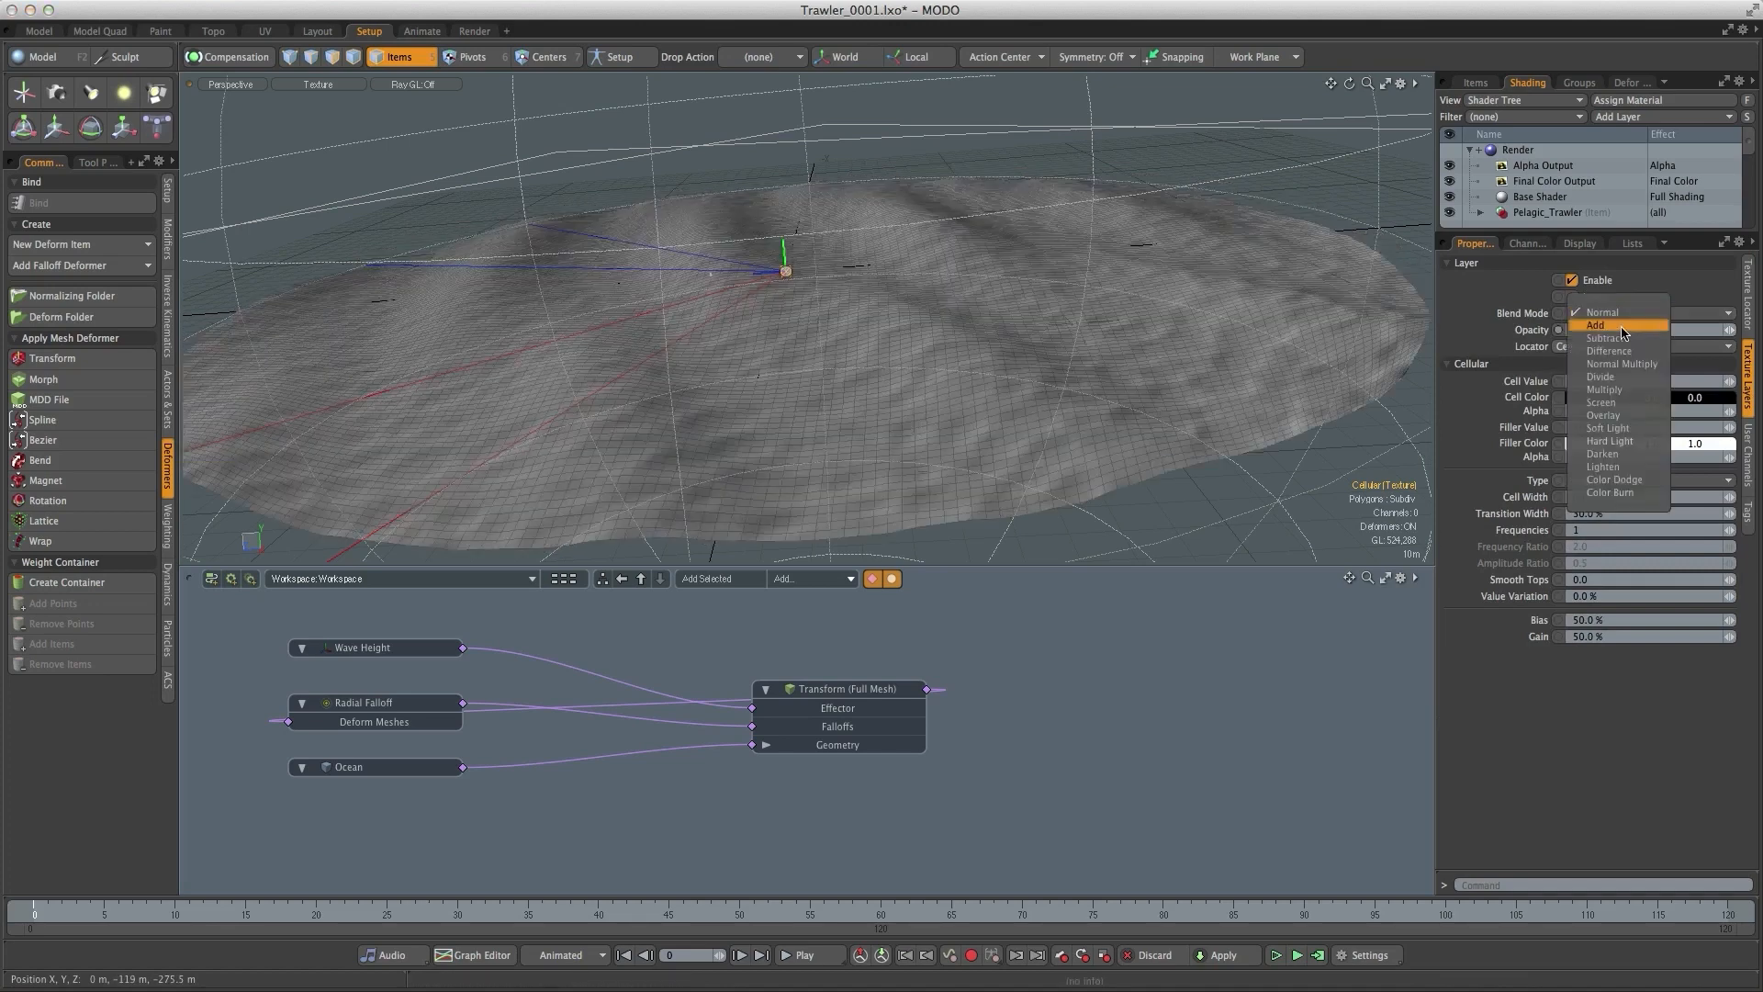
left_click(1597, 325)
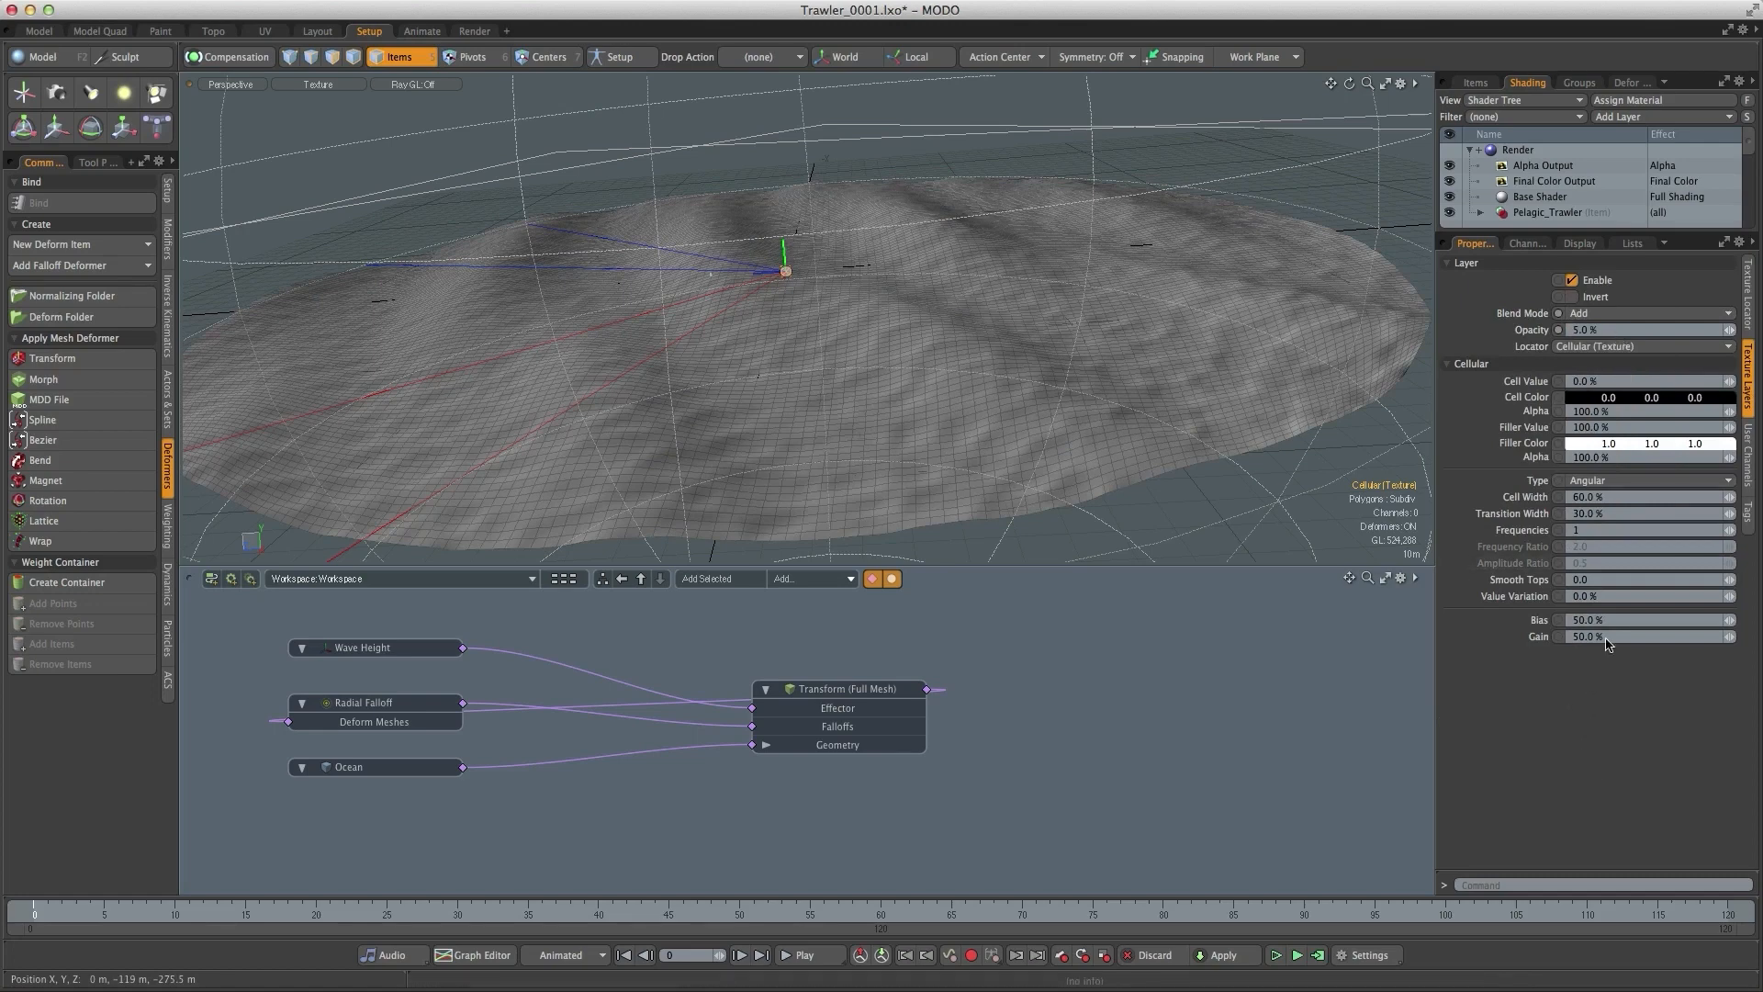
mouse_move(1611, 524)
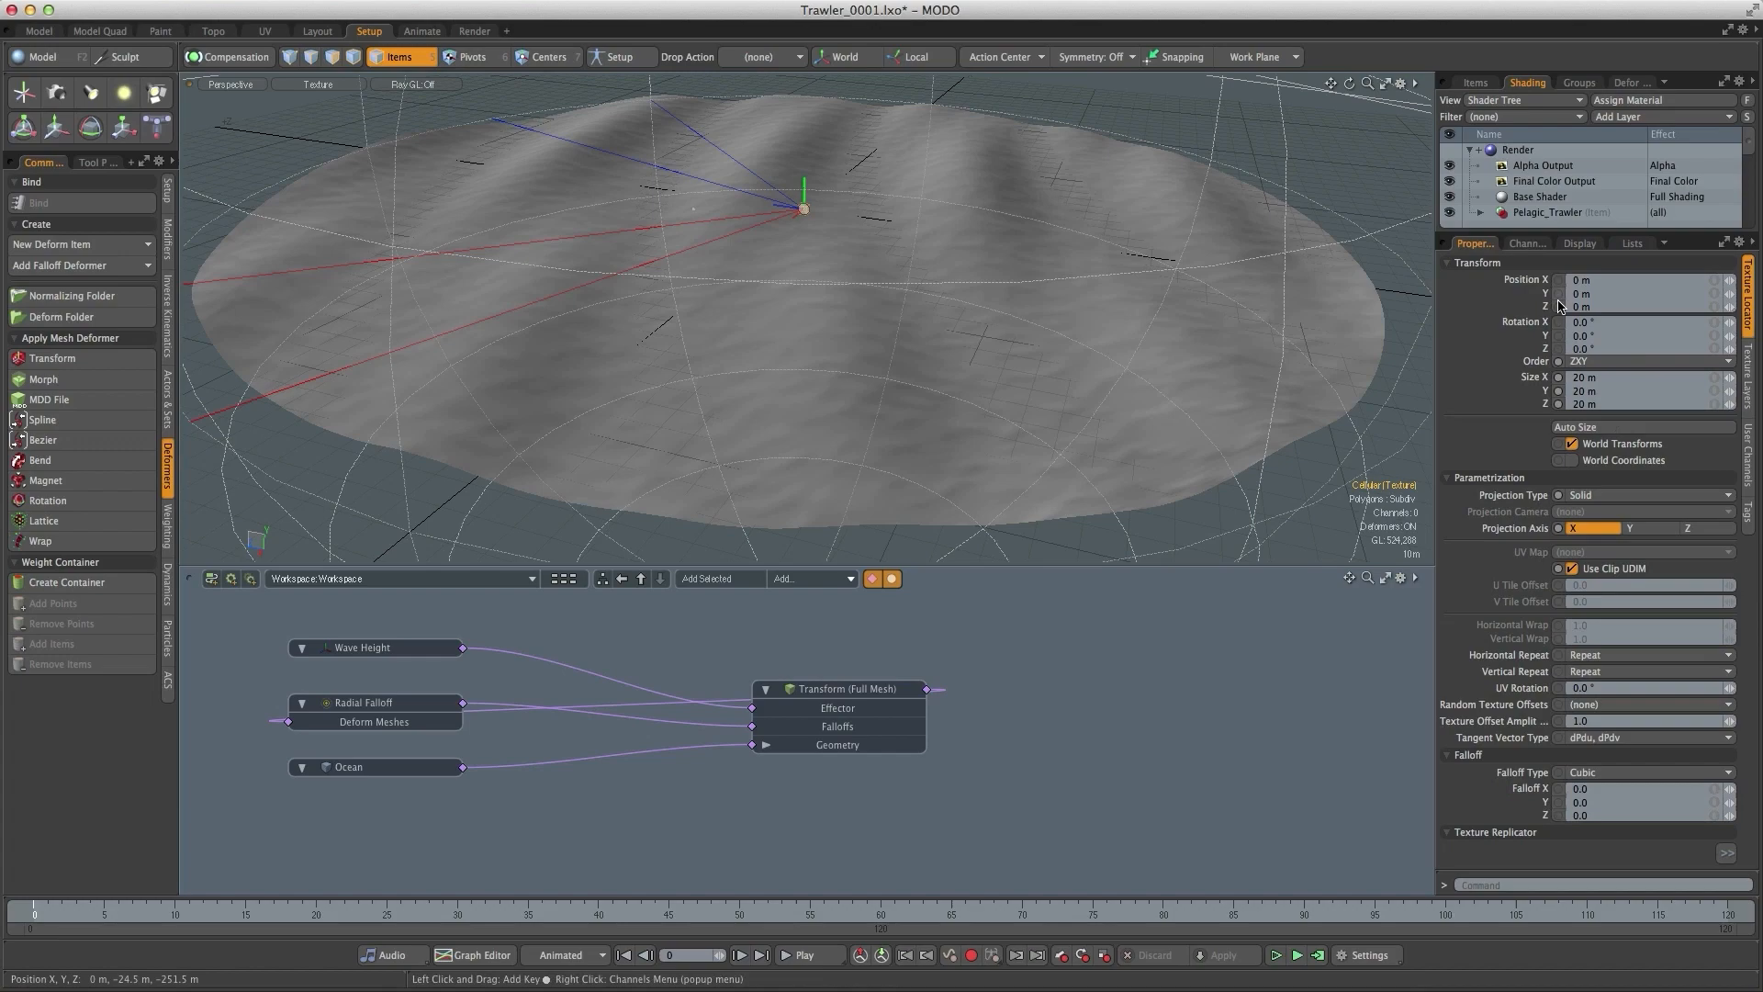
- Key Position Y at 0 m on frame 0 and -8 m on frame 72, then view its curve
left_click(1558, 294)
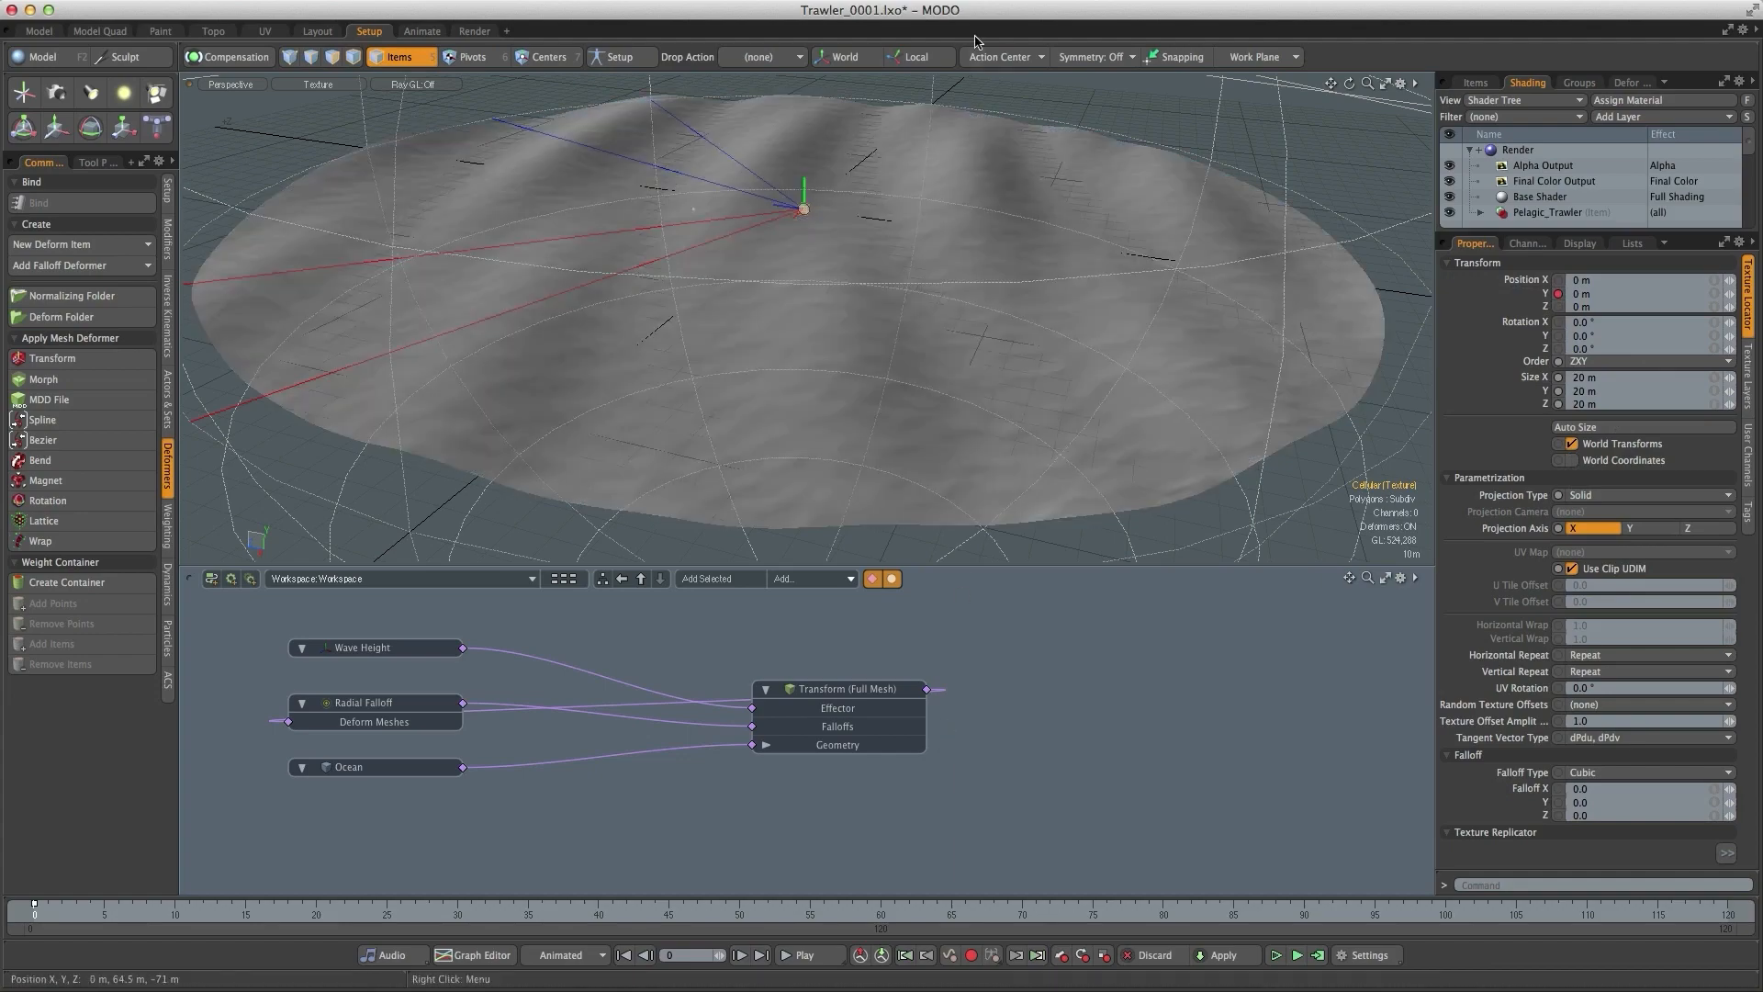
mouse_move(993, 864)
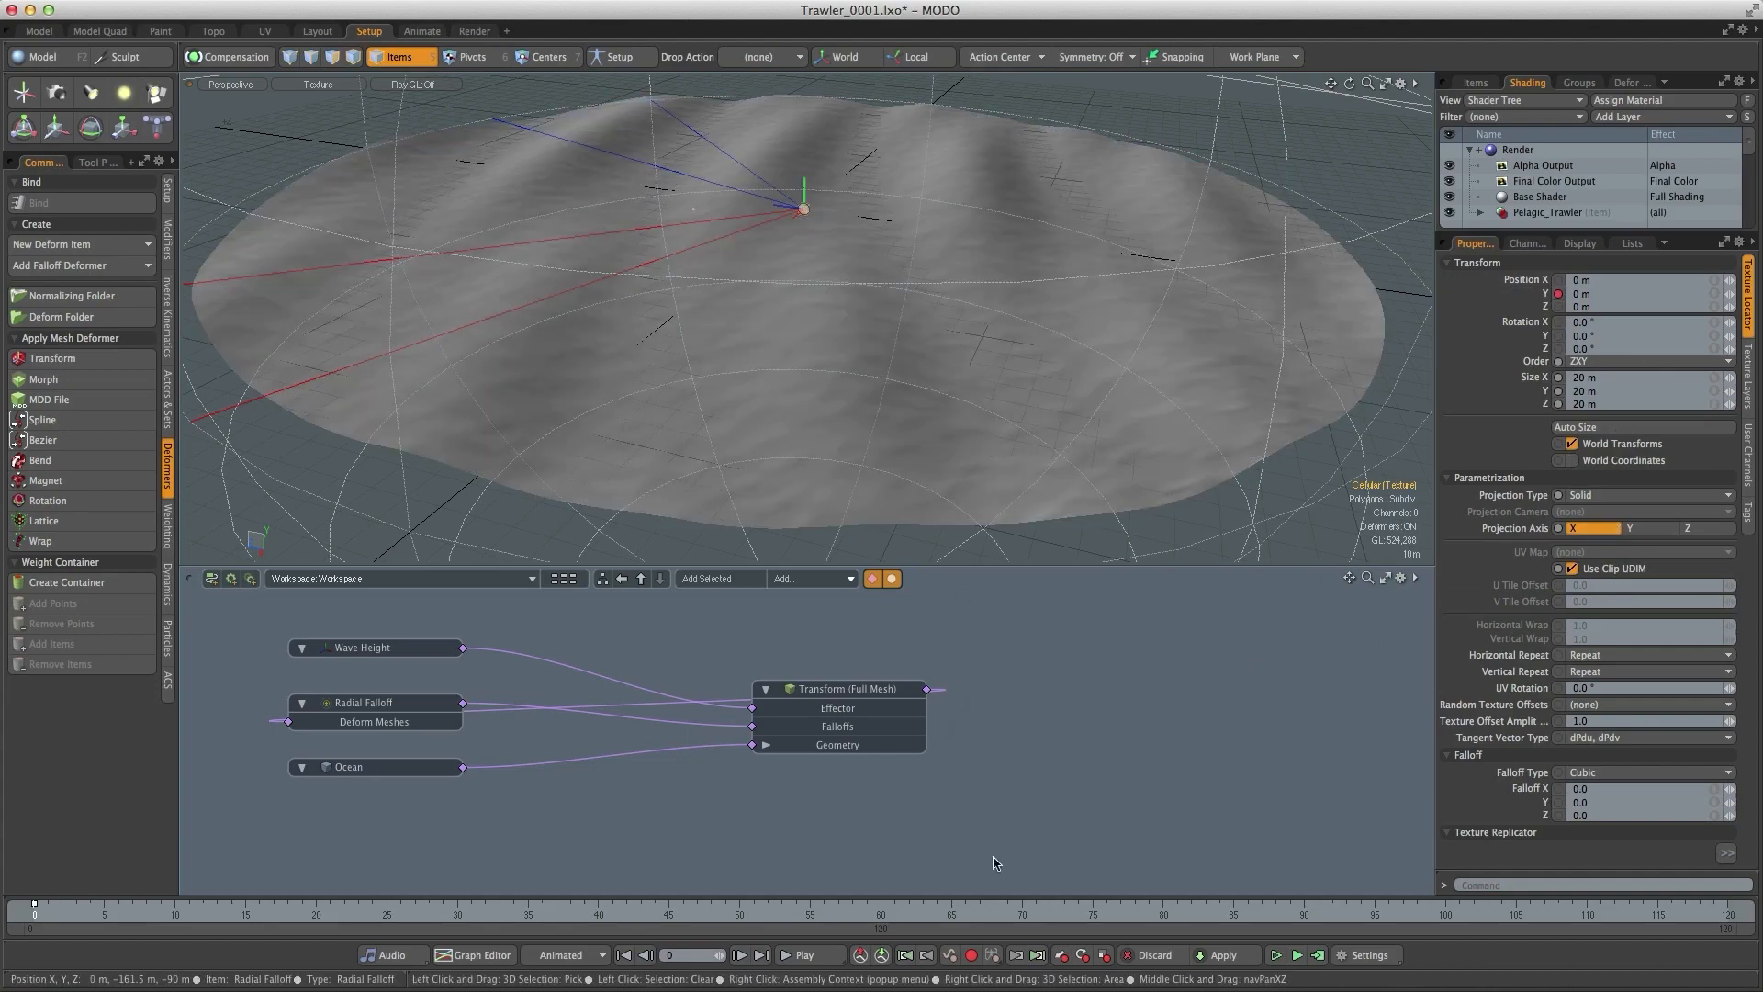
mouse_move(1091, 929)
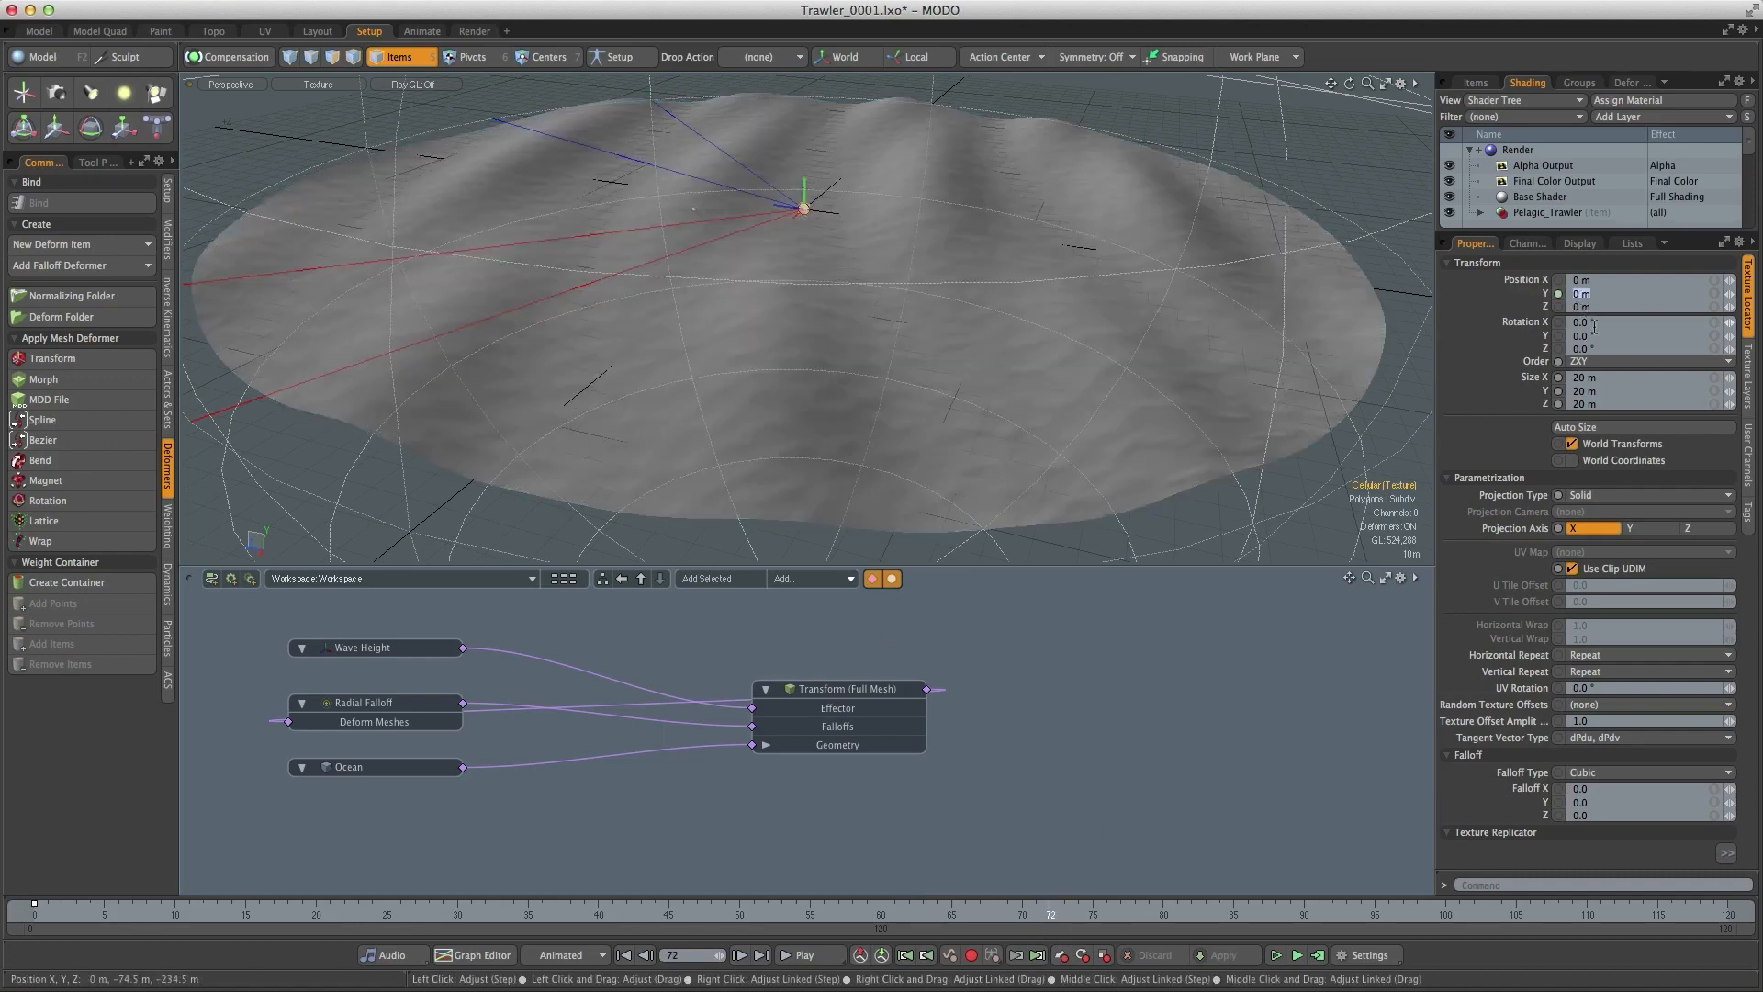
left_click(1643, 294)
type("-8")
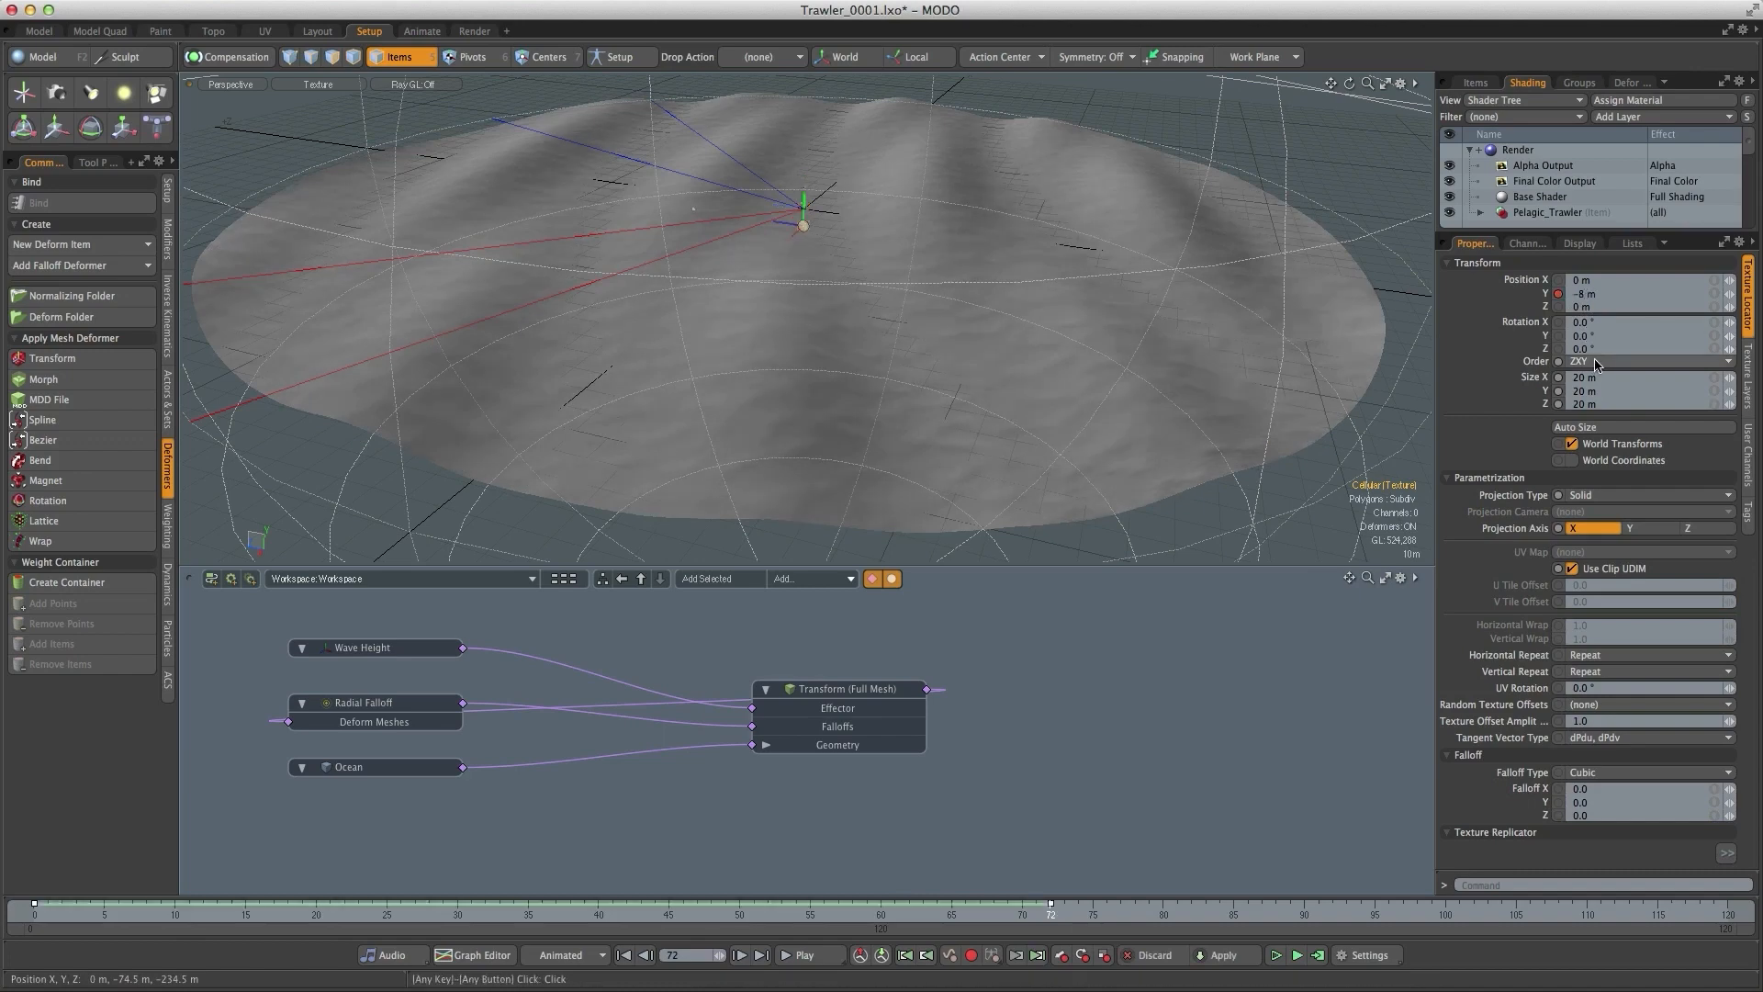
right_click(1596, 362)
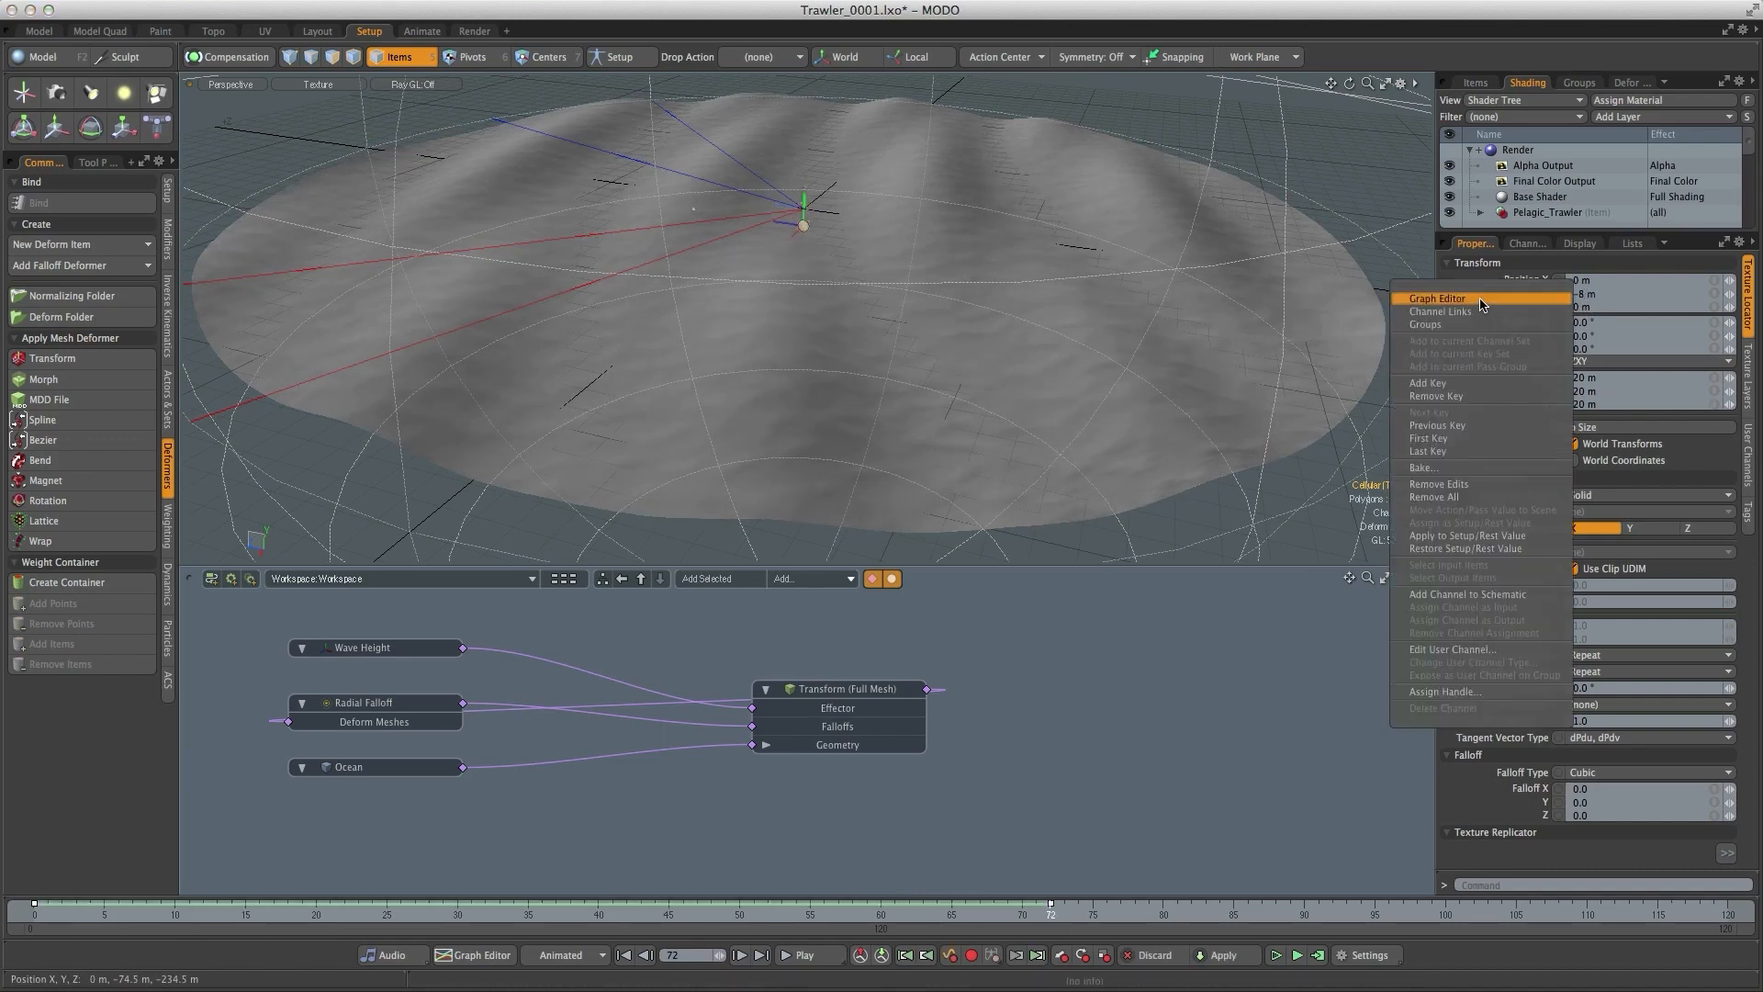
left_click(1437, 298)
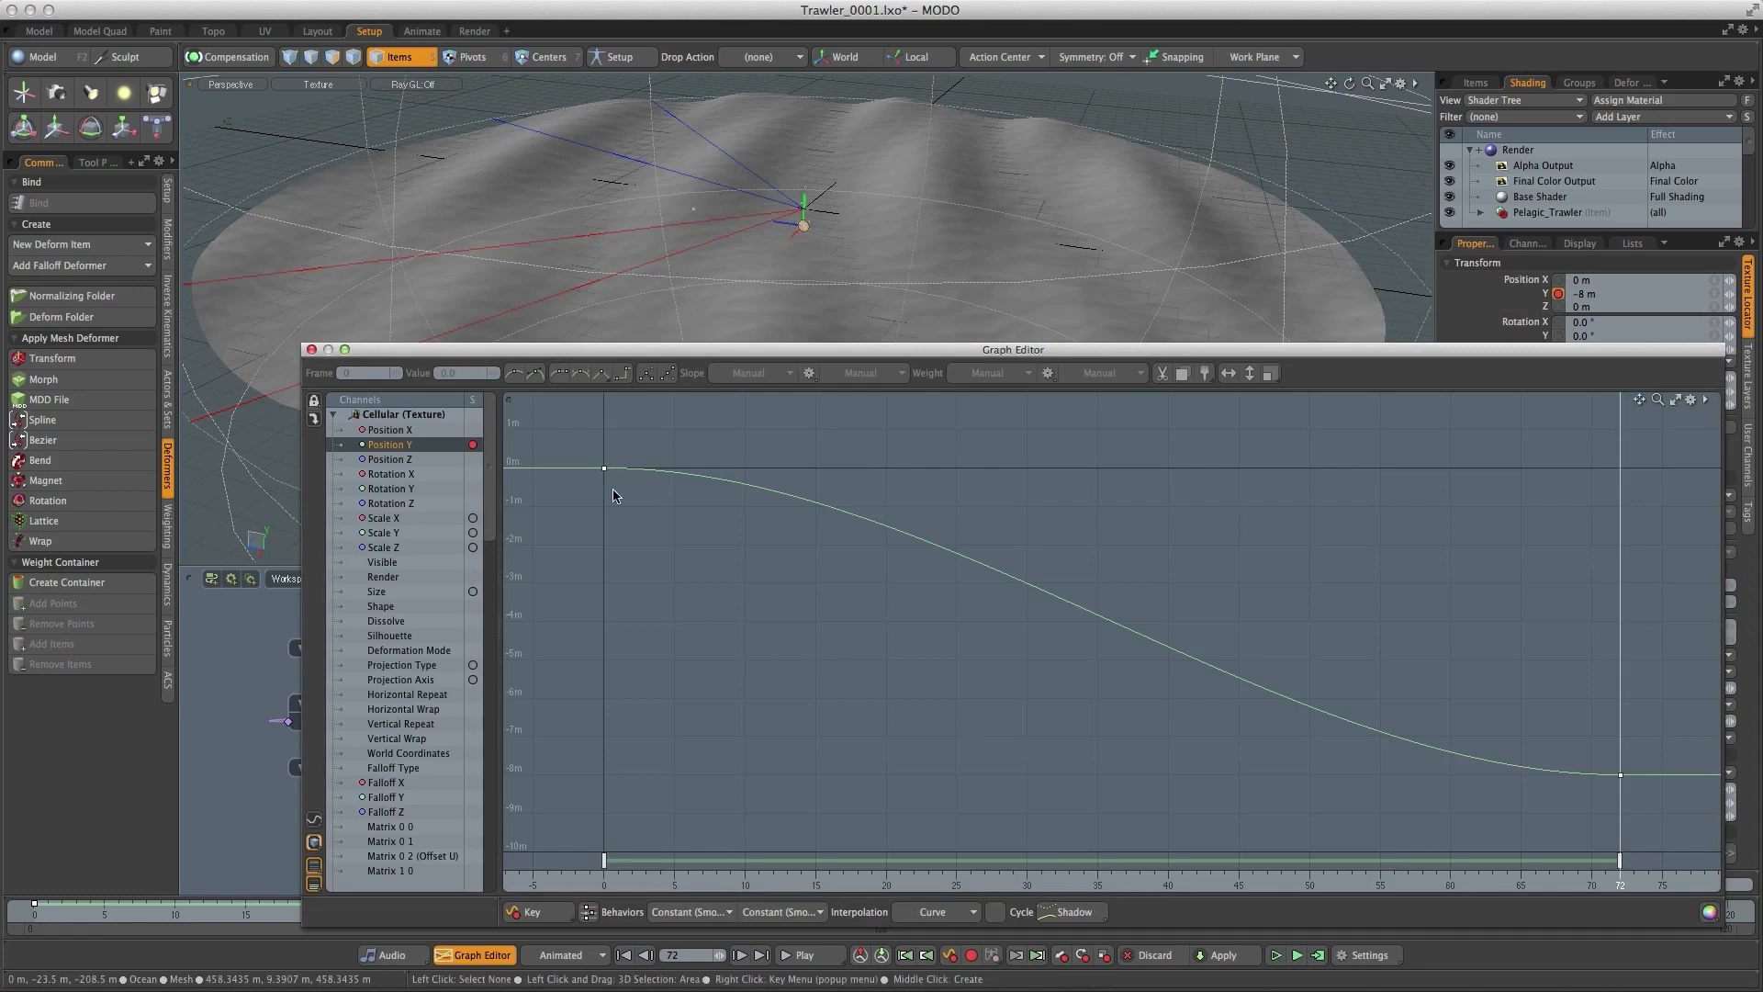
- Set the Y position curve's extrapolation Behavior to Linear and play back the drifting pattern
left_click(691, 911)
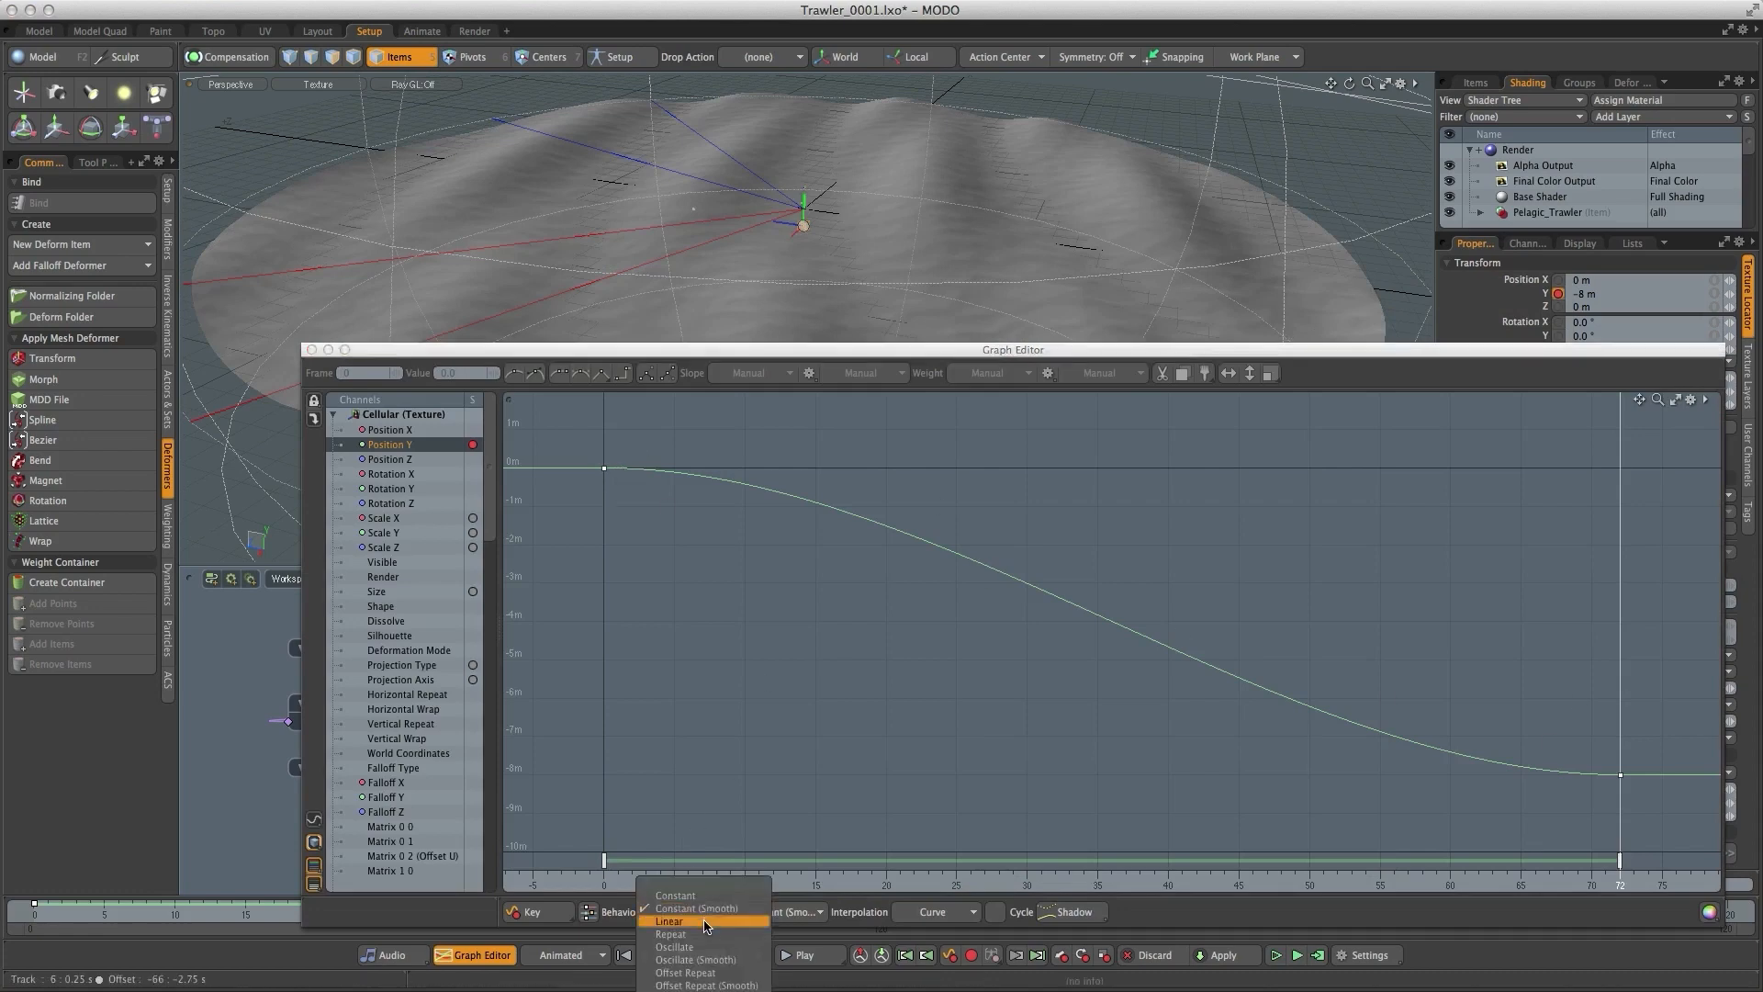
left_click(668, 921)
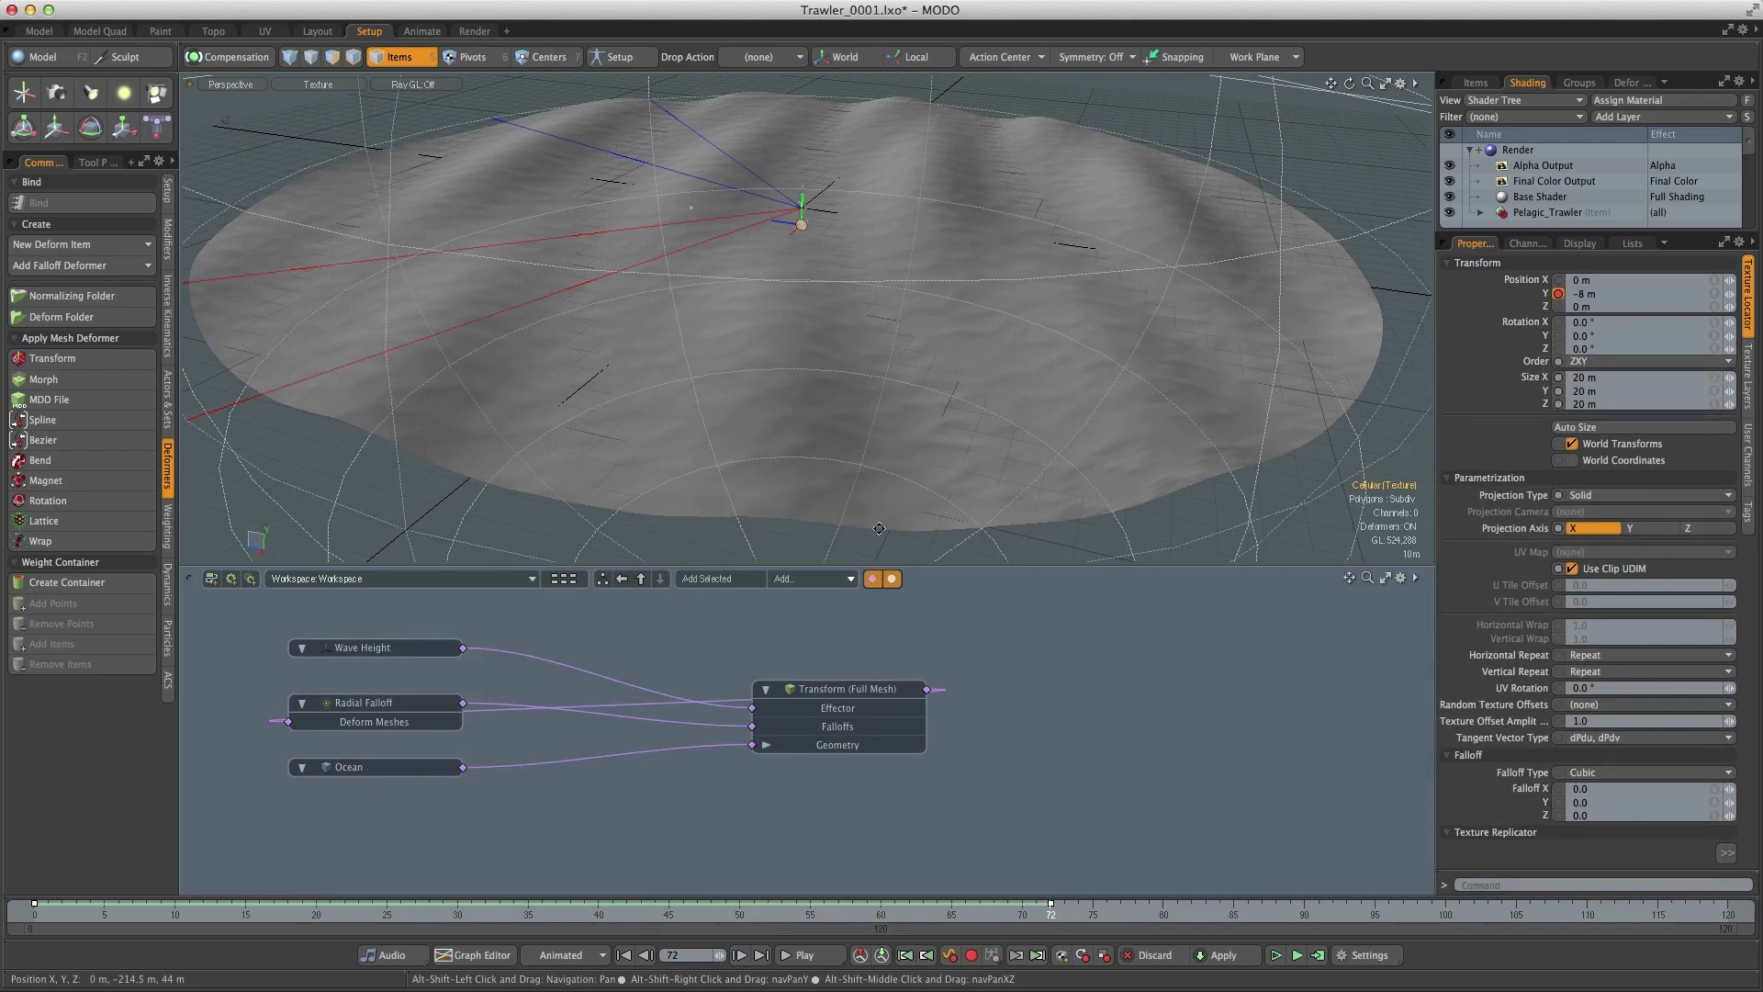
left_click(803, 955)
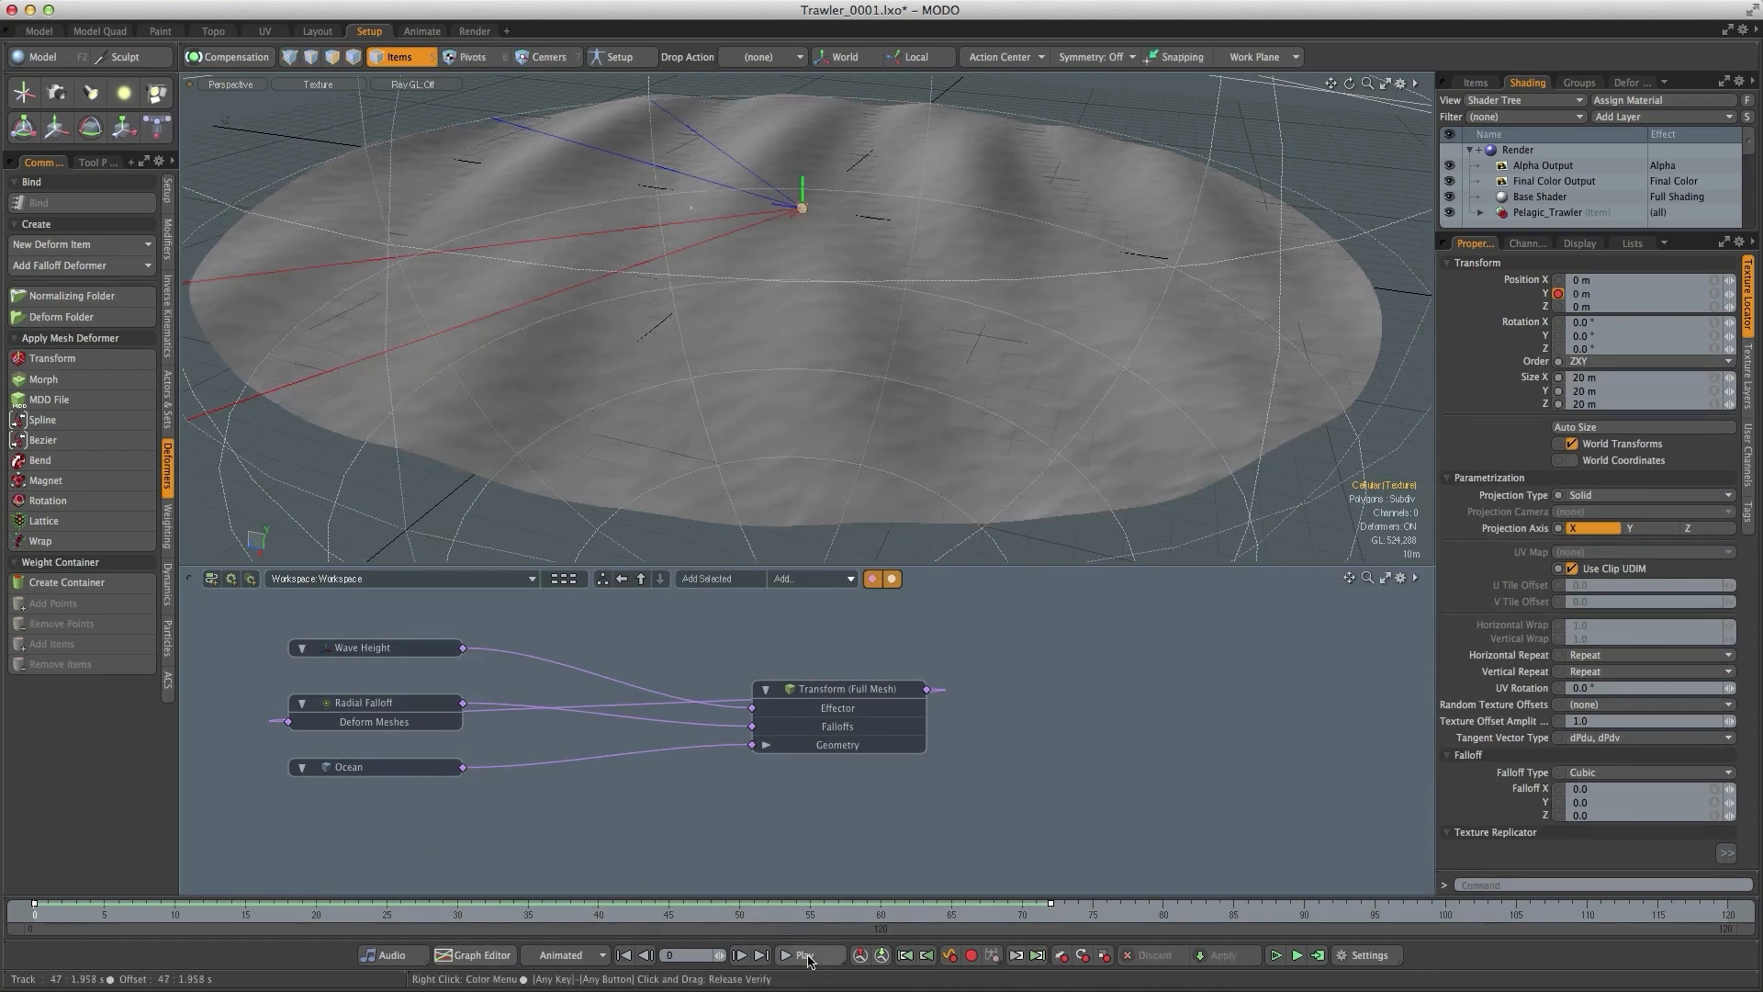
left_click(808, 955)
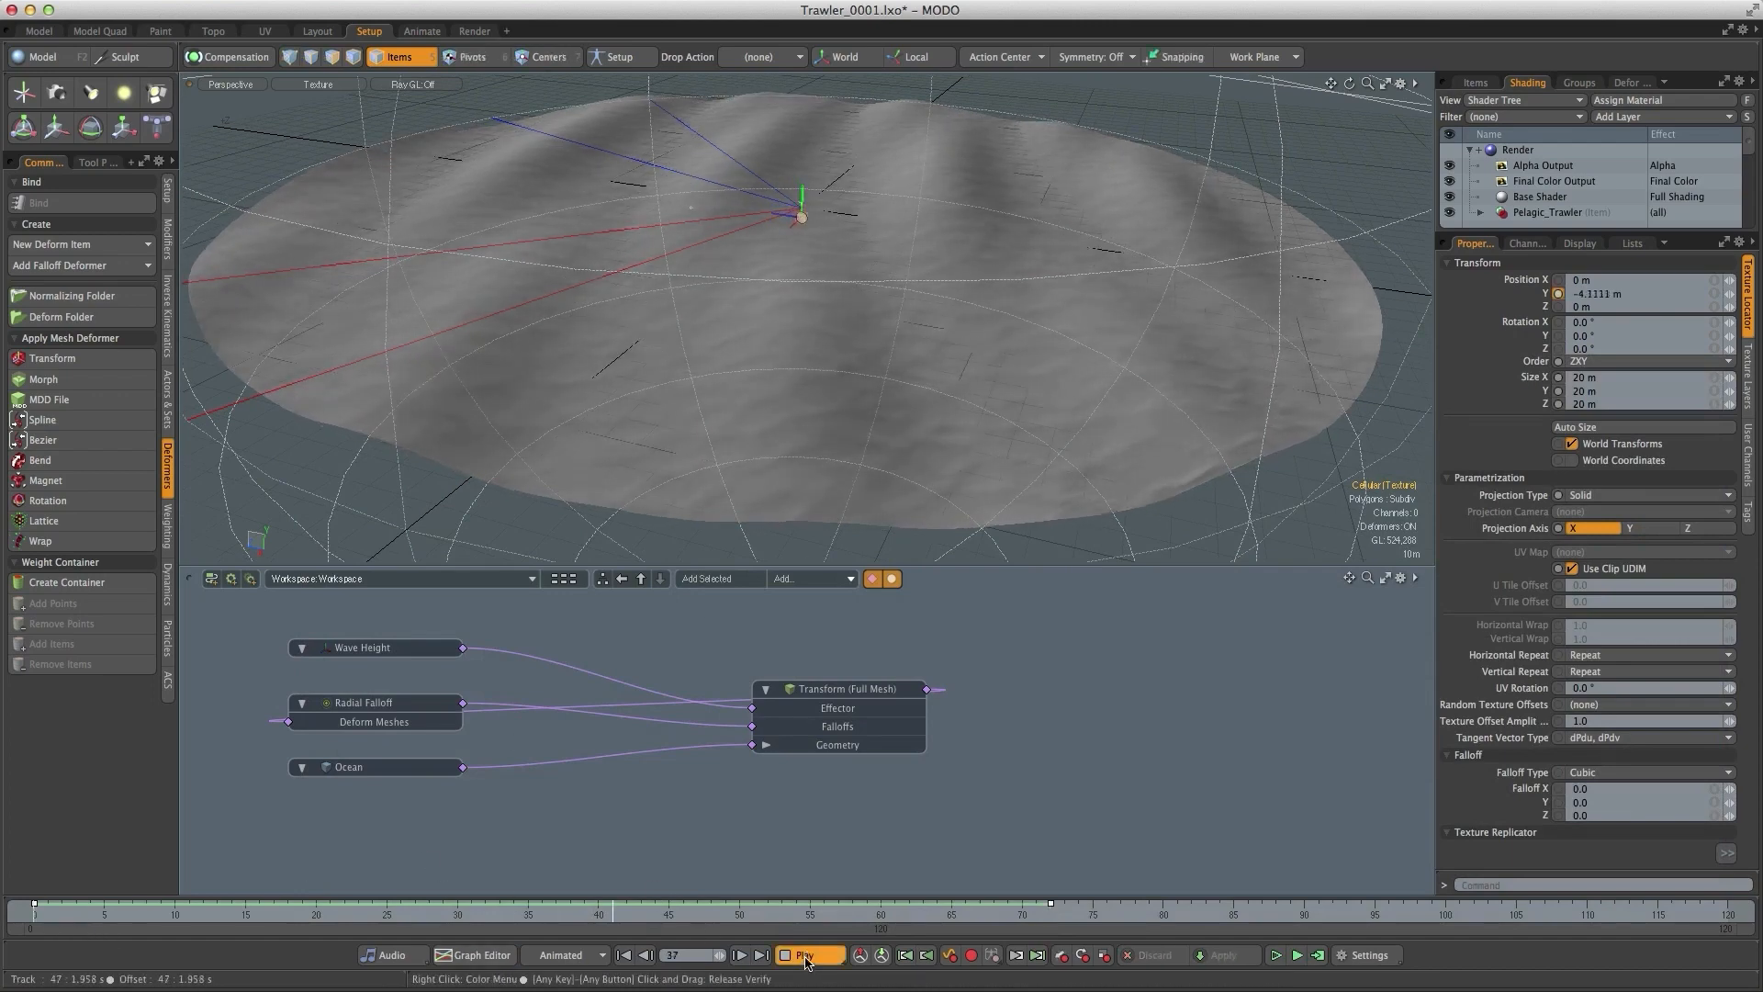
left_click(808, 955)
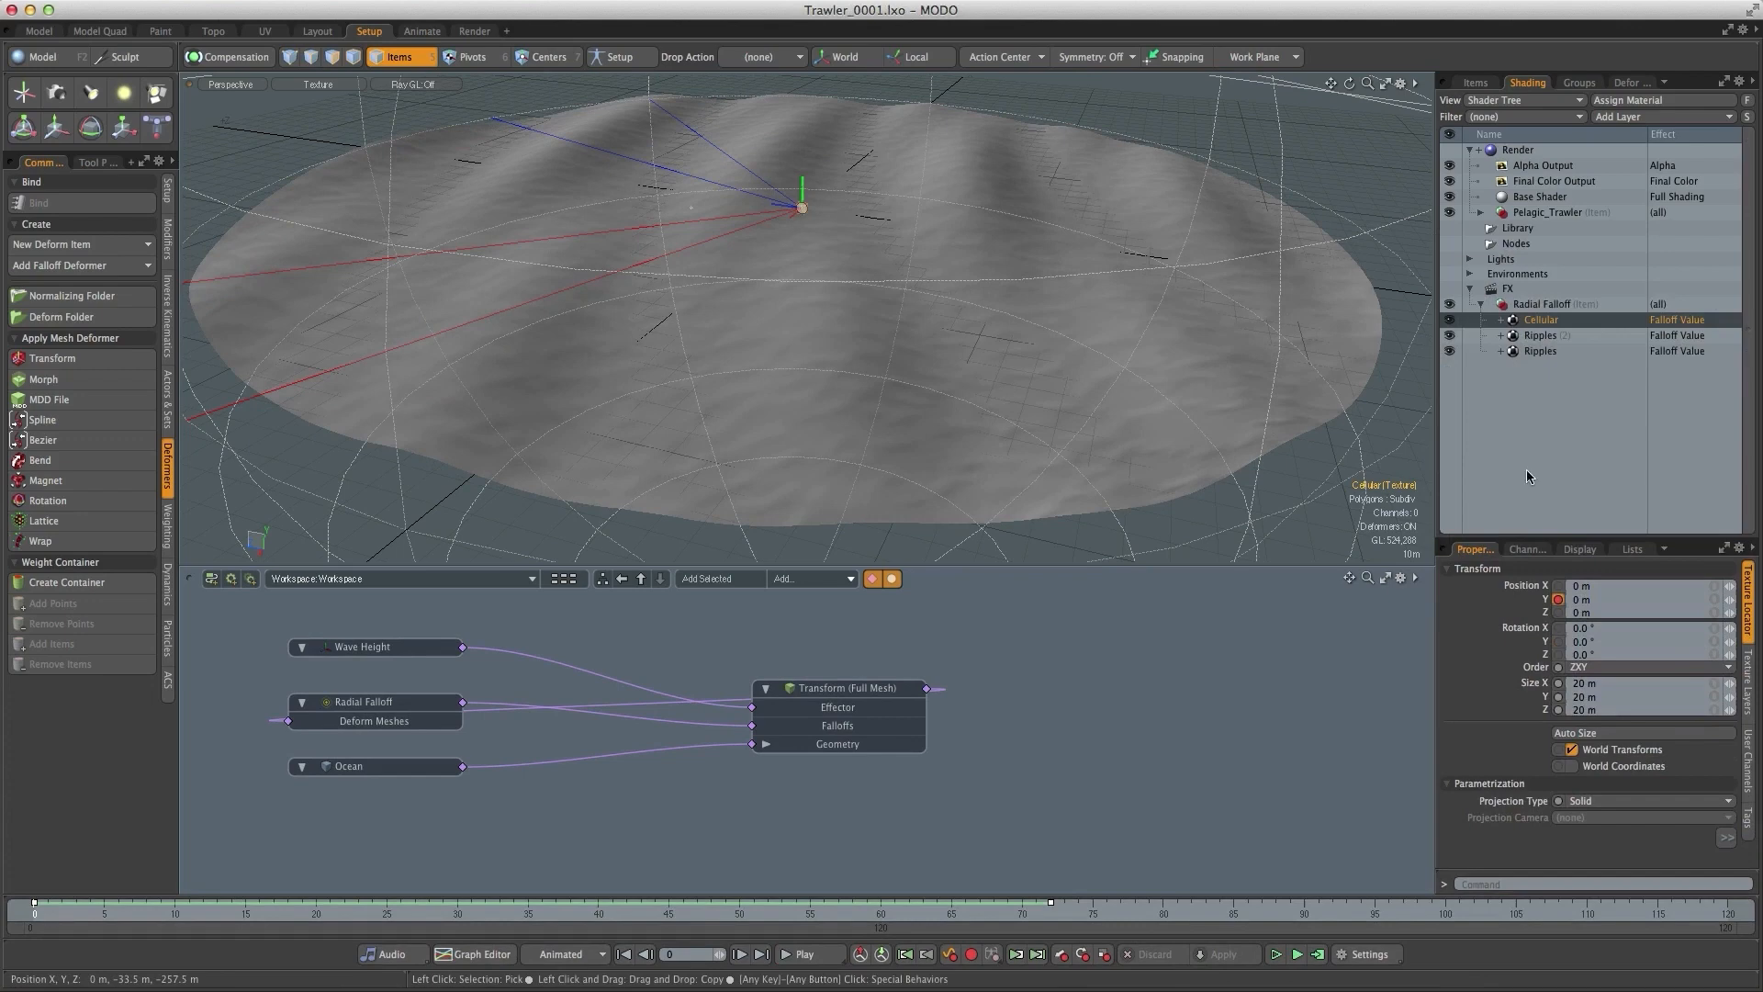
- Play the timeline to preview the wave transform's animated Y position, then stop
right_click(1541, 319)
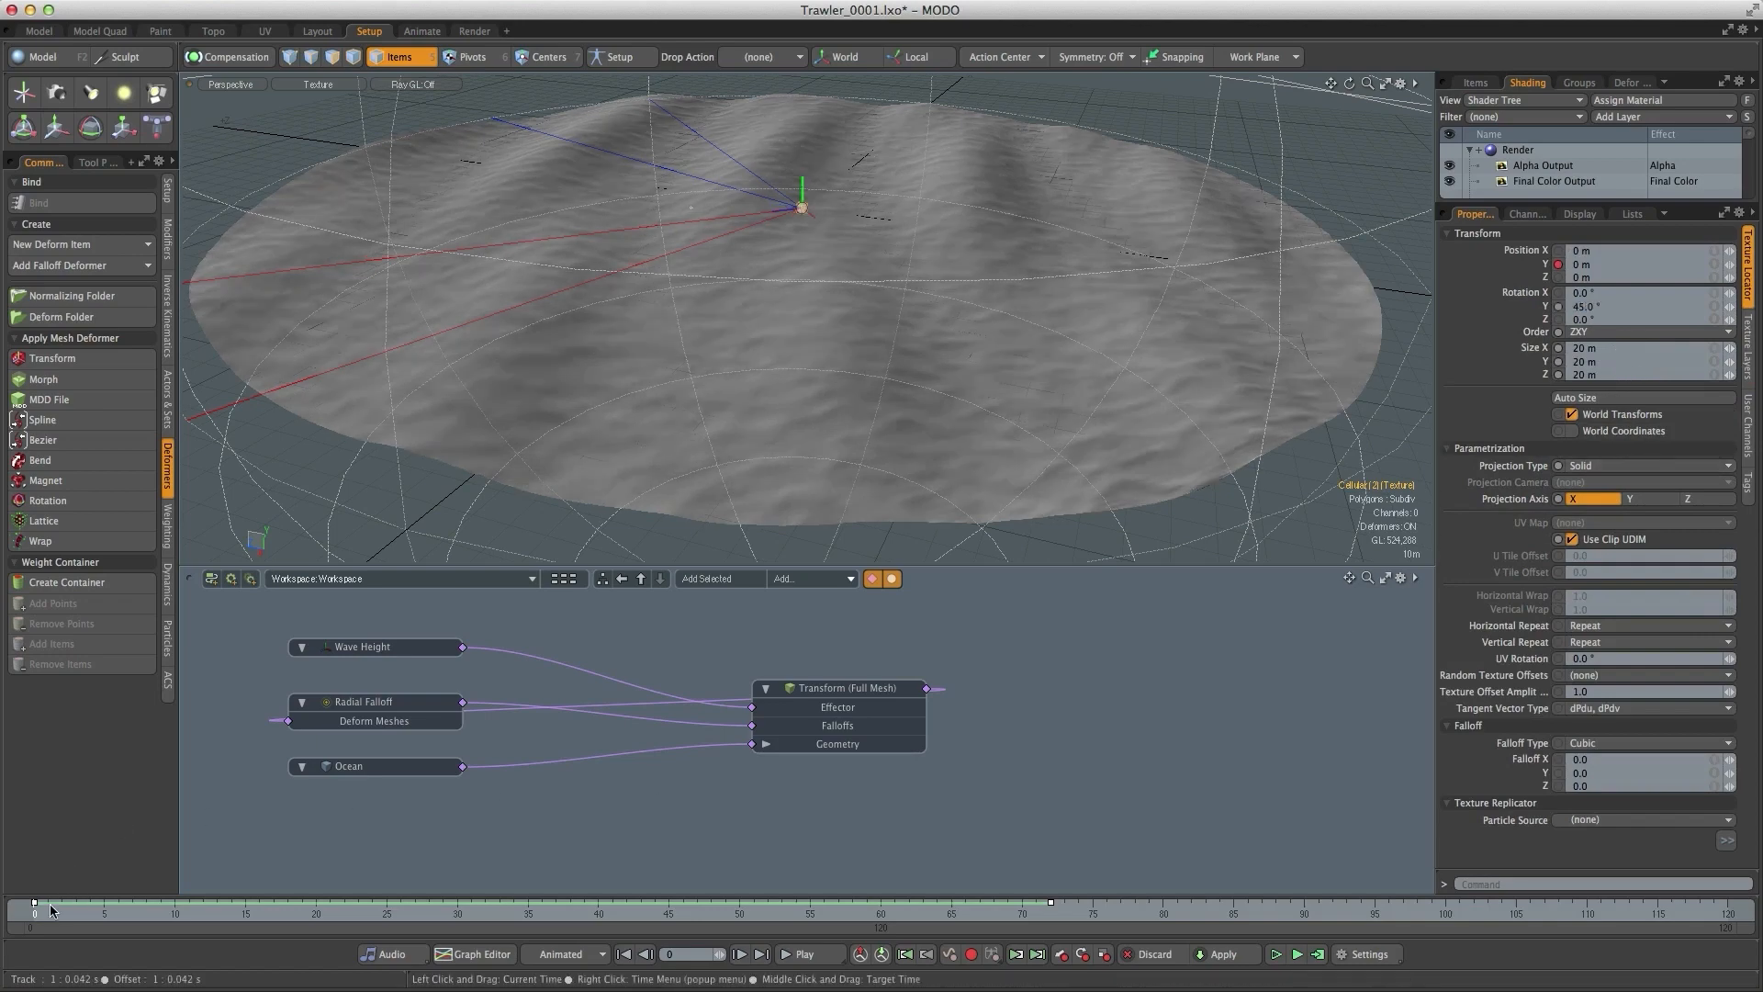
left_click(806, 953)
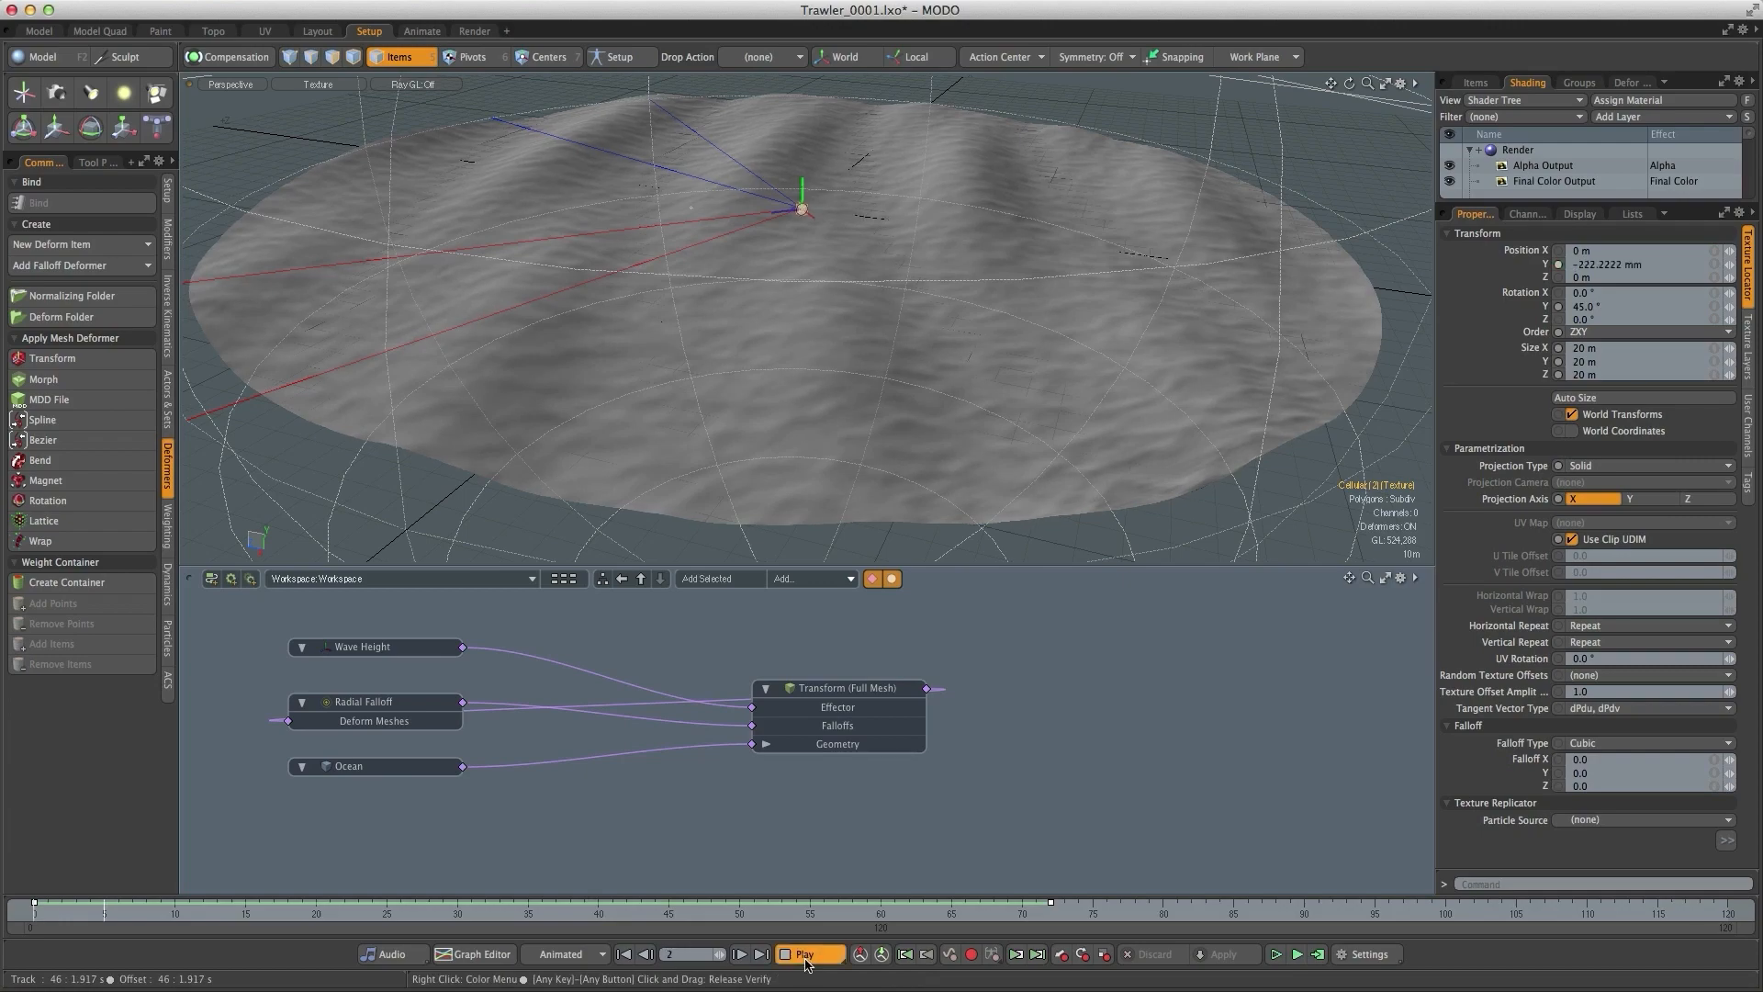
left_click(809, 953)
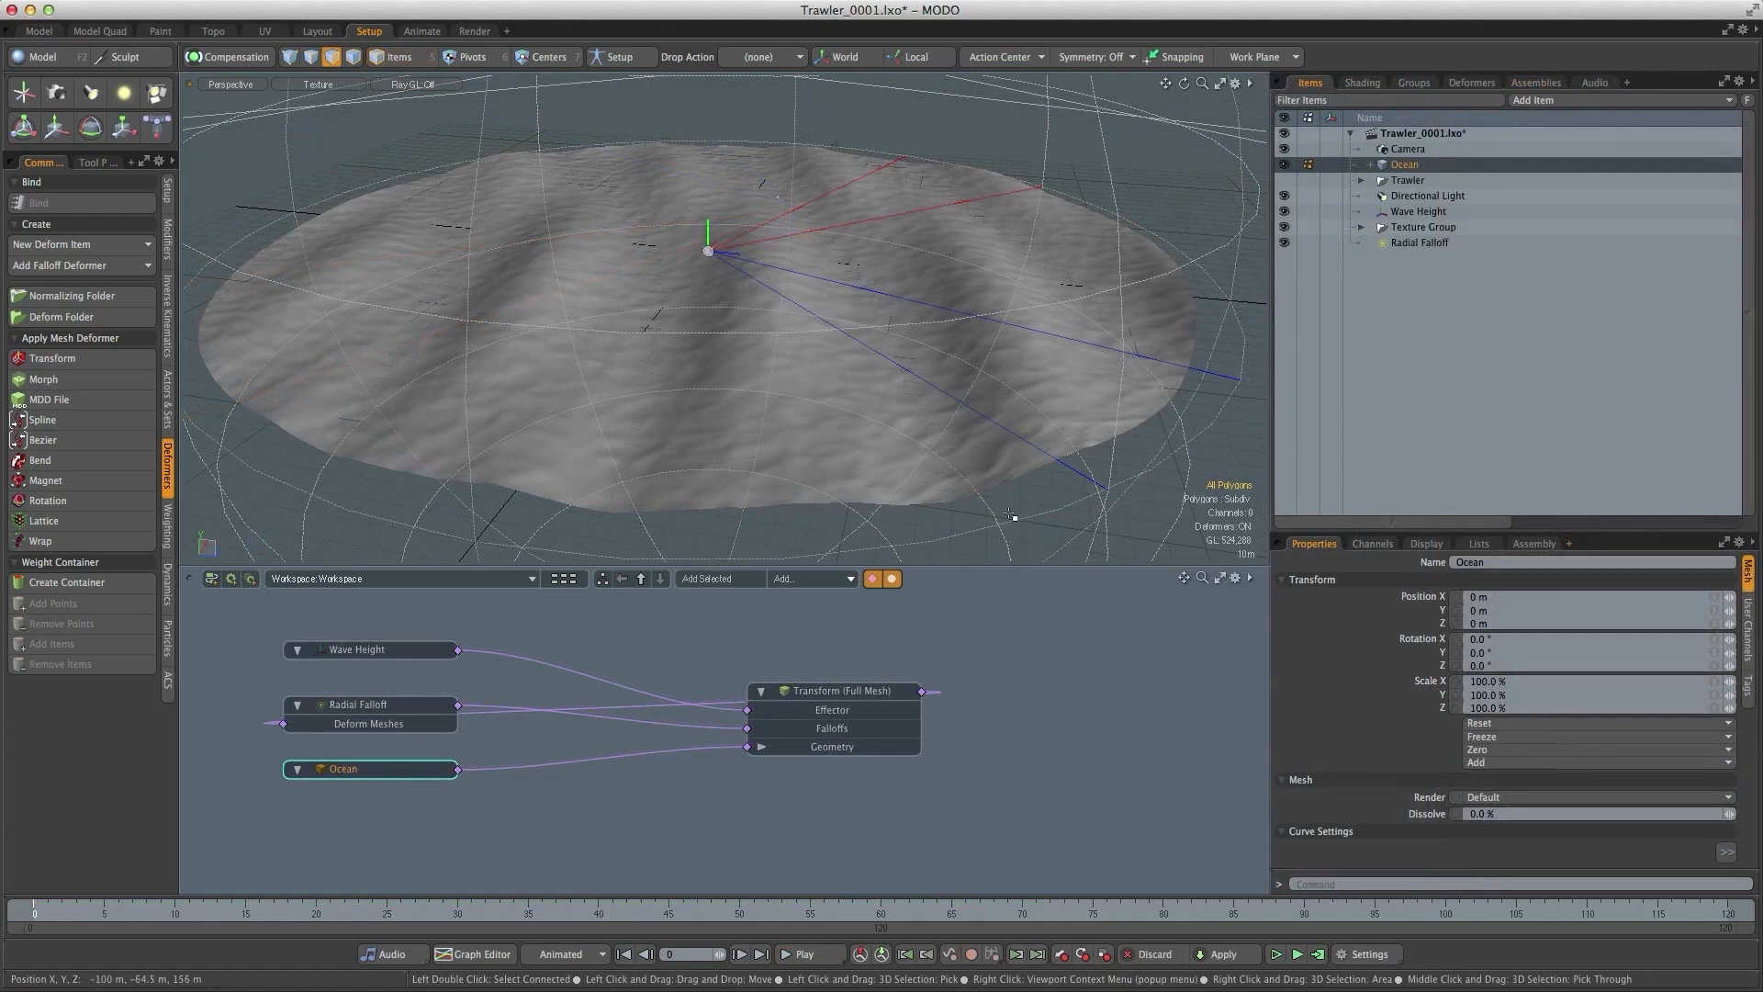
mouse_move(944, 509)
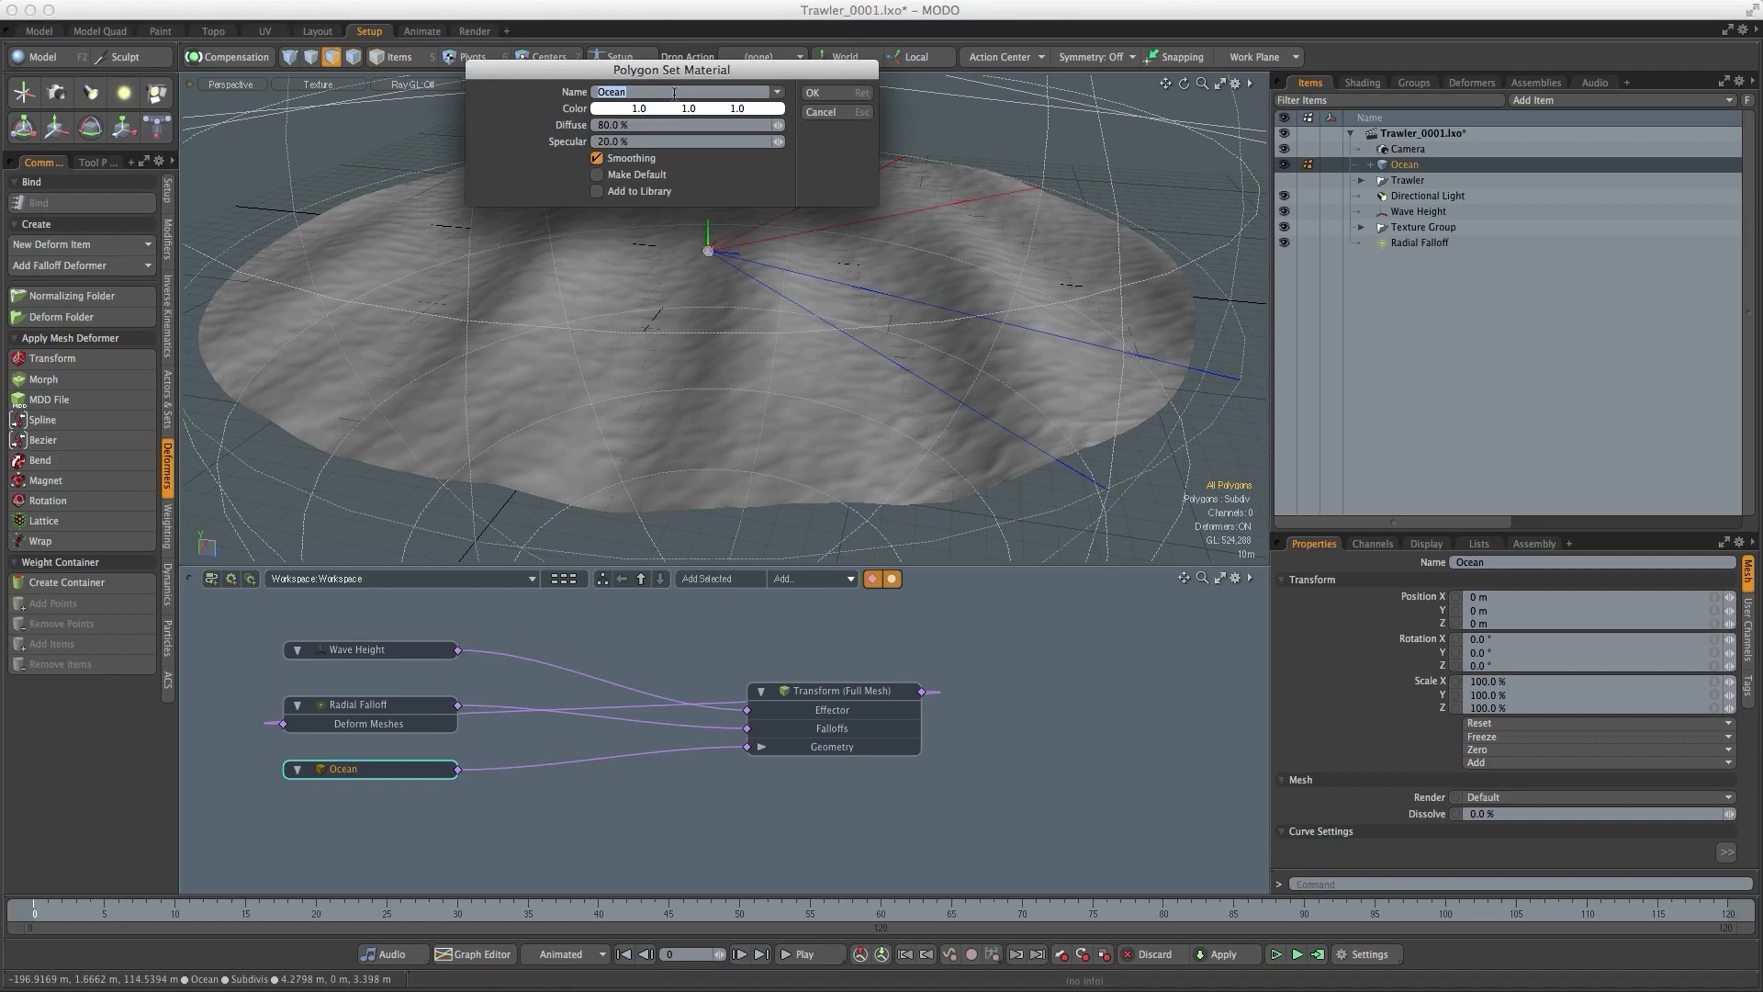
- Confirm the new Ocean material, switch to the Render layout and browse to the fs_OceanAnimated preset
left_click(812, 92)
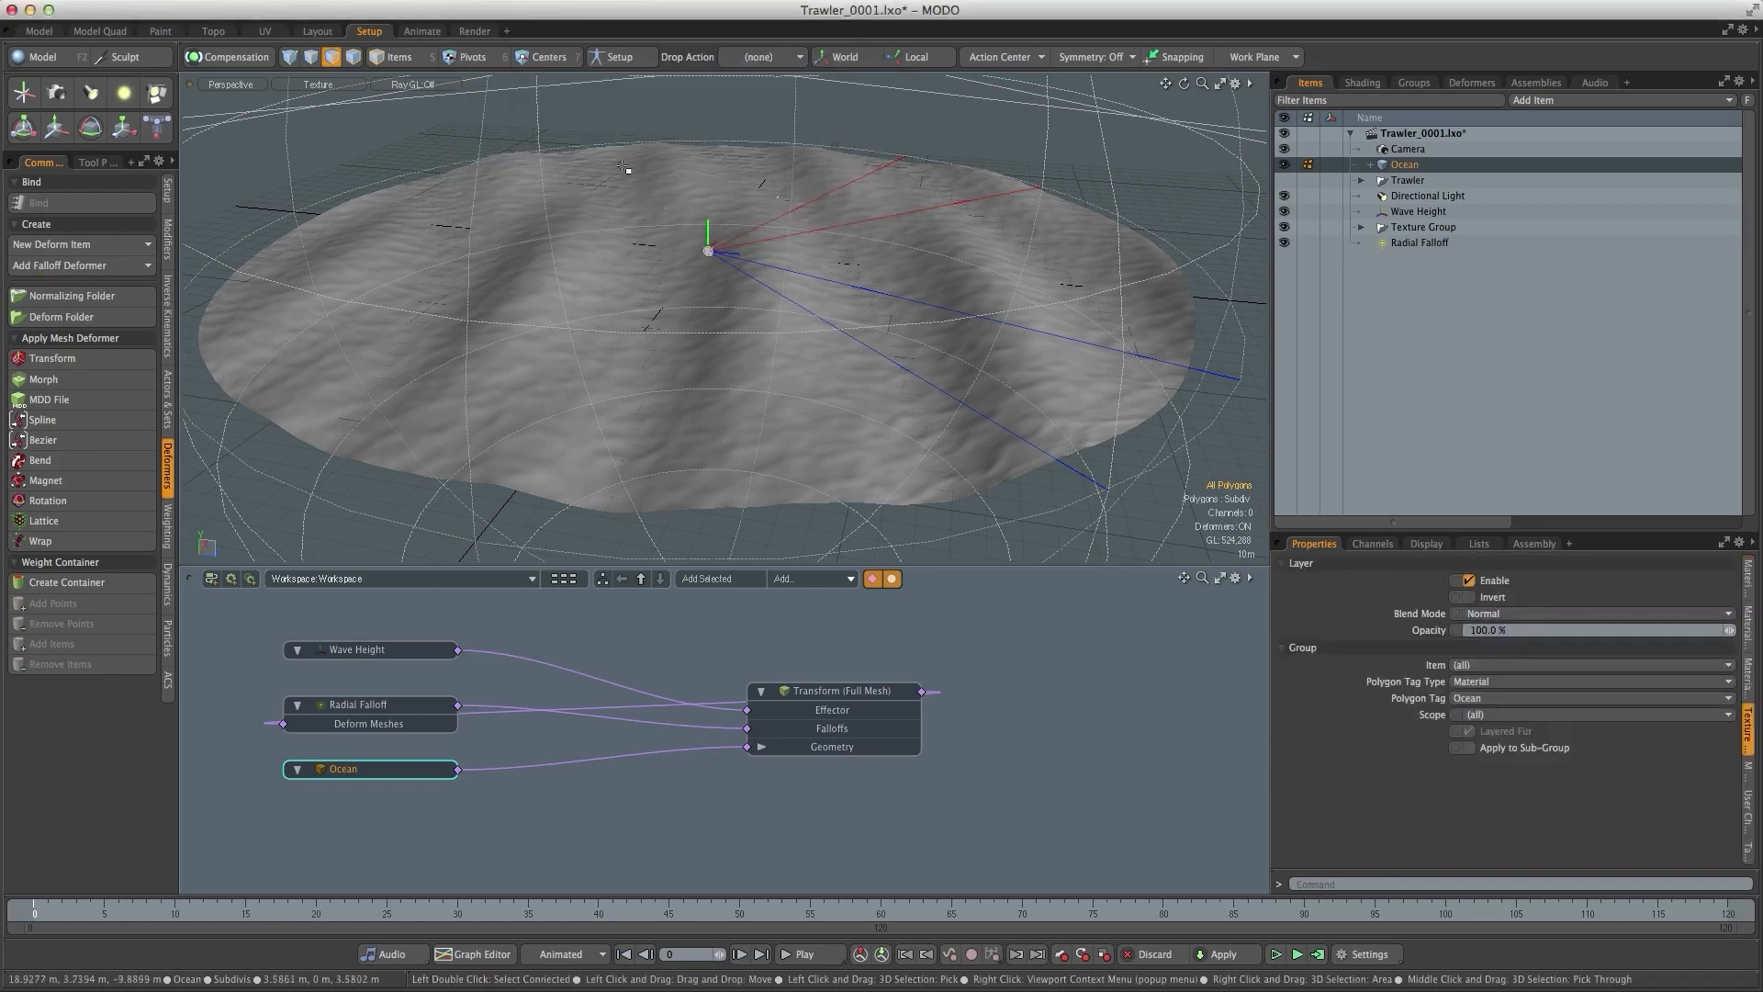
left_click(474, 32)
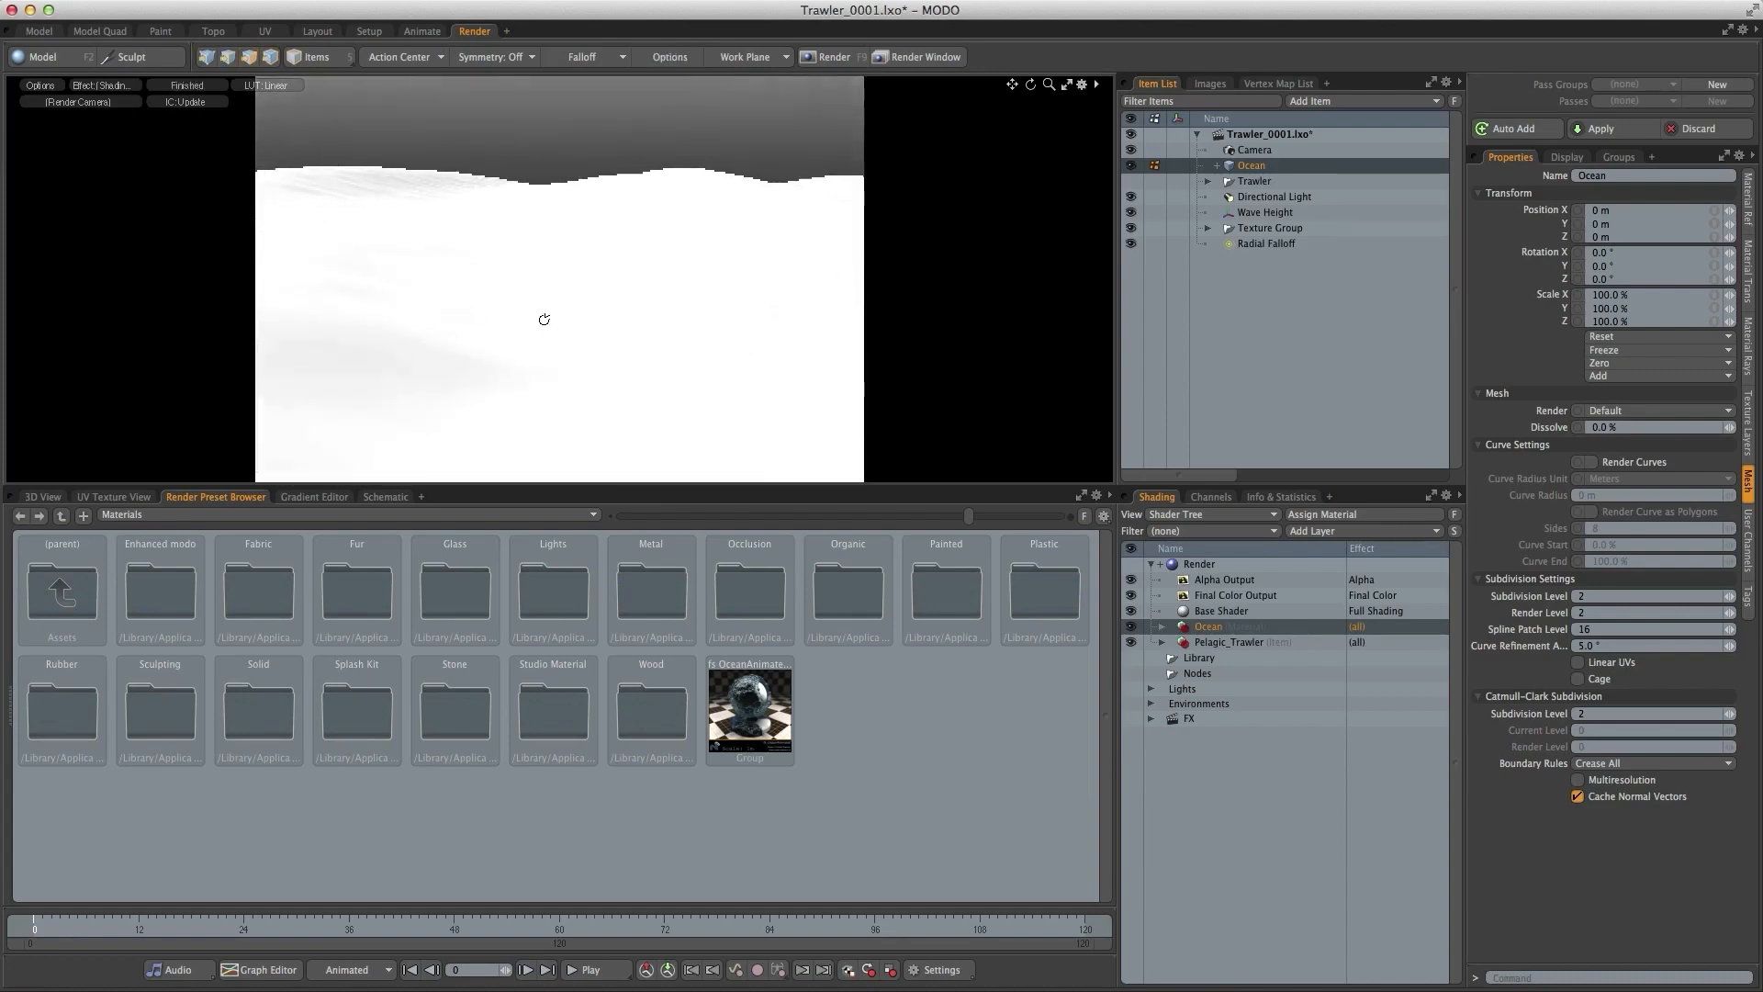
left_click(1164, 627)
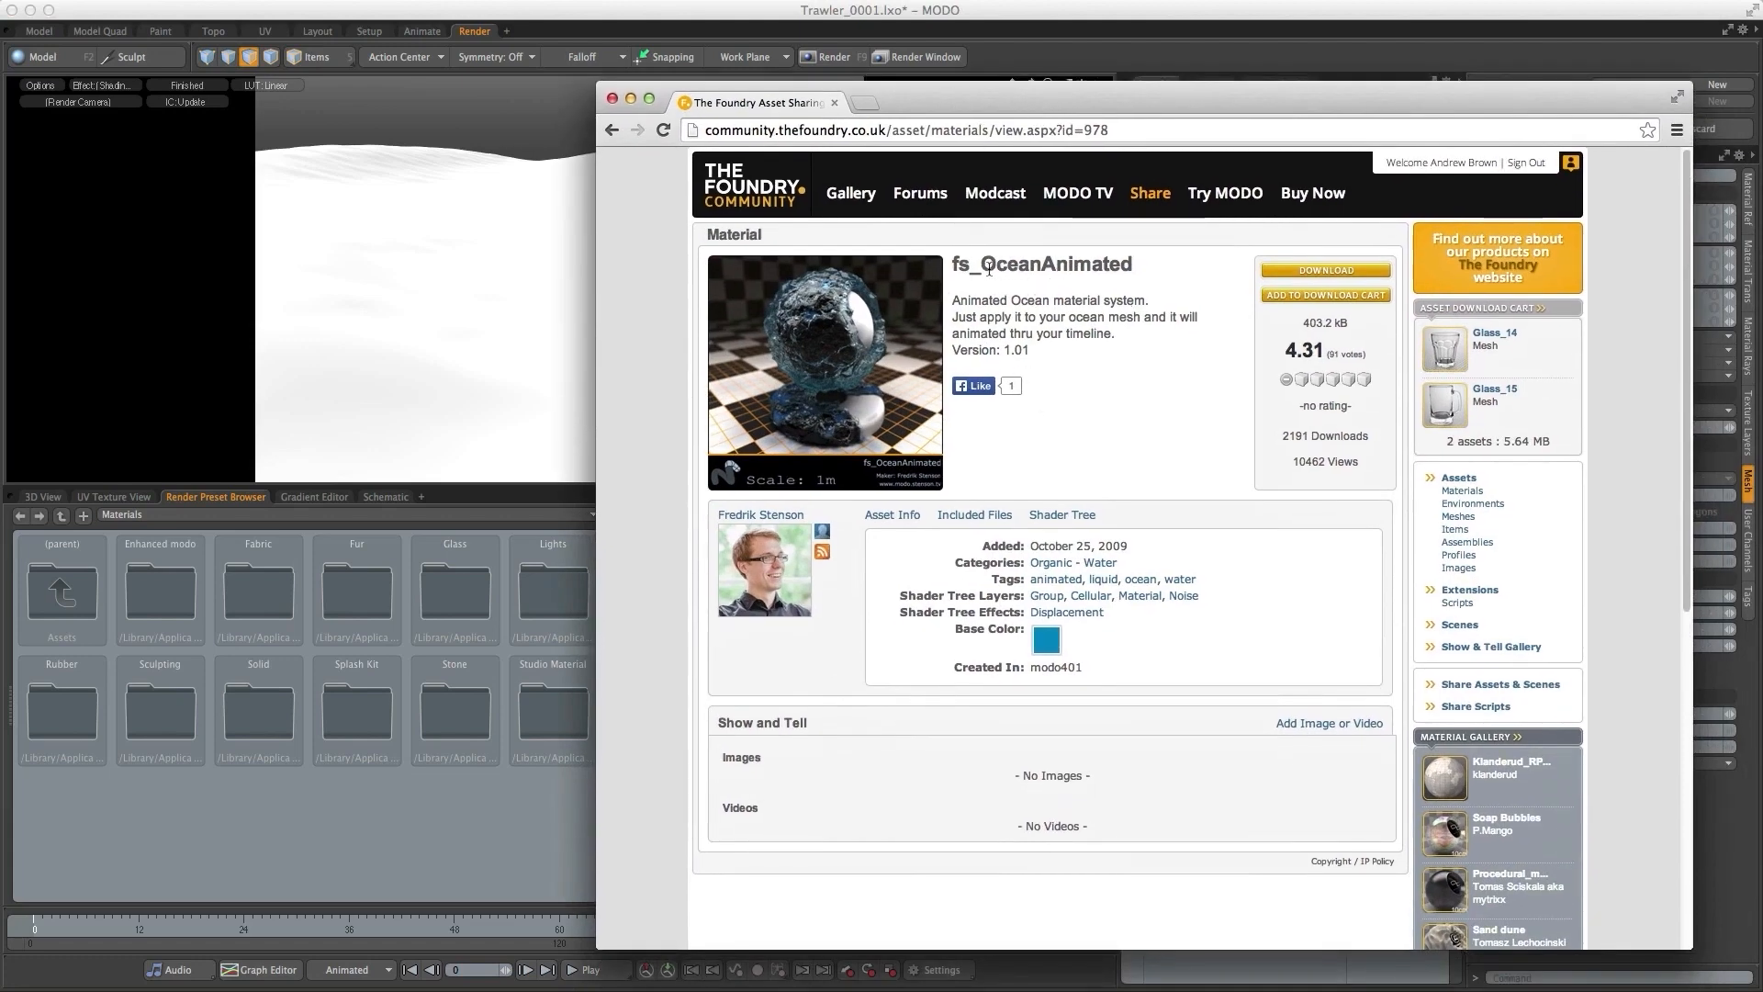
mouse_move(848, 531)
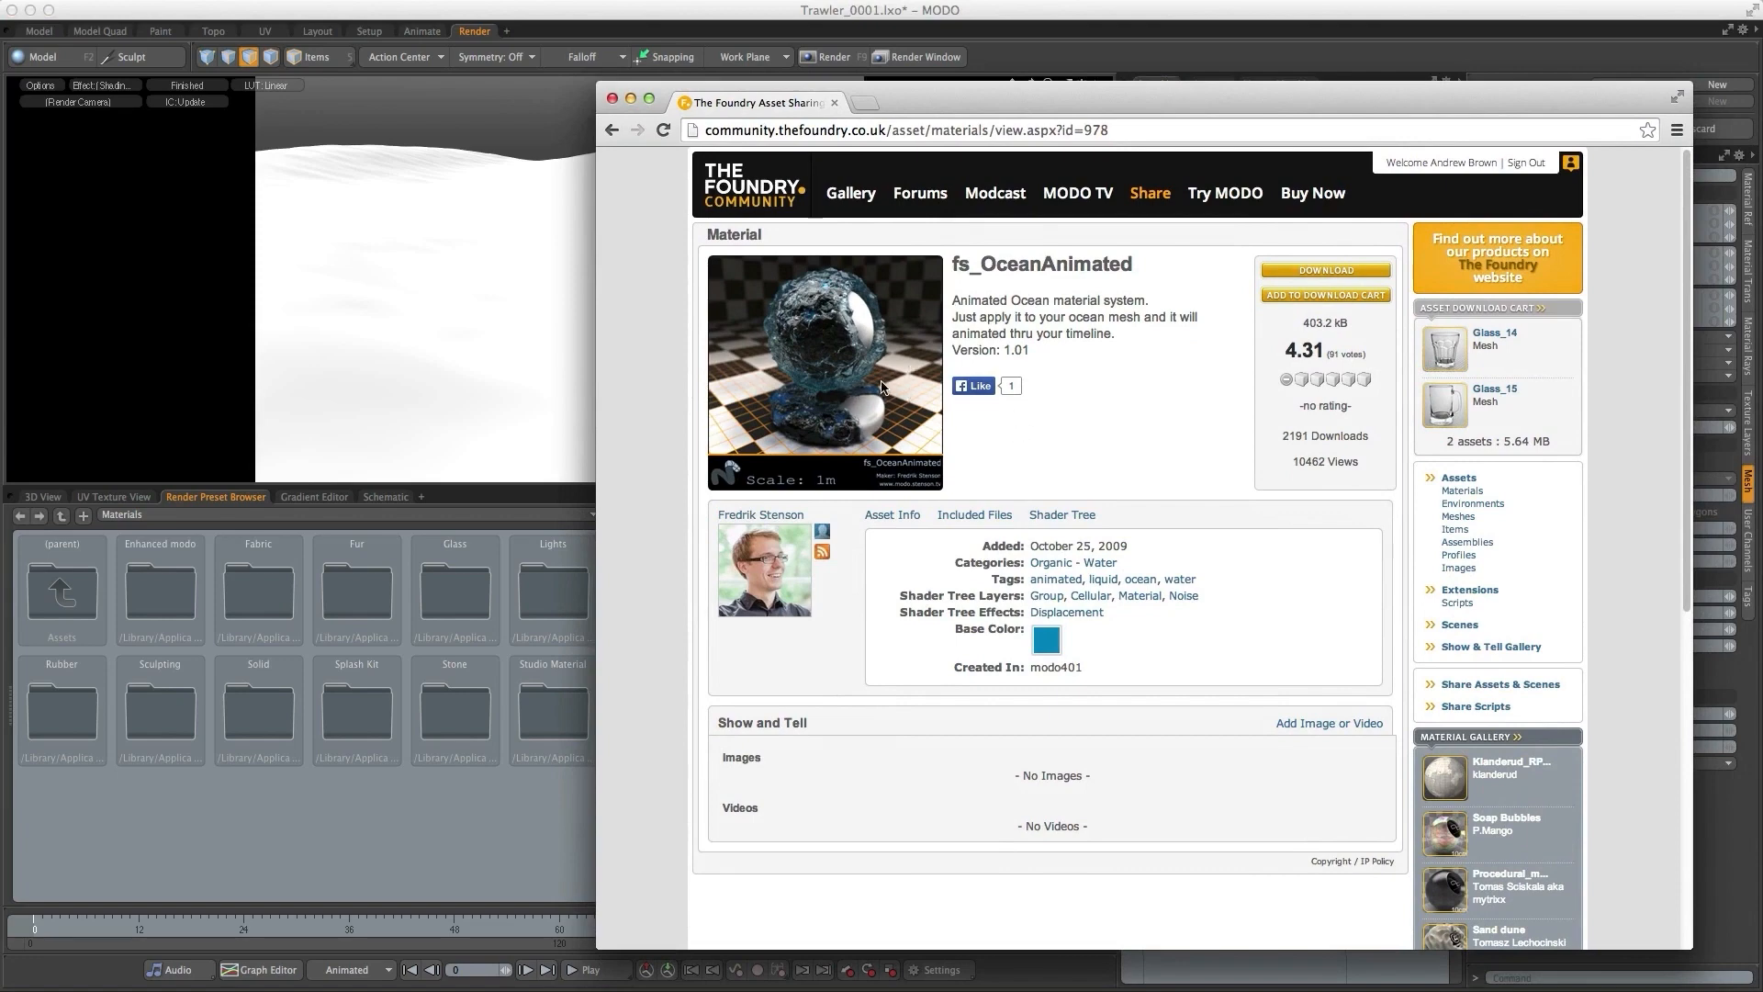
mouse_move(926, 434)
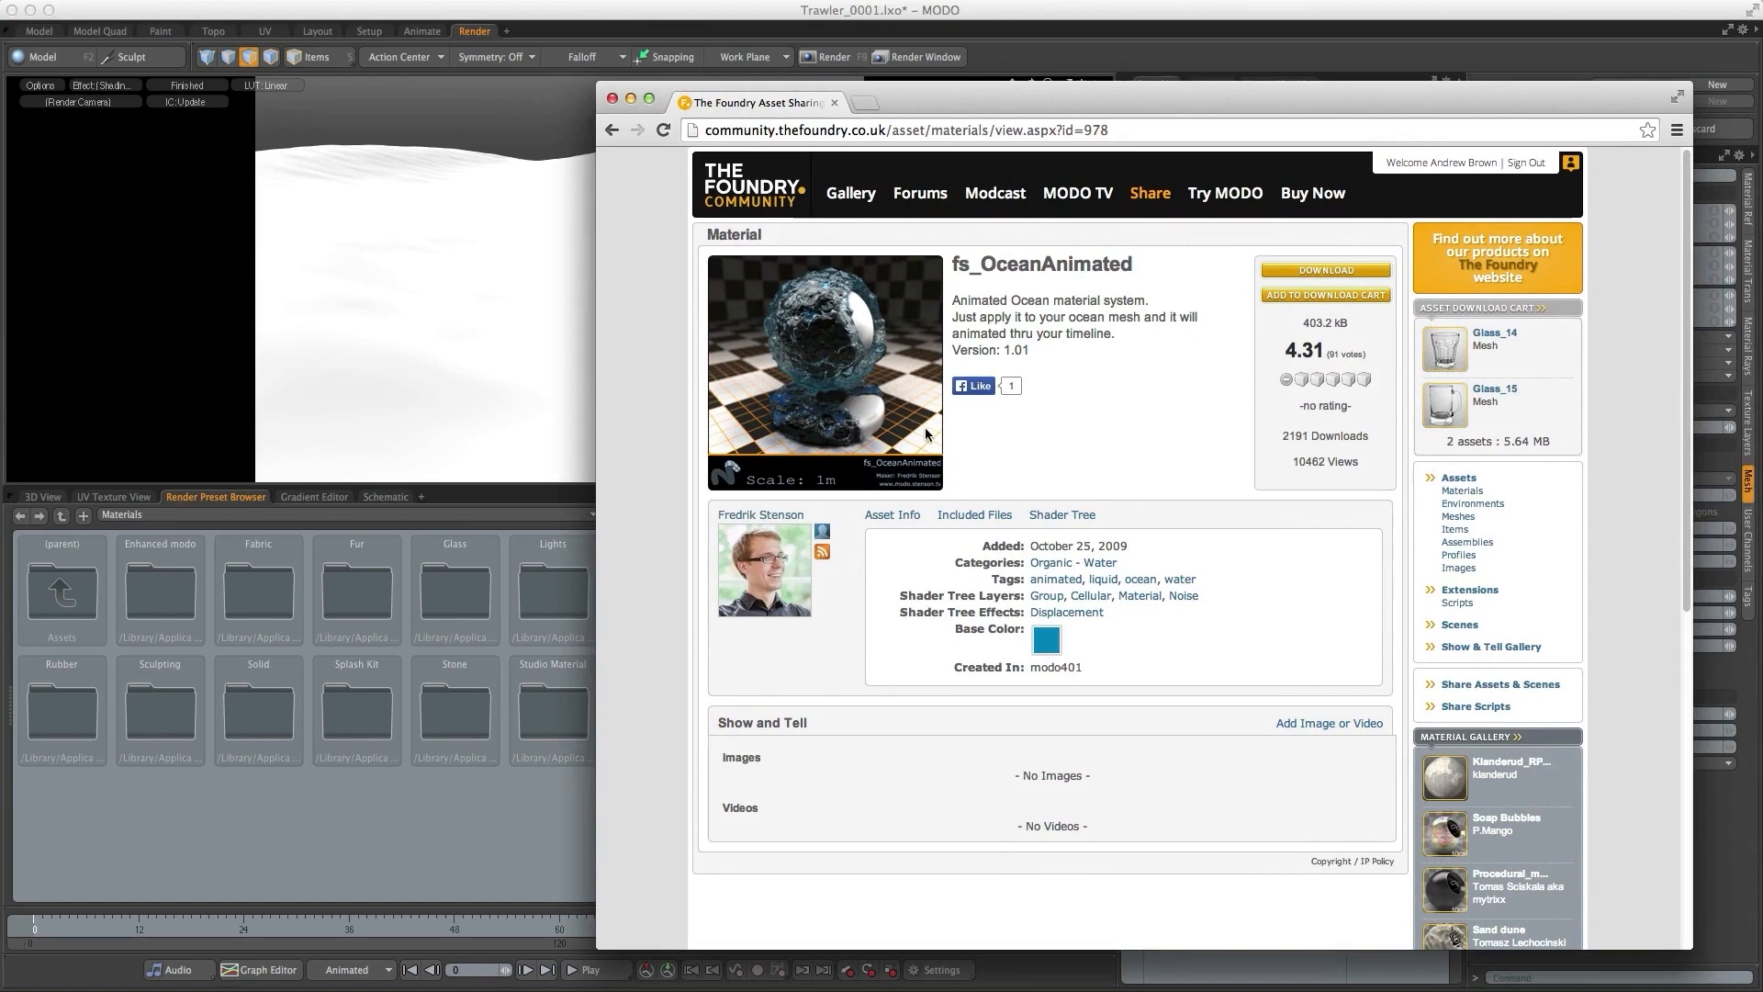
mouse_move(929, 101)
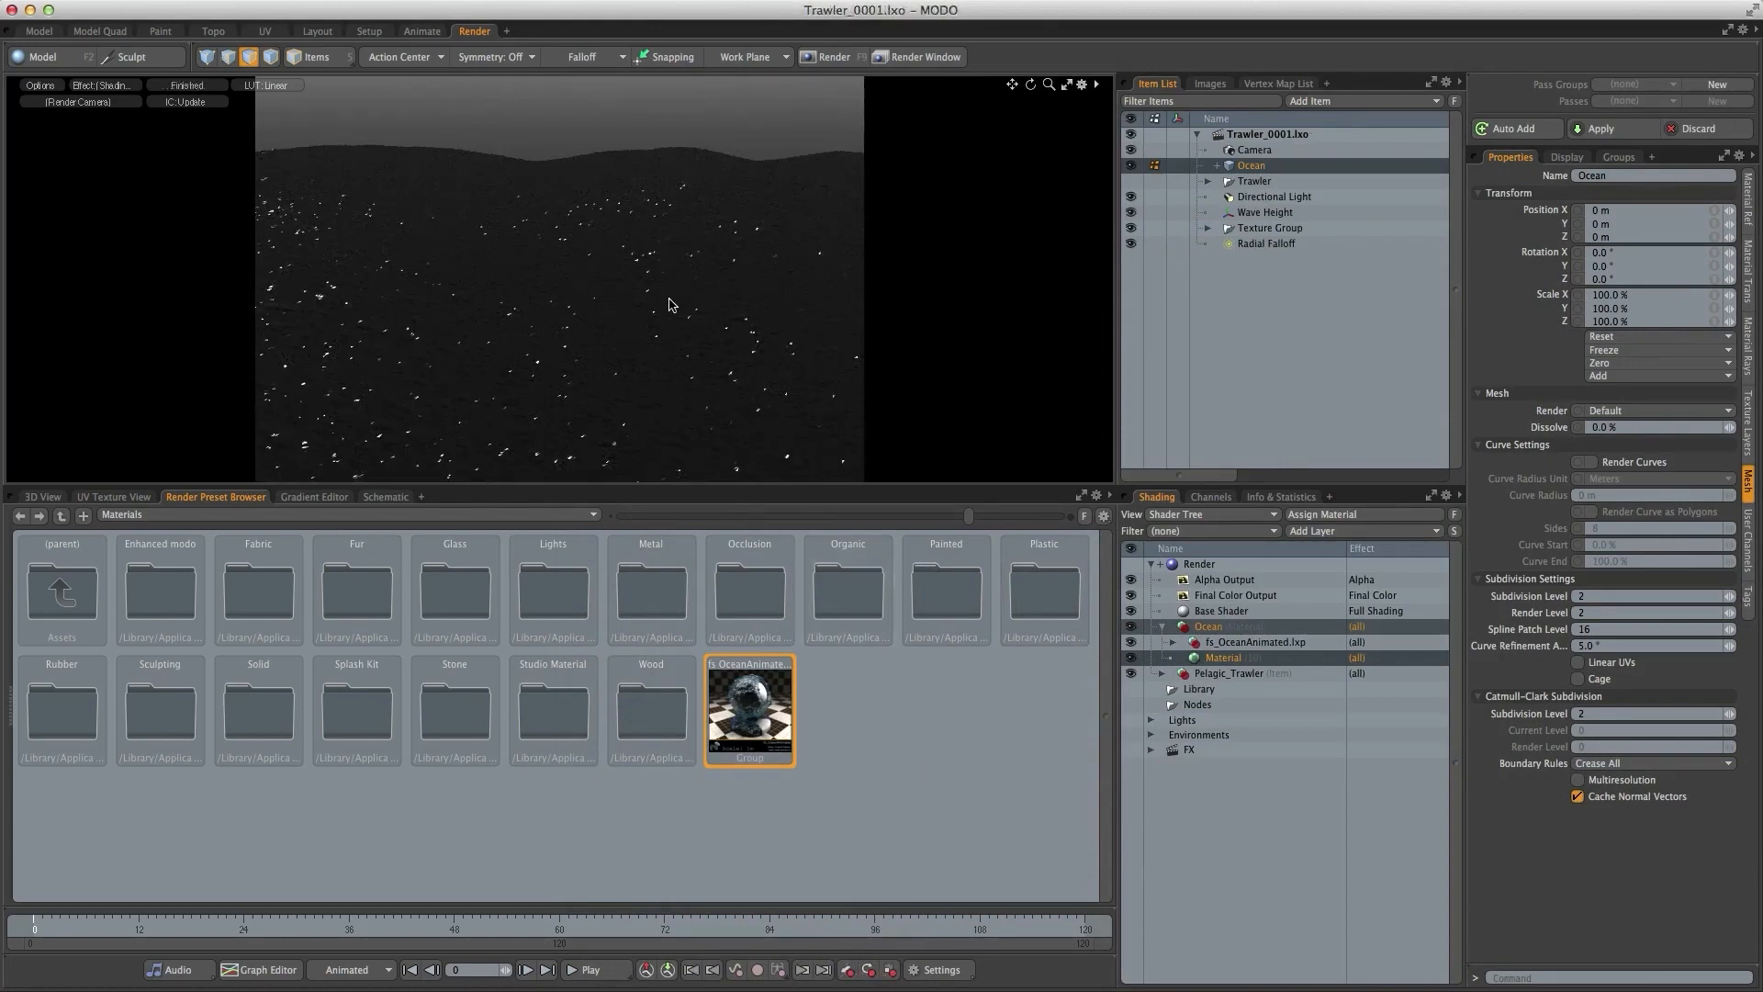
mouse_move(759, 411)
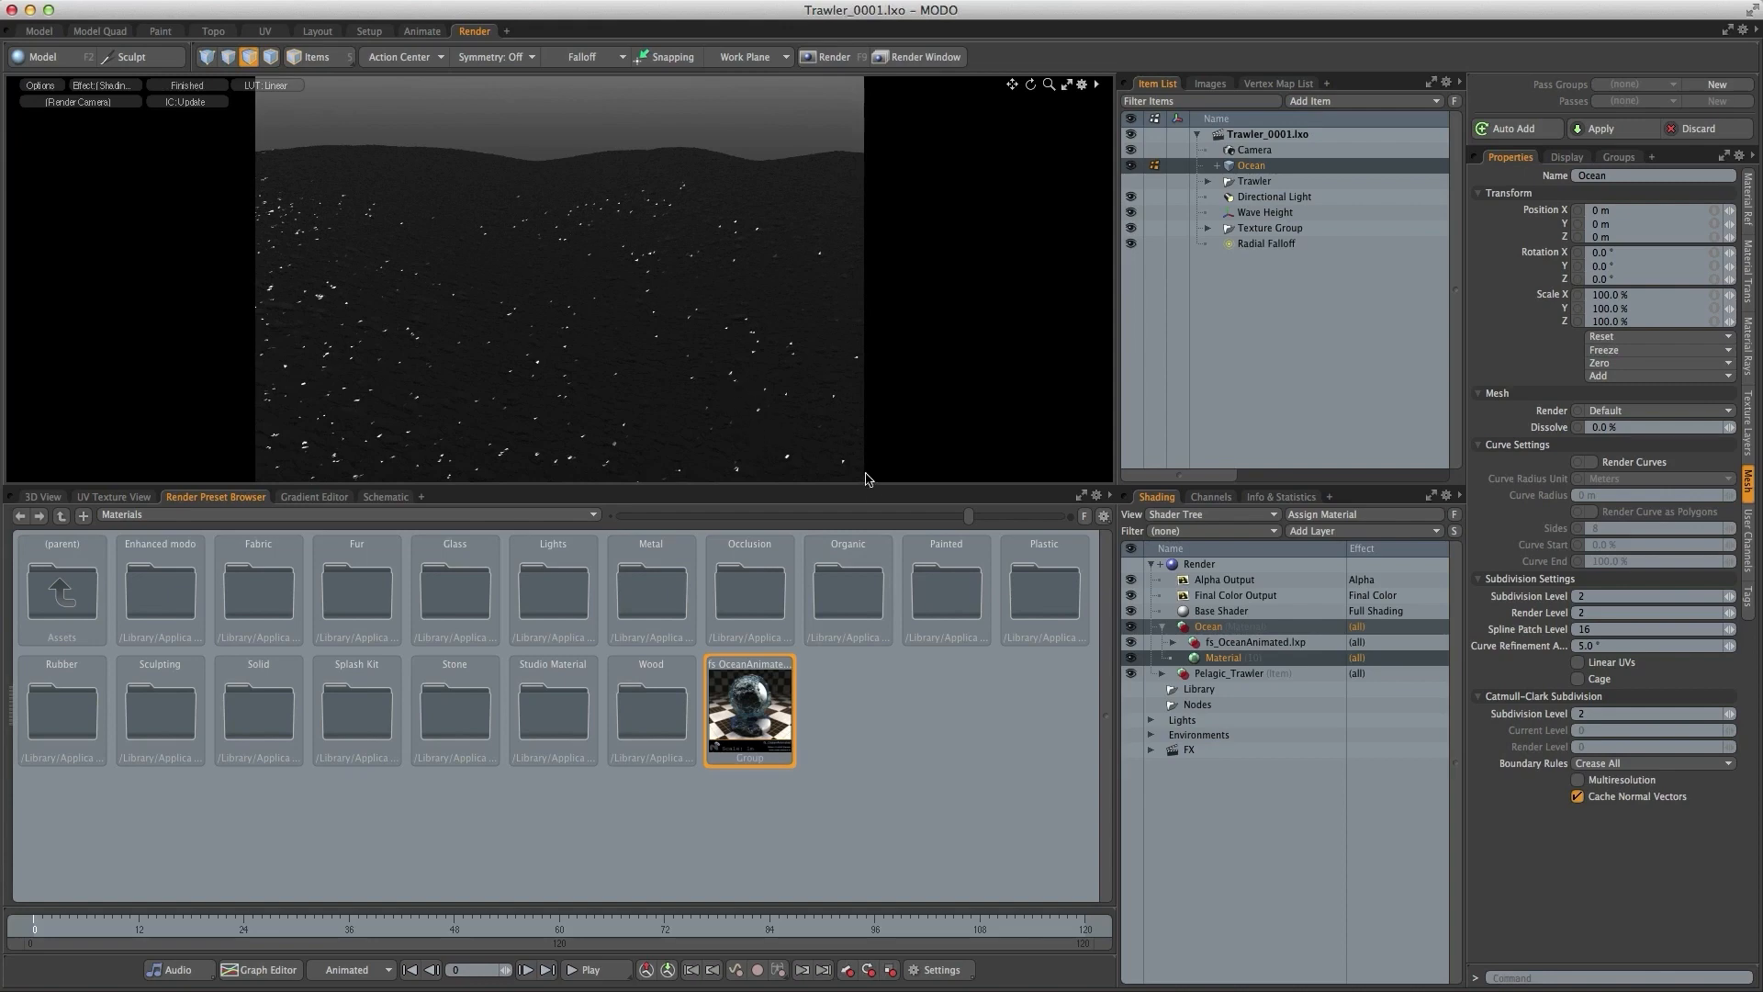
mouse_move(616, 375)
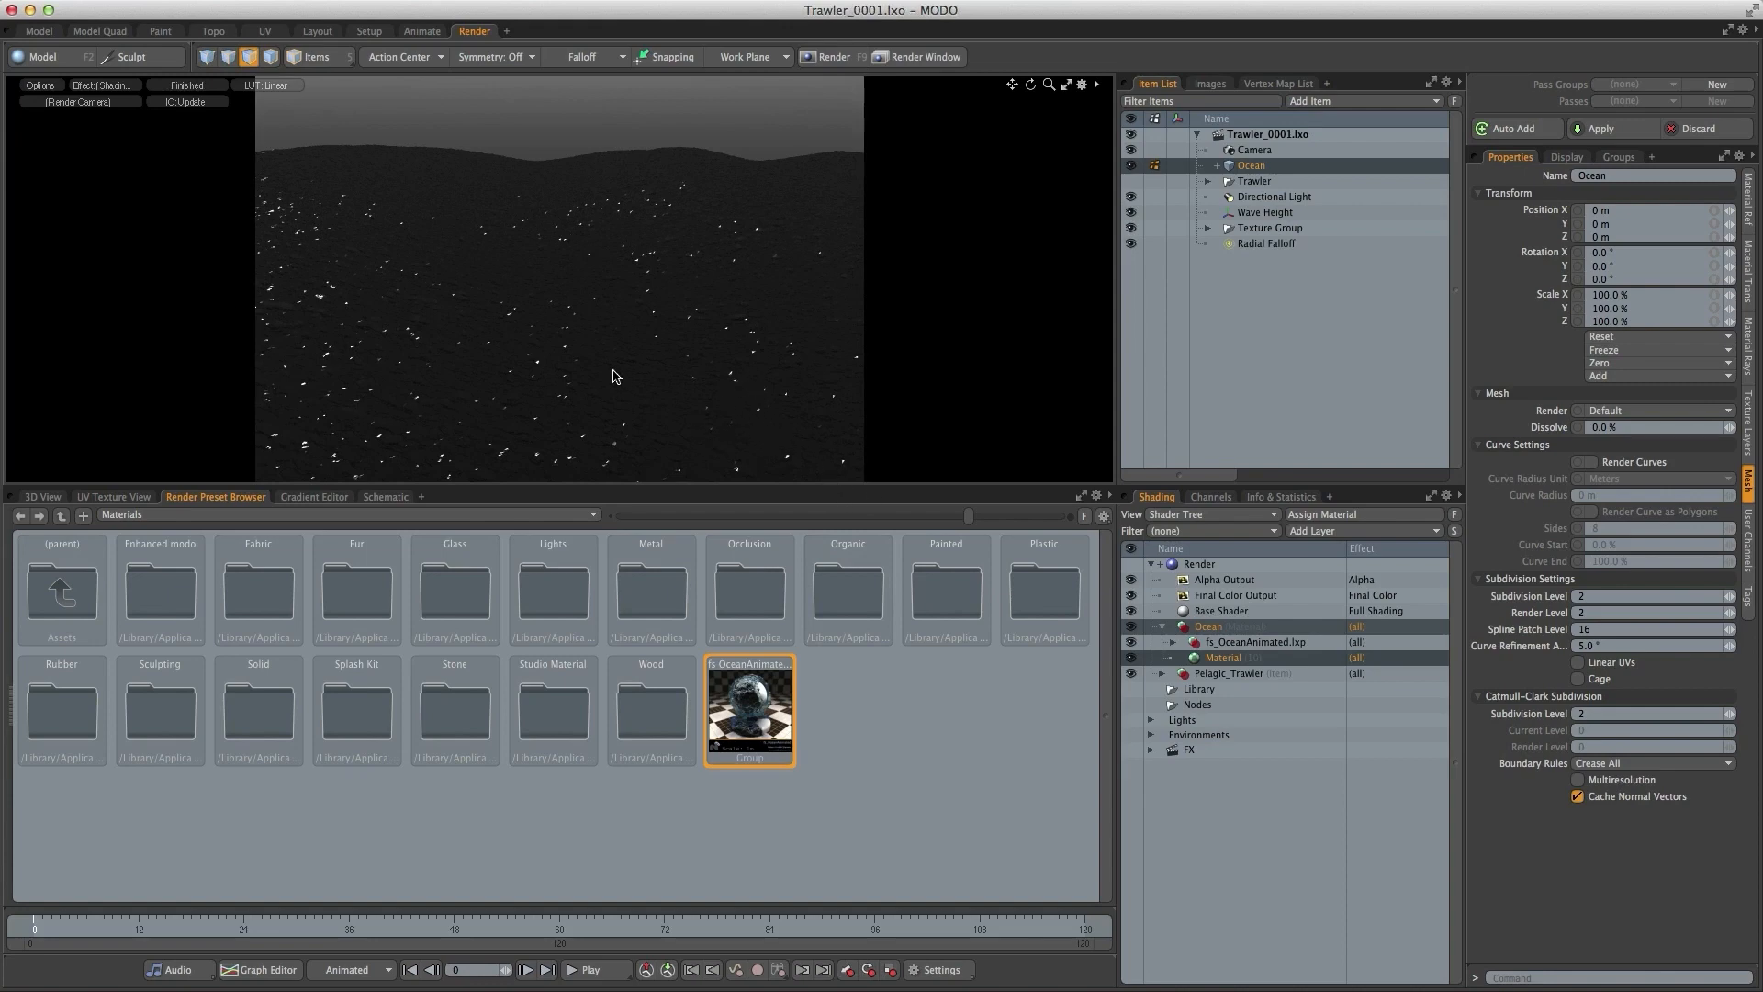
mouse_move(725, 430)
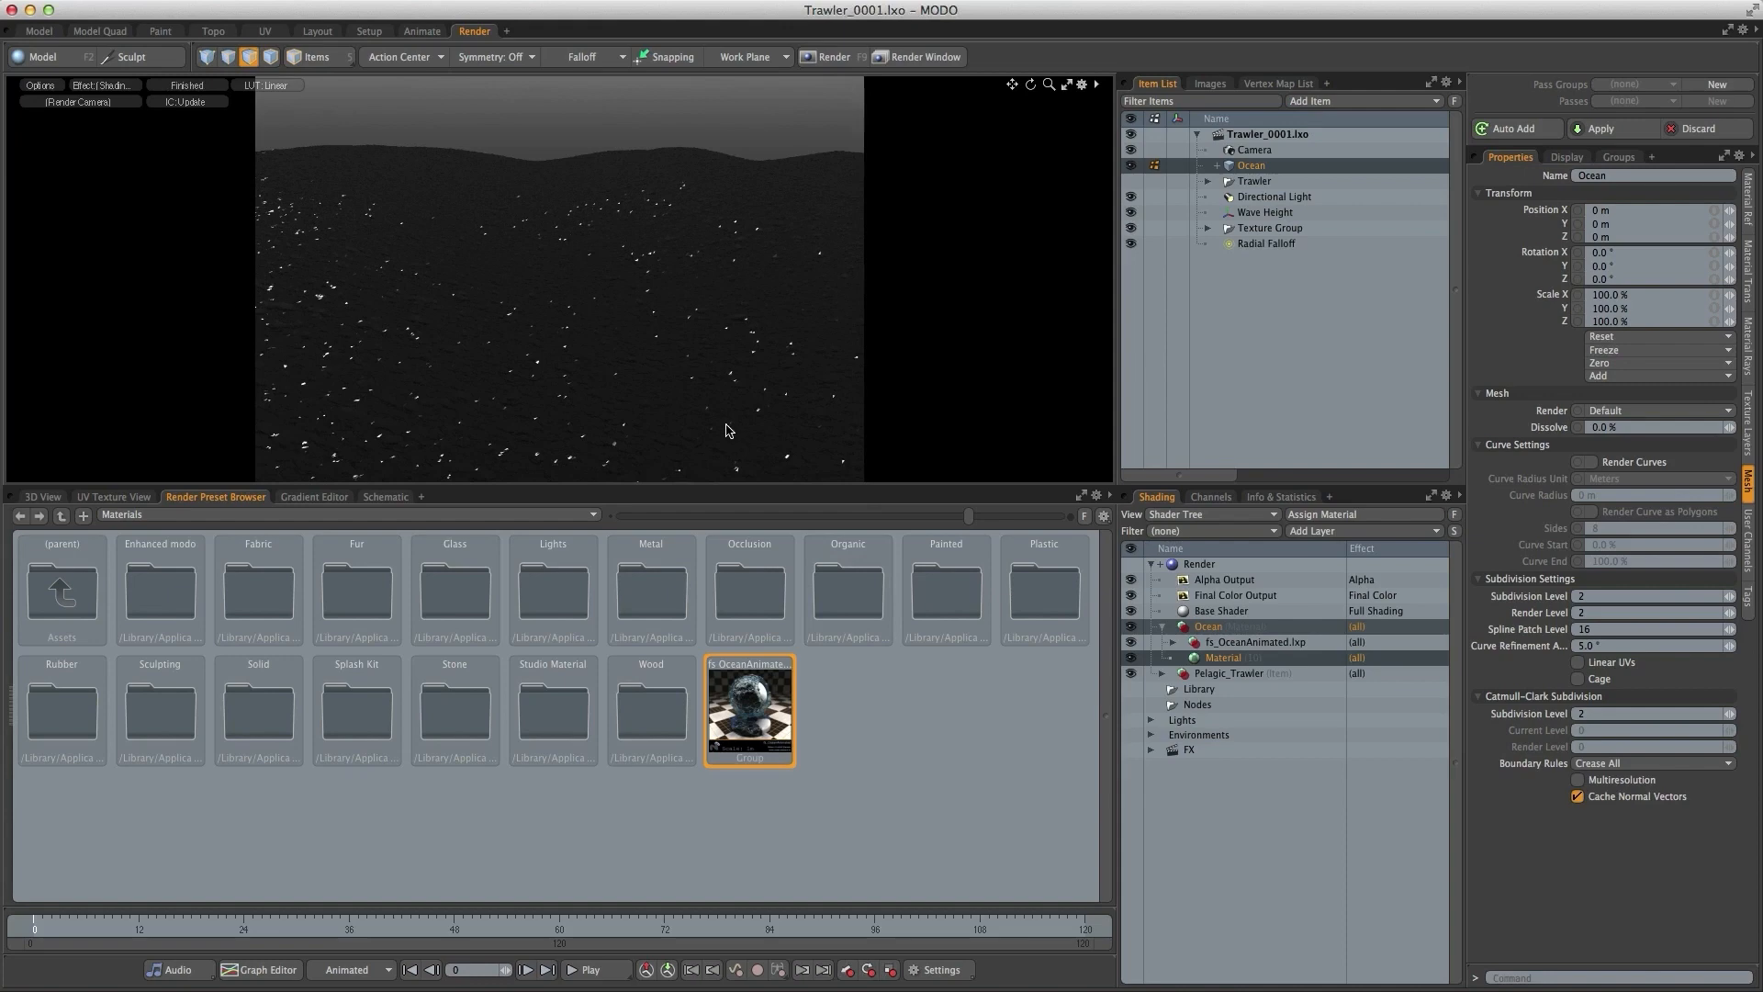
mouse_move(782, 428)
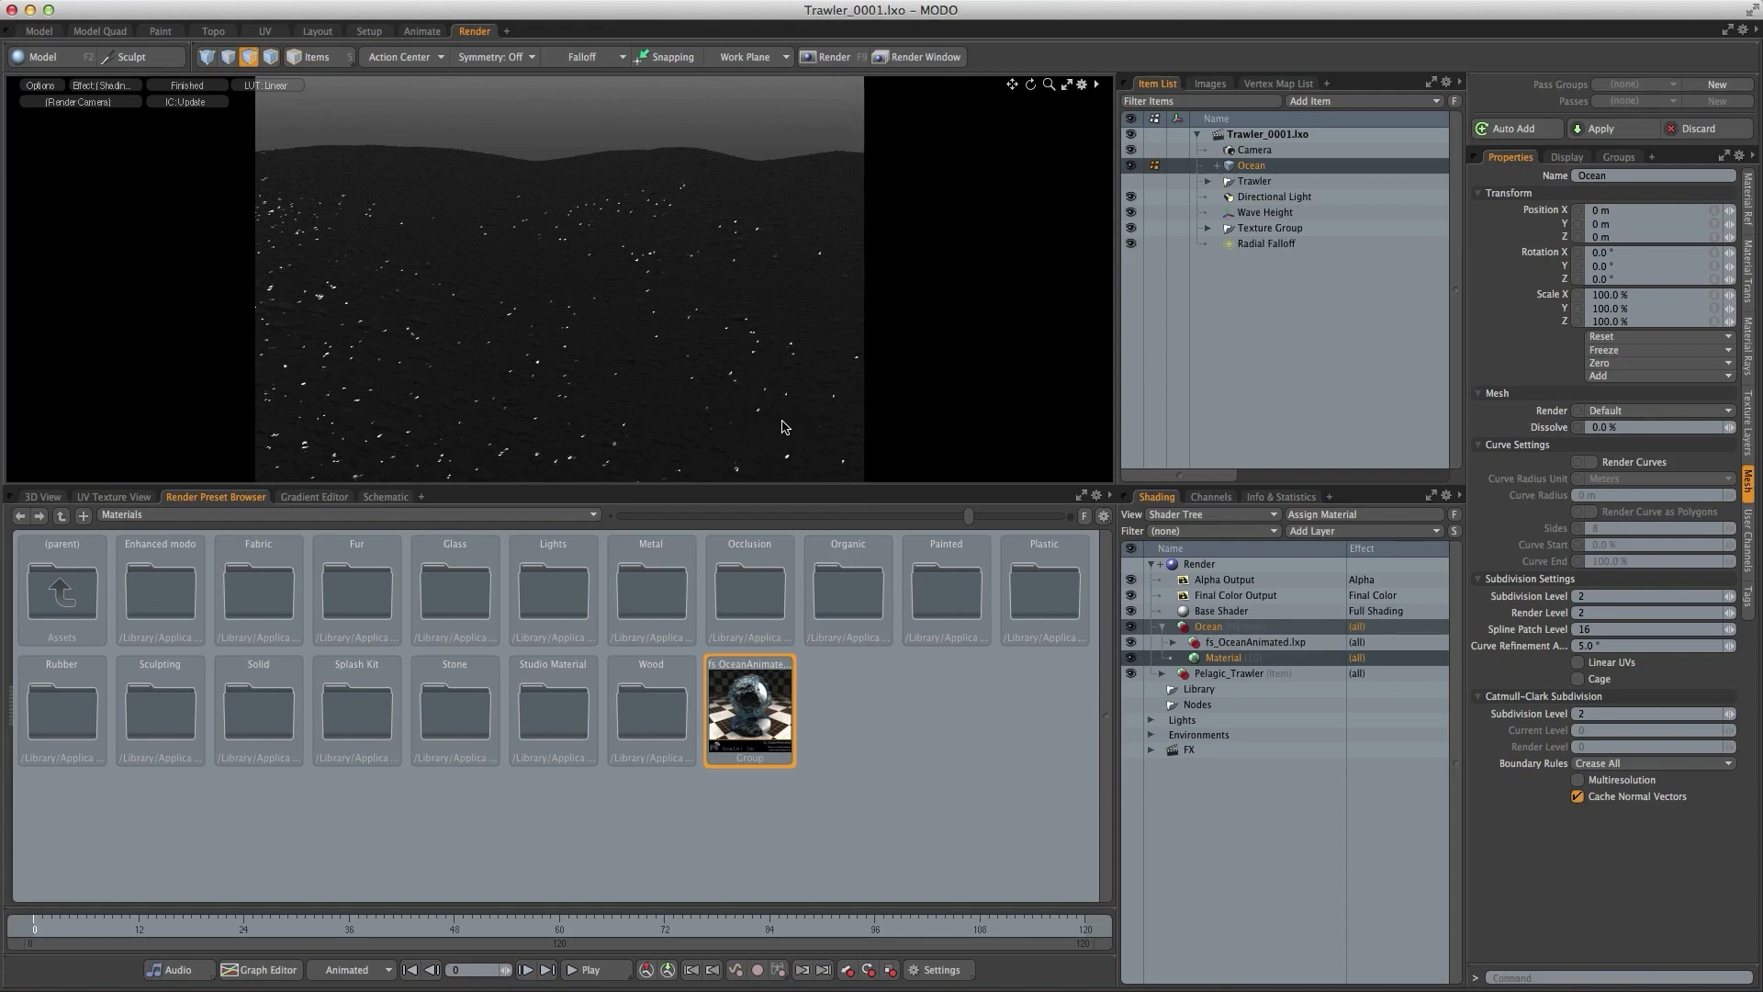
mouse_move(692, 401)
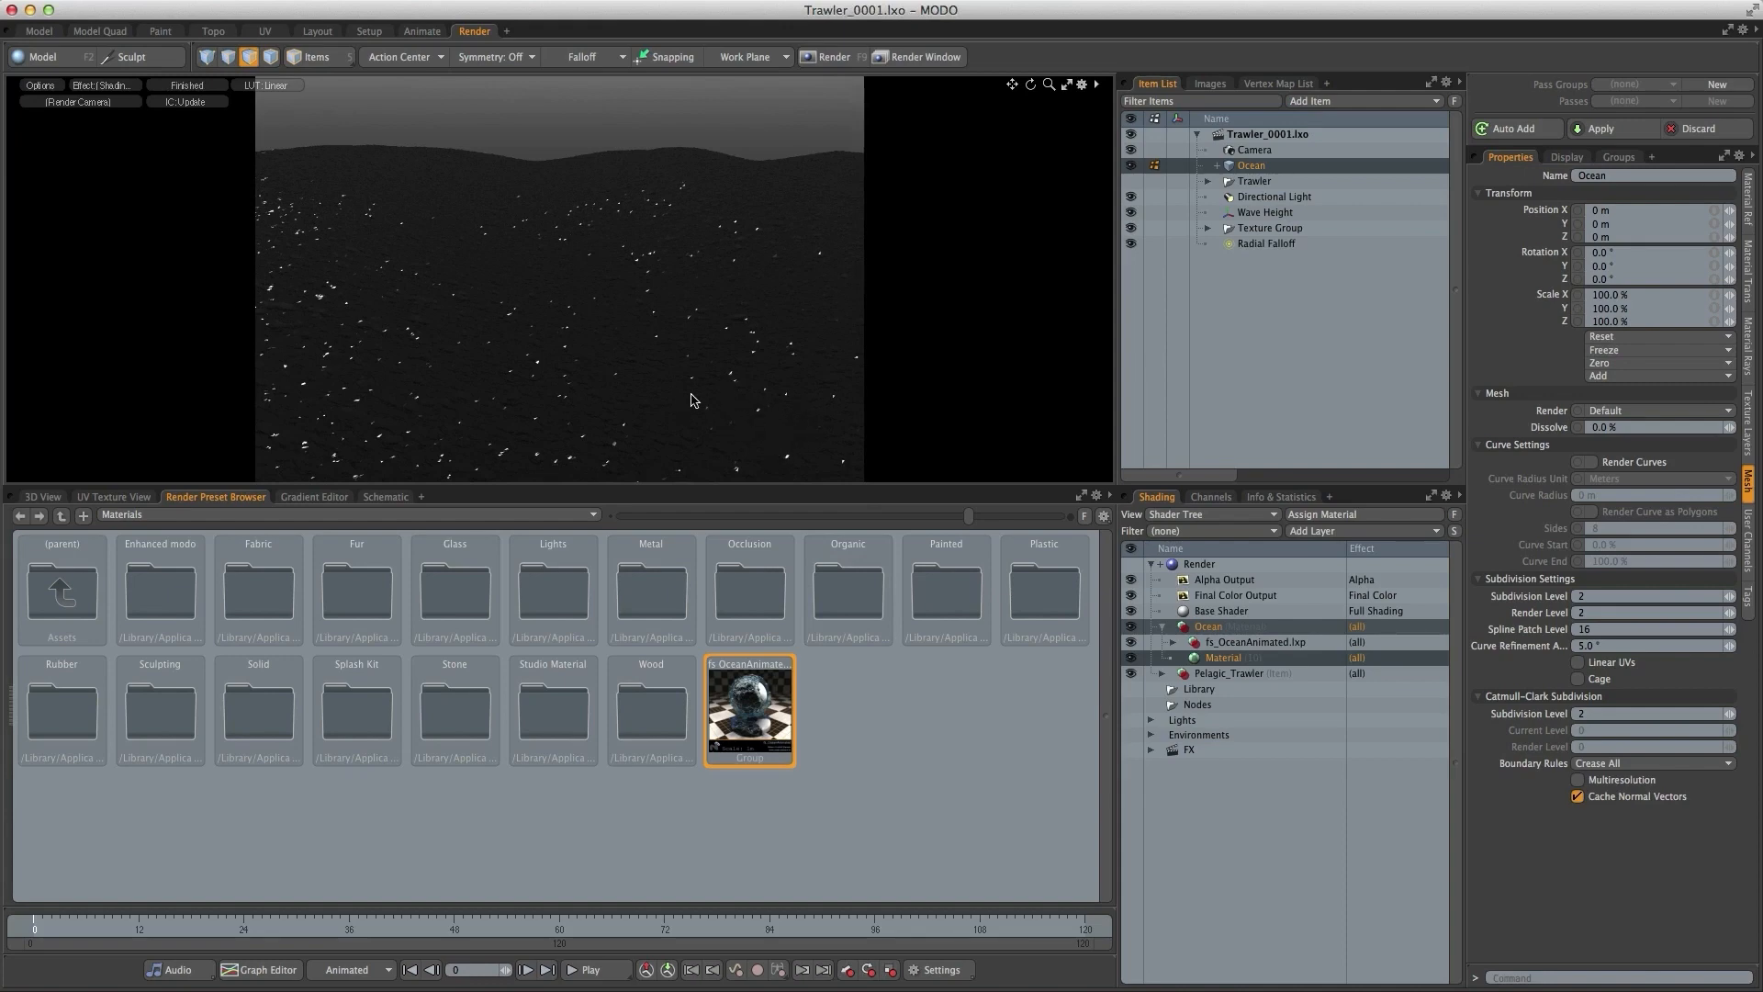
mouse_move(735, 385)
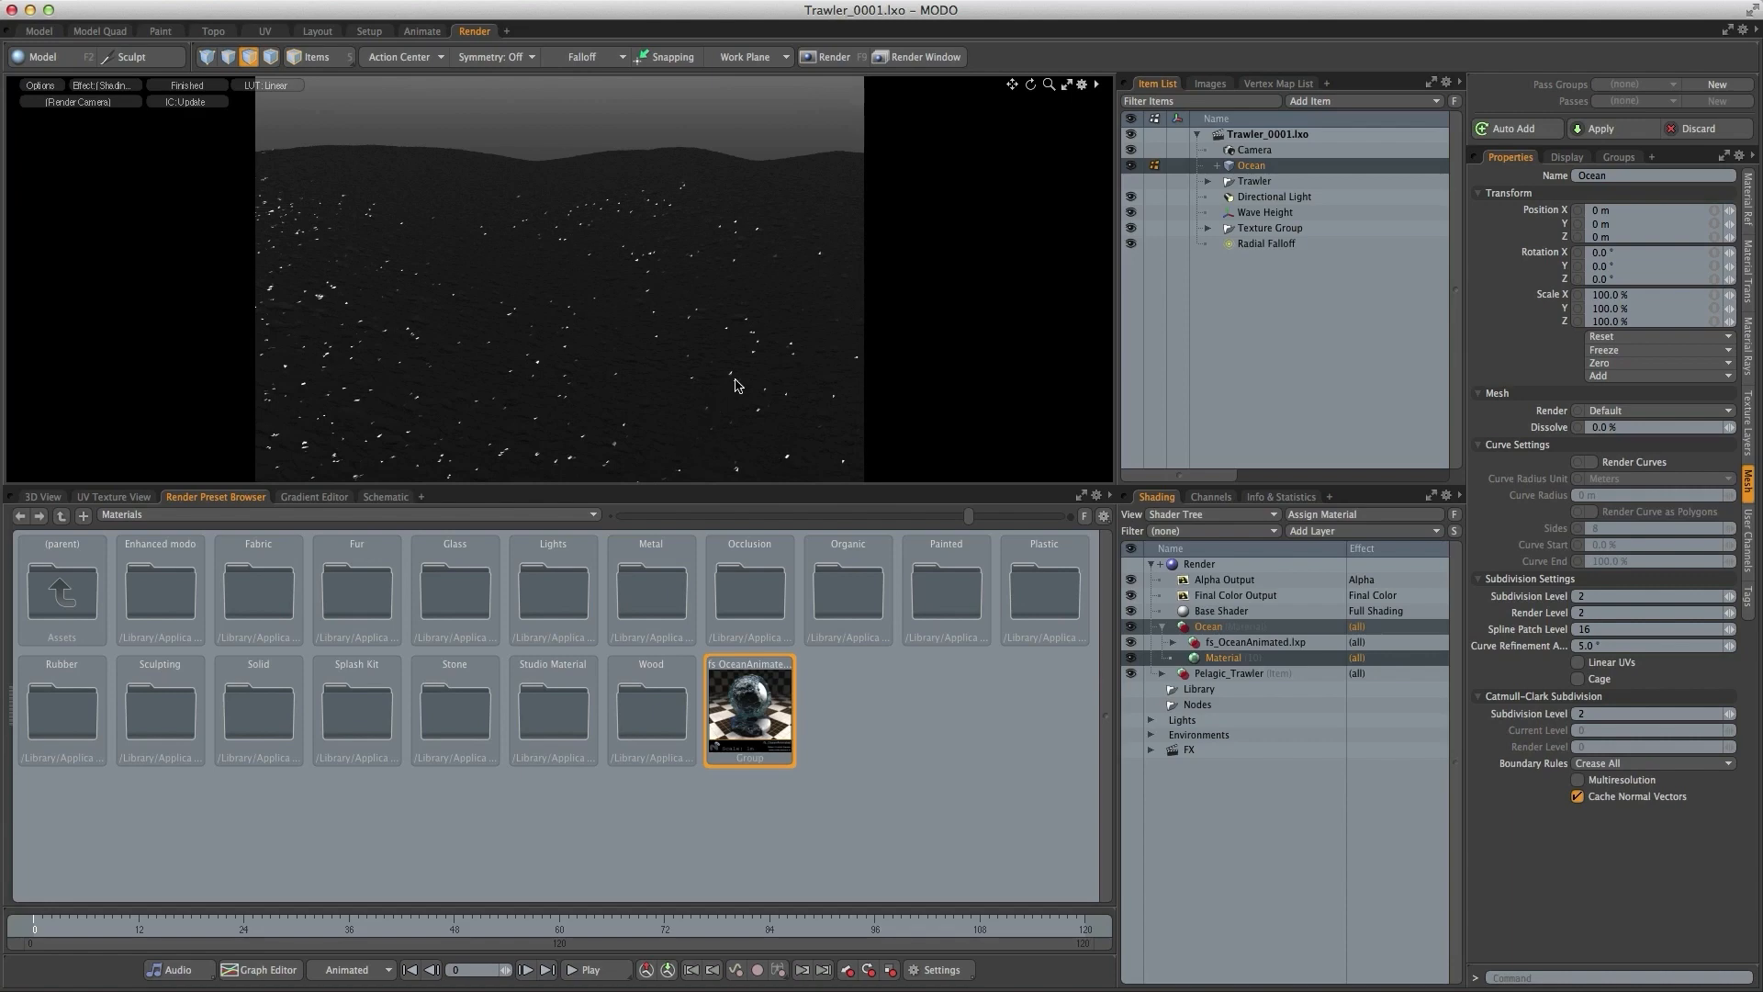
mouse_move(696, 408)
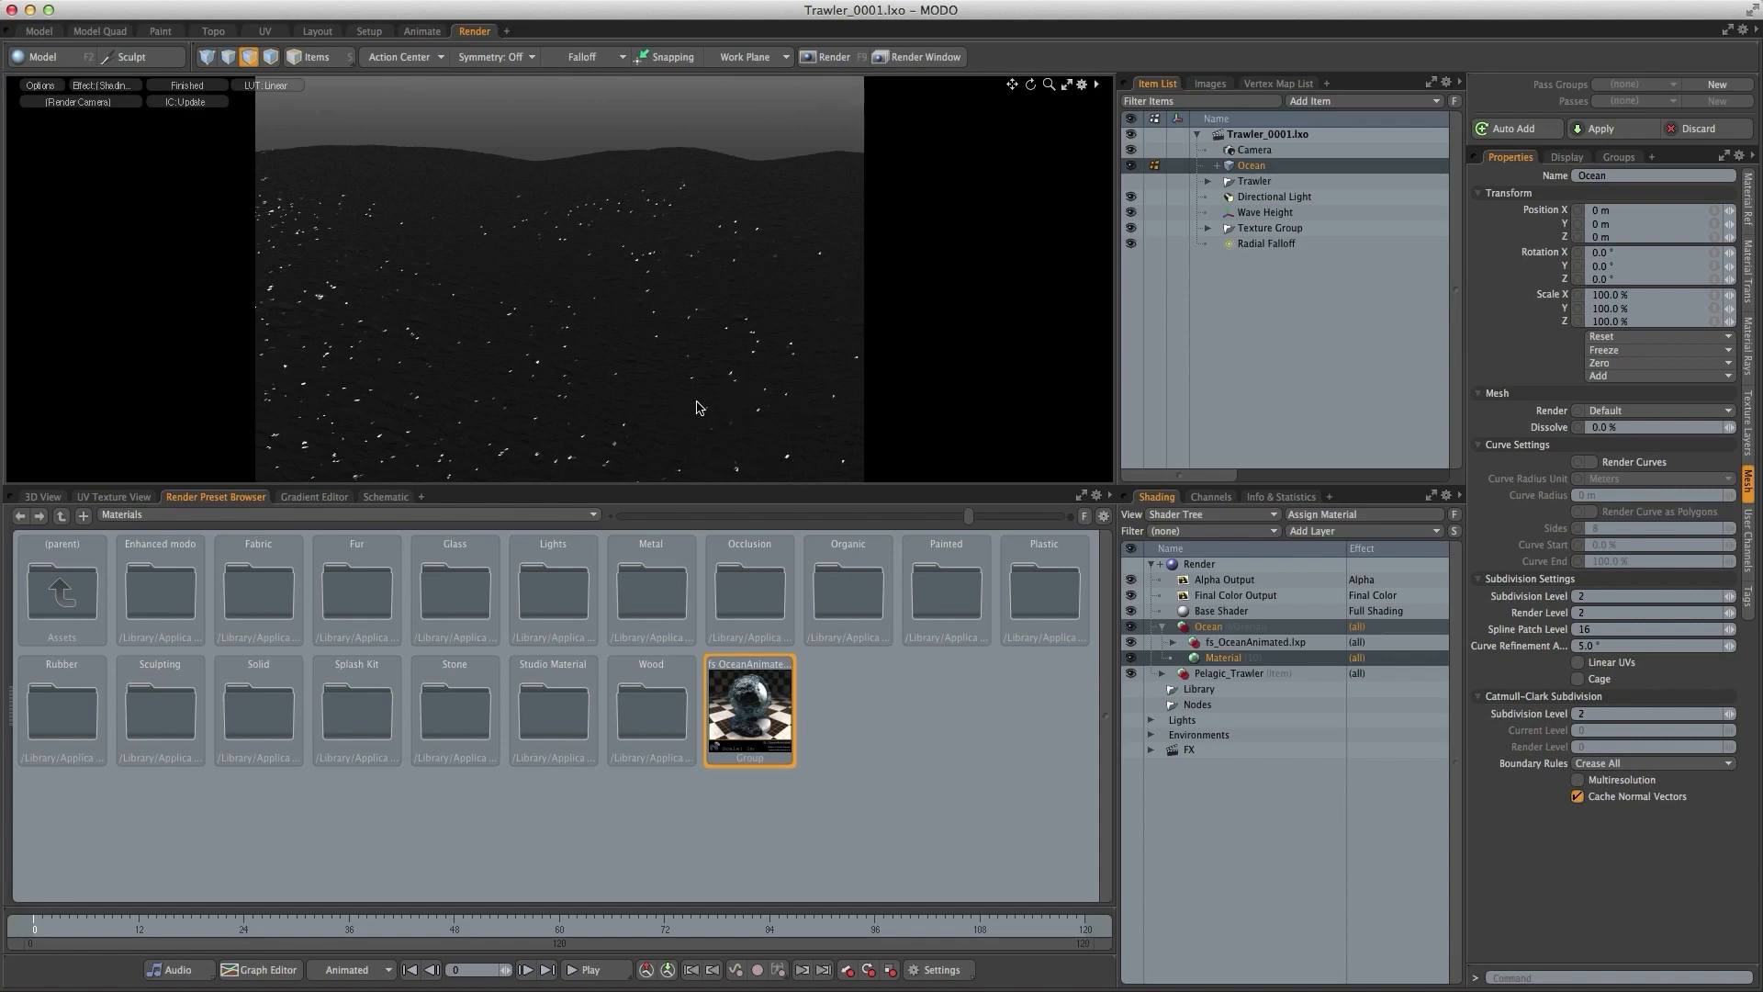
mouse_move(775, 384)
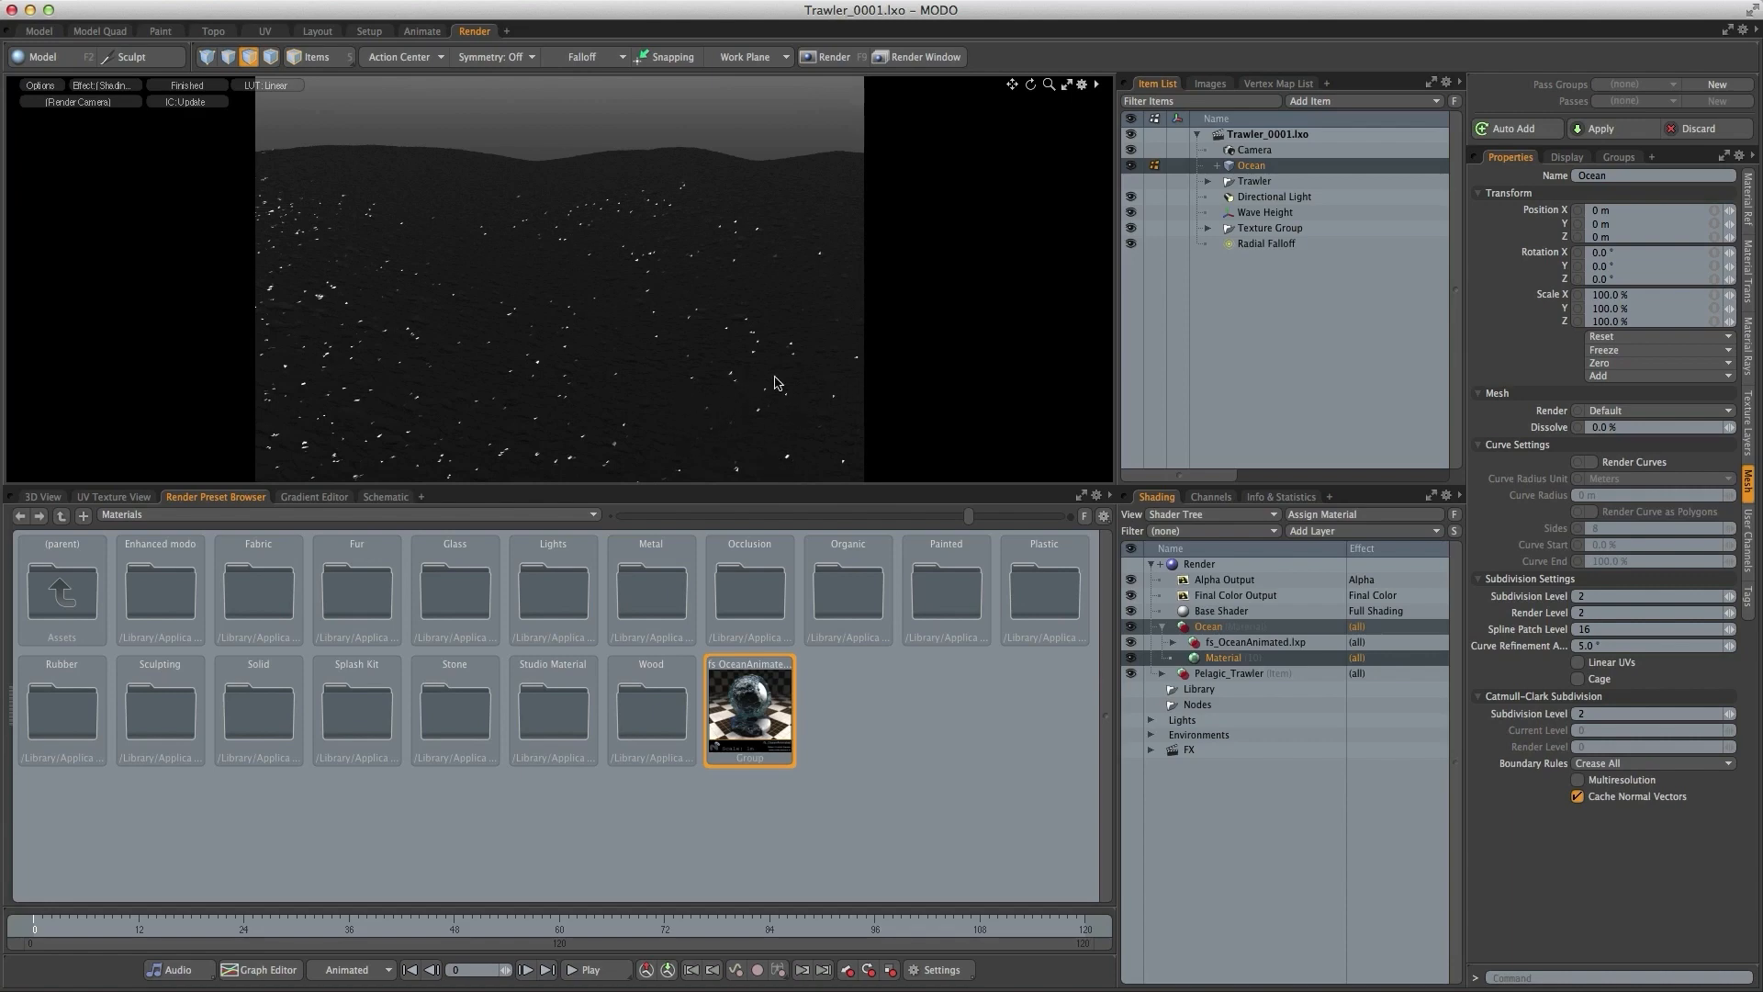
- Expand the fs_OceanAnimated group and select mtr_ocean to inspect its 80% diffuse, 200 mm displacement settings
left_click(1165, 626)
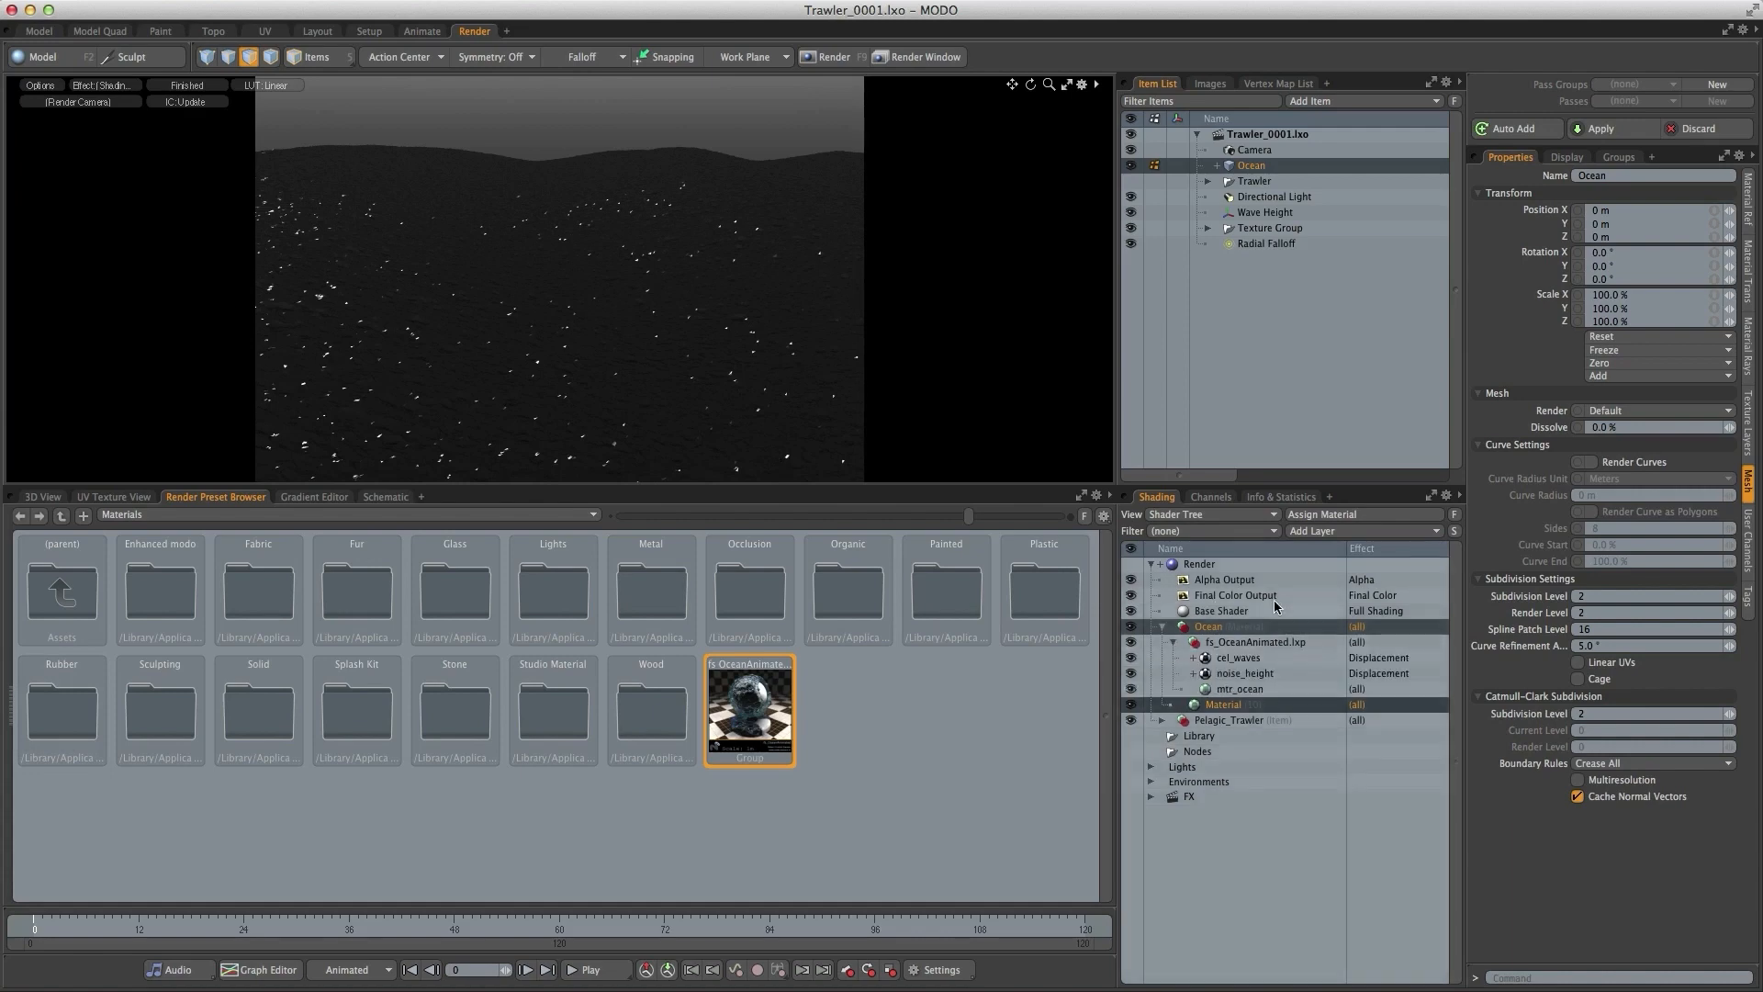
left_click(1240, 689)
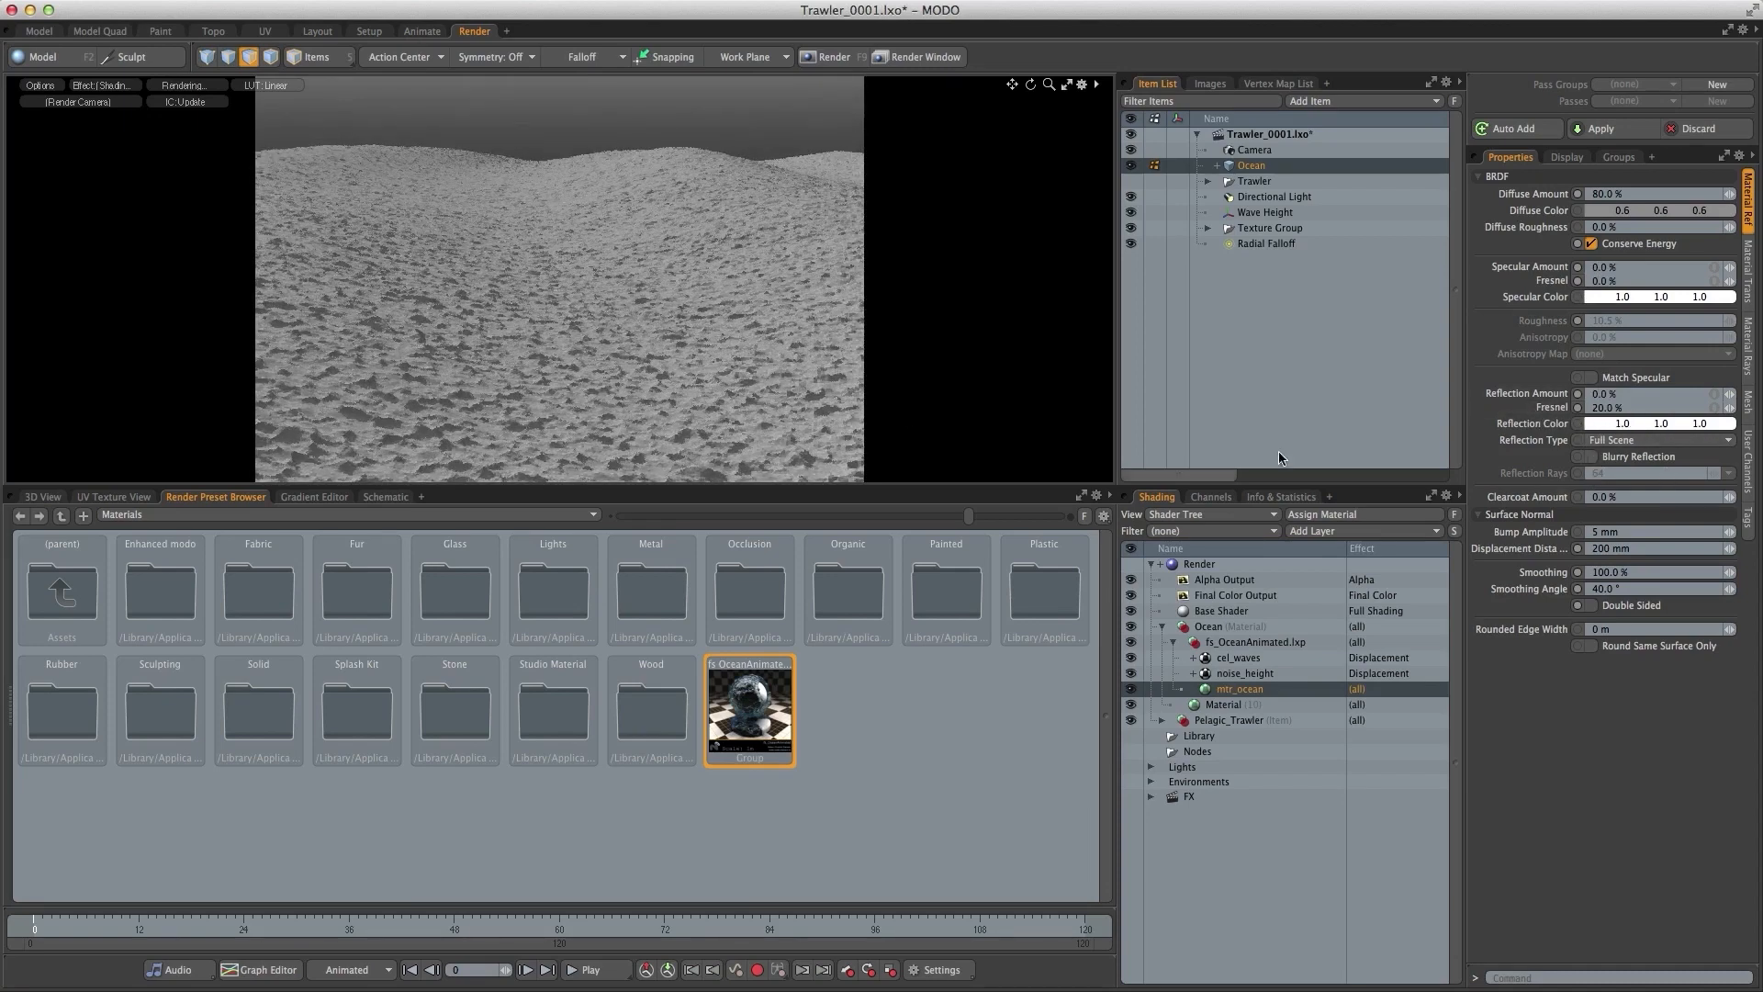
mouse_move(689, 178)
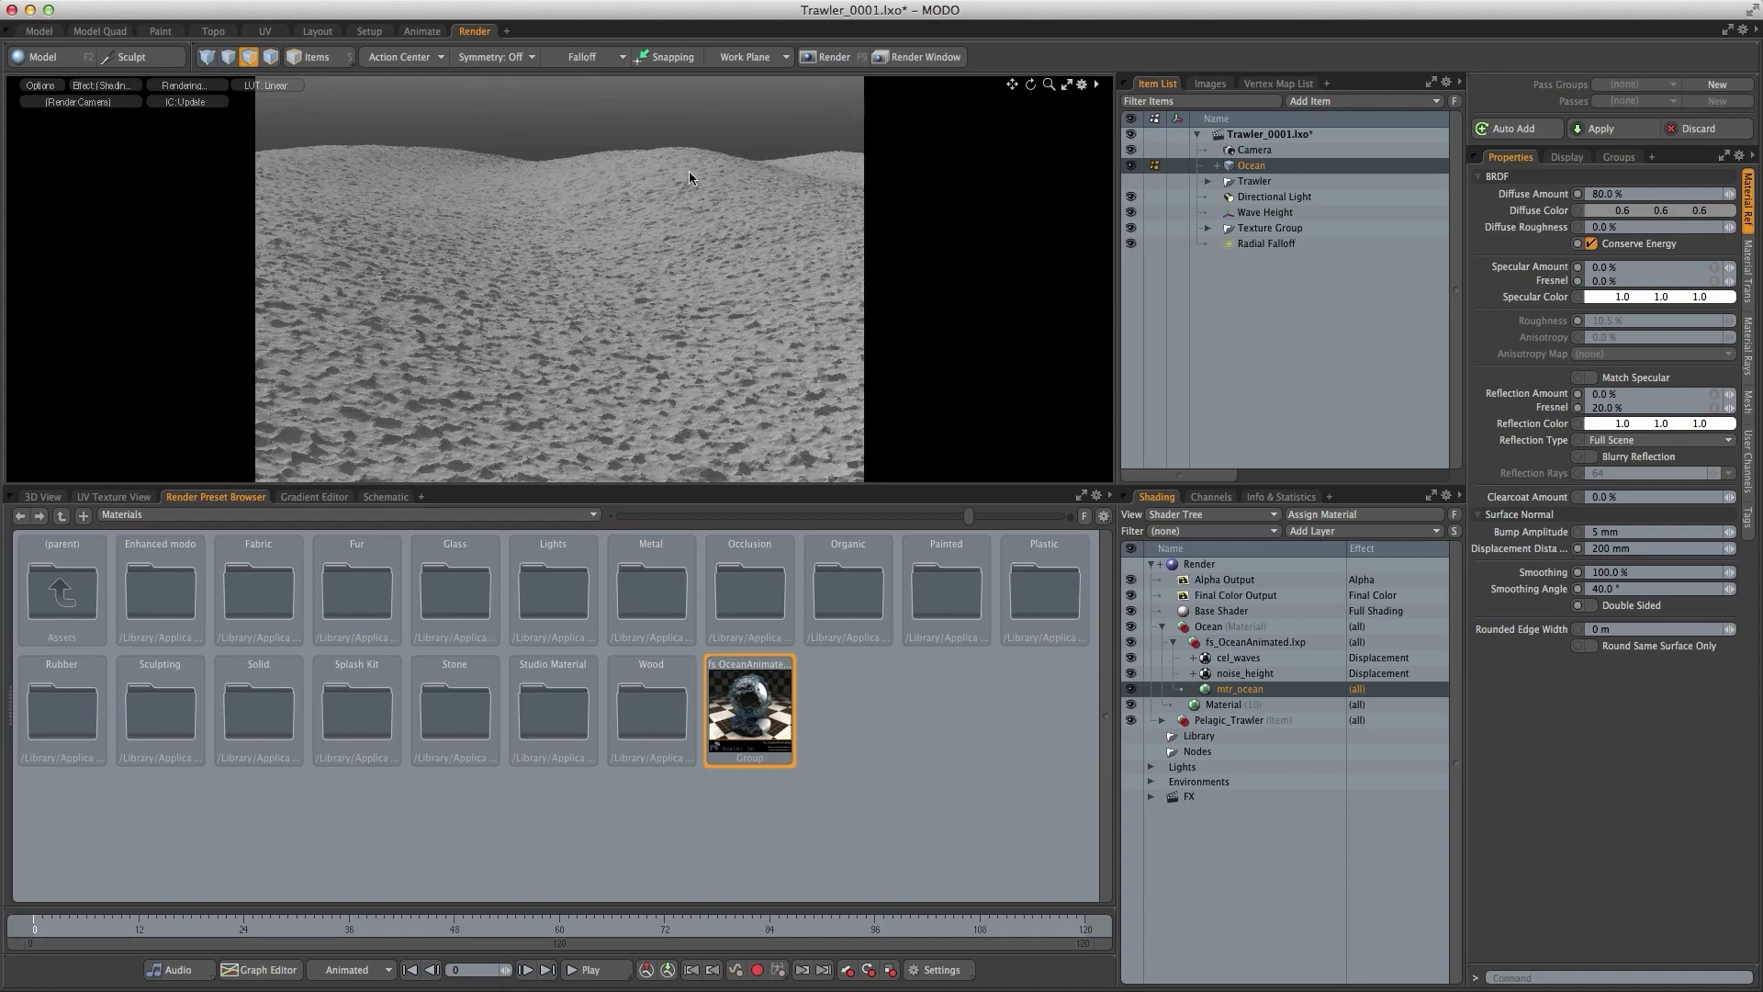
mouse_move(609, 245)
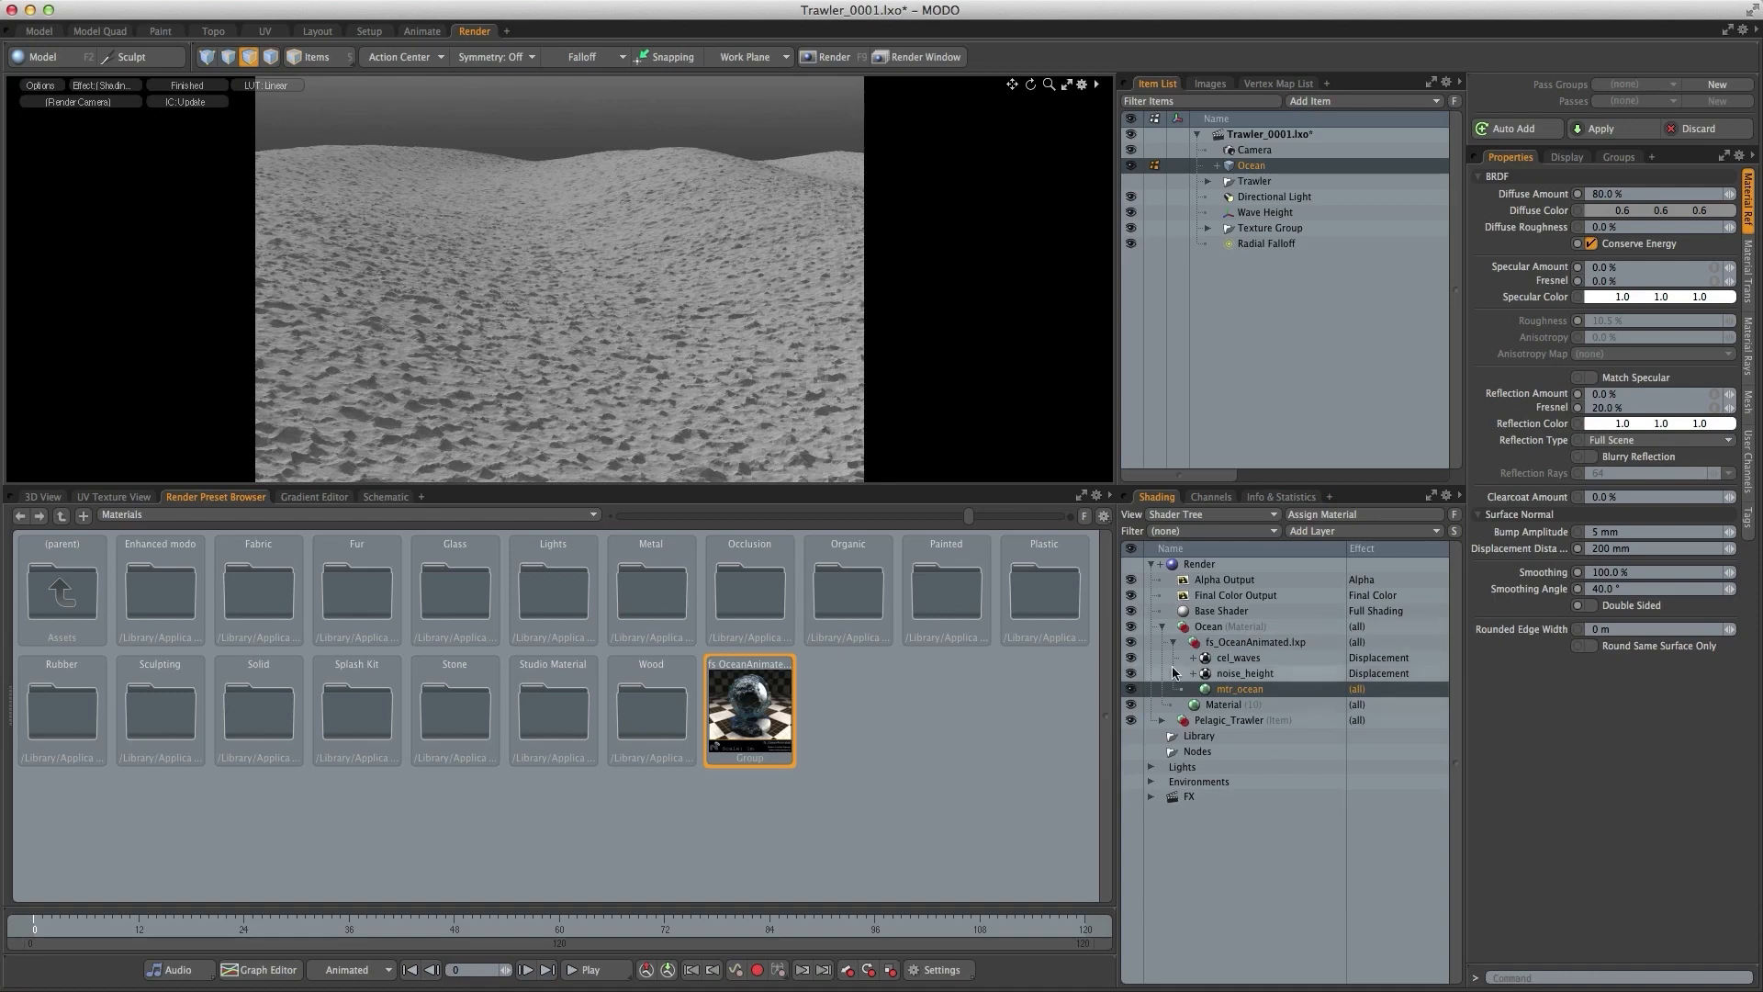
- Adjust the noise_height fractal noise so the preview shows smoother, rolling swells
left_click(1245, 672)
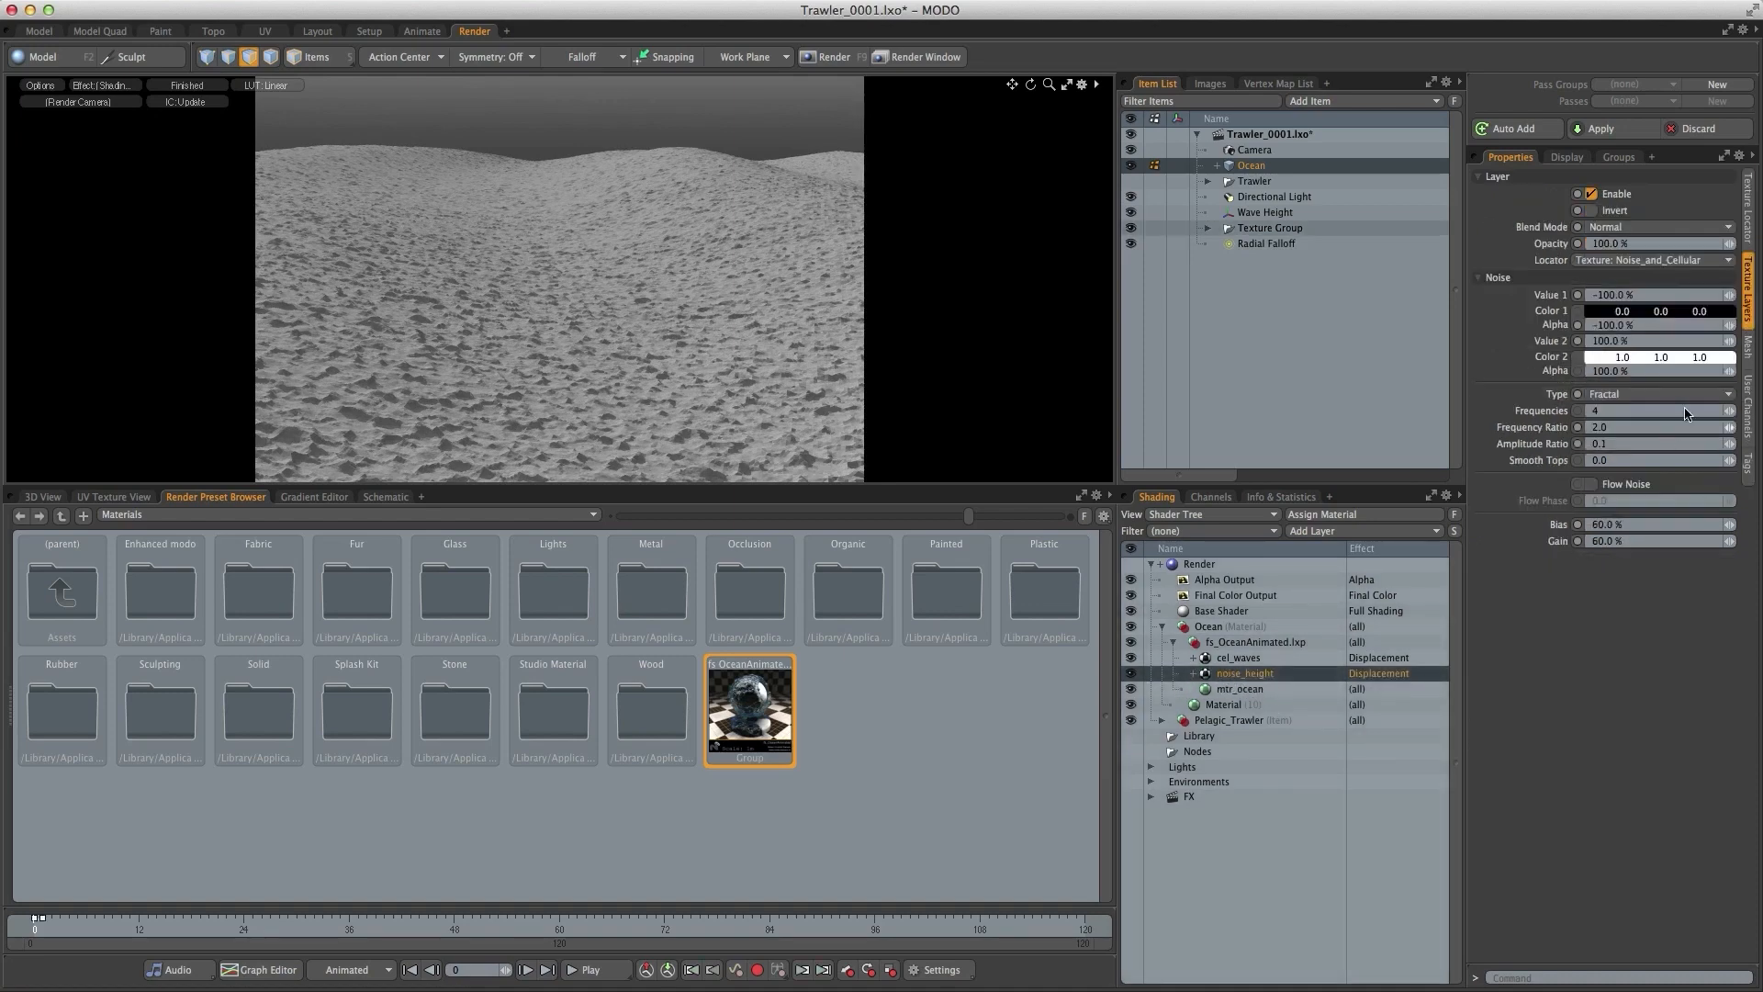
left_click(1750, 207)
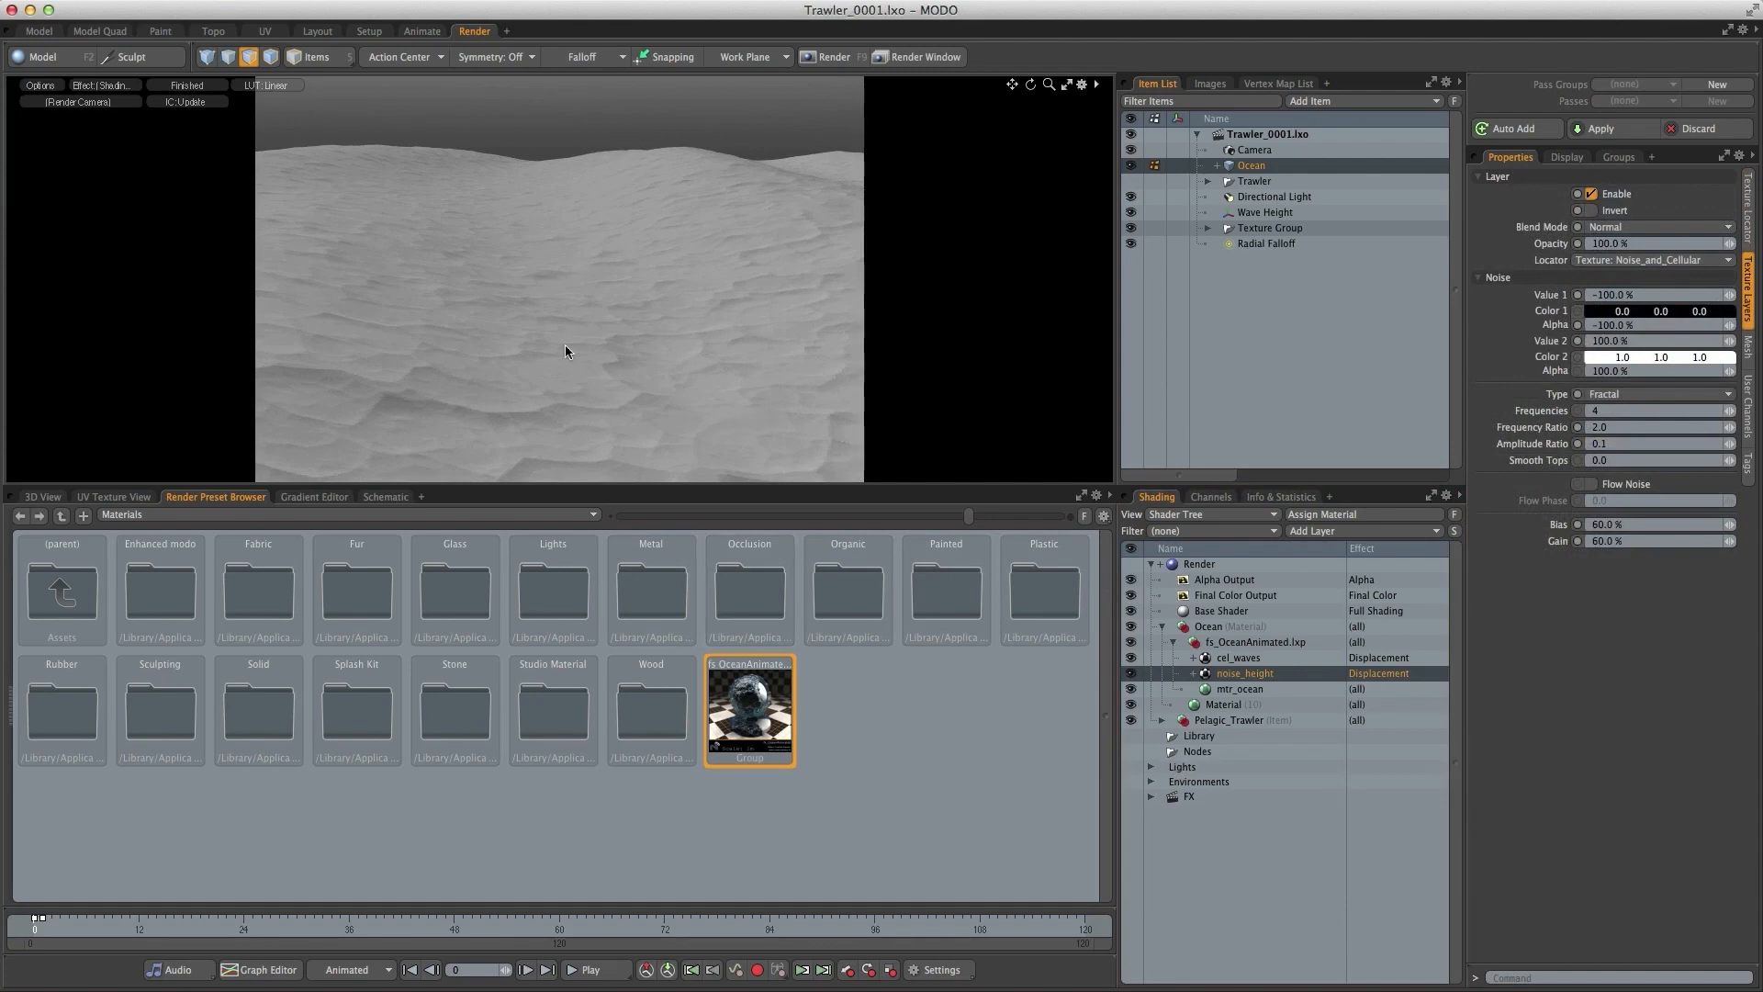
mouse_move(920, 573)
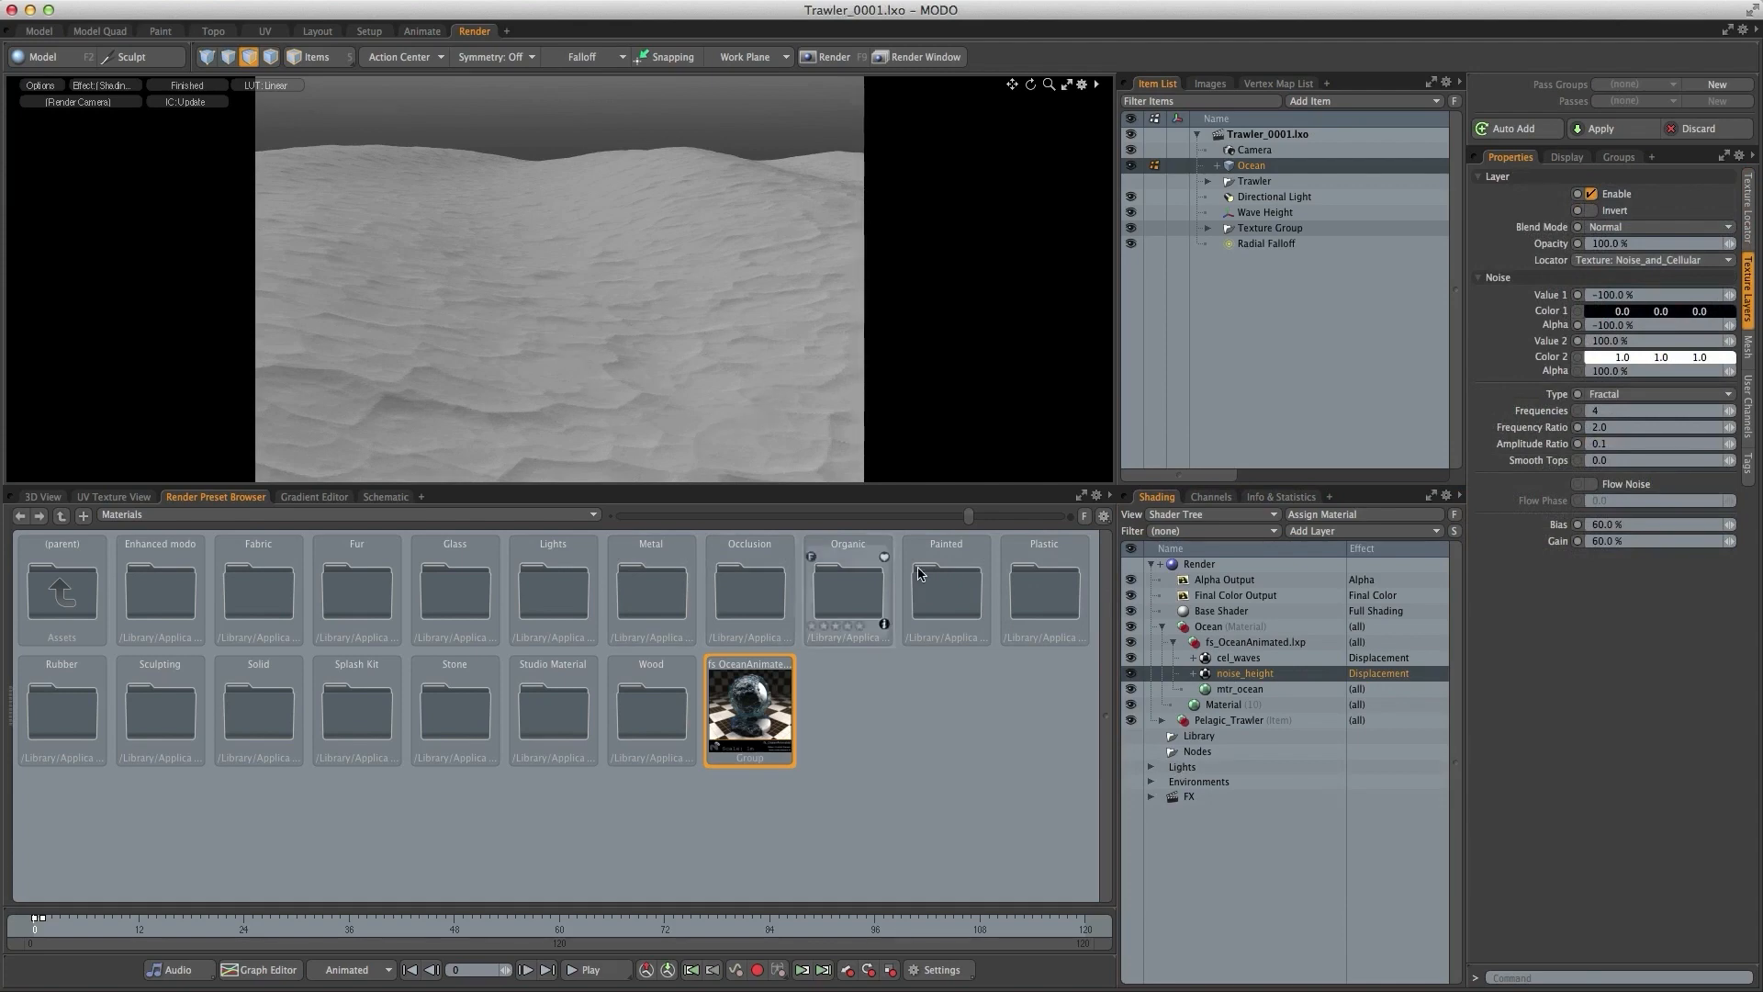
mouse_move(1451, 539)
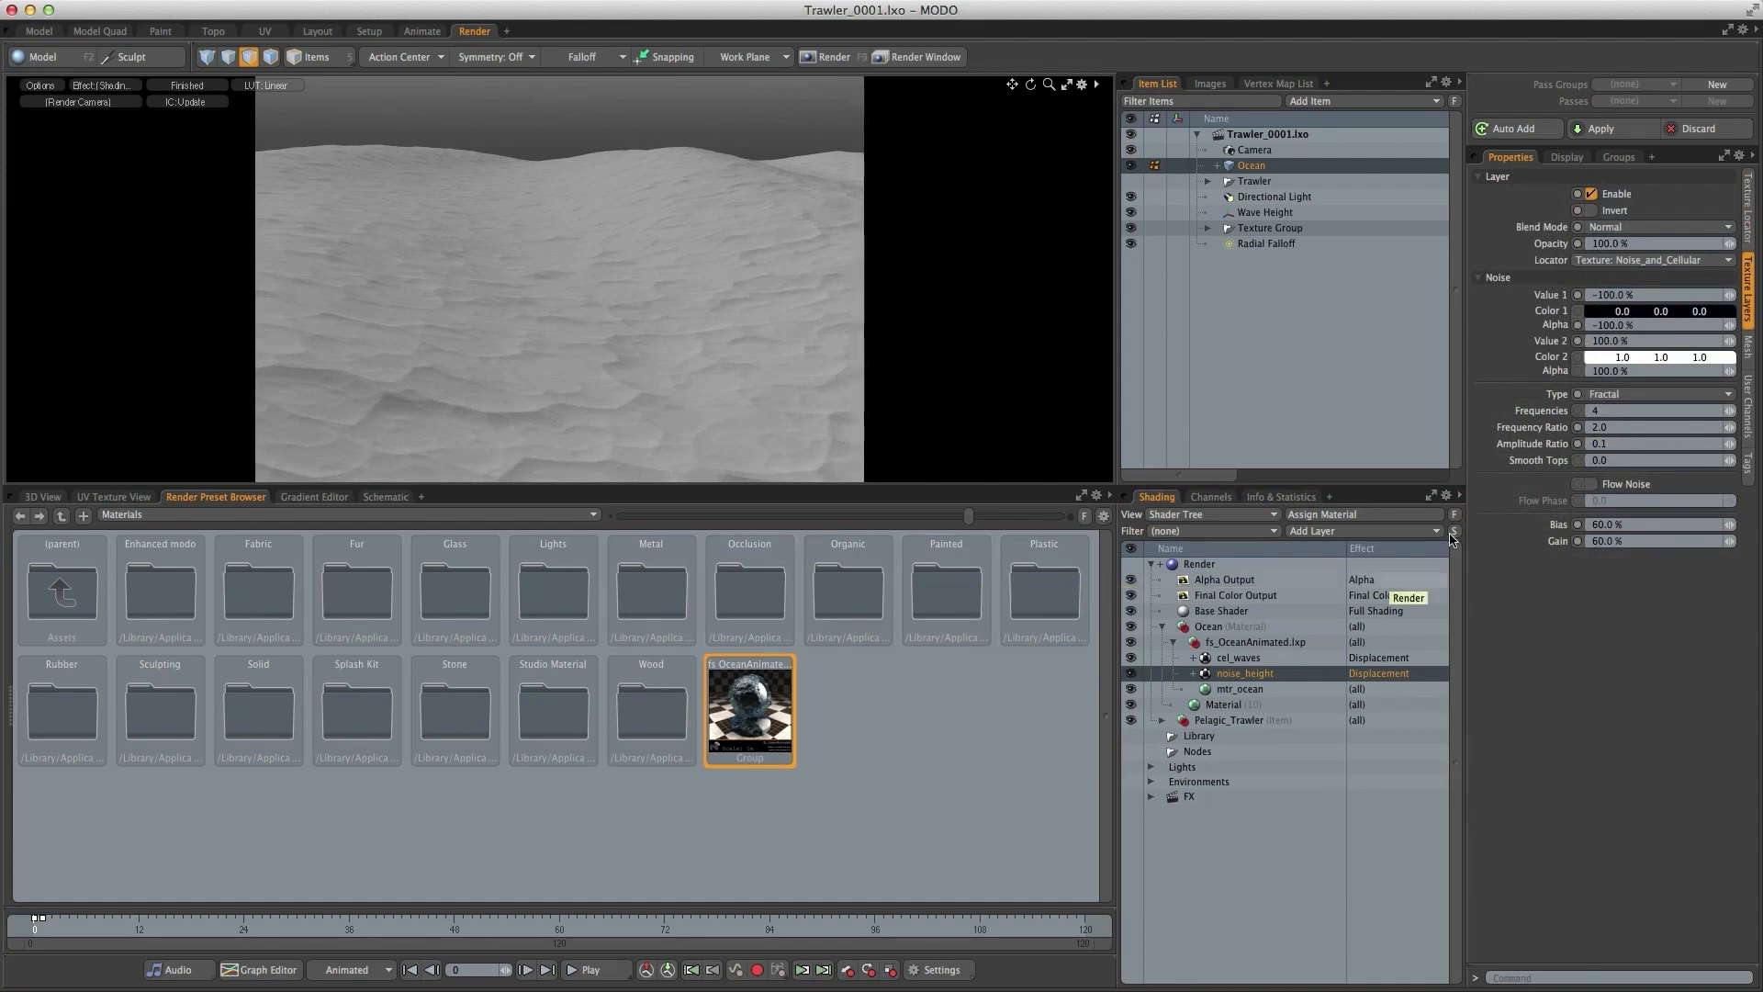
- Duplicate cel_waves and noise_height as Bump layers and edit mtr_ocean's bump amplitude
left_click(1236, 657)
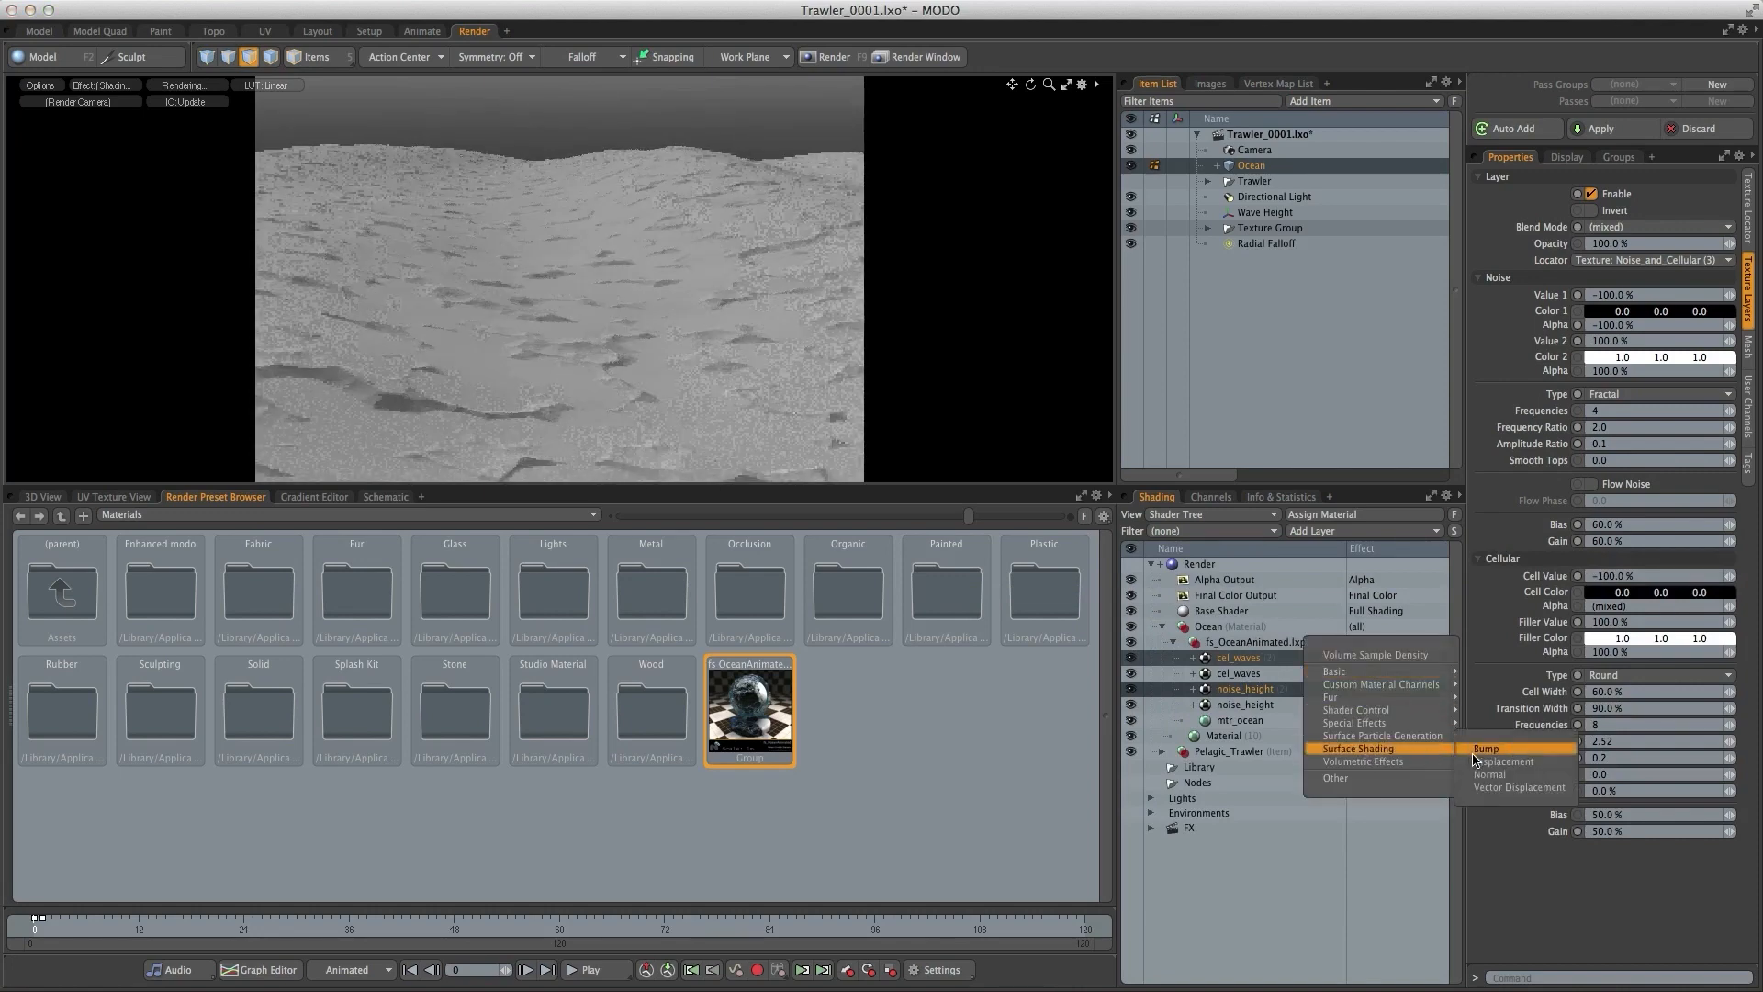
left_click(1486, 750)
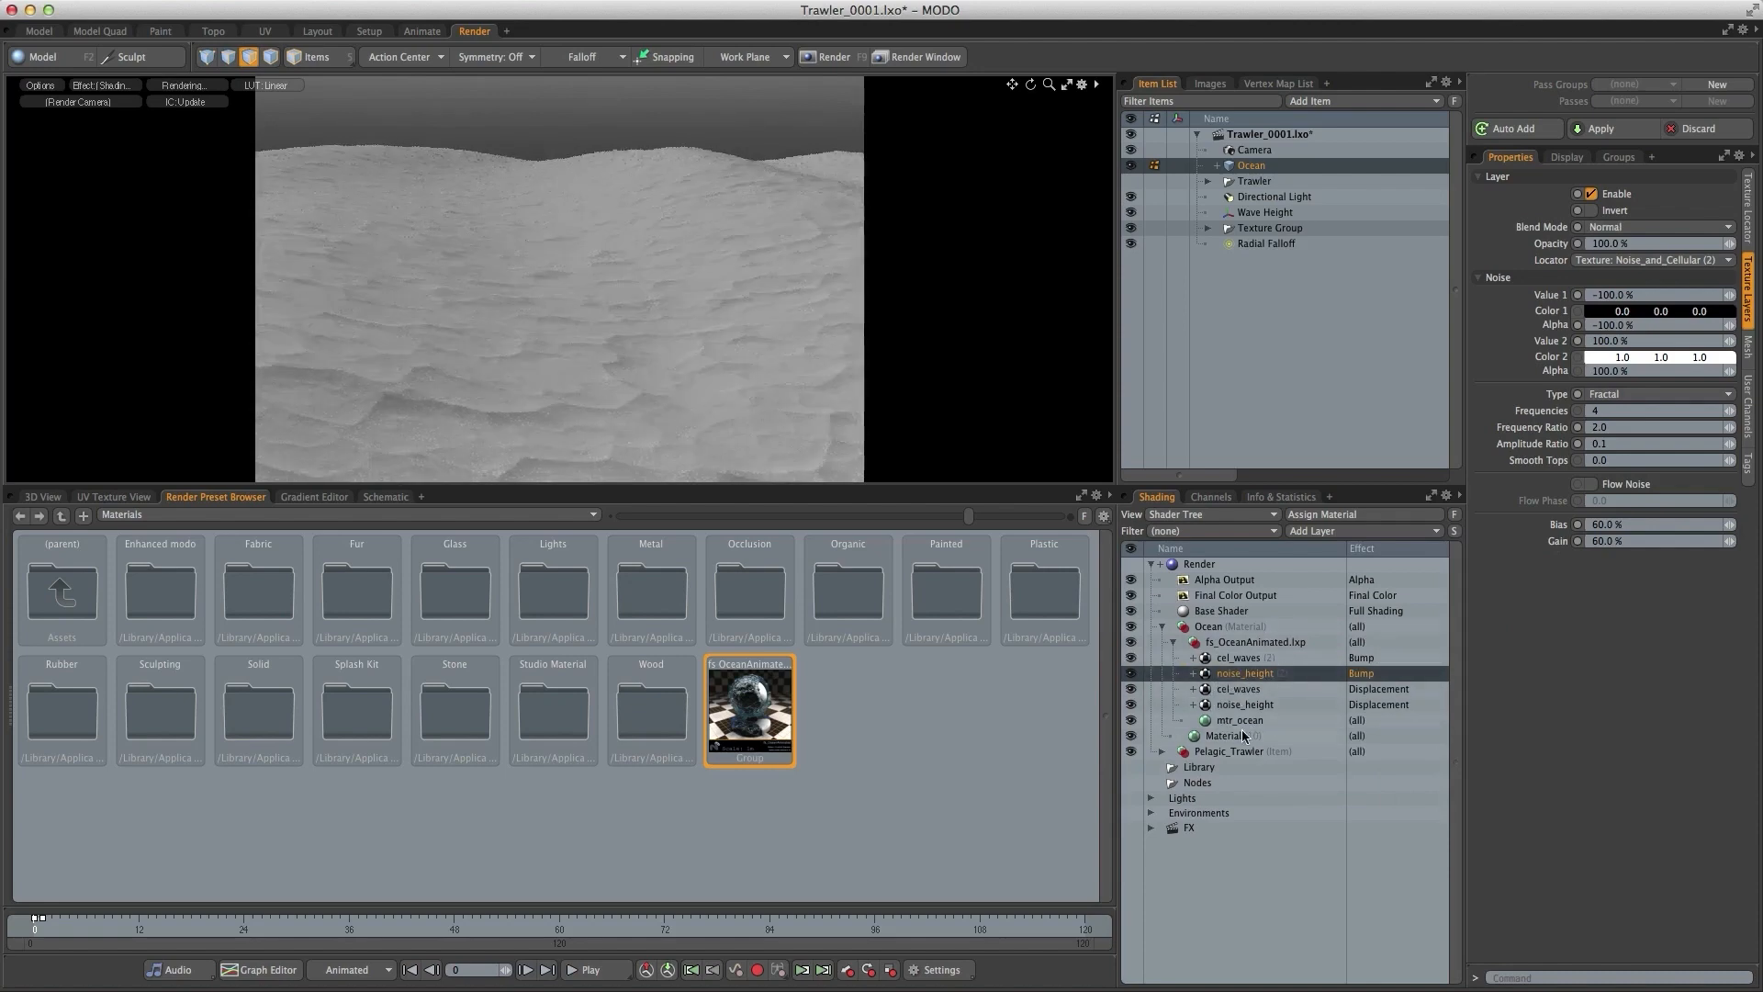
left_click(1240, 720)
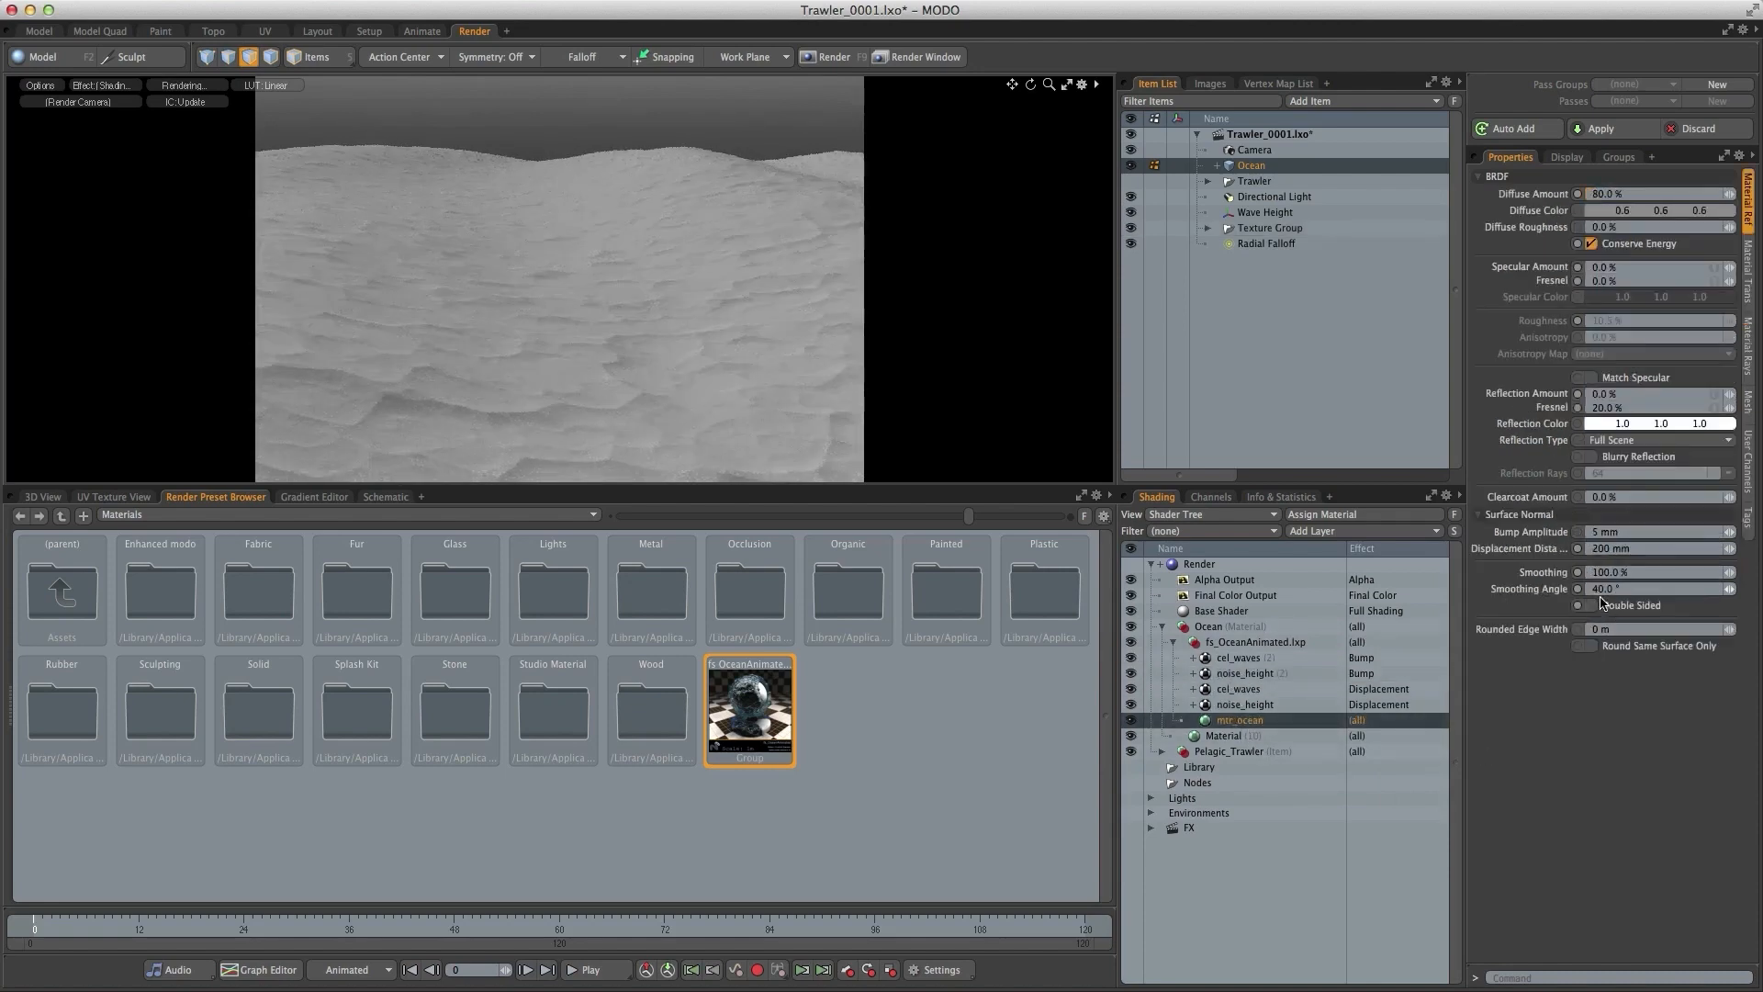
triple_click(1653, 531)
type("100")
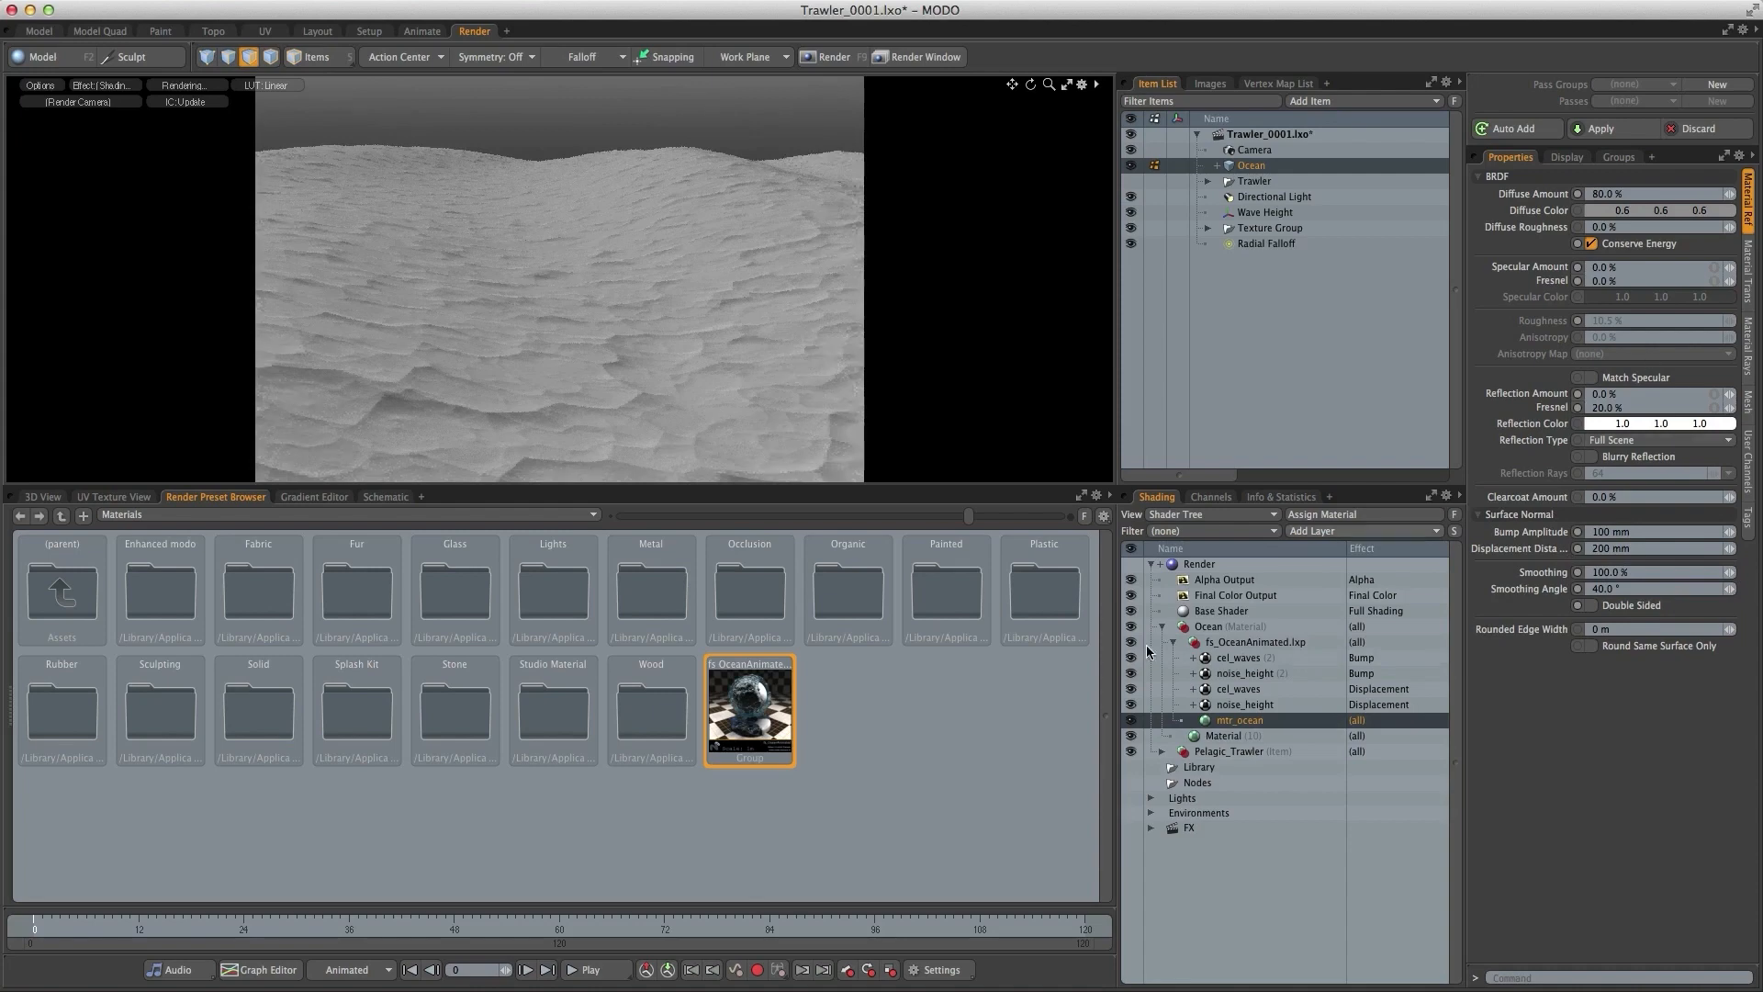
- Select noise_height and cel_waves together and adjust their shared layer properties for broader swells
left_click(1244, 673)
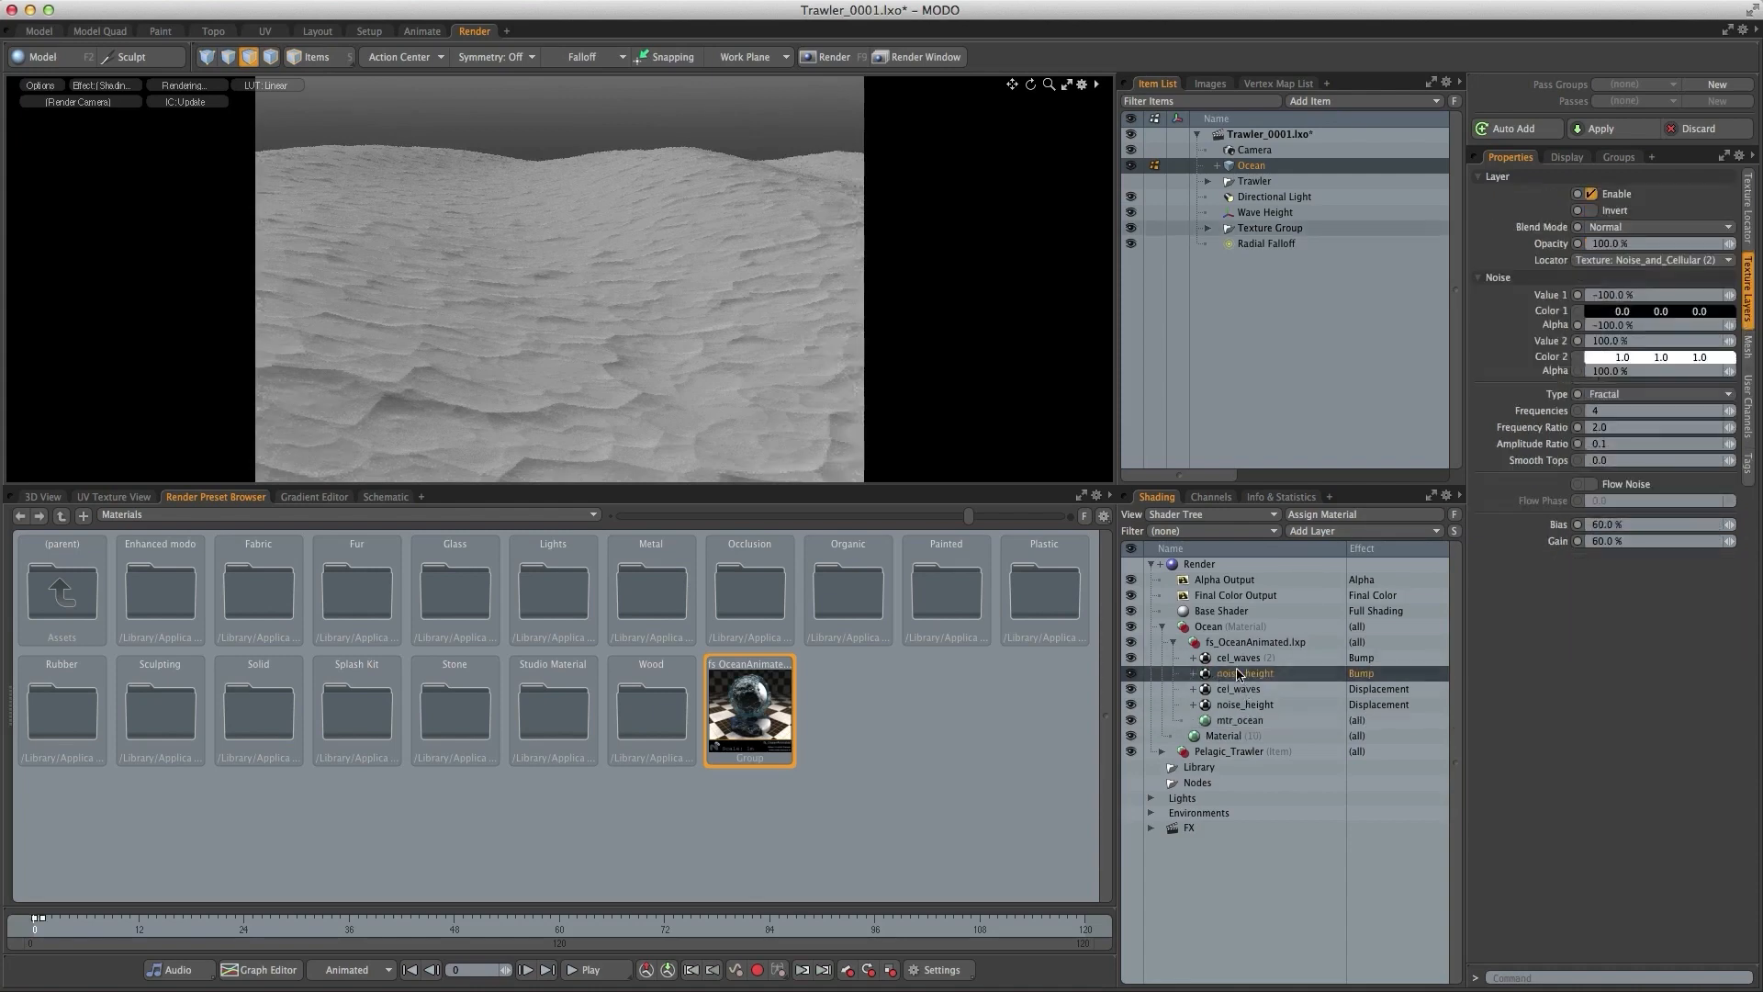
left_click(1236, 657)
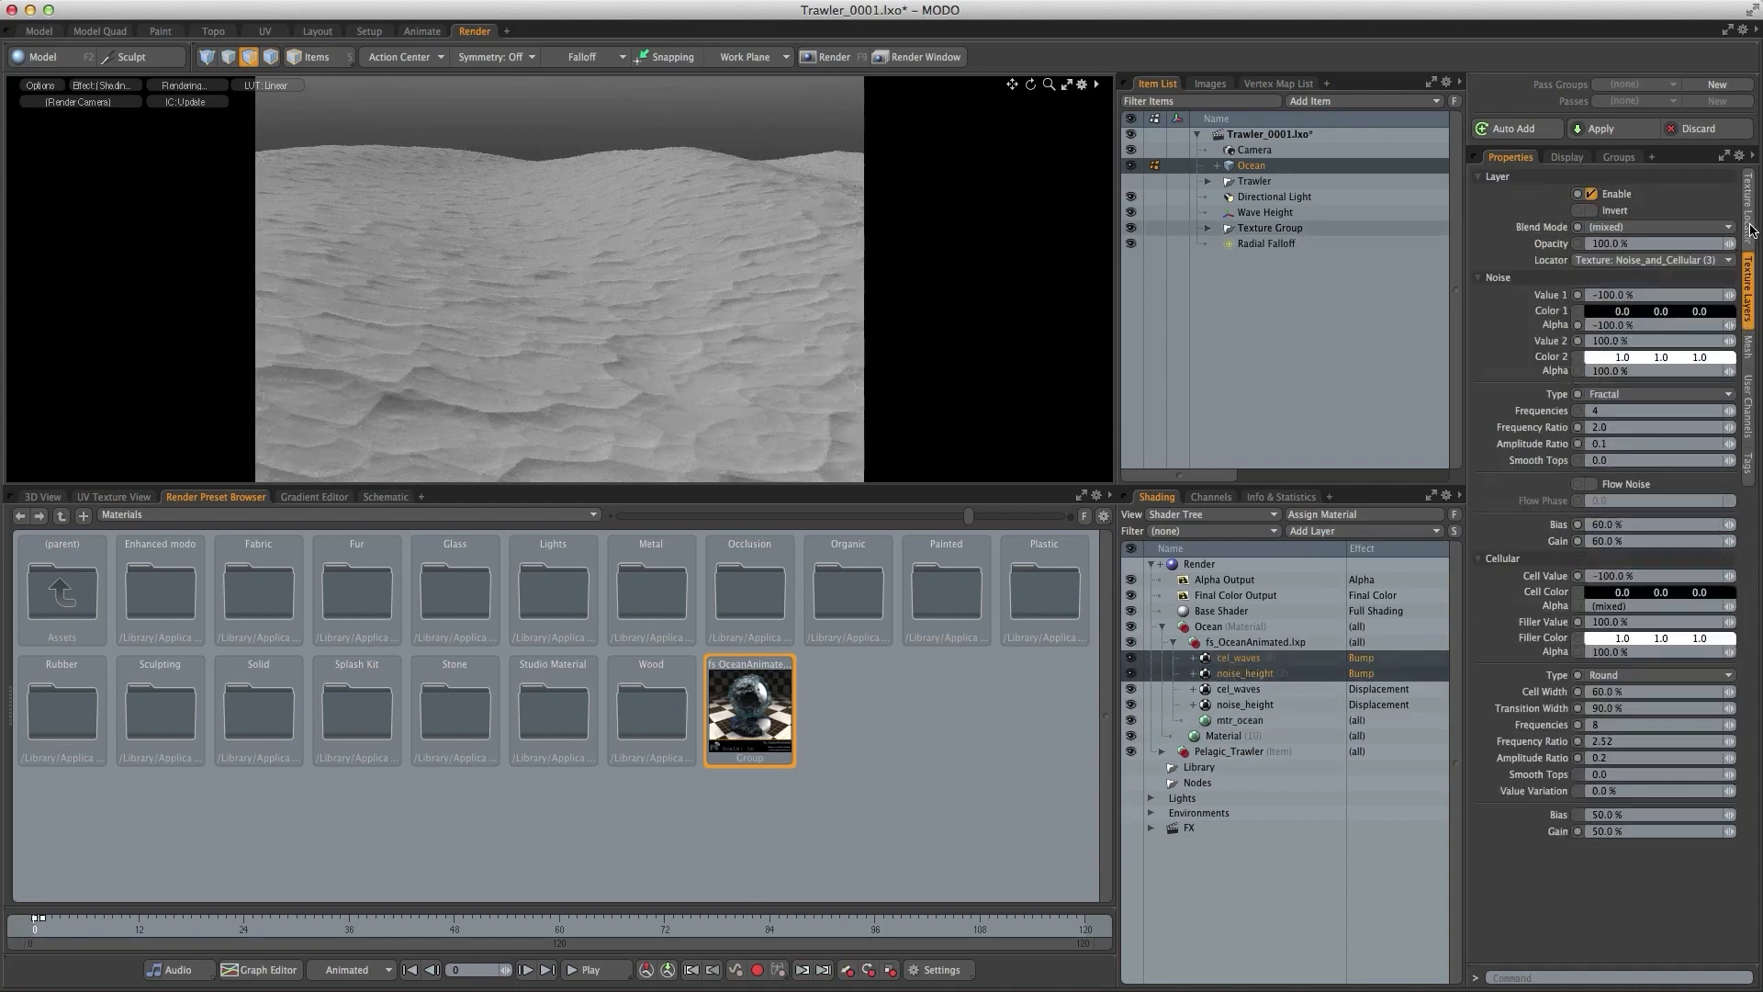
left_click(1751, 202)
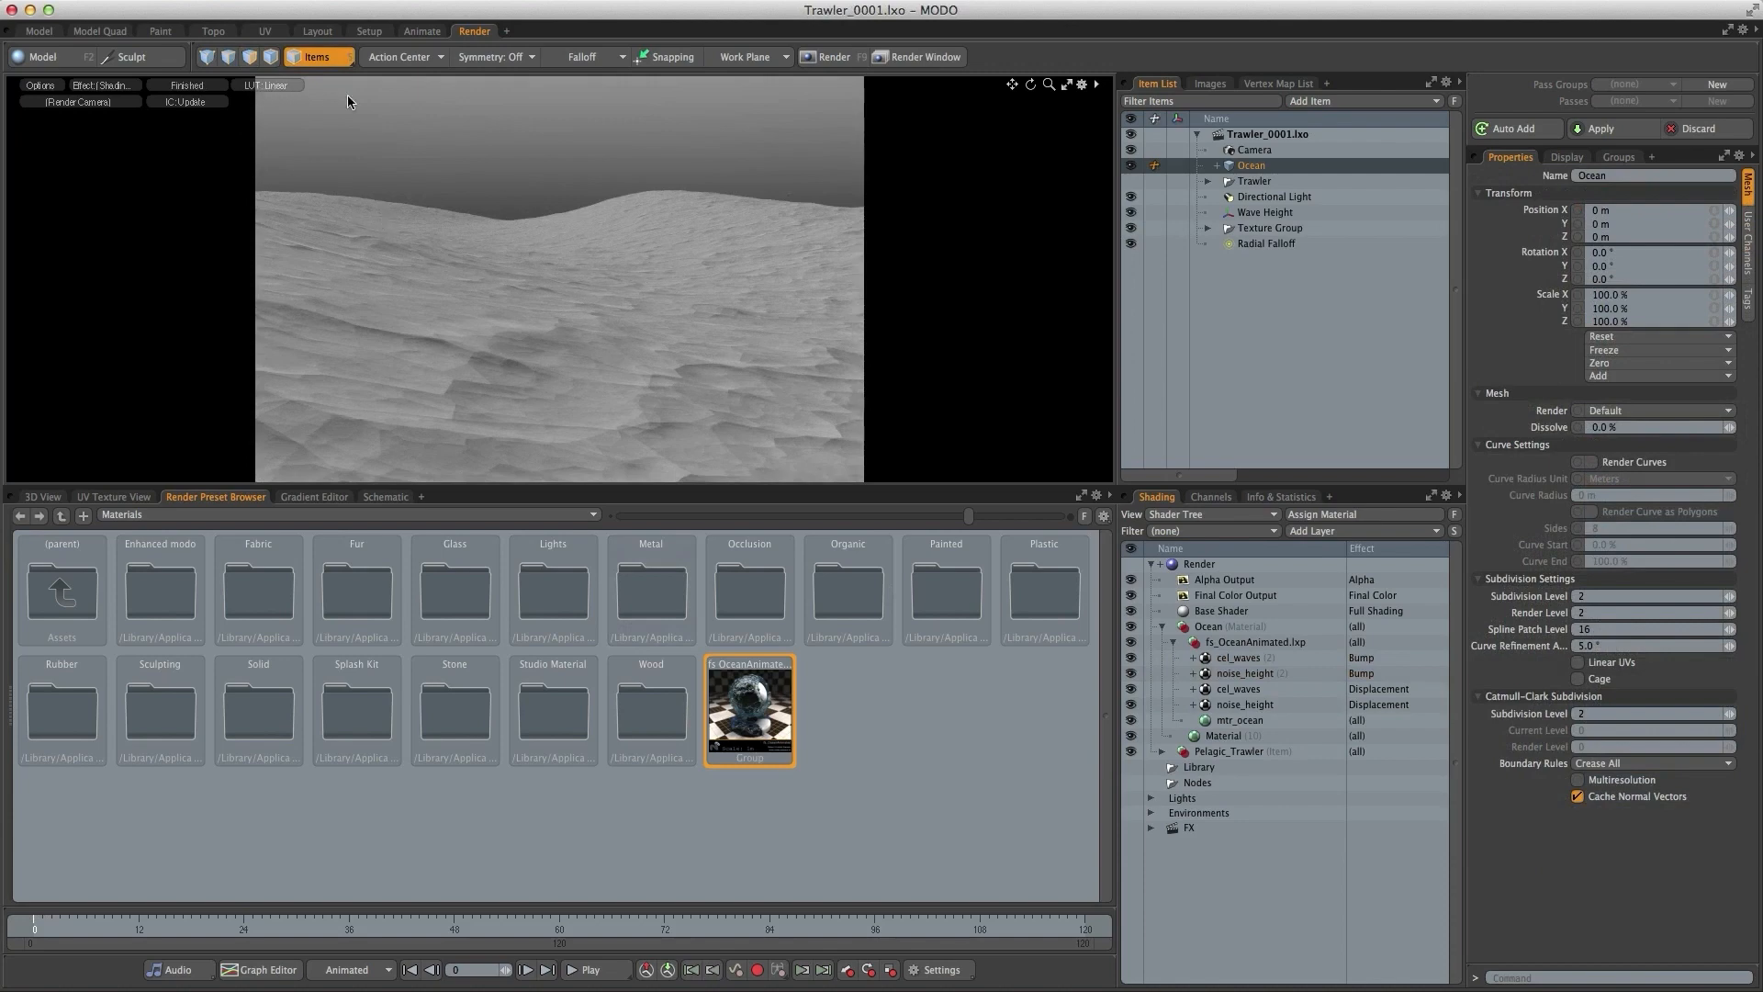
mouse_move(270, 88)
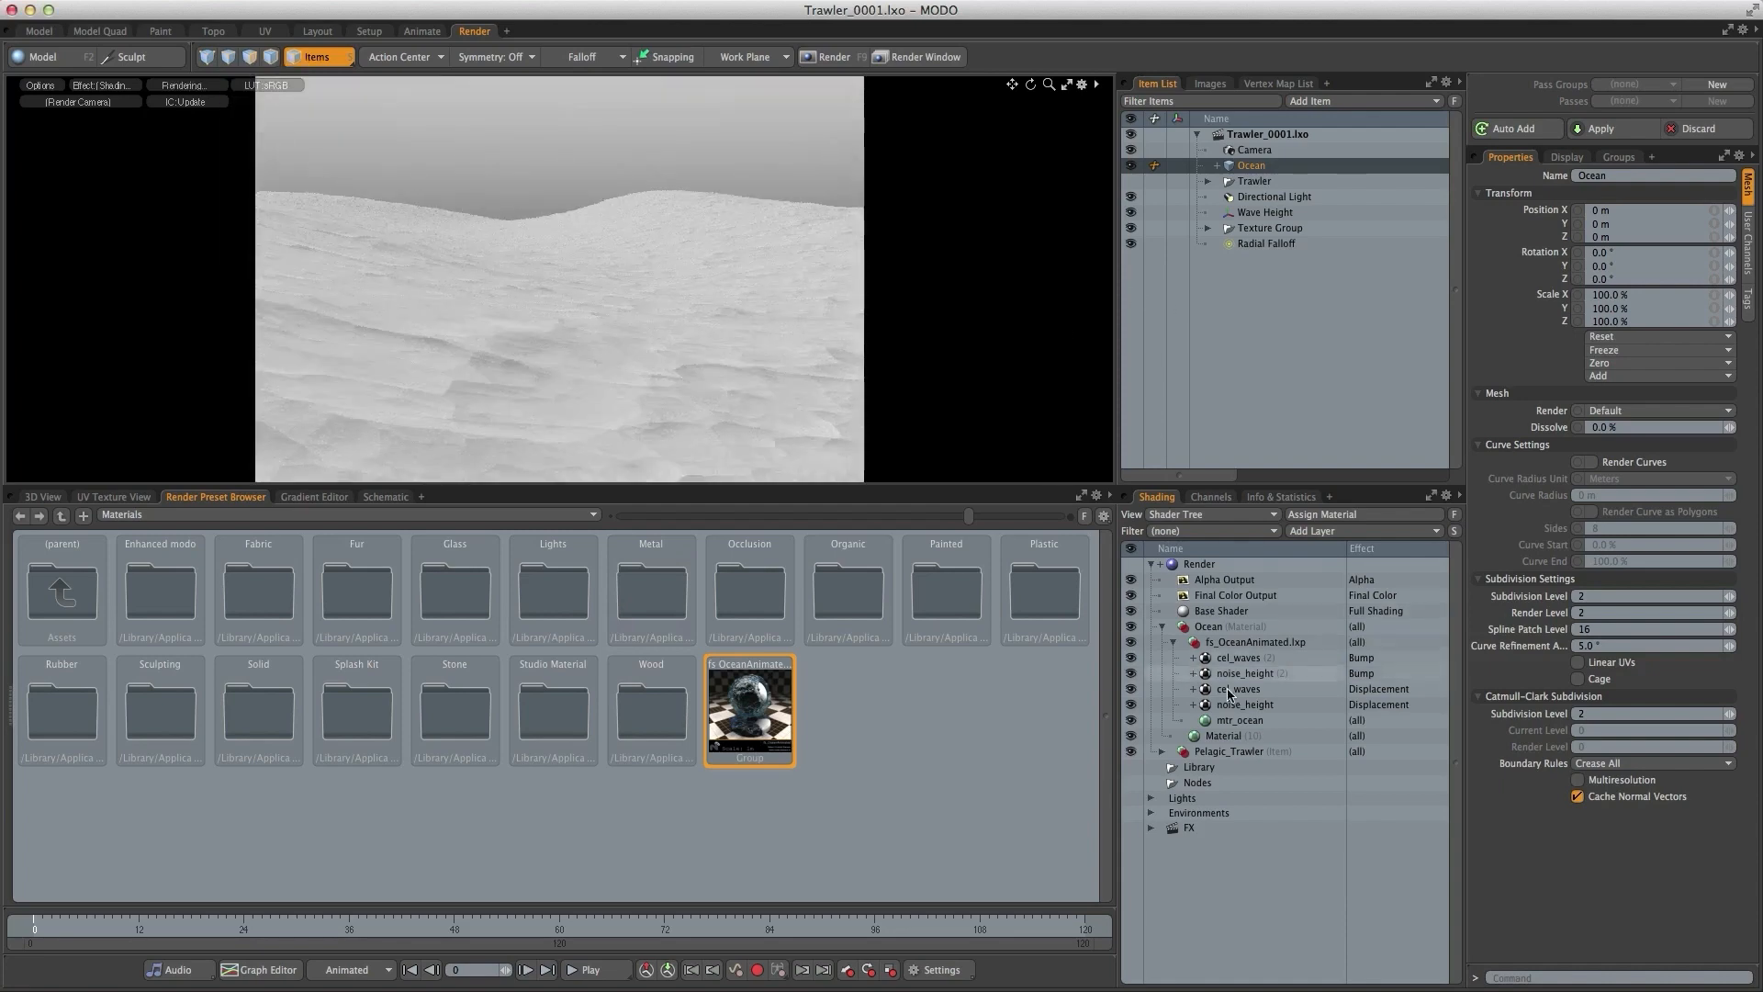
- Set mtr_ocean's Diffuse Color to a near-black dark blue (0.0, 0.02, 0.03)
left_click(1238, 720)
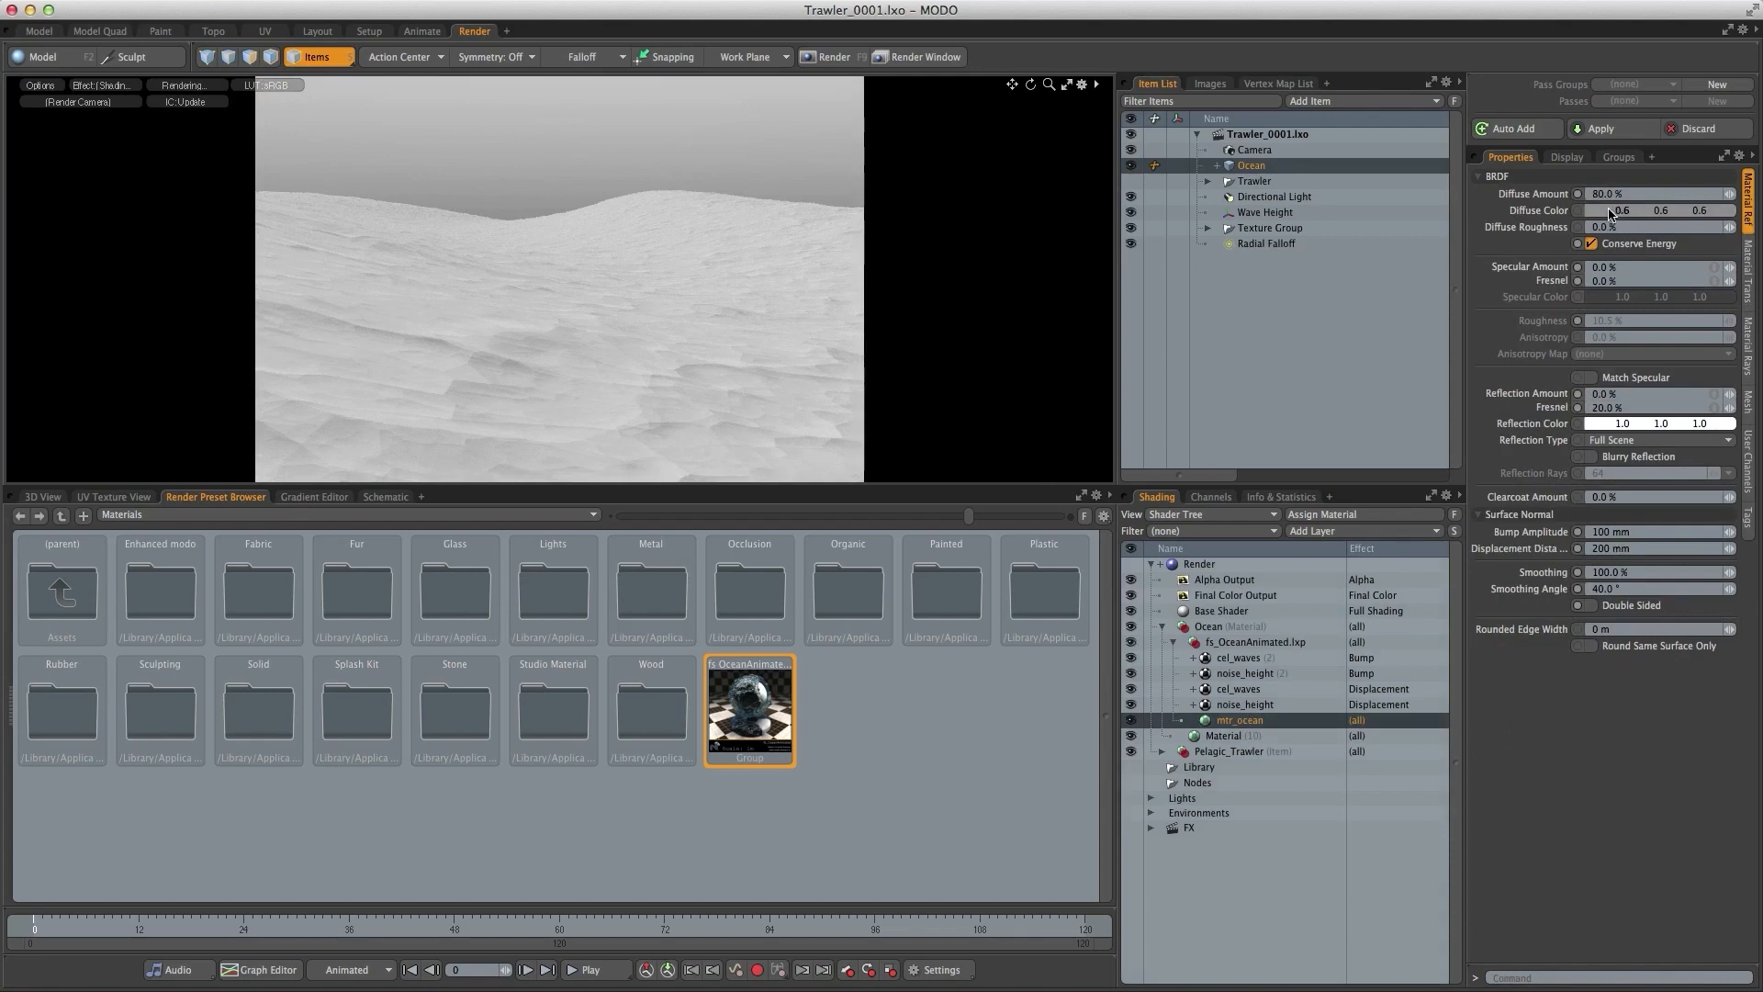
left_click(1620, 209)
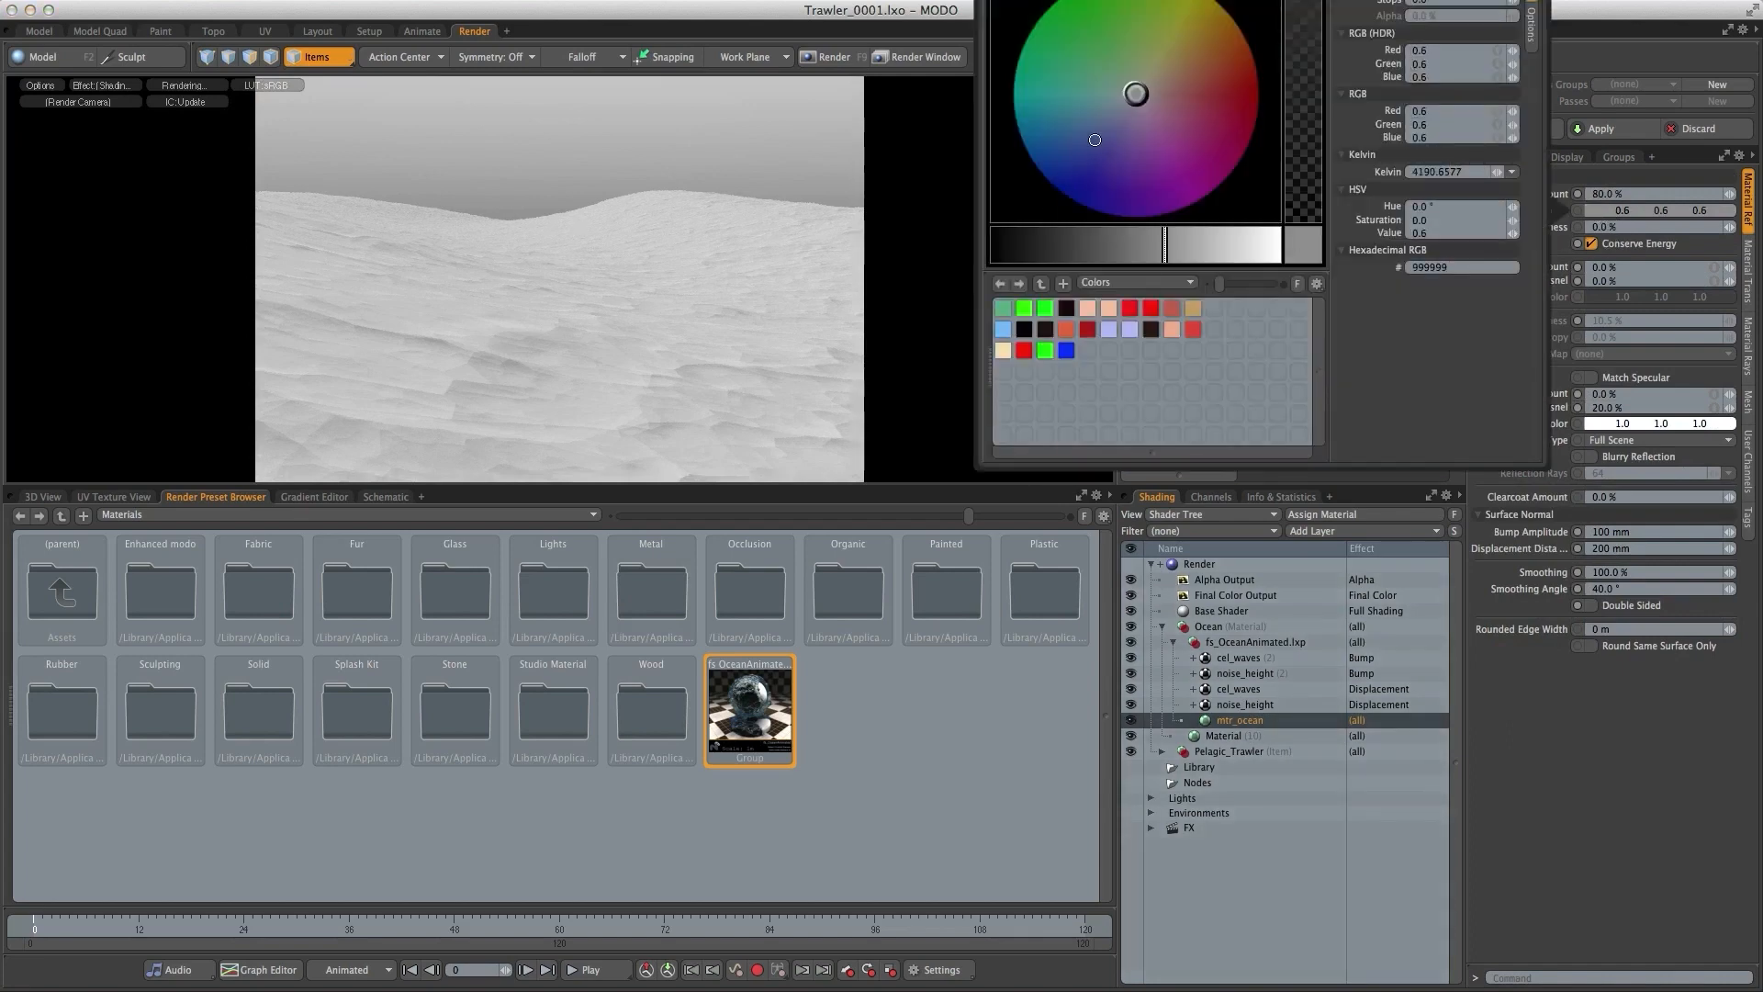
left_click(1045, 148)
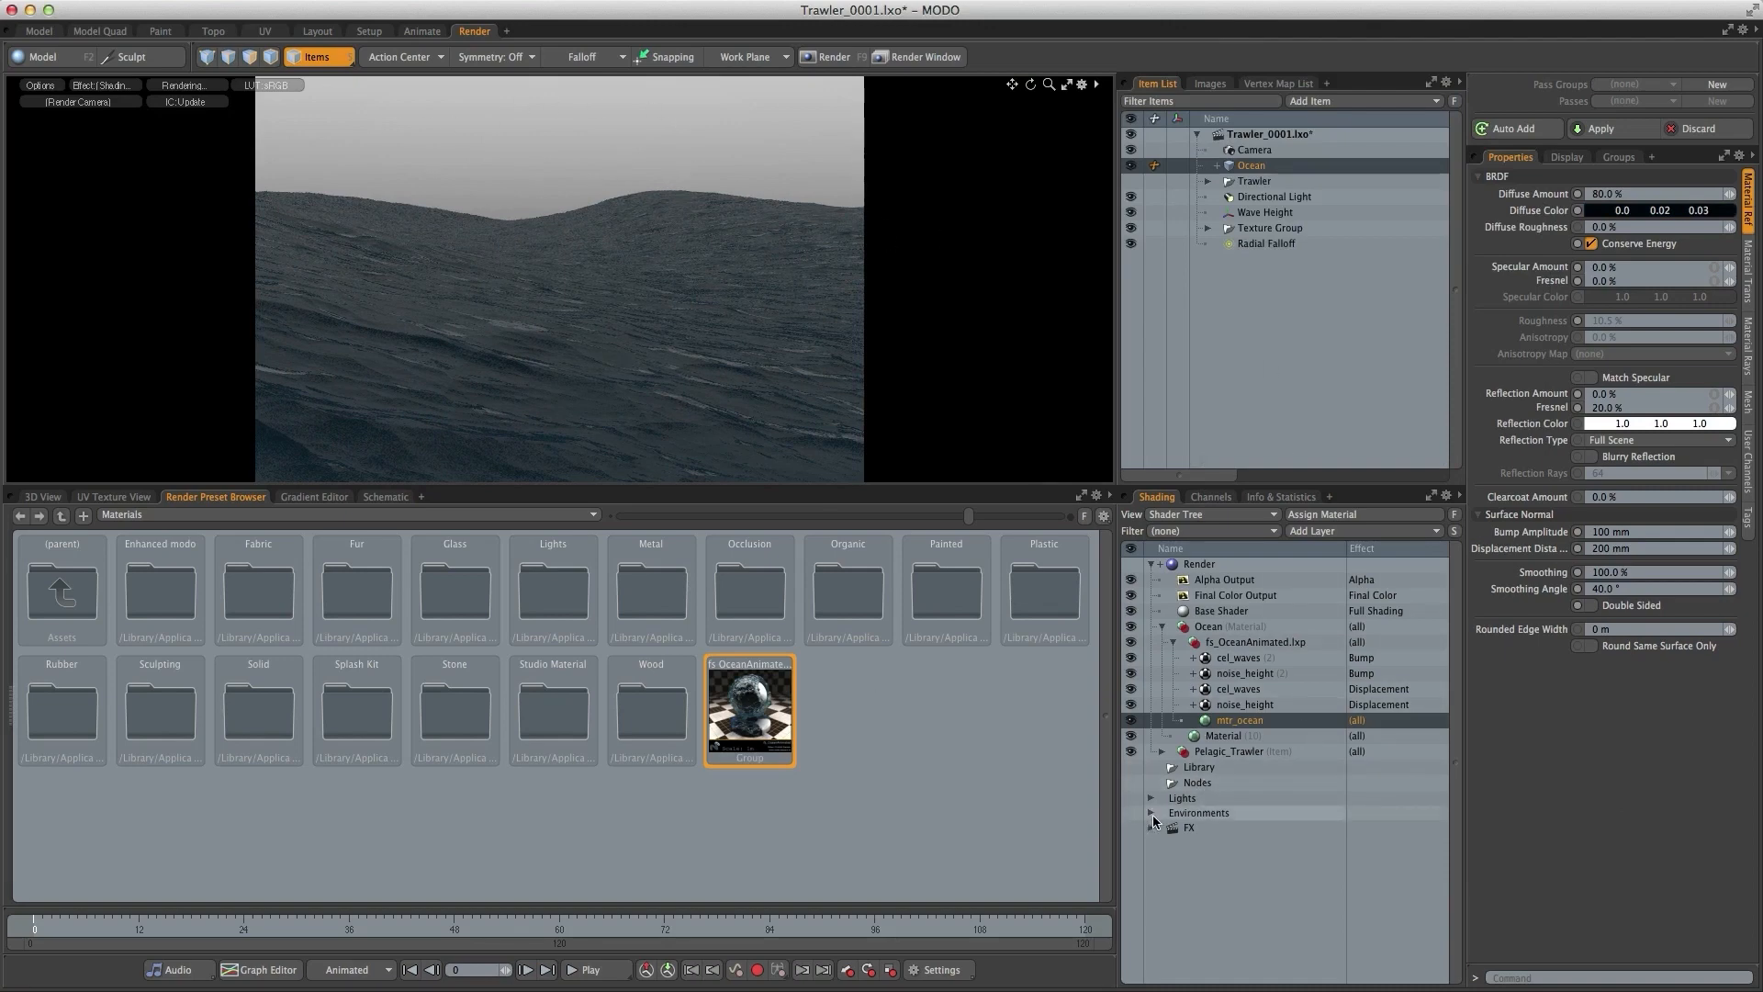
- Set the Environment Material to a 2 Color Gradient with 0.99 zenith and 0.27 nadir
left_click(1152, 812)
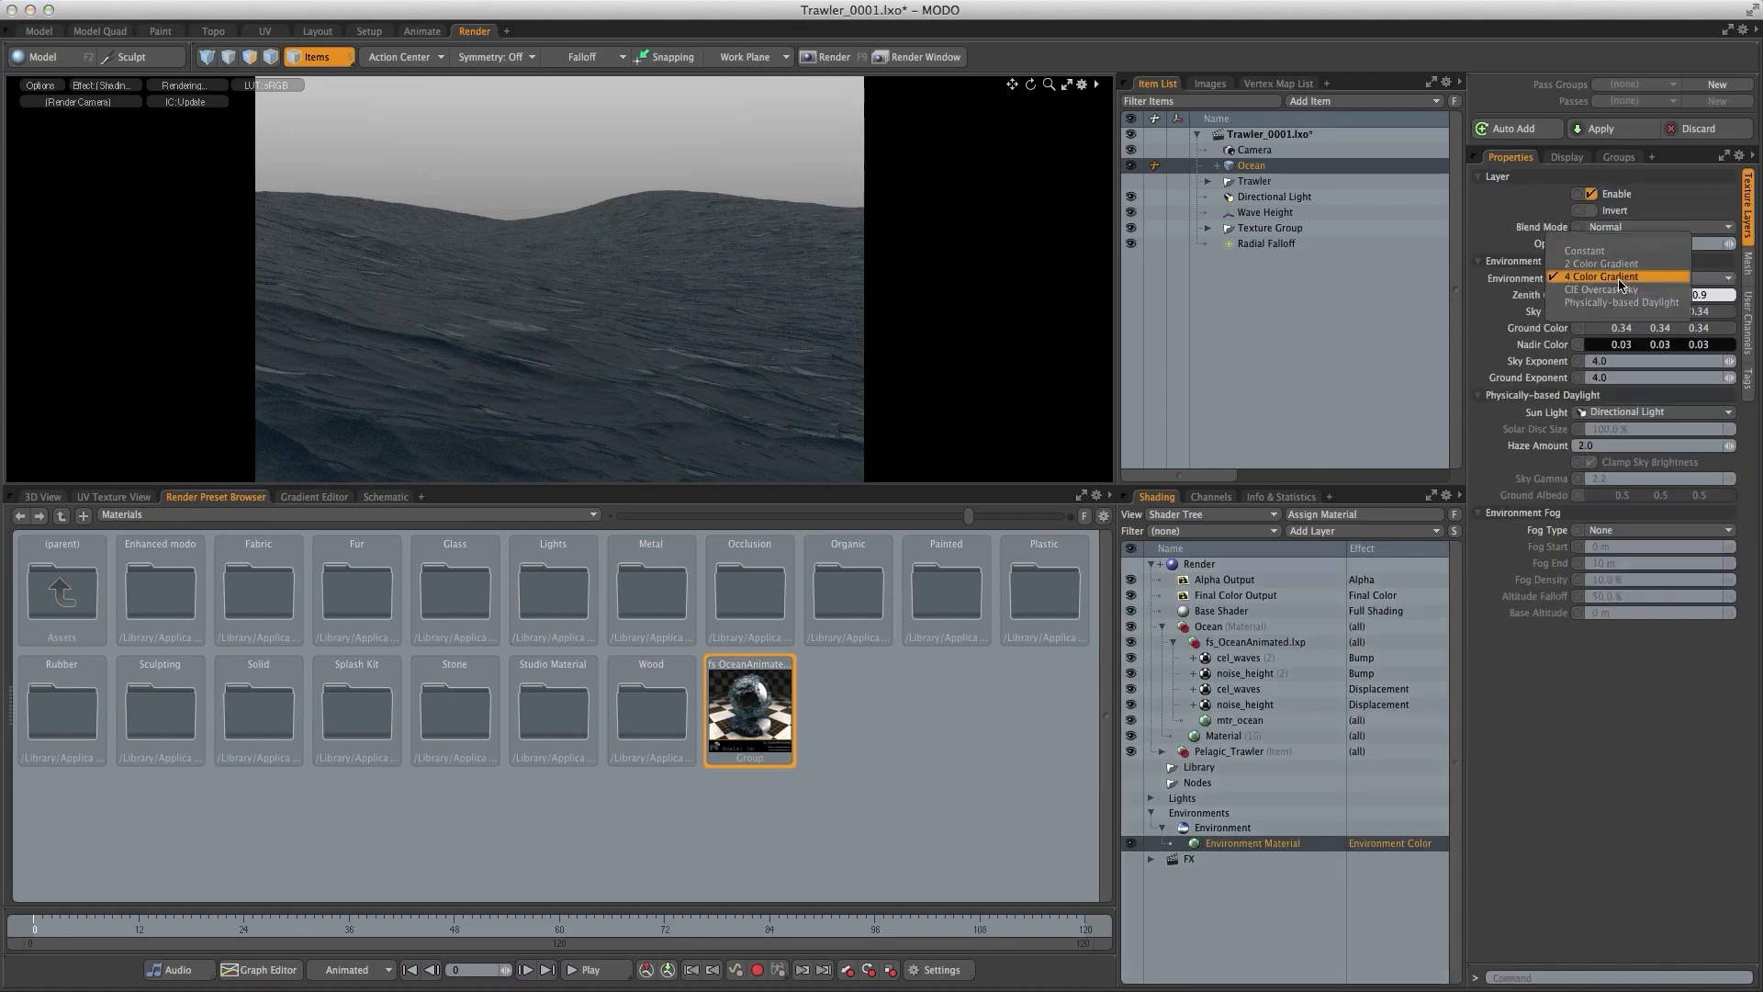
left_click(1598, 262)
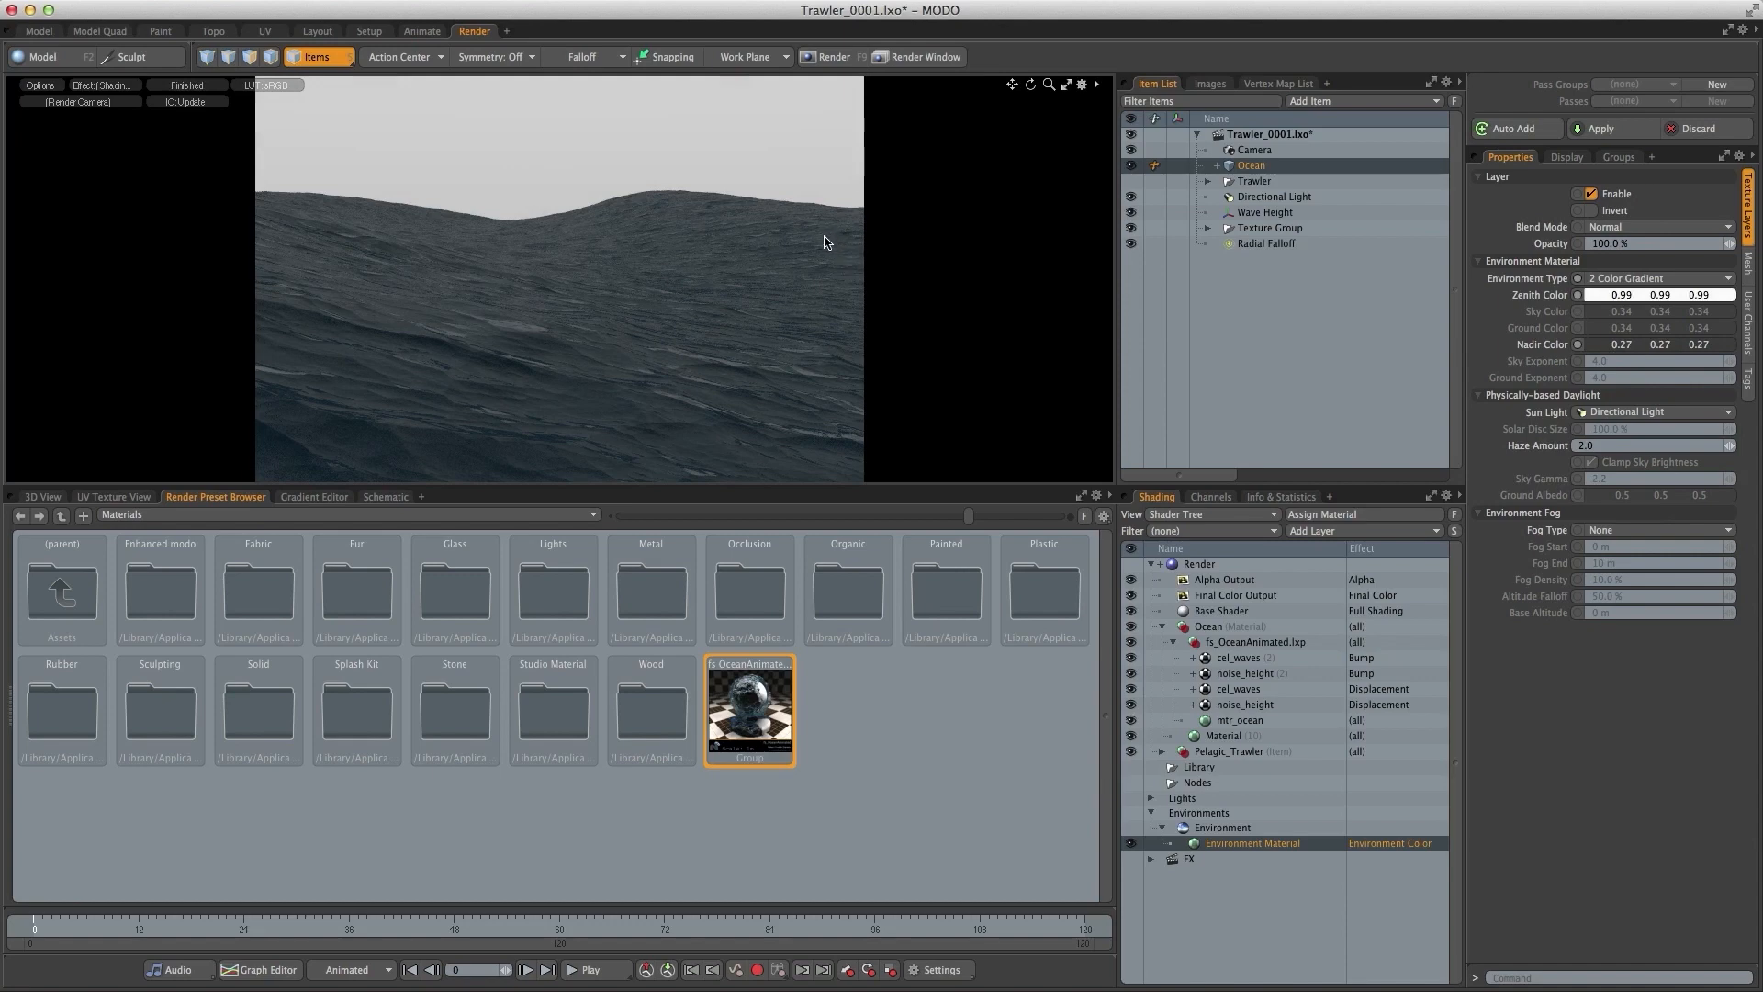
mouse_move(645, 222)
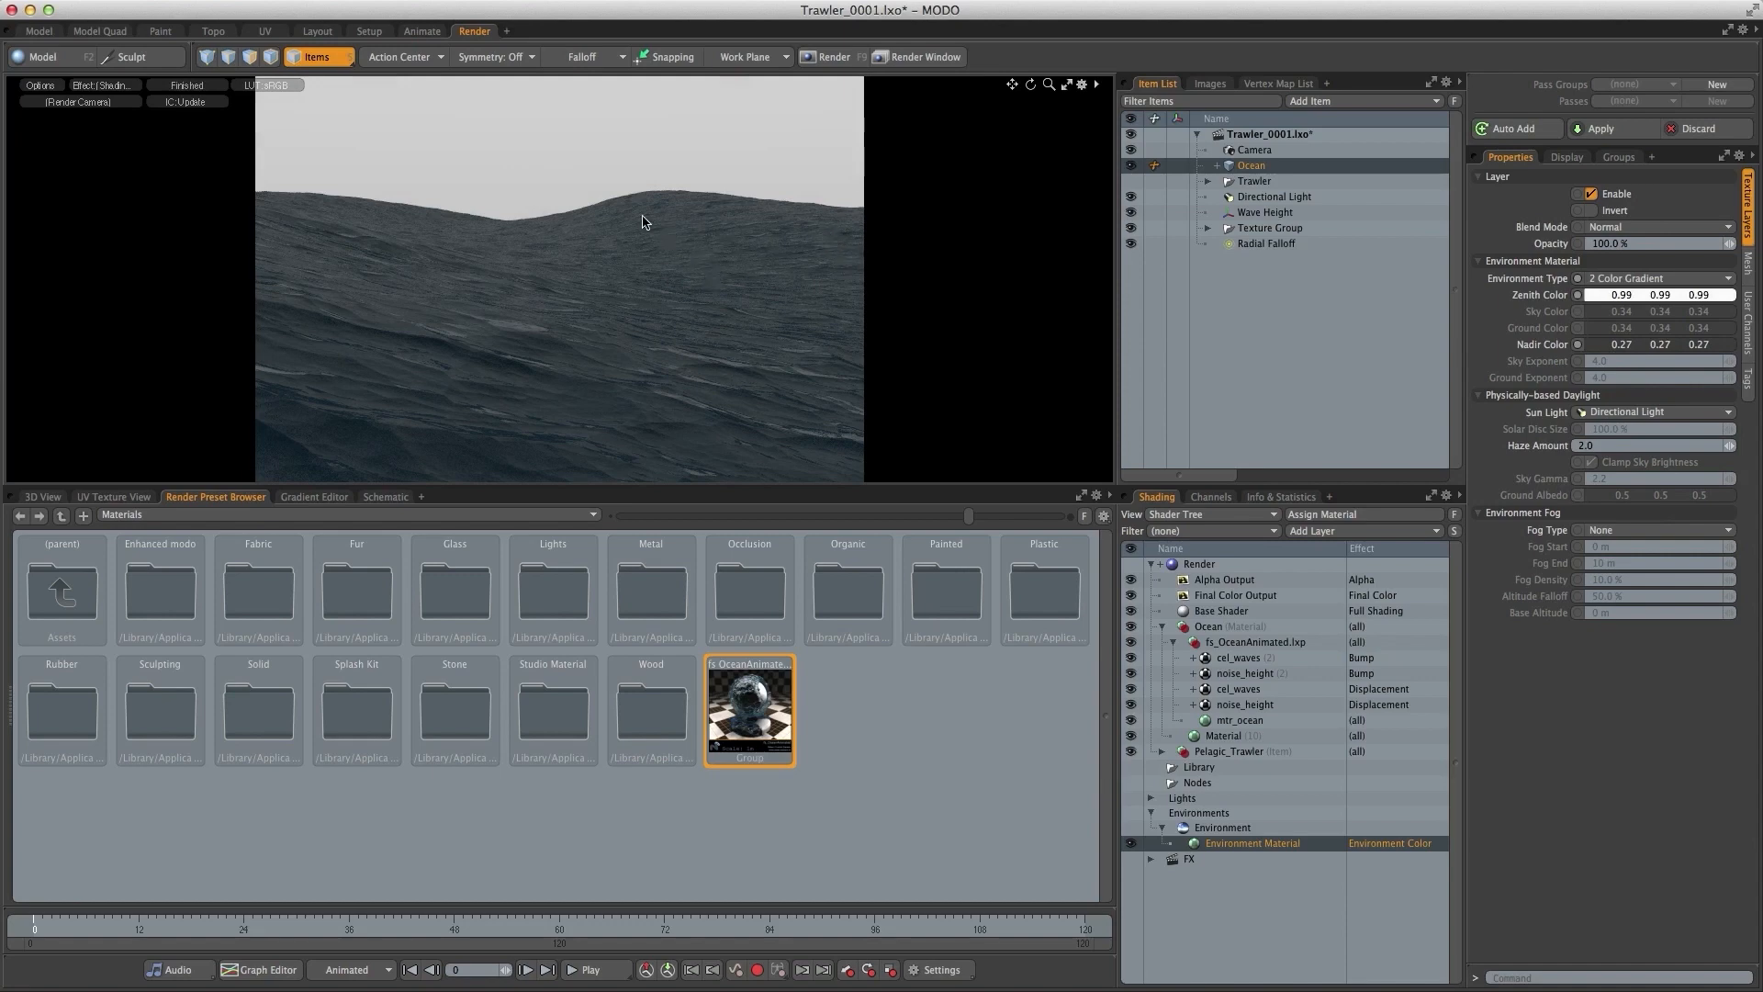
mouse_move(628, 231)
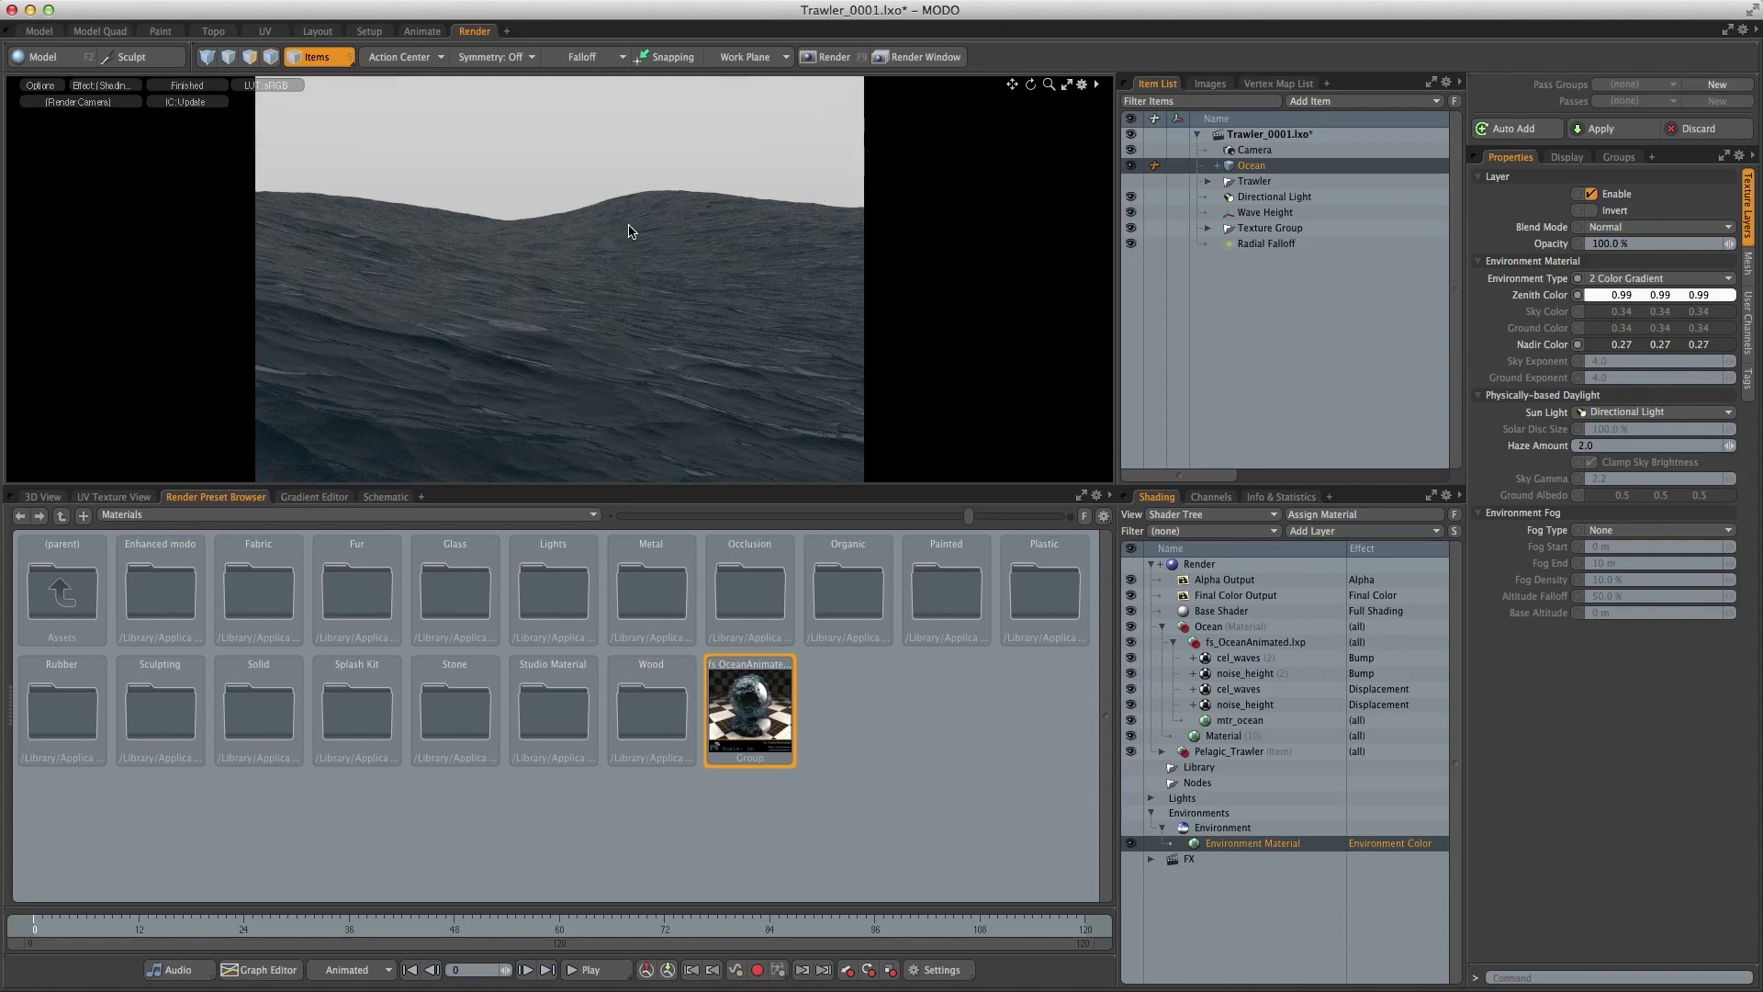
- Give the Base Shader exponential fog tinted with the environment colour
left_click(1220, 610)
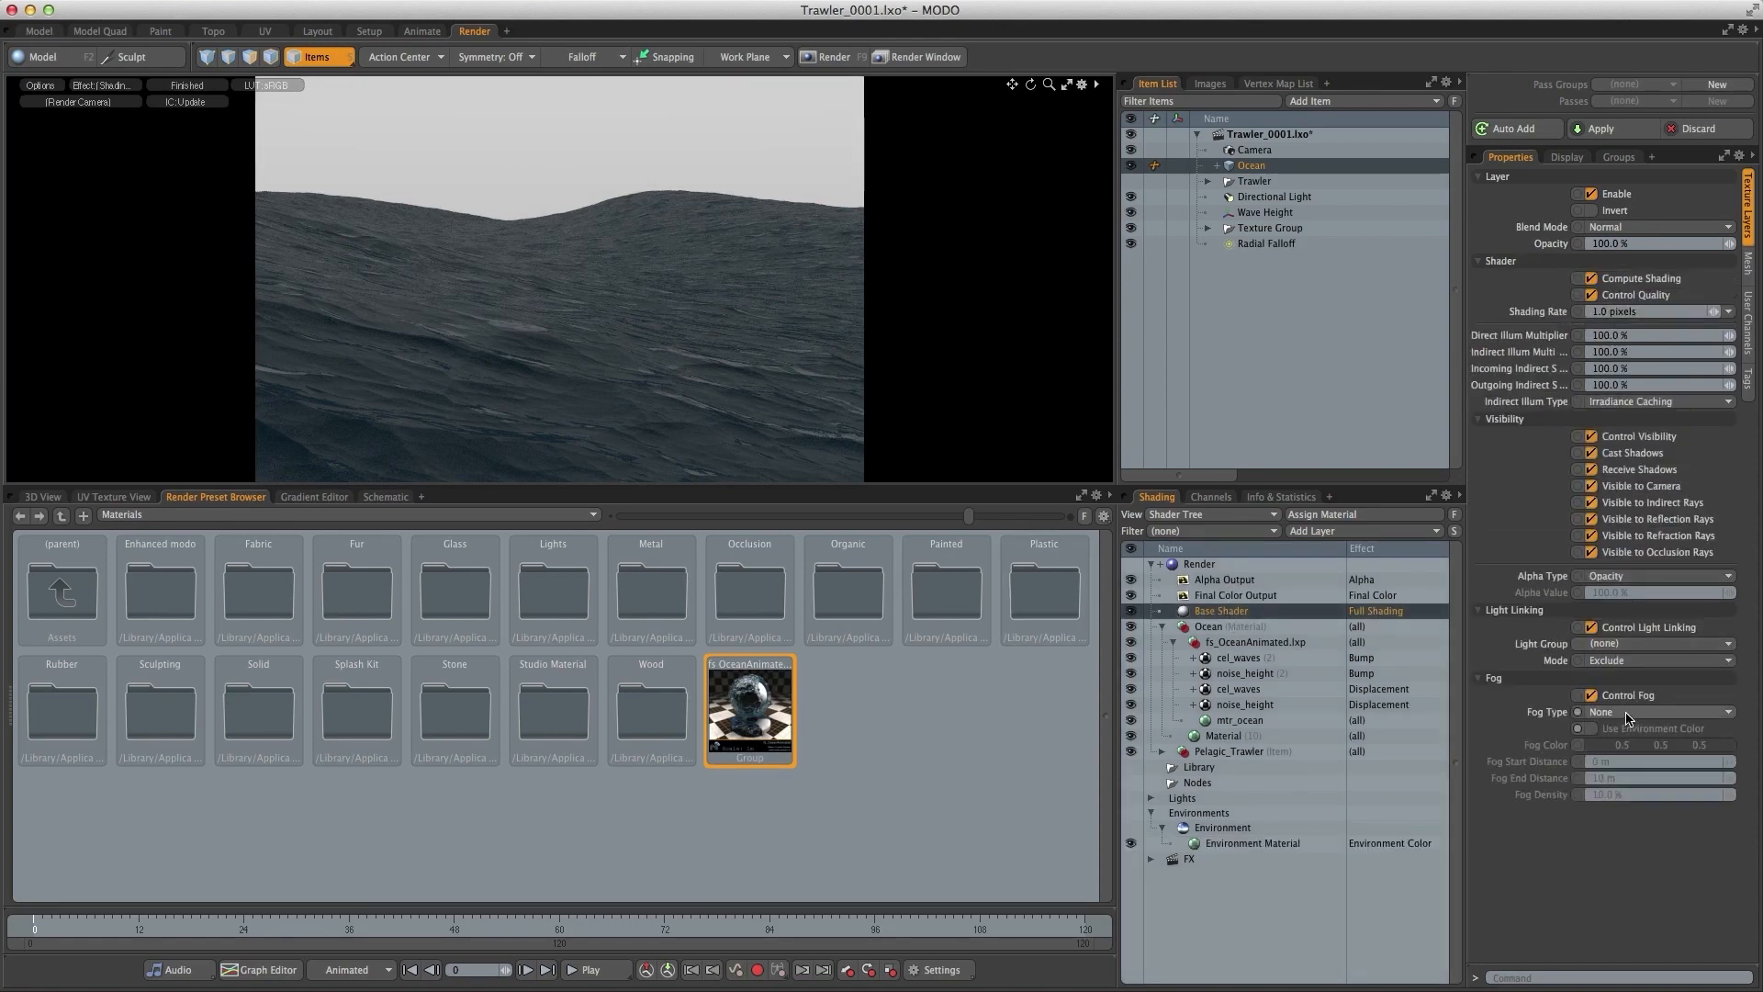
left_click(1709, 711)
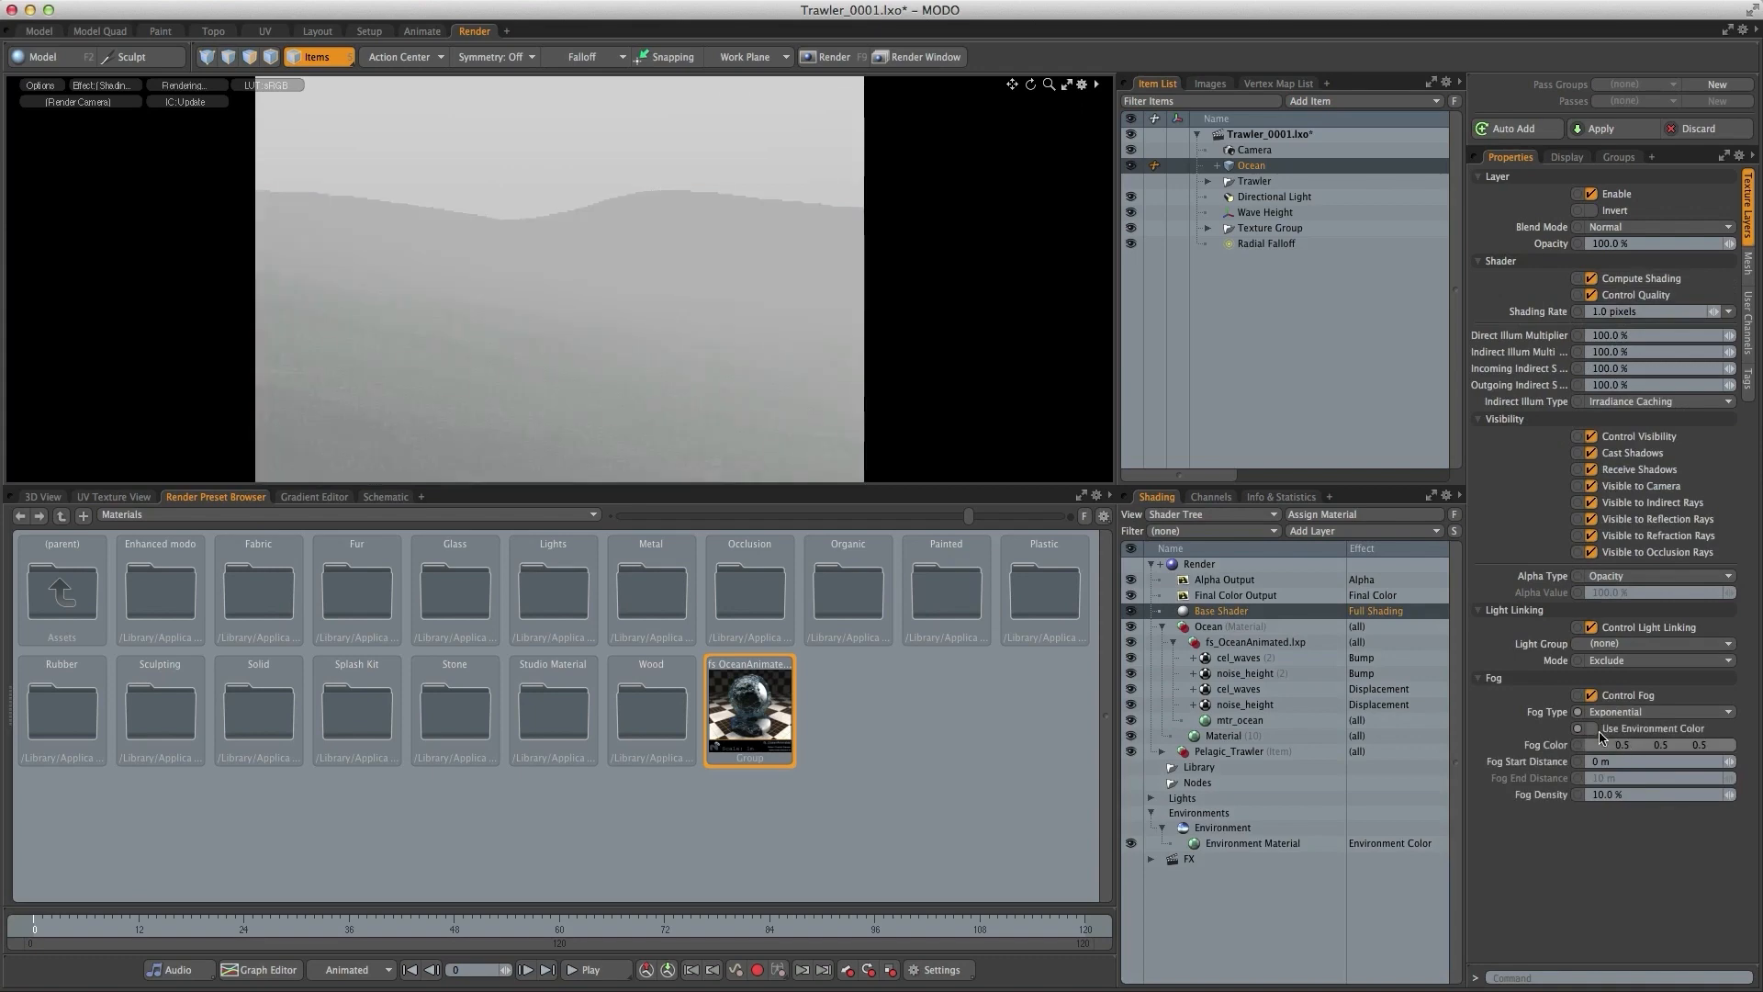
left_click(1580, 727)
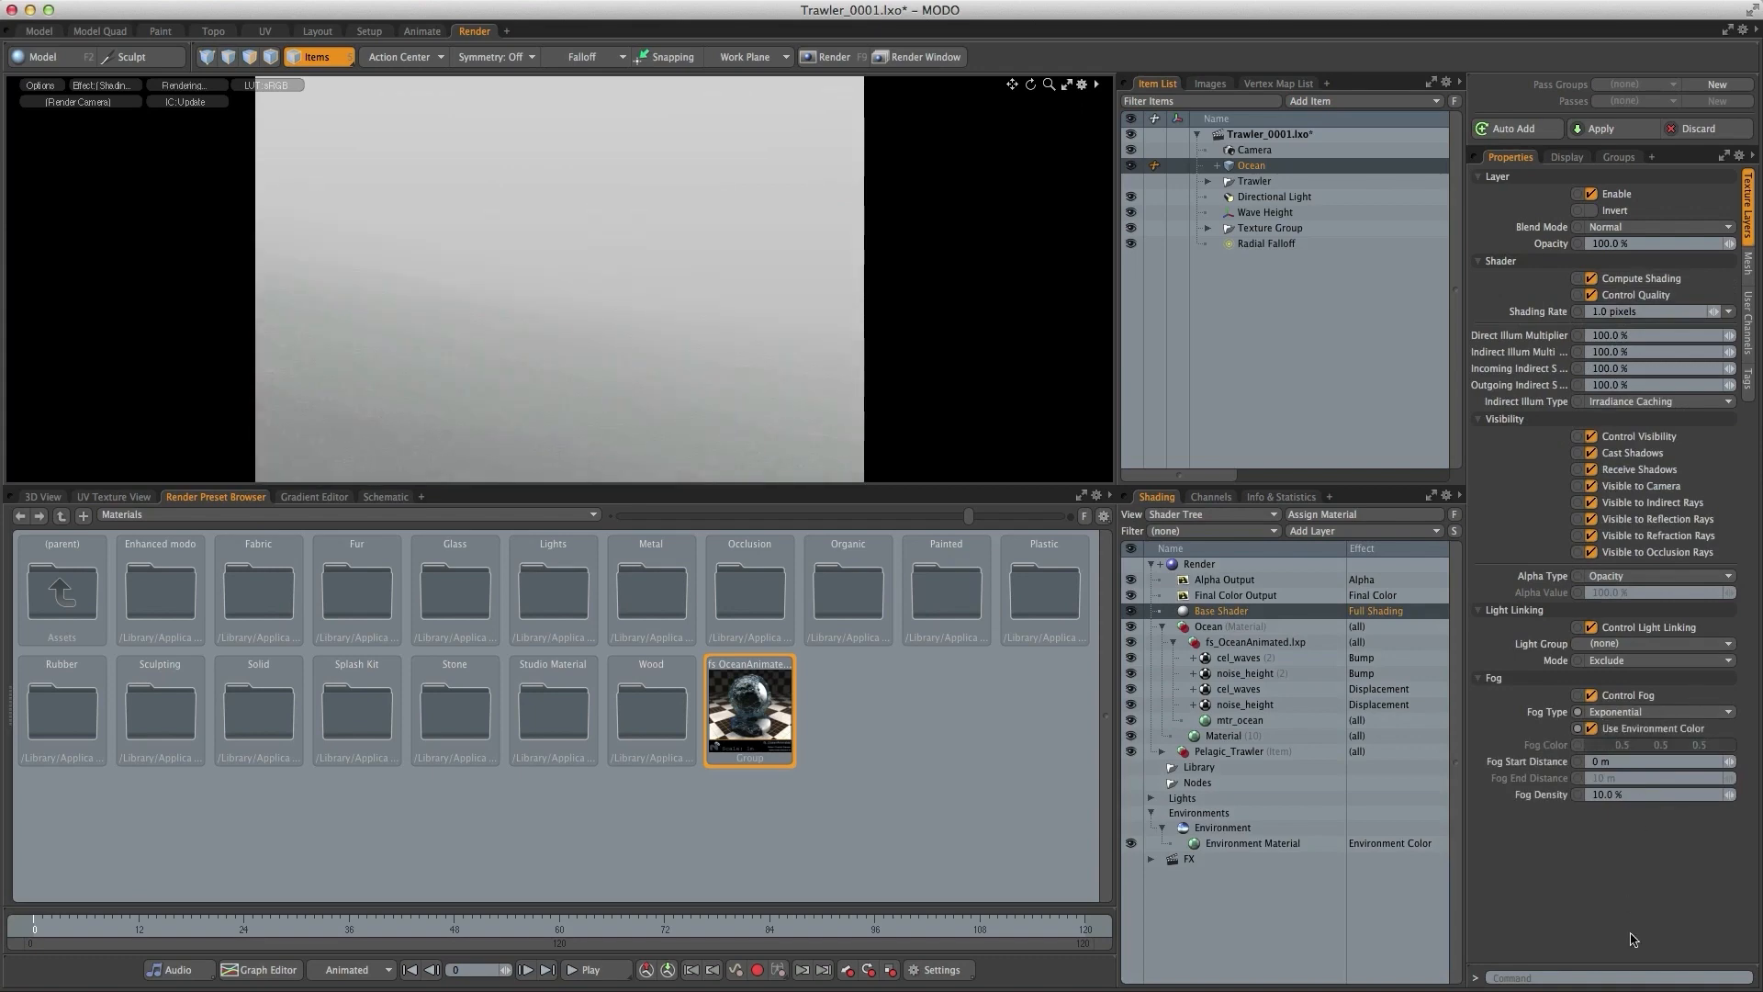
mouse_move(1585, 779)
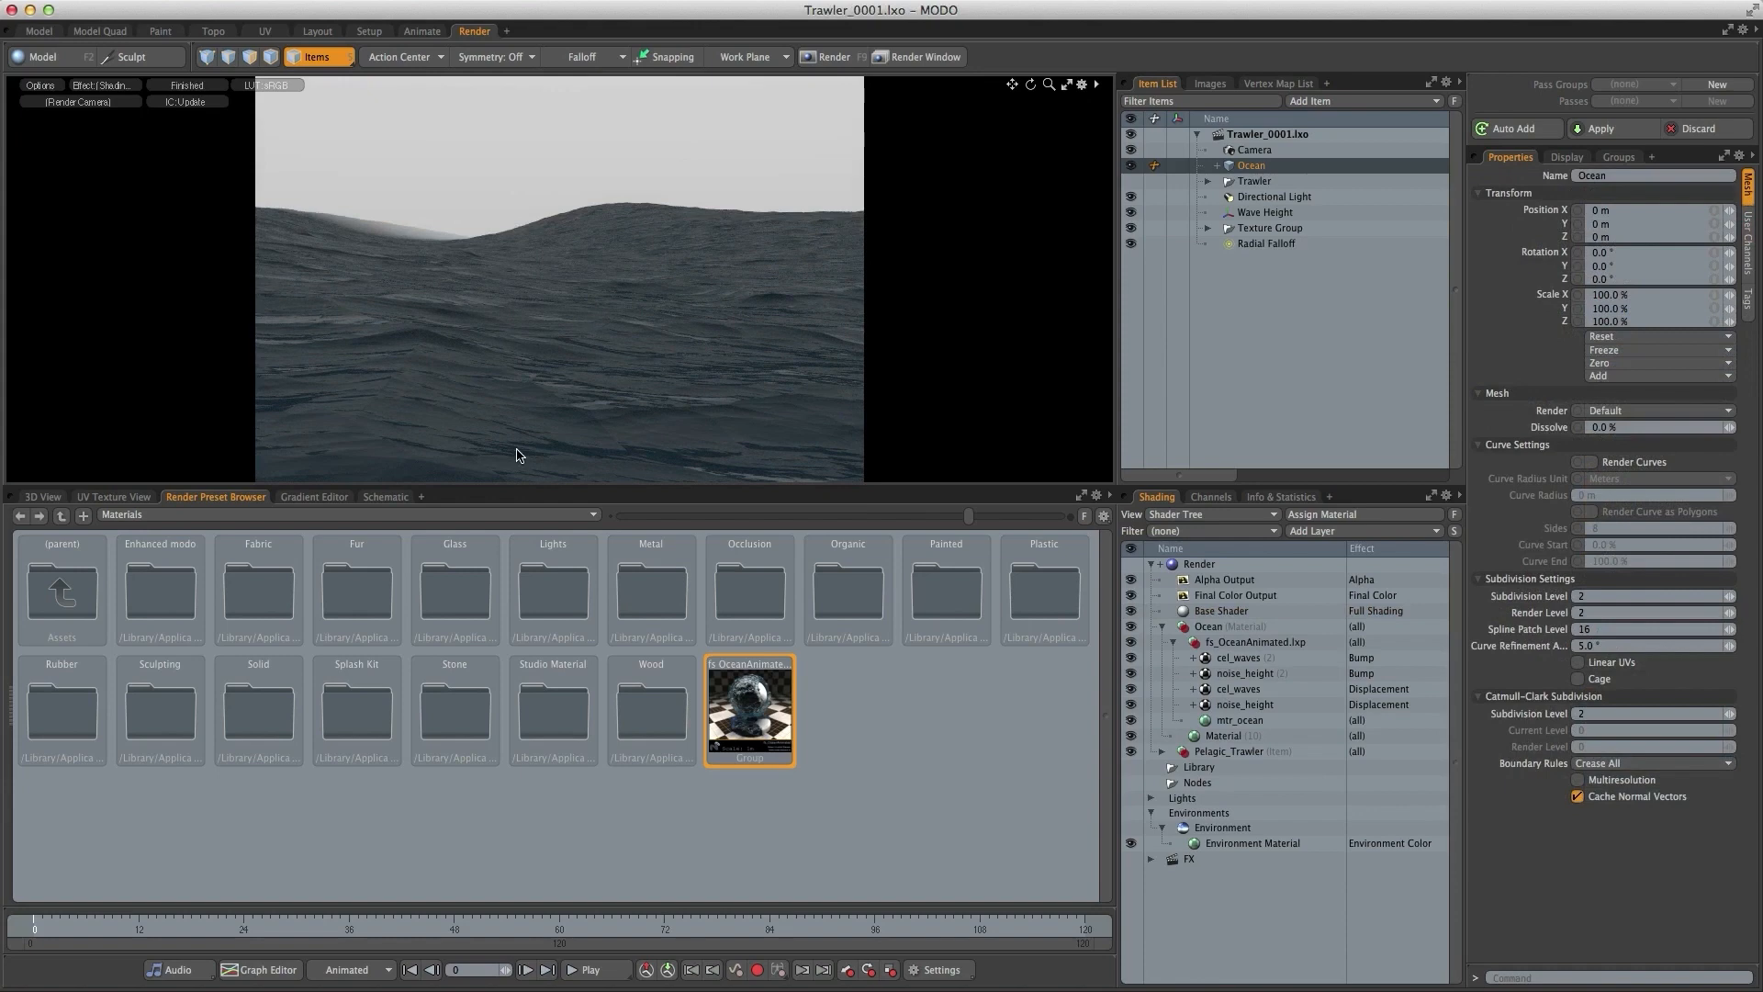
mouse_move(399, 347)
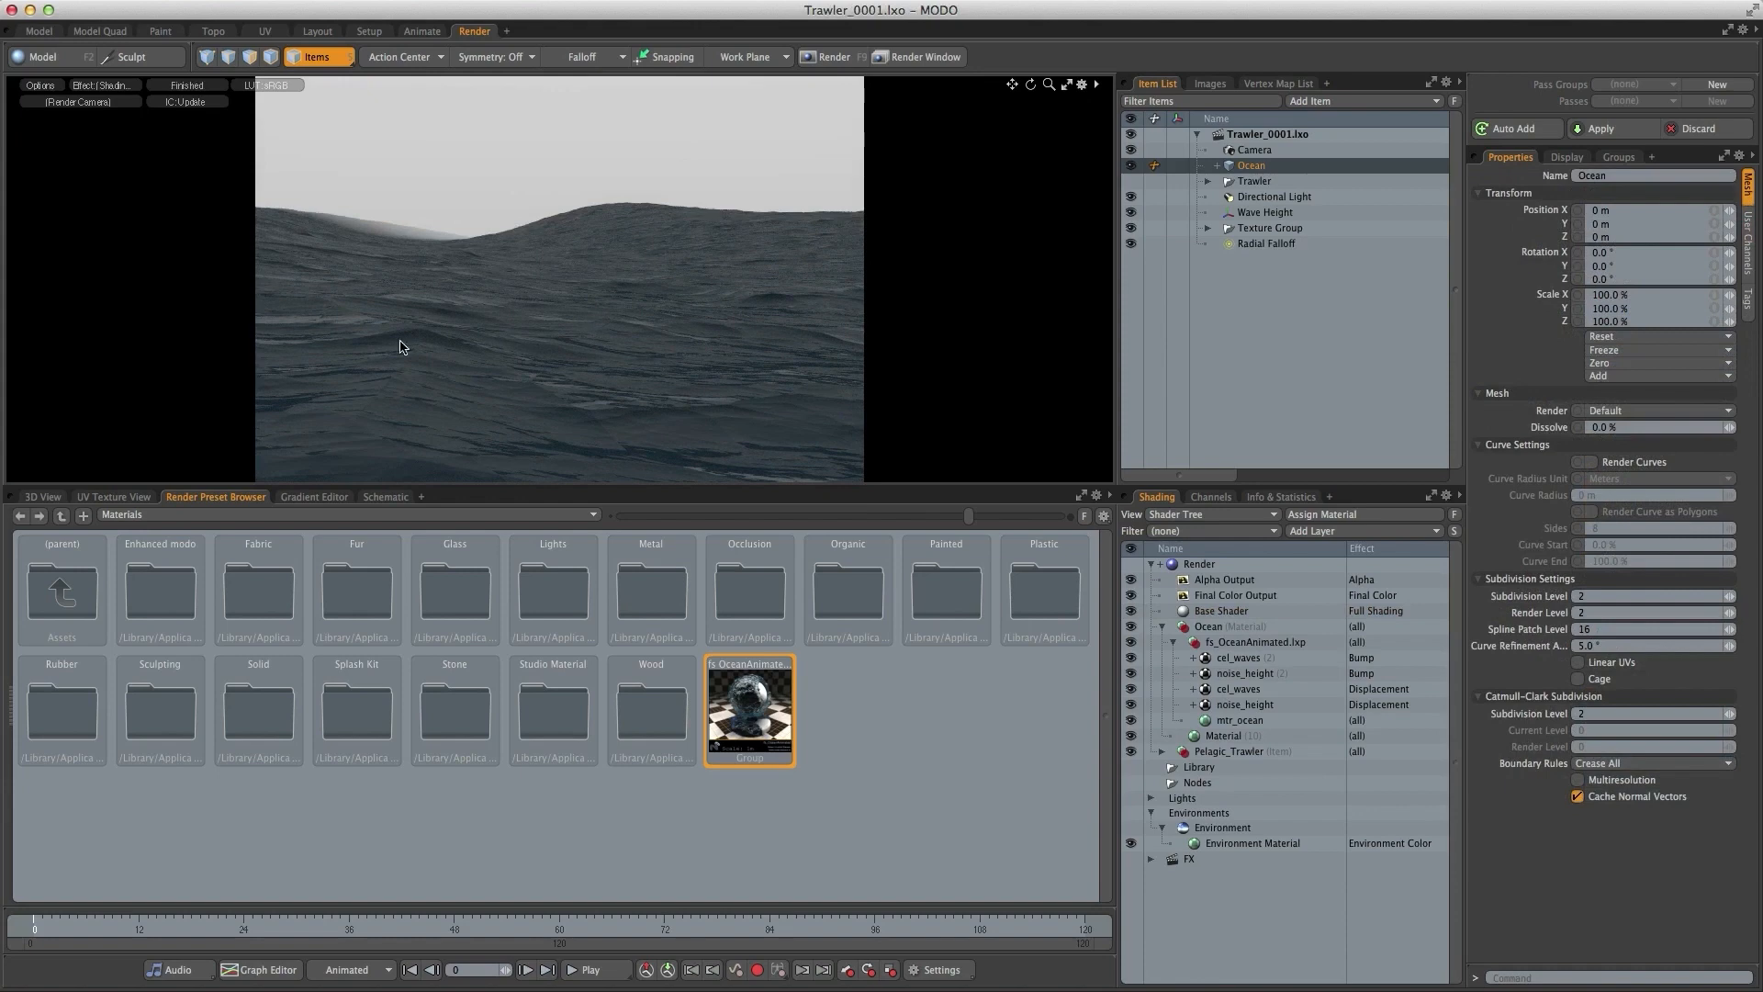
mouse_move(788, 320)
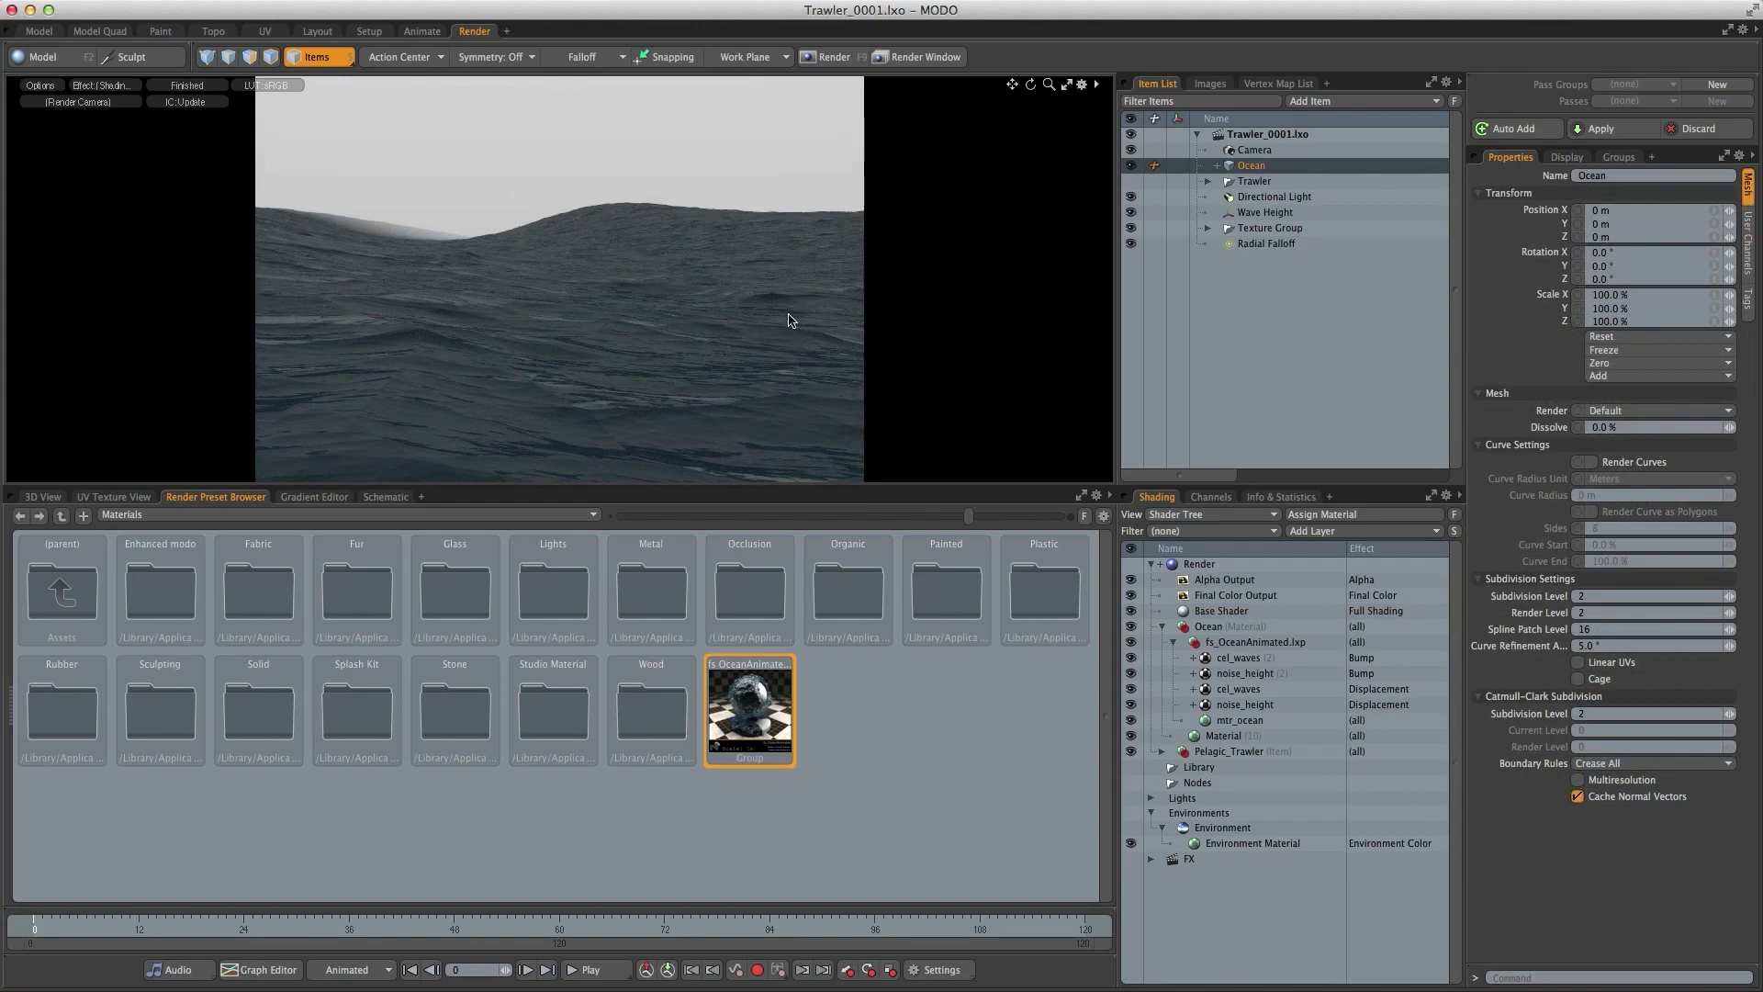
mouse_move(819, 300)
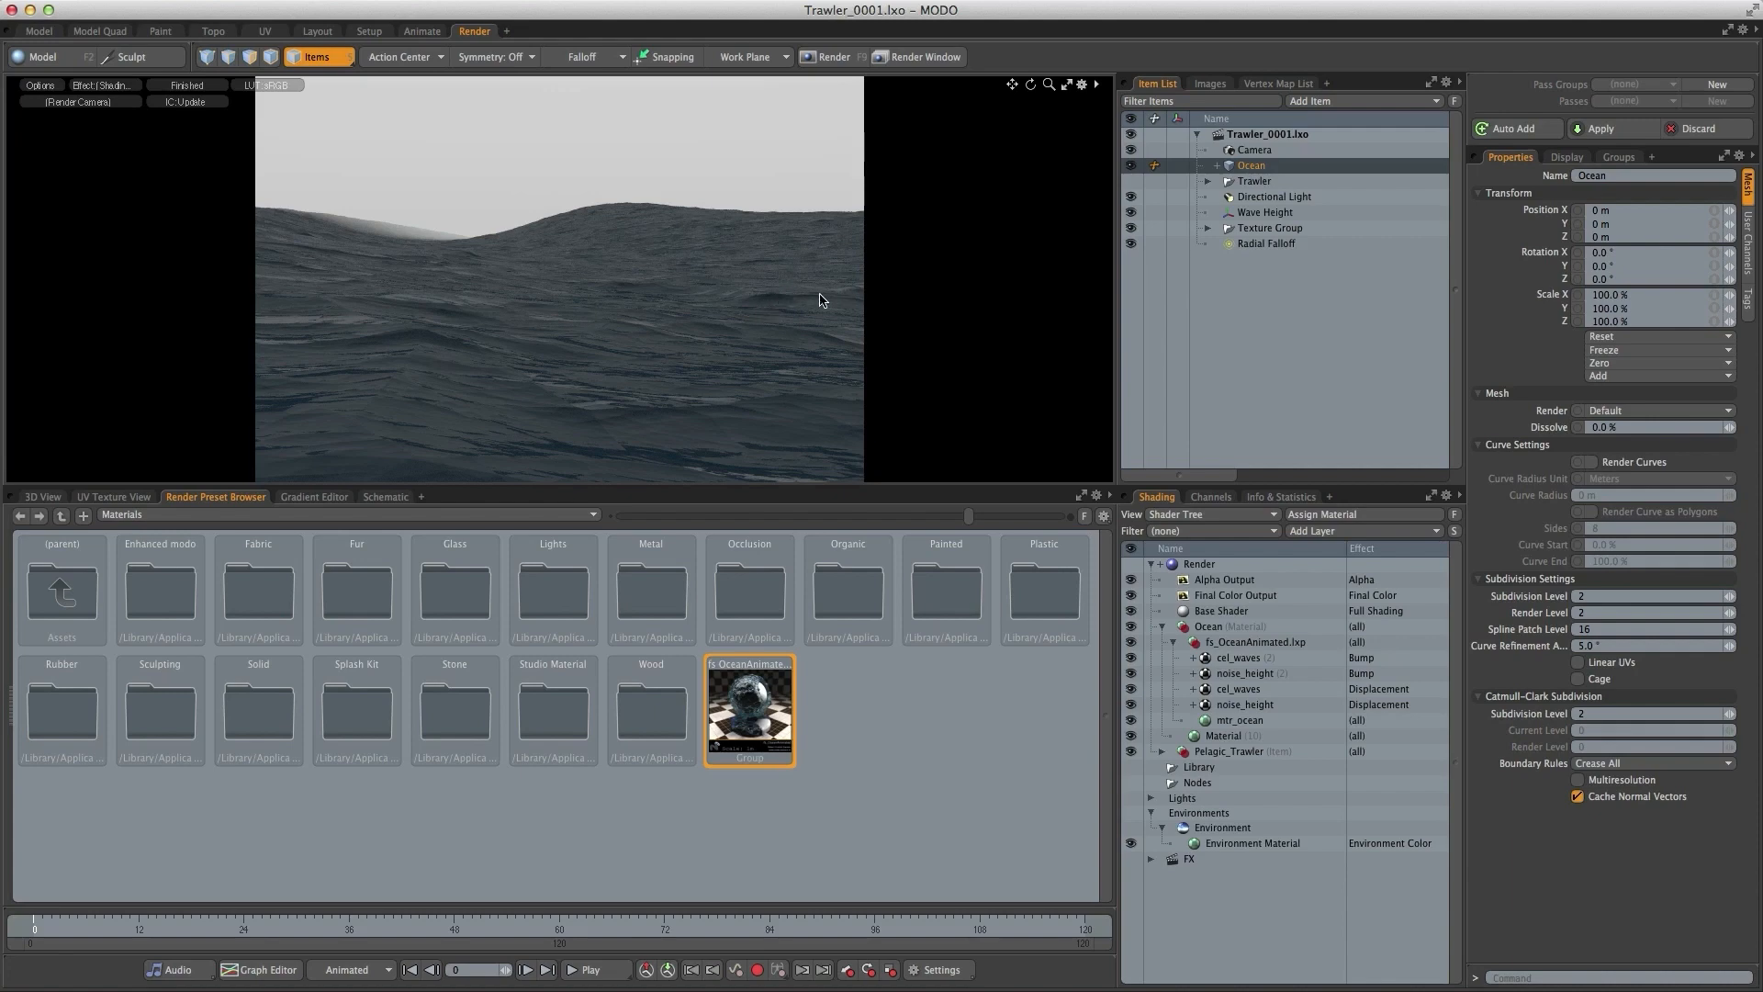
mouse_move(764, 299)
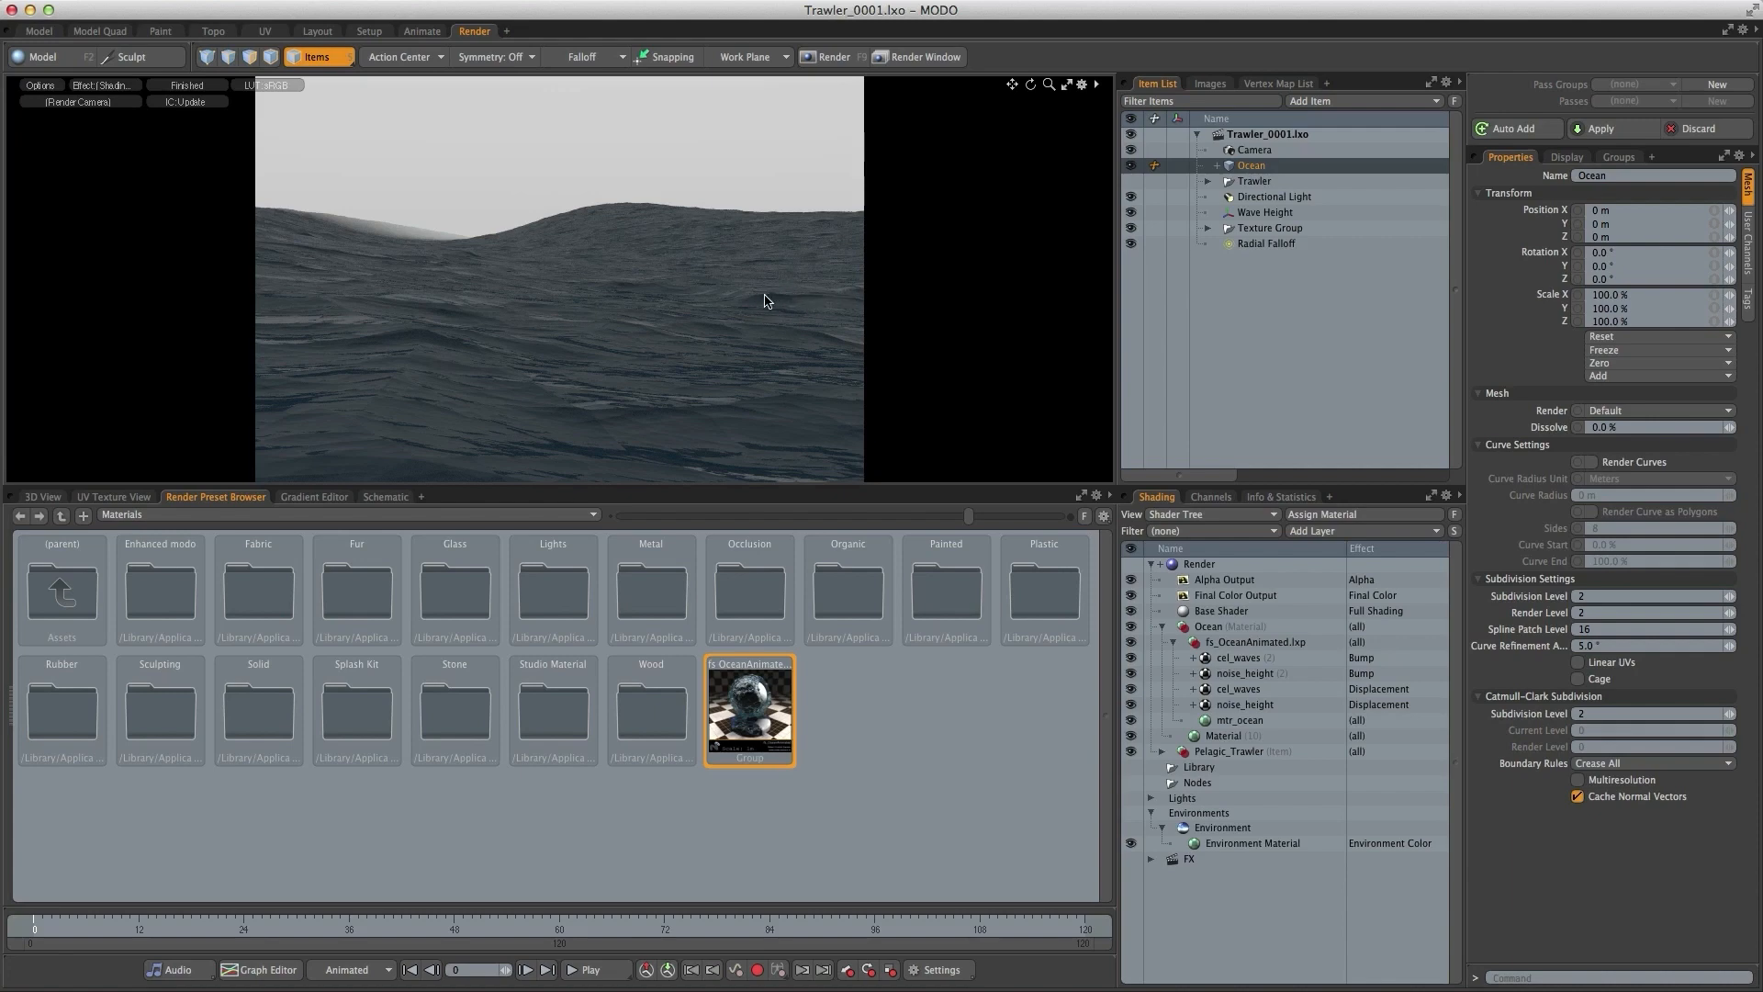
mouse_move(417, 335)
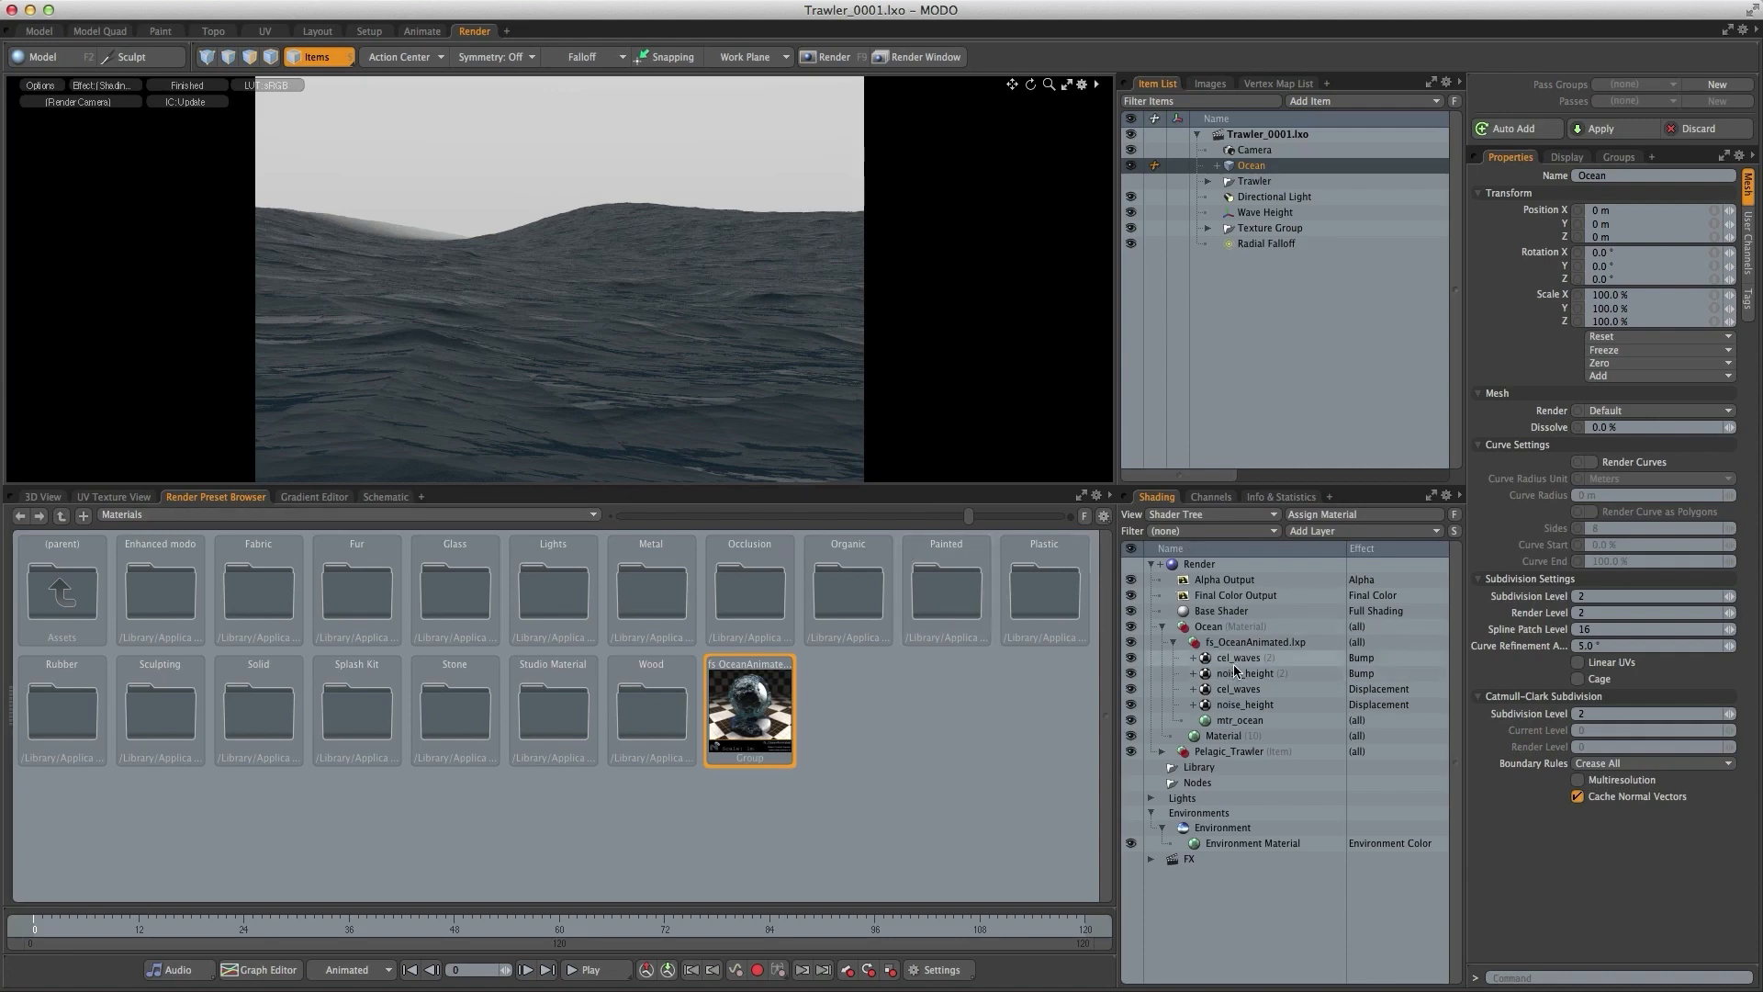
- Add a Gradient layer above cel_waves driven by Displacement Height and bring up its curve editor
left_click(1236, 658)
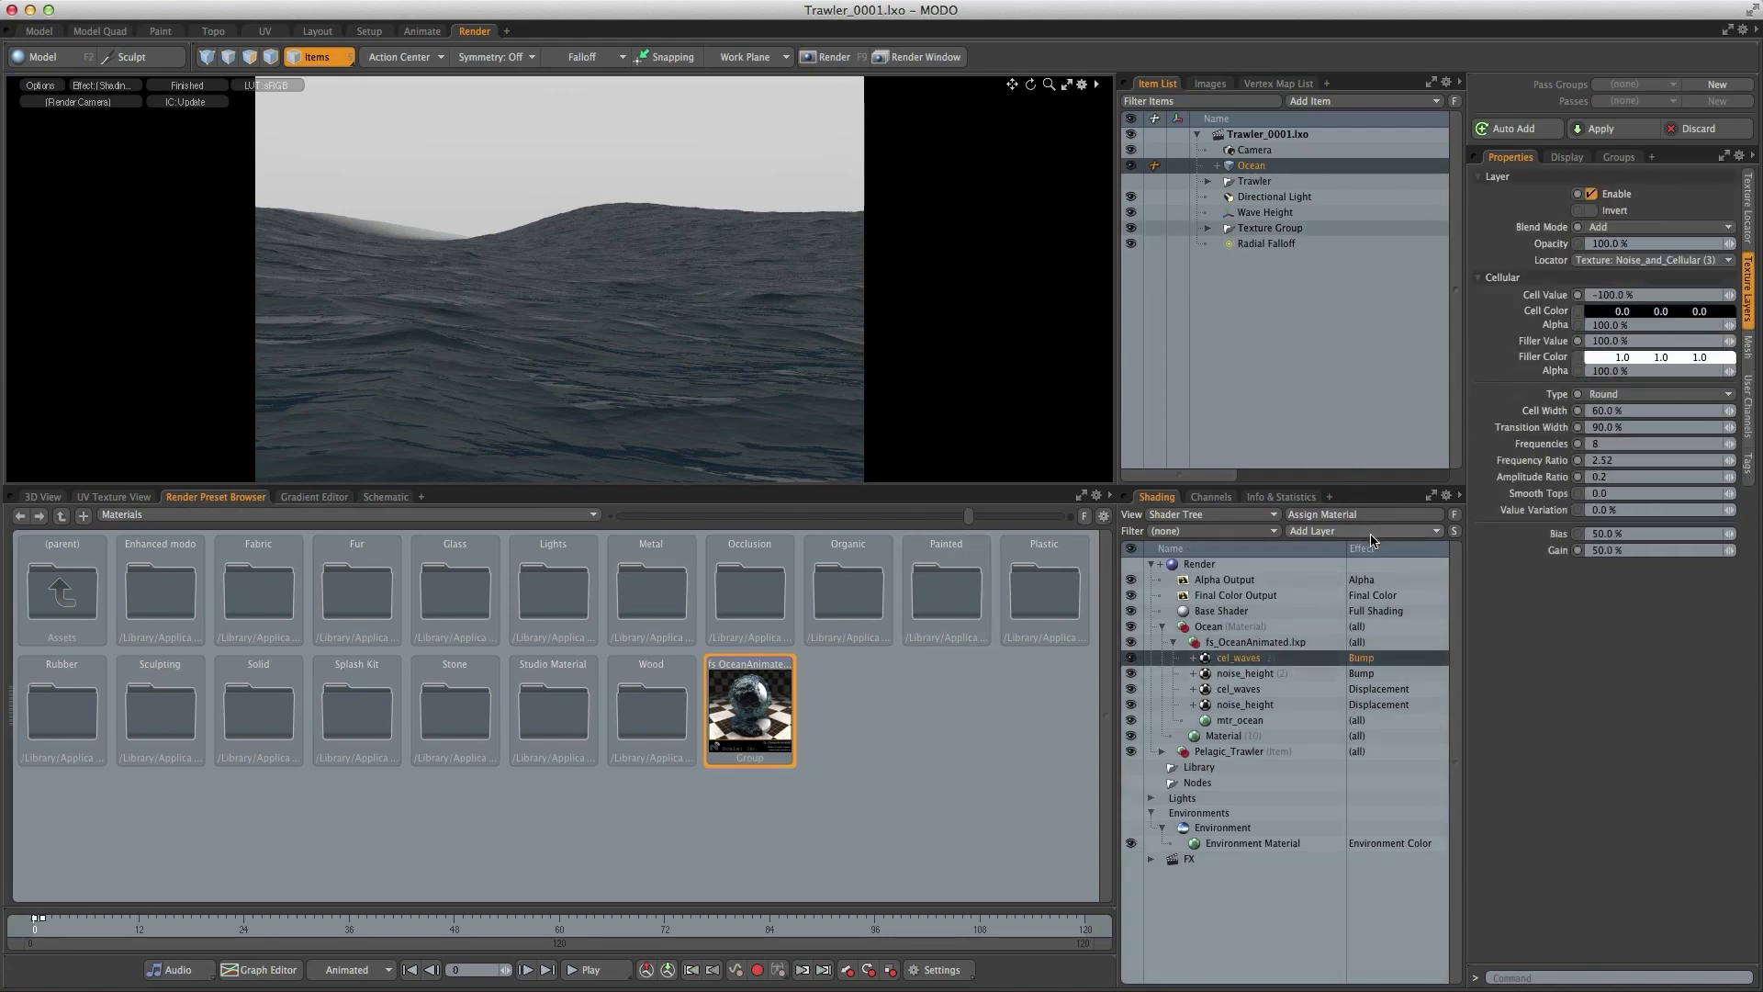
left_click(1365, 529)
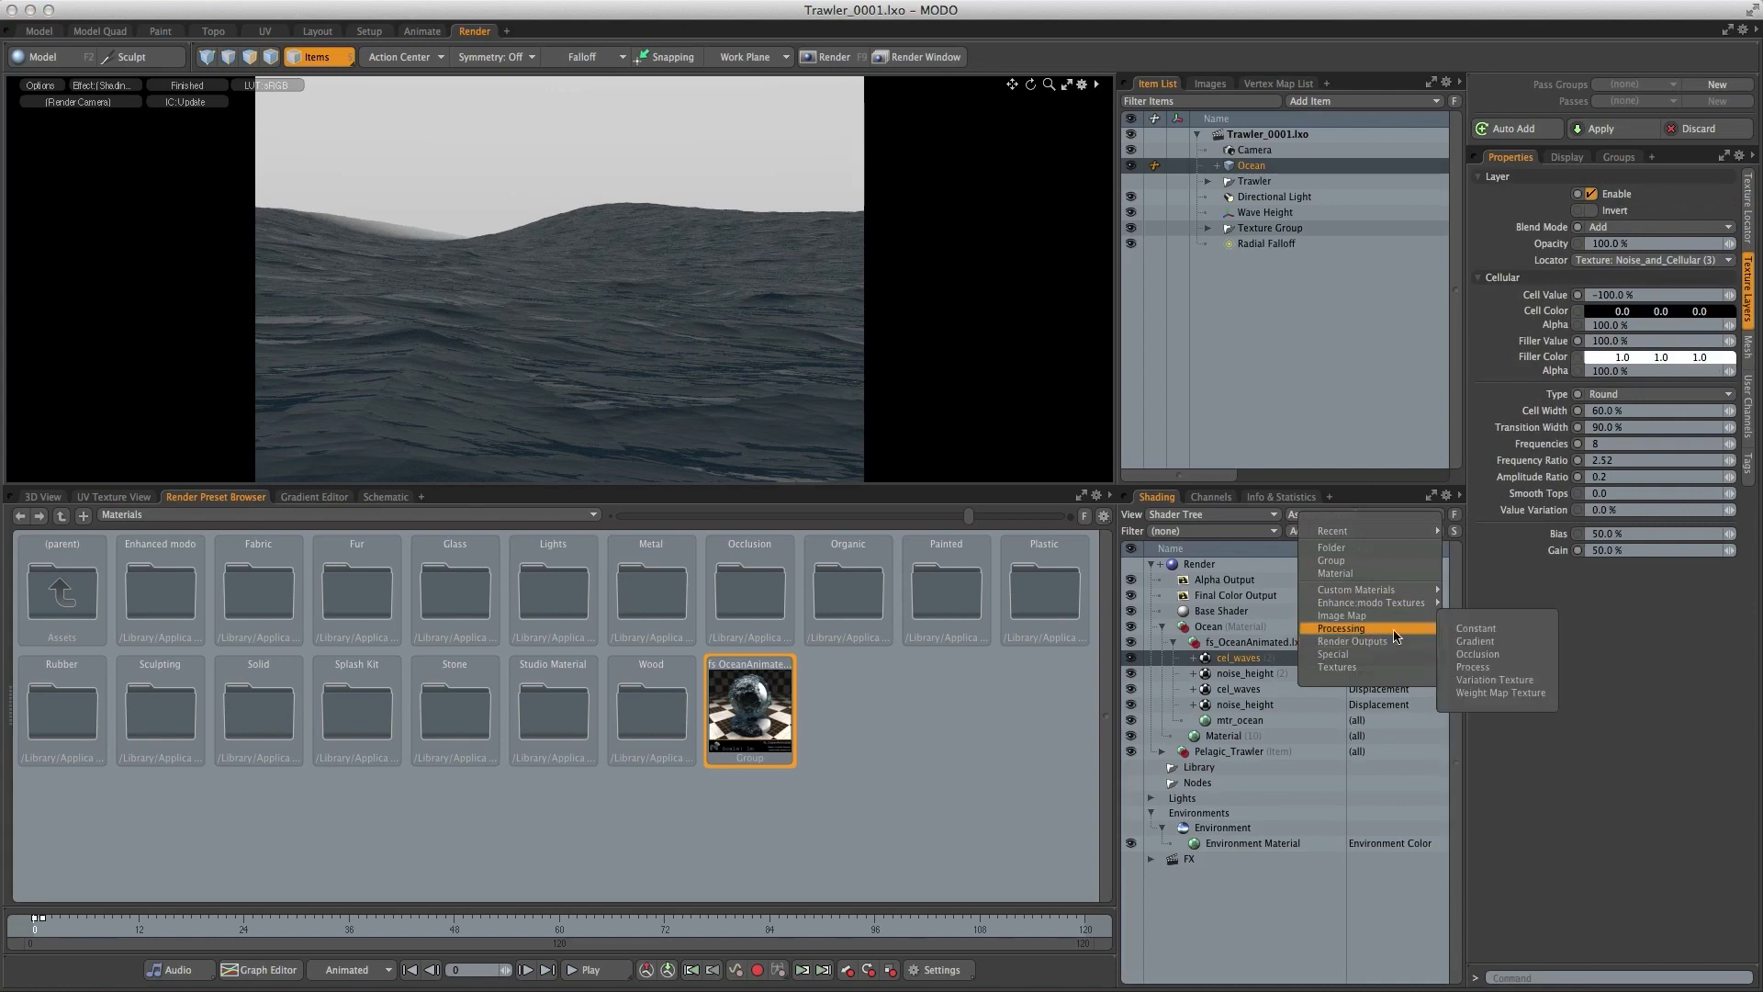
left_click(1475, 641)
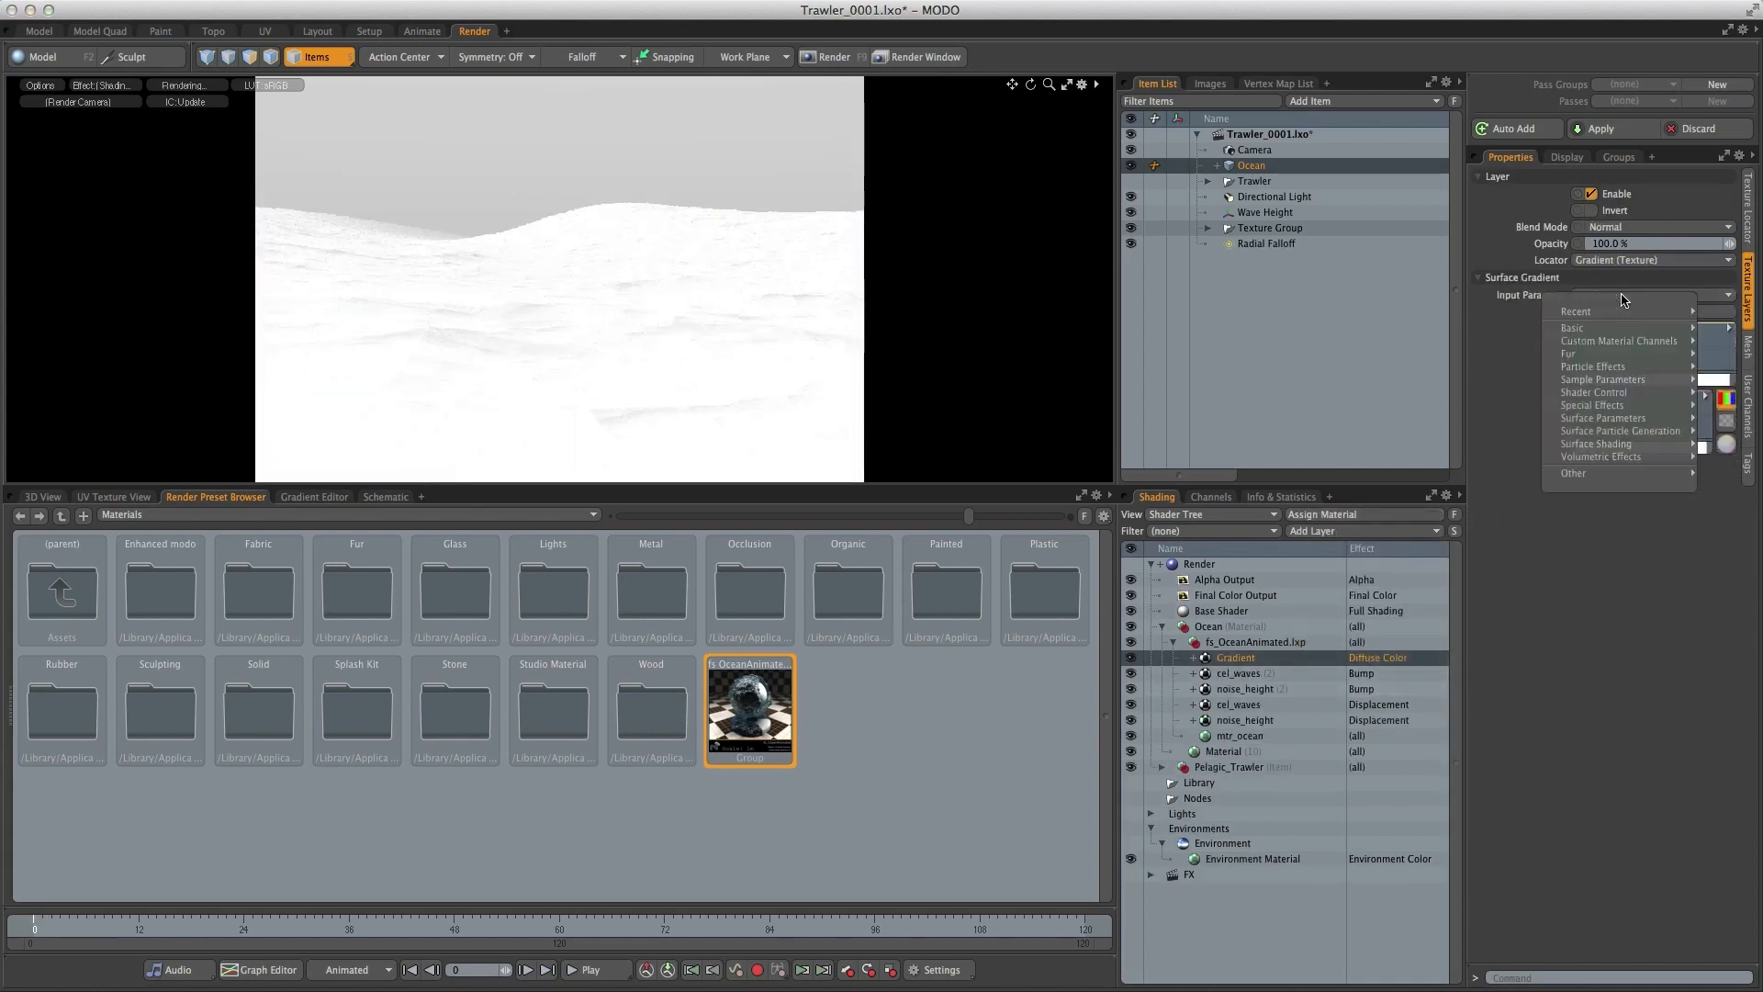
mouse_move(1594, 442)
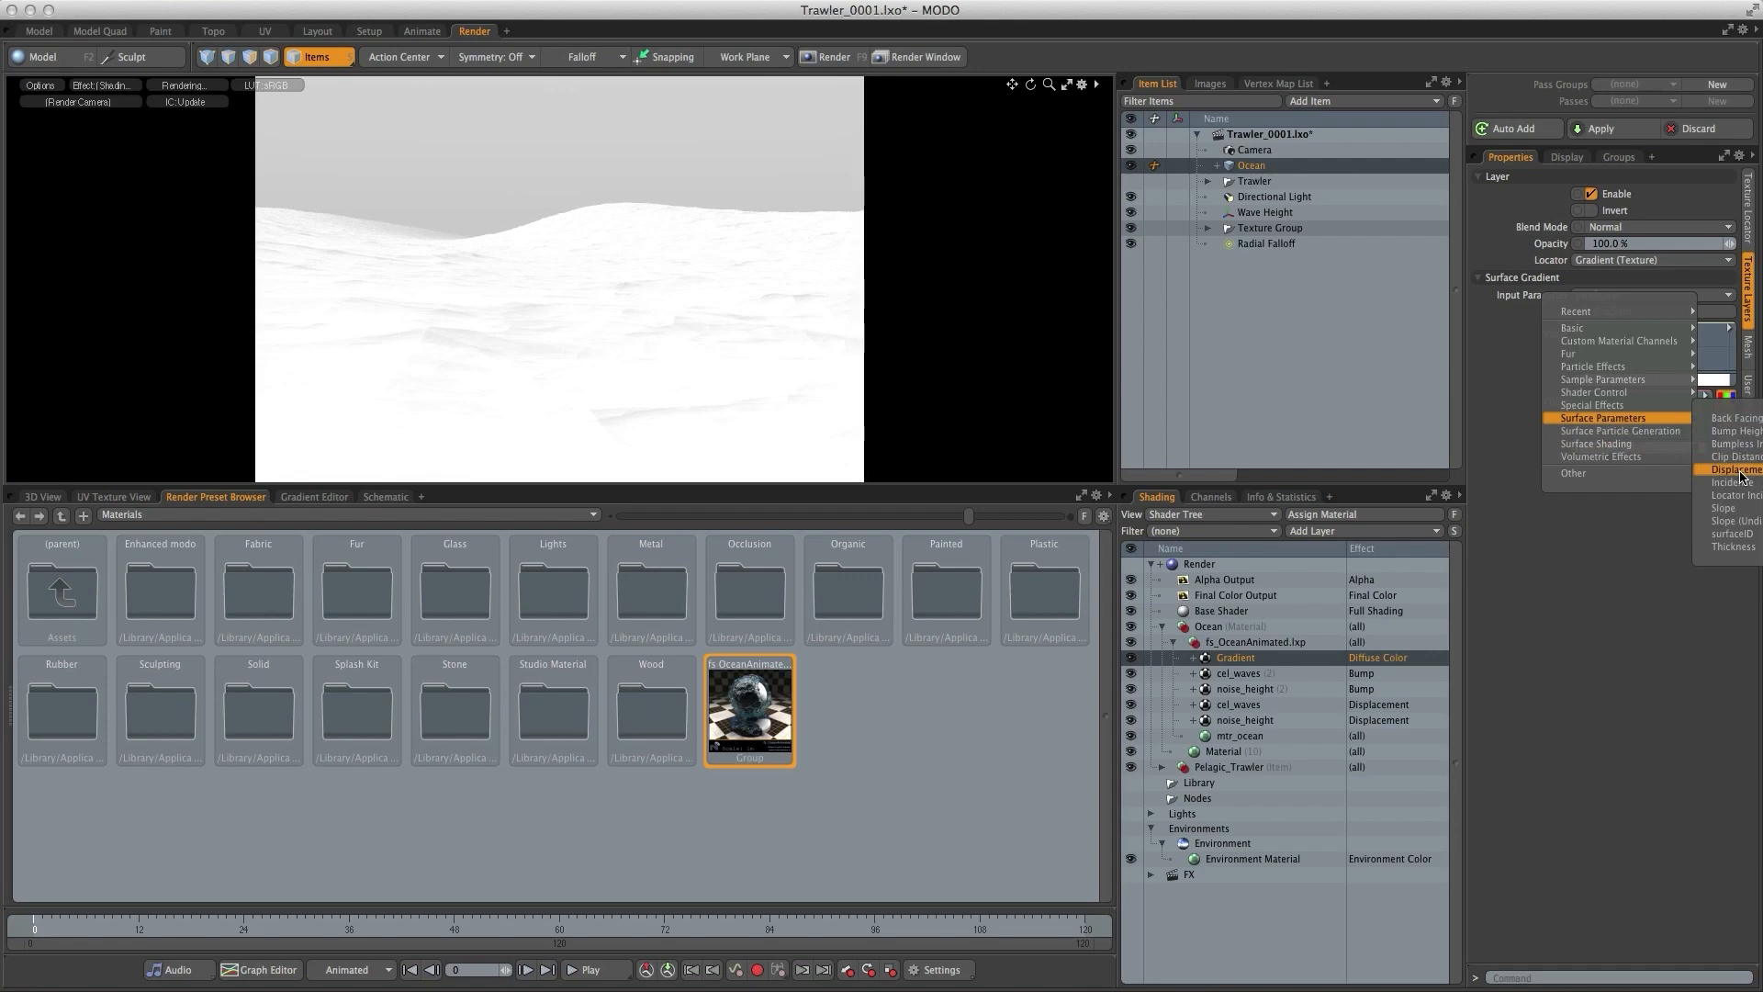
left_click(1730, 470)
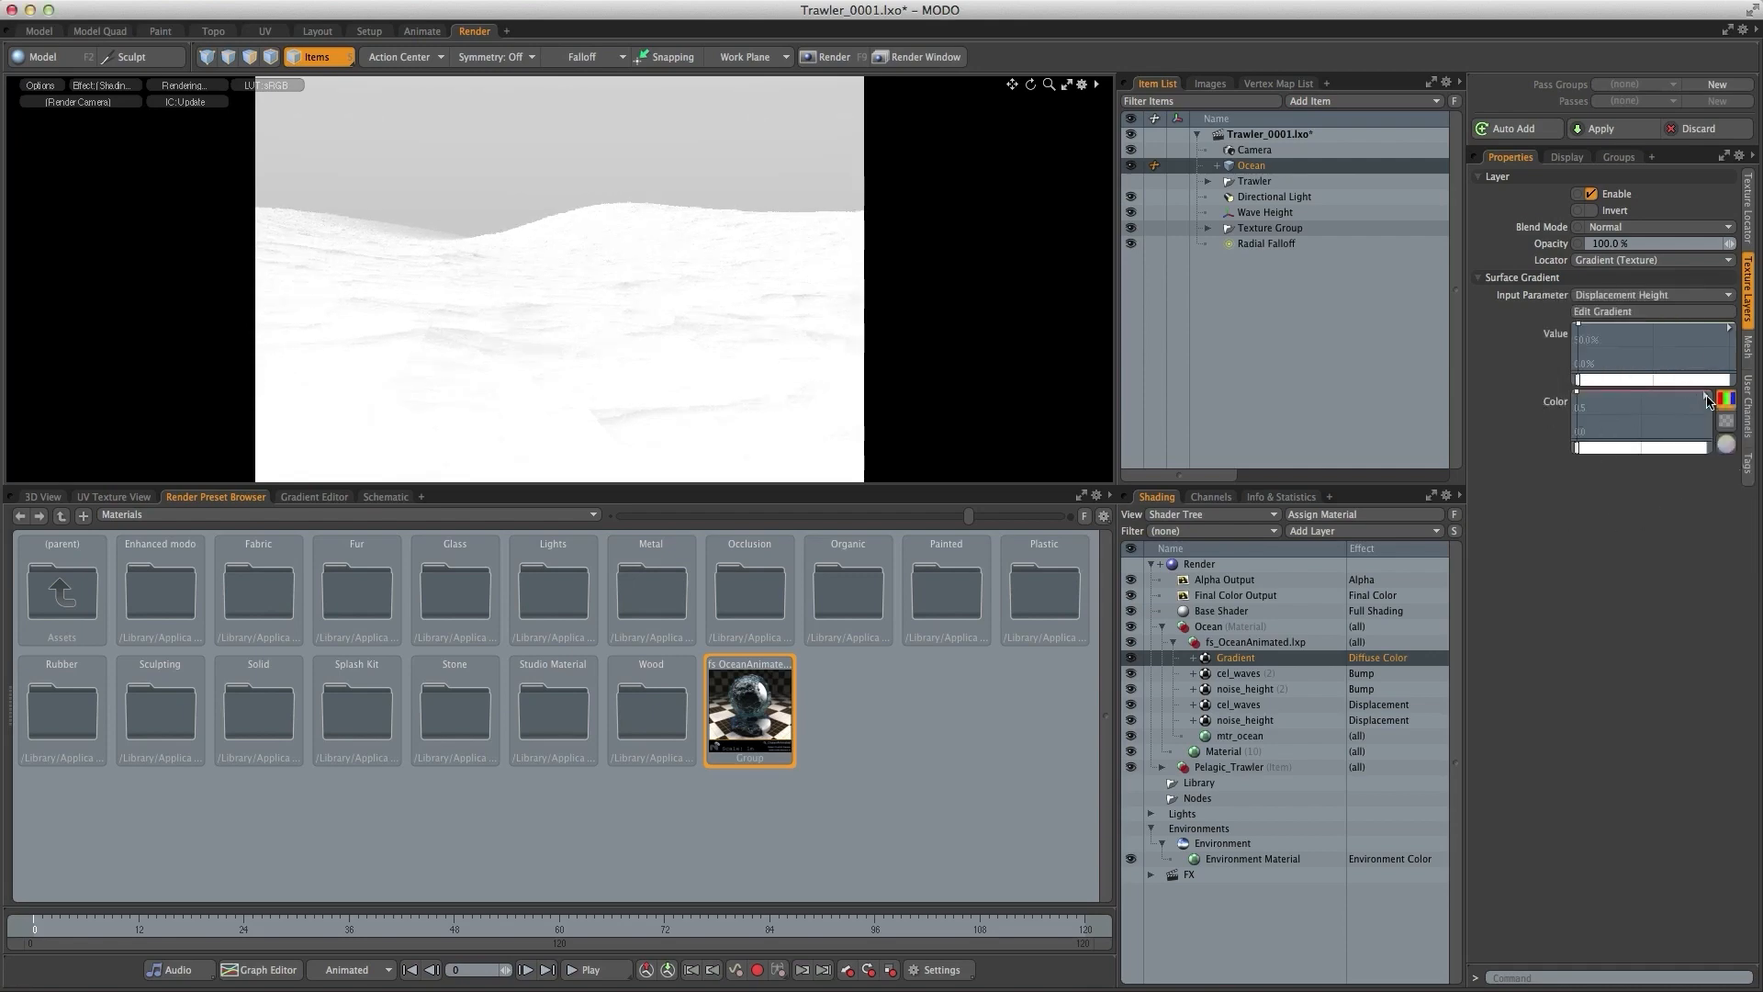
left_click(1605, 312)
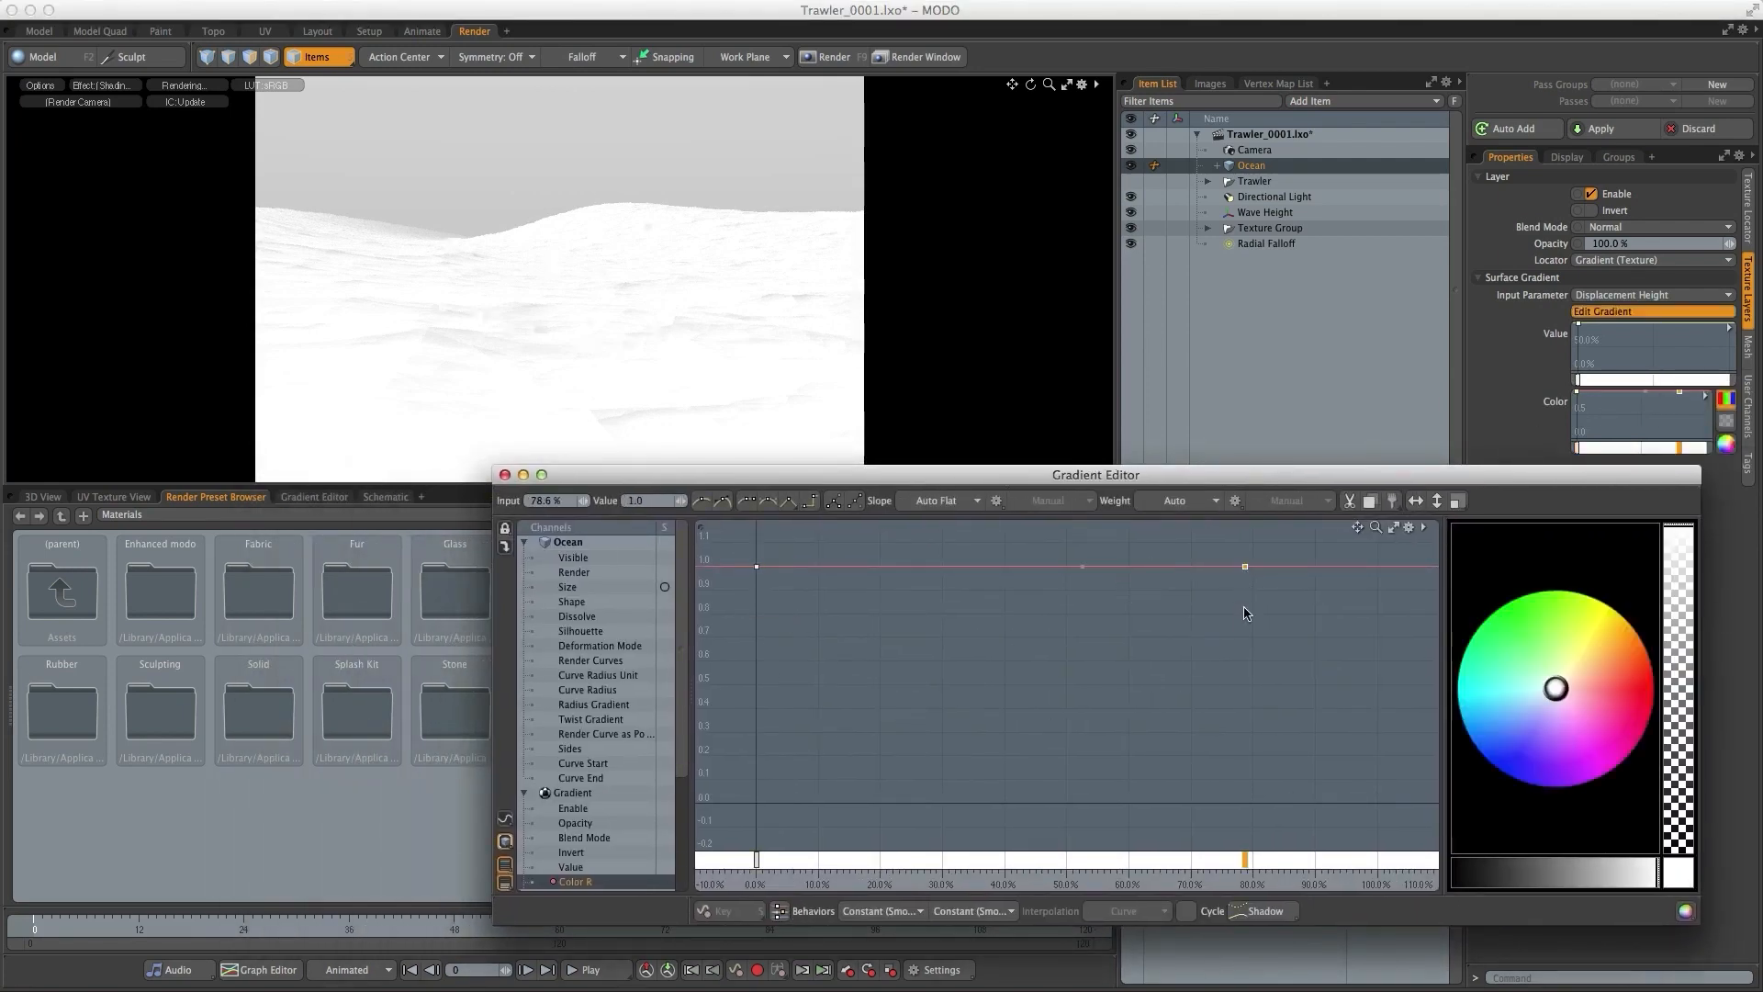
scroll("down", 3)
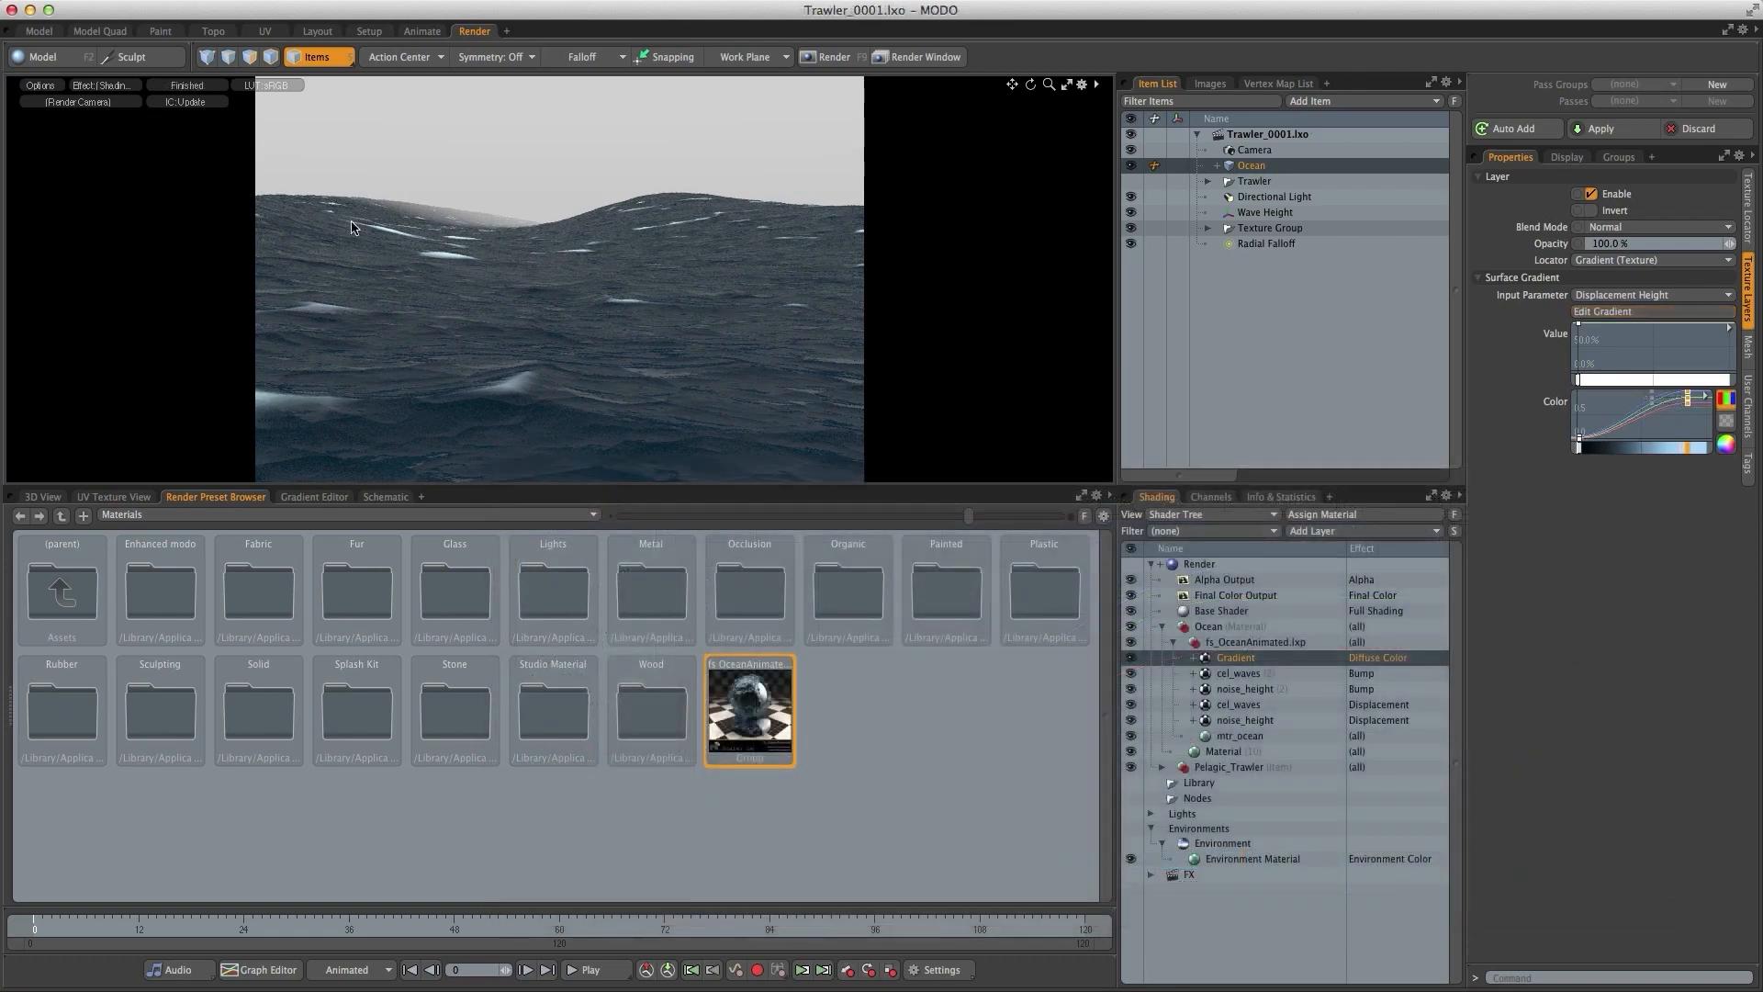
mouse_move(591, 239)
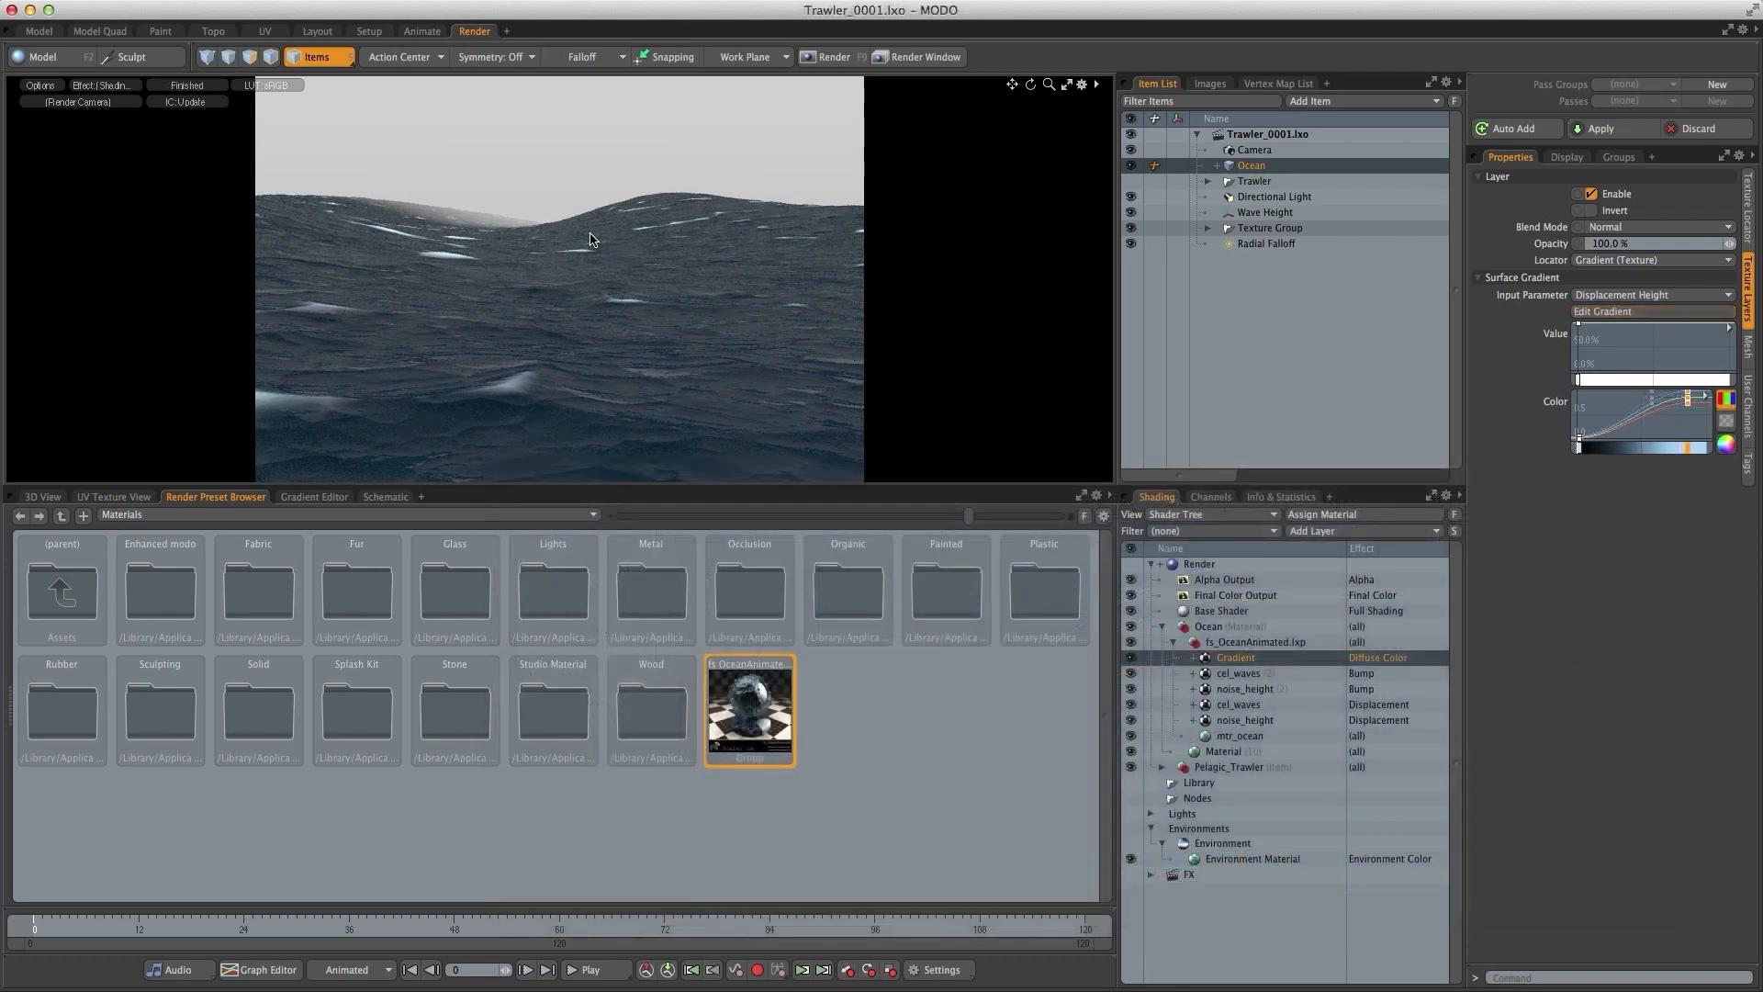
mouse_move(795, 224)
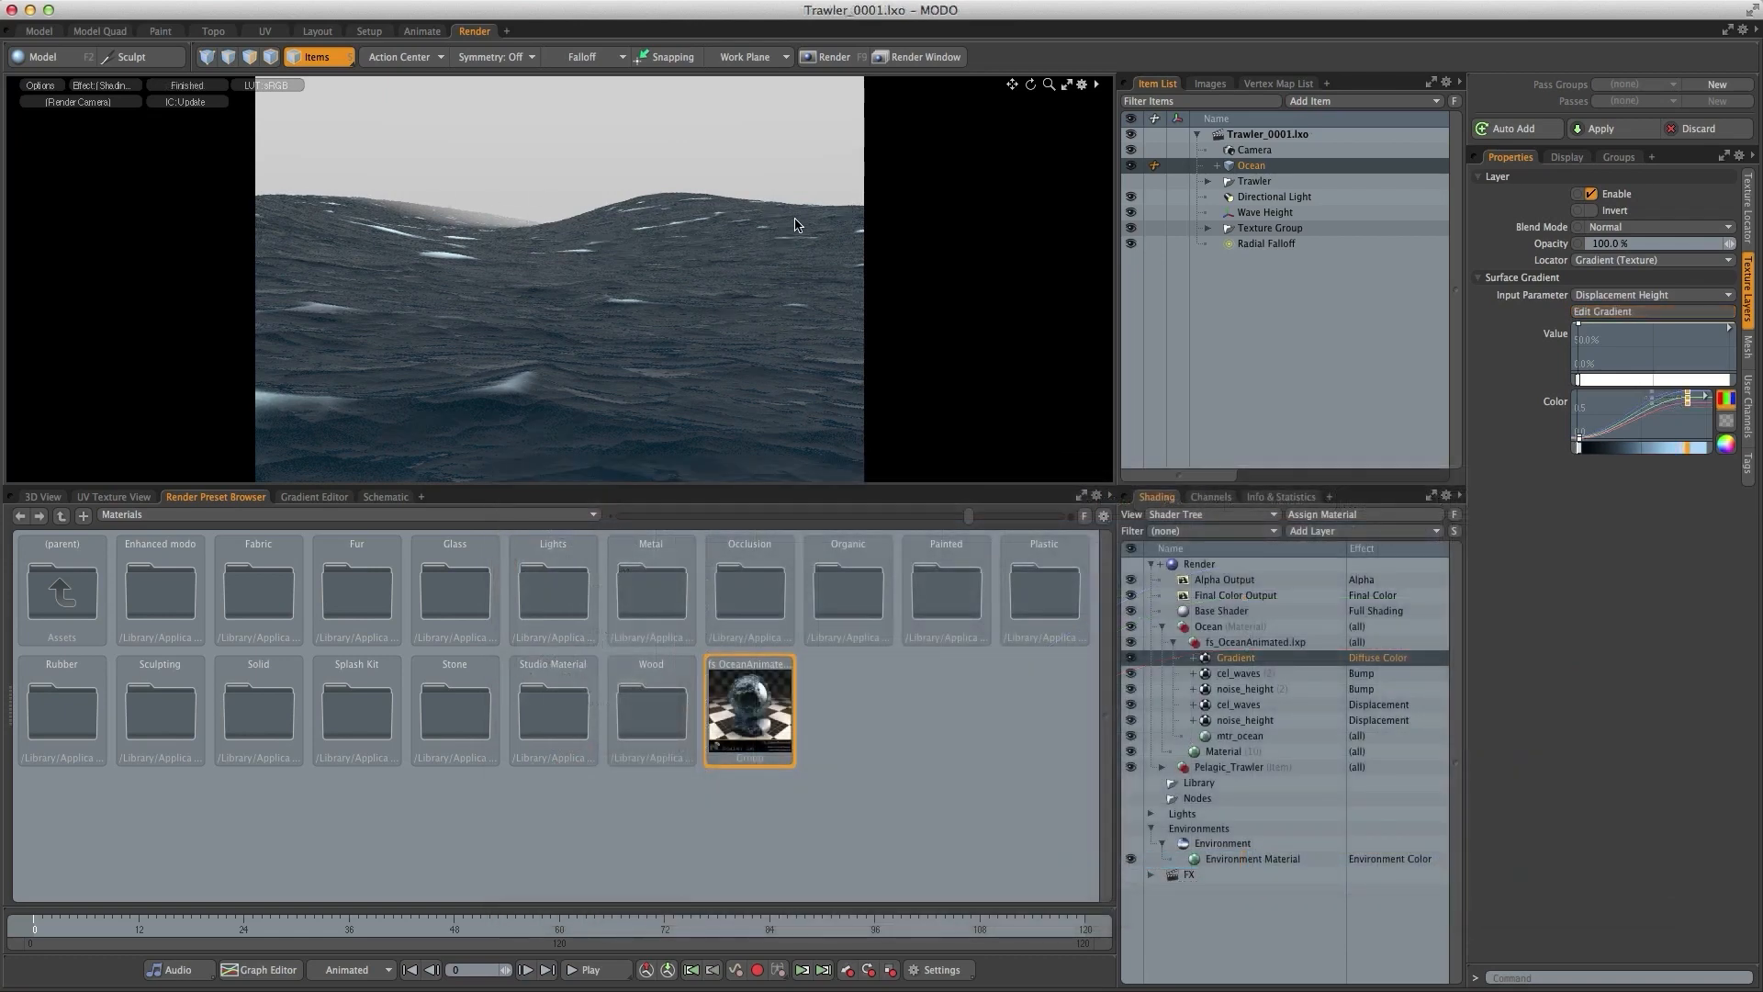
mouse_move(637, 261)
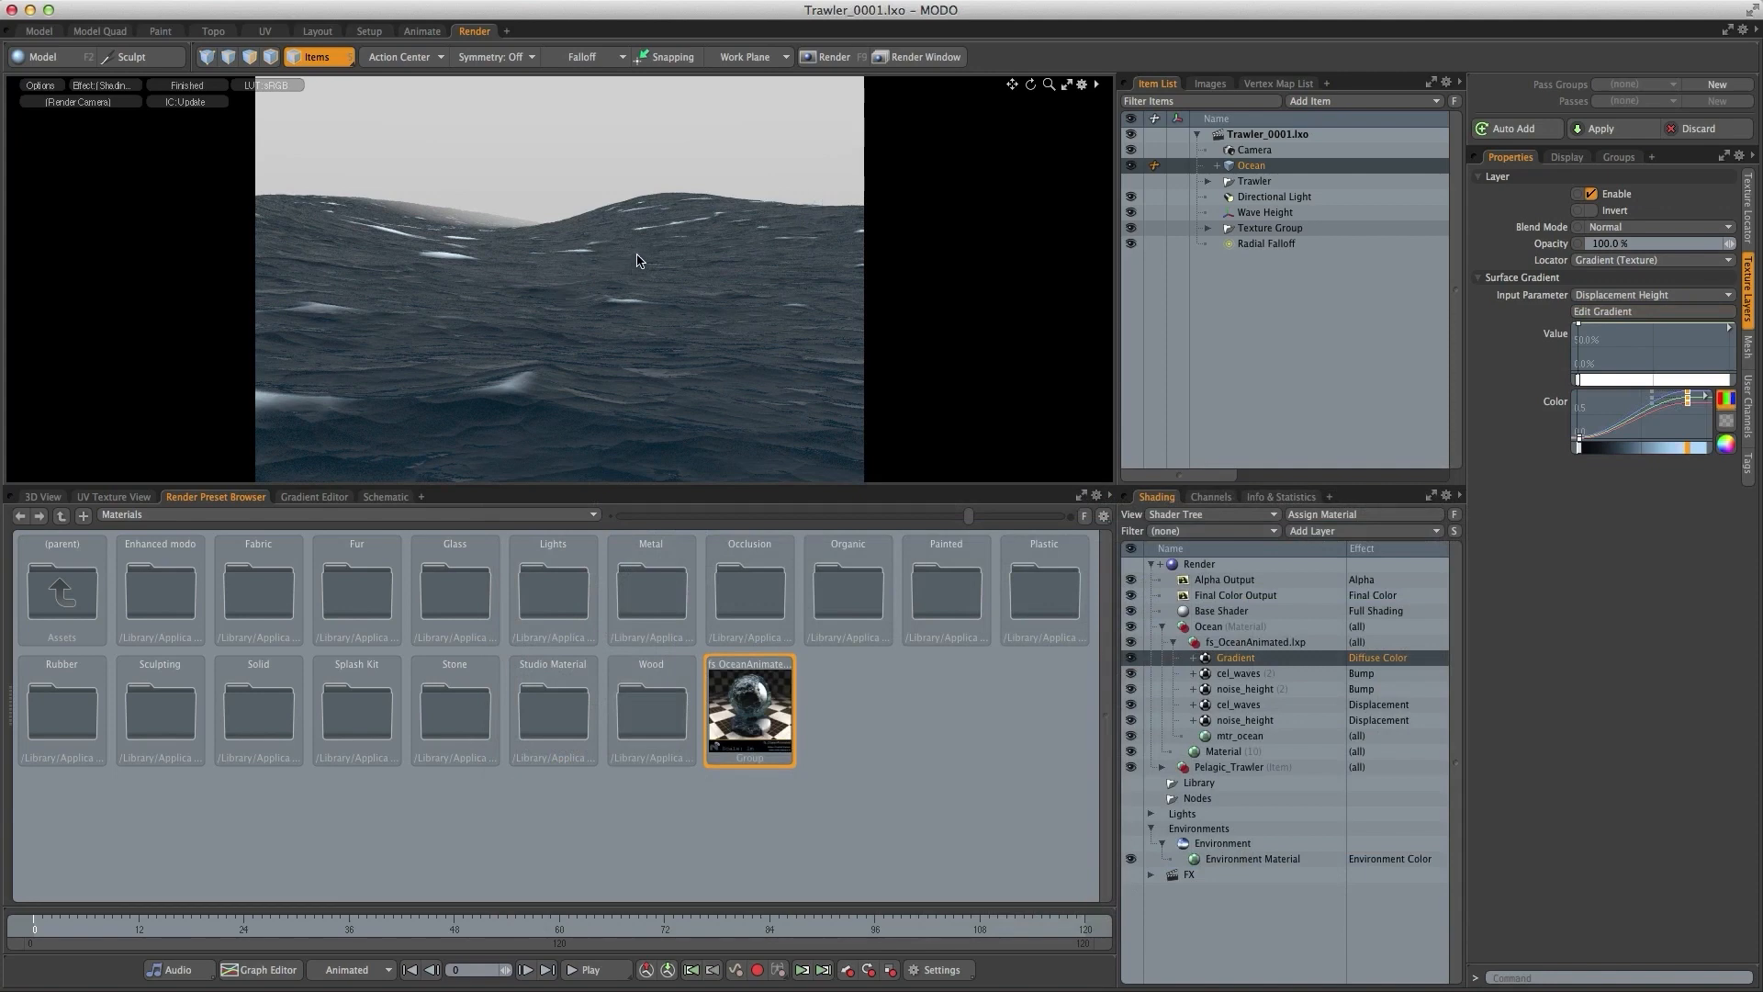
mouse_move(729, 222)
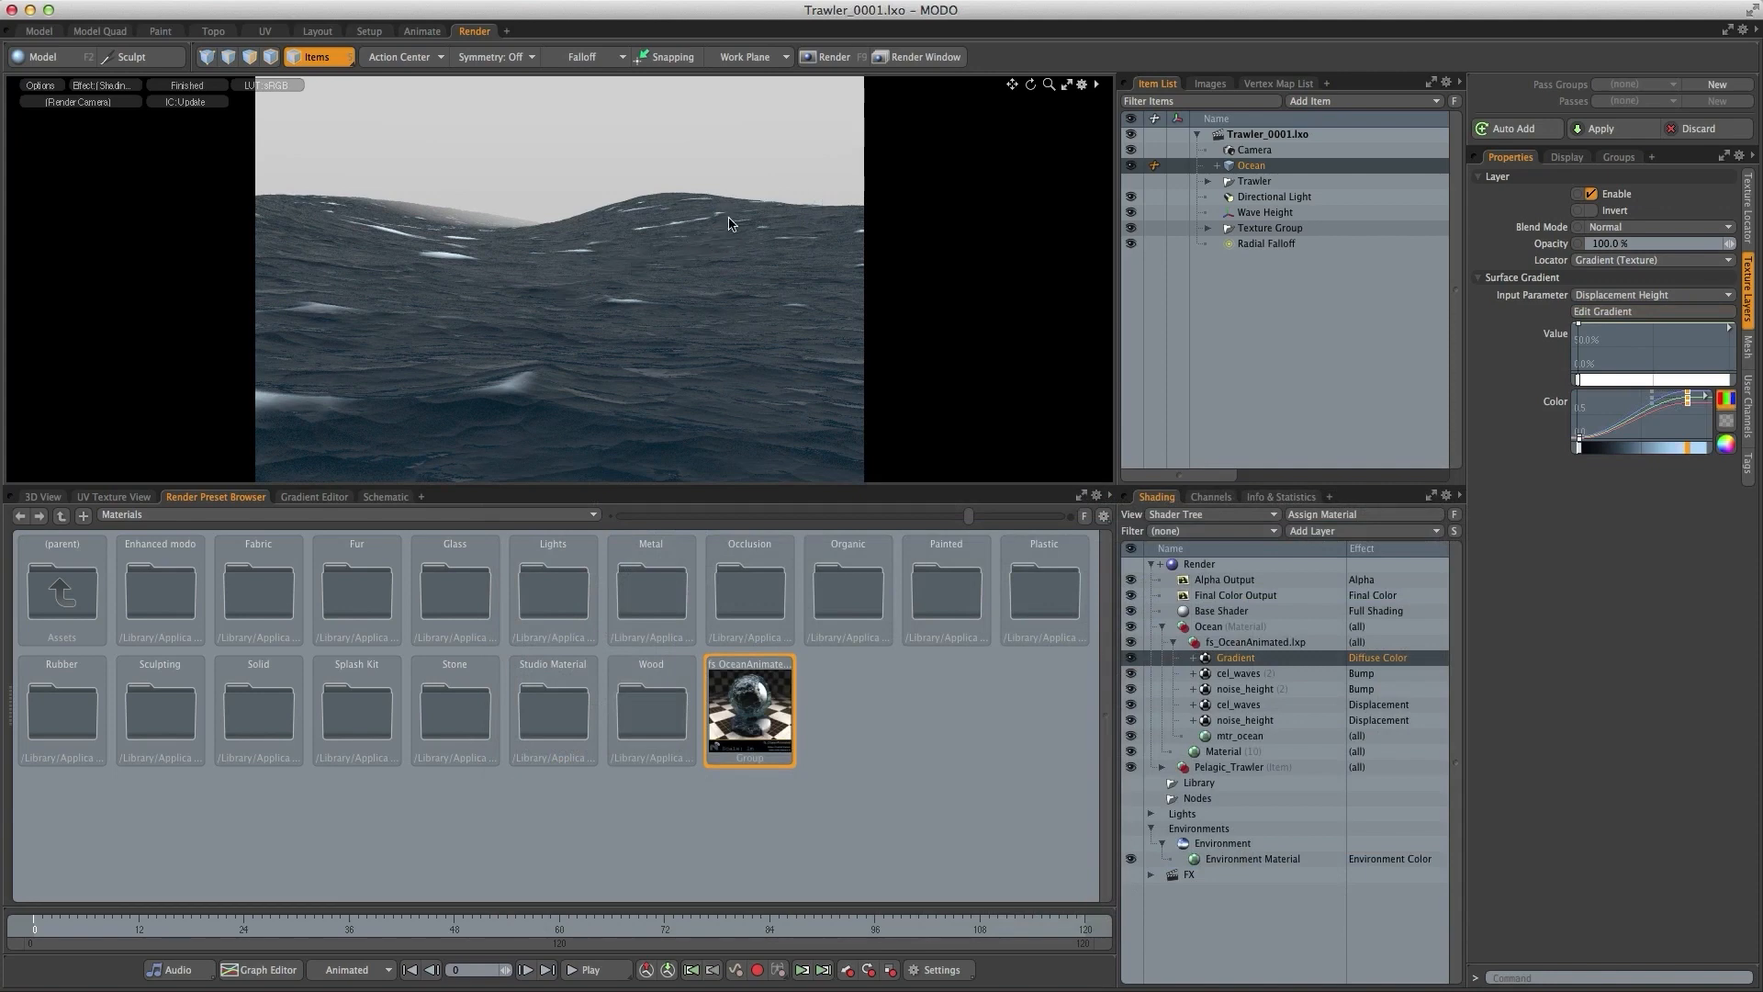
mouse_move(717, 272)
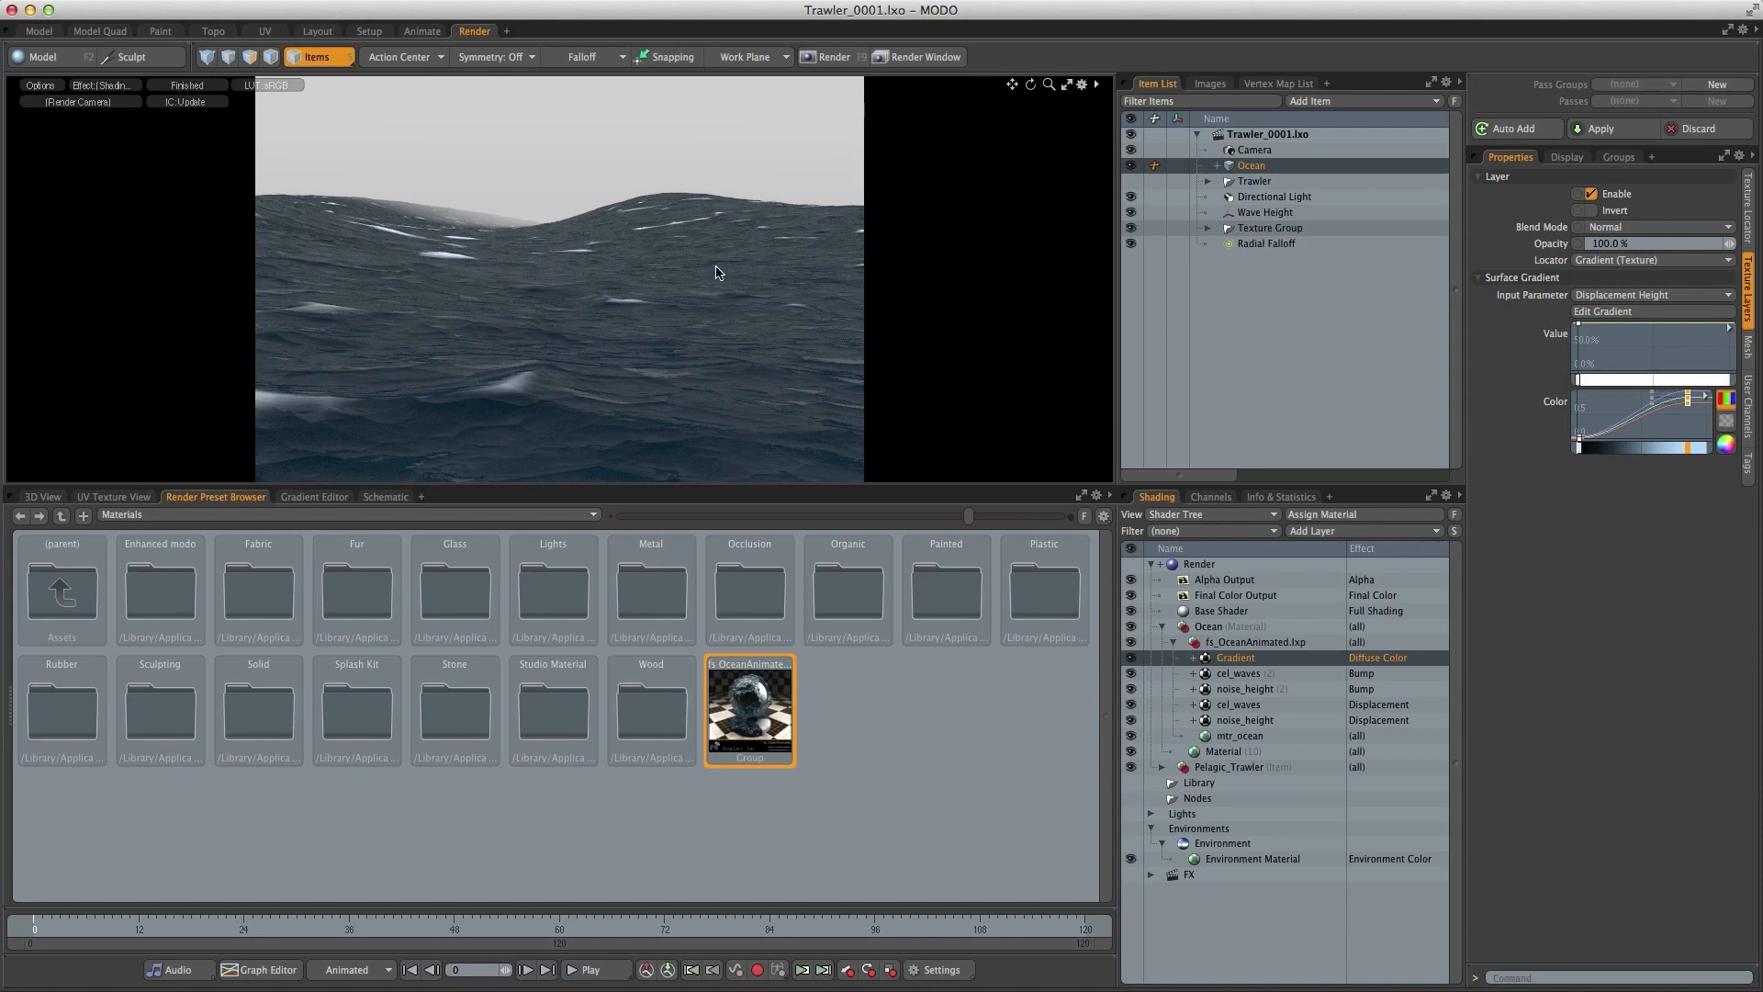
mouse_move(744, 209)
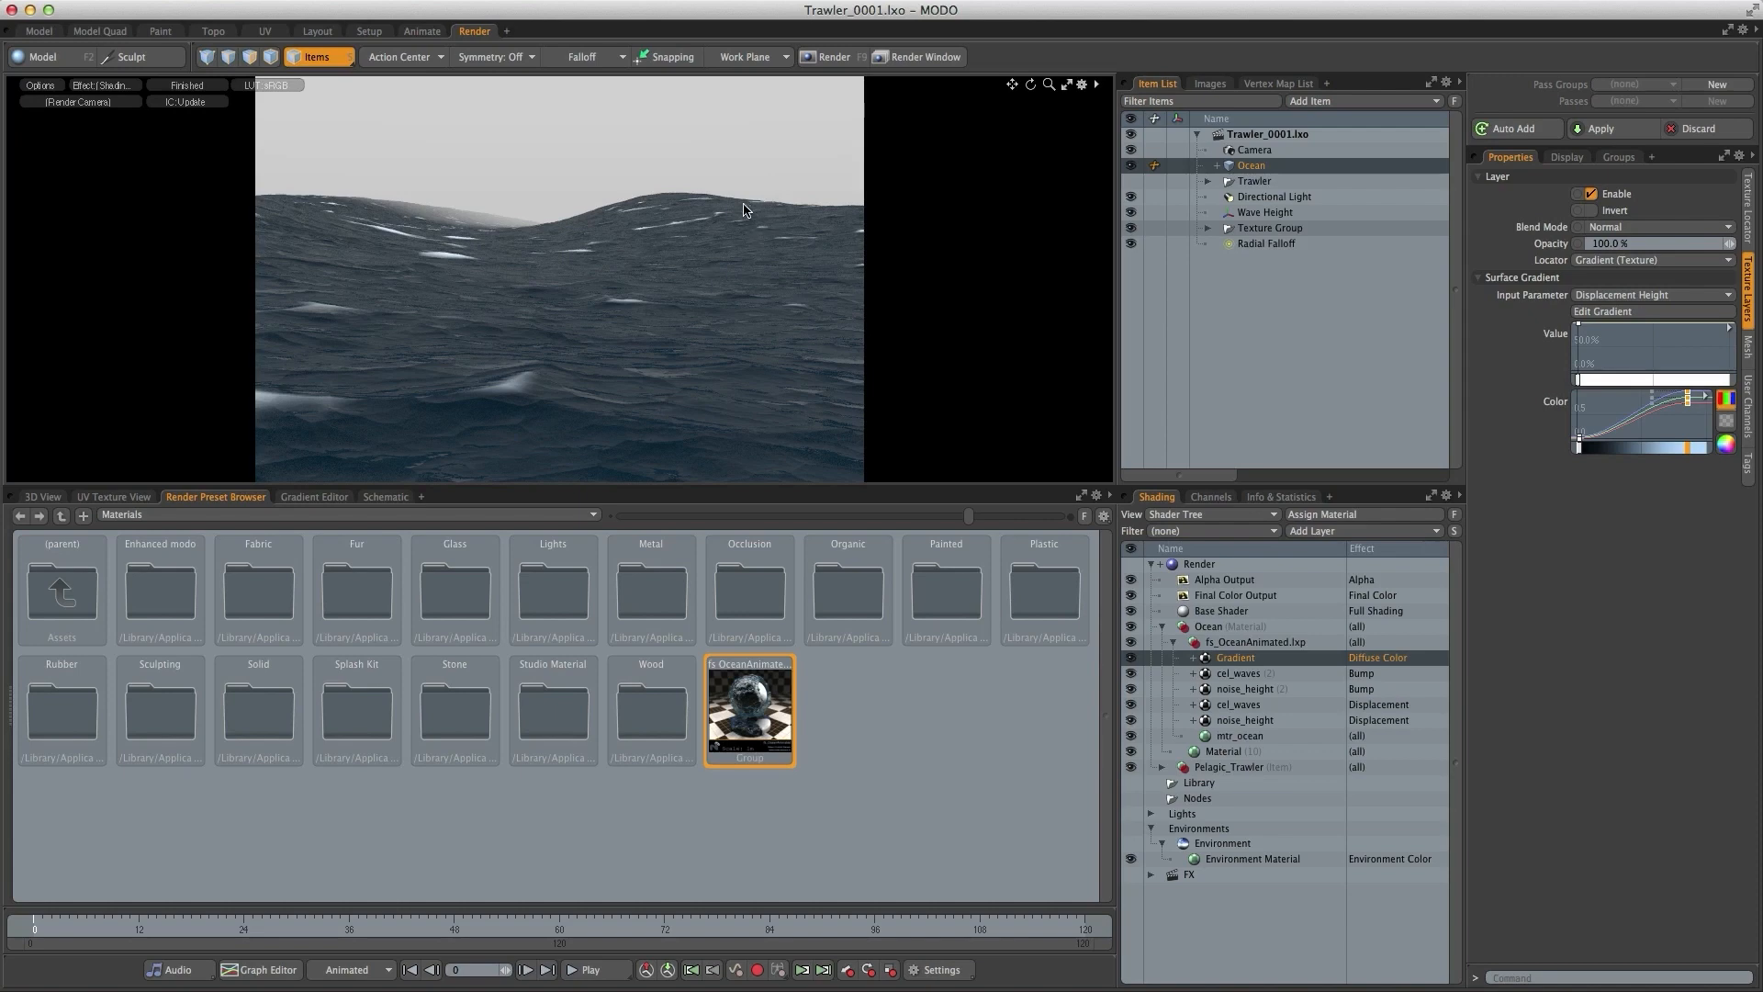
mouse_move(768, 213)
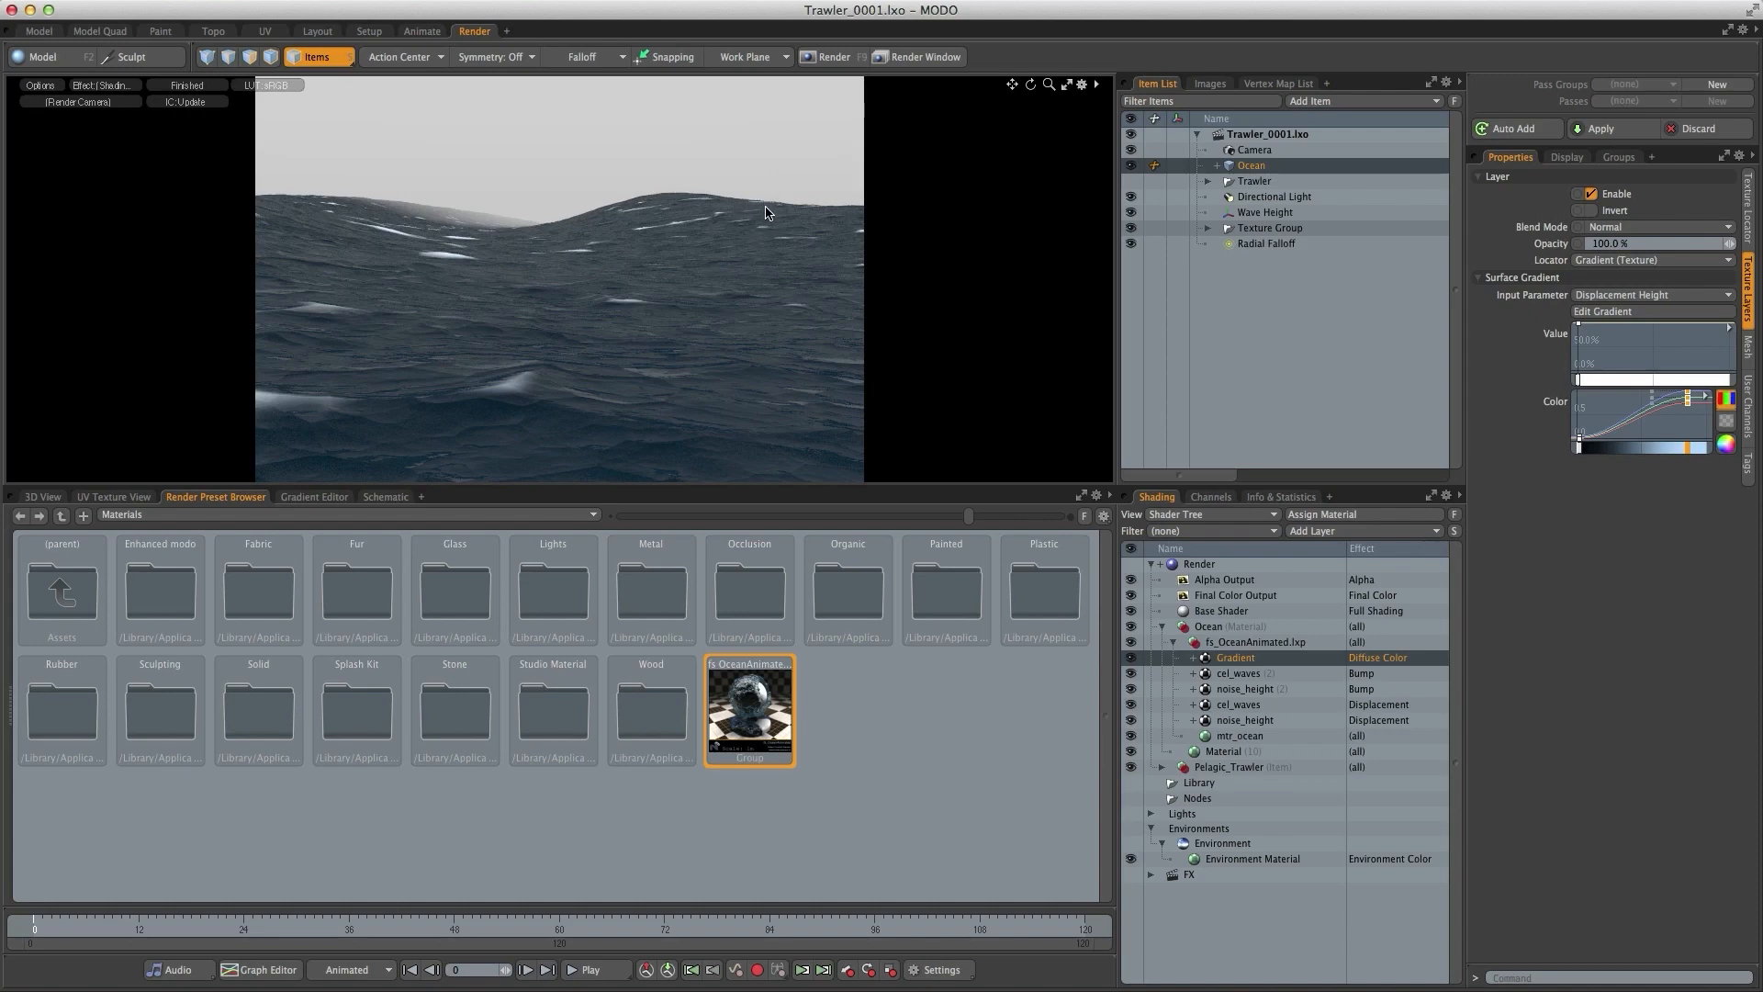
mouse_move(677, 362)
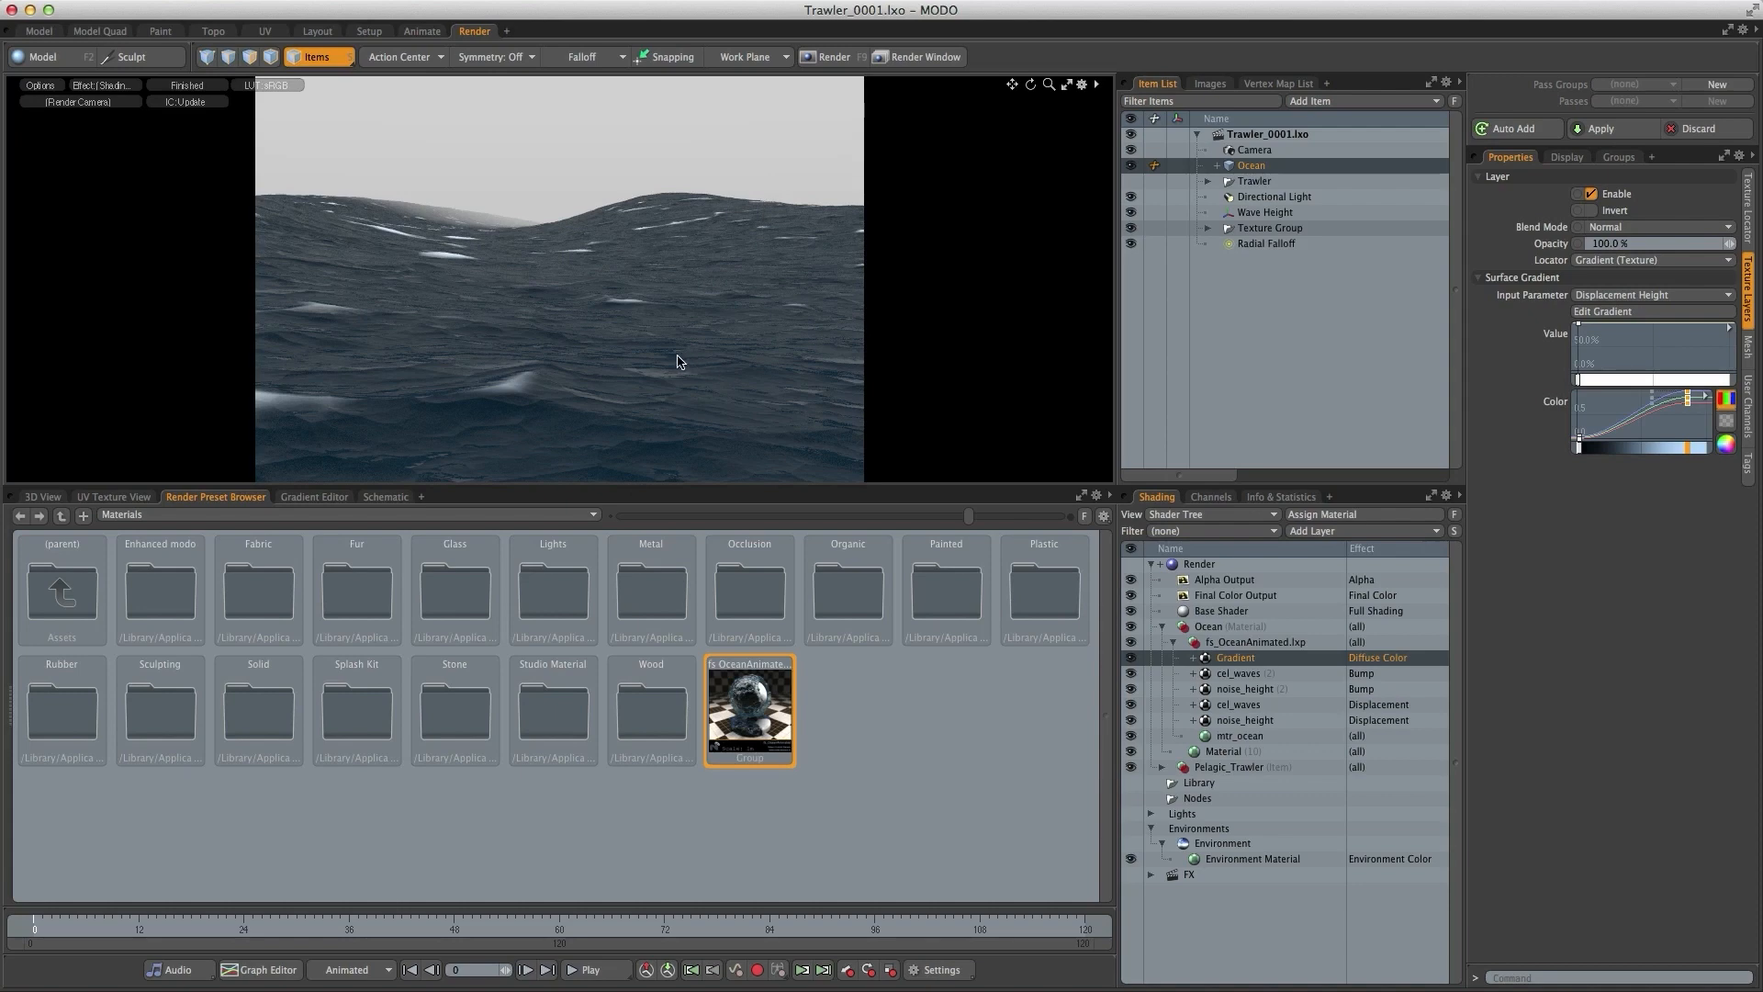
mouse_move(720, 327)
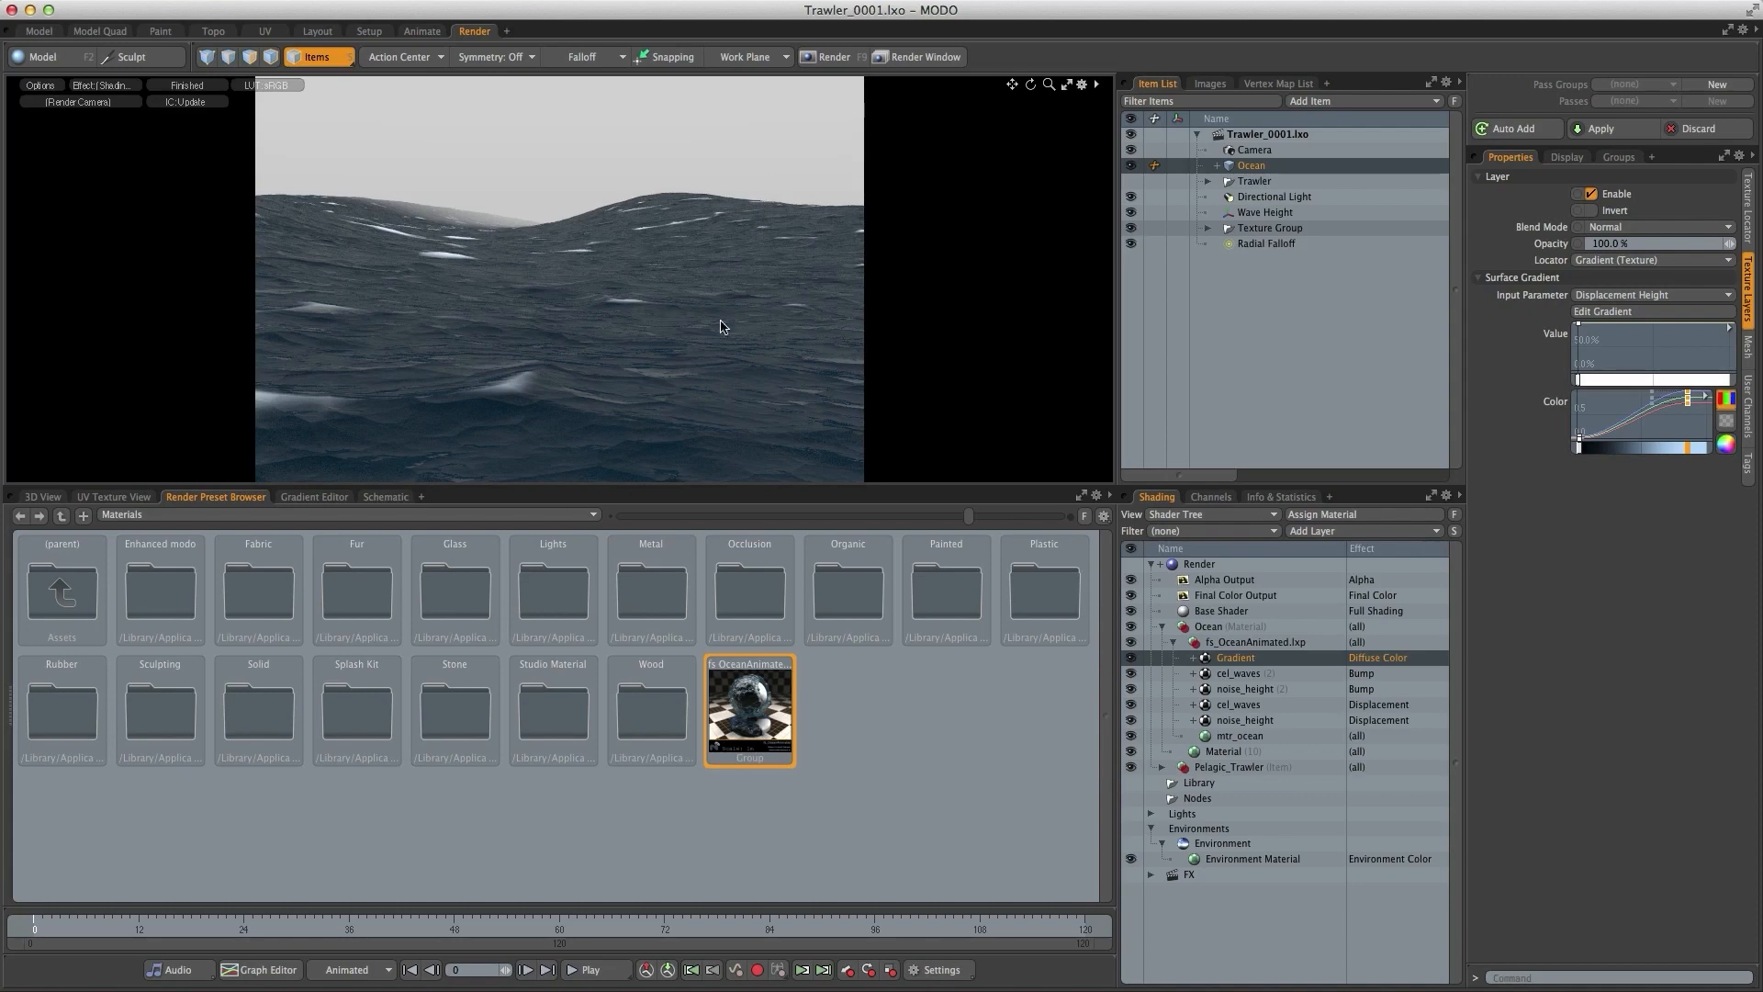
mouse_move(641, 373)
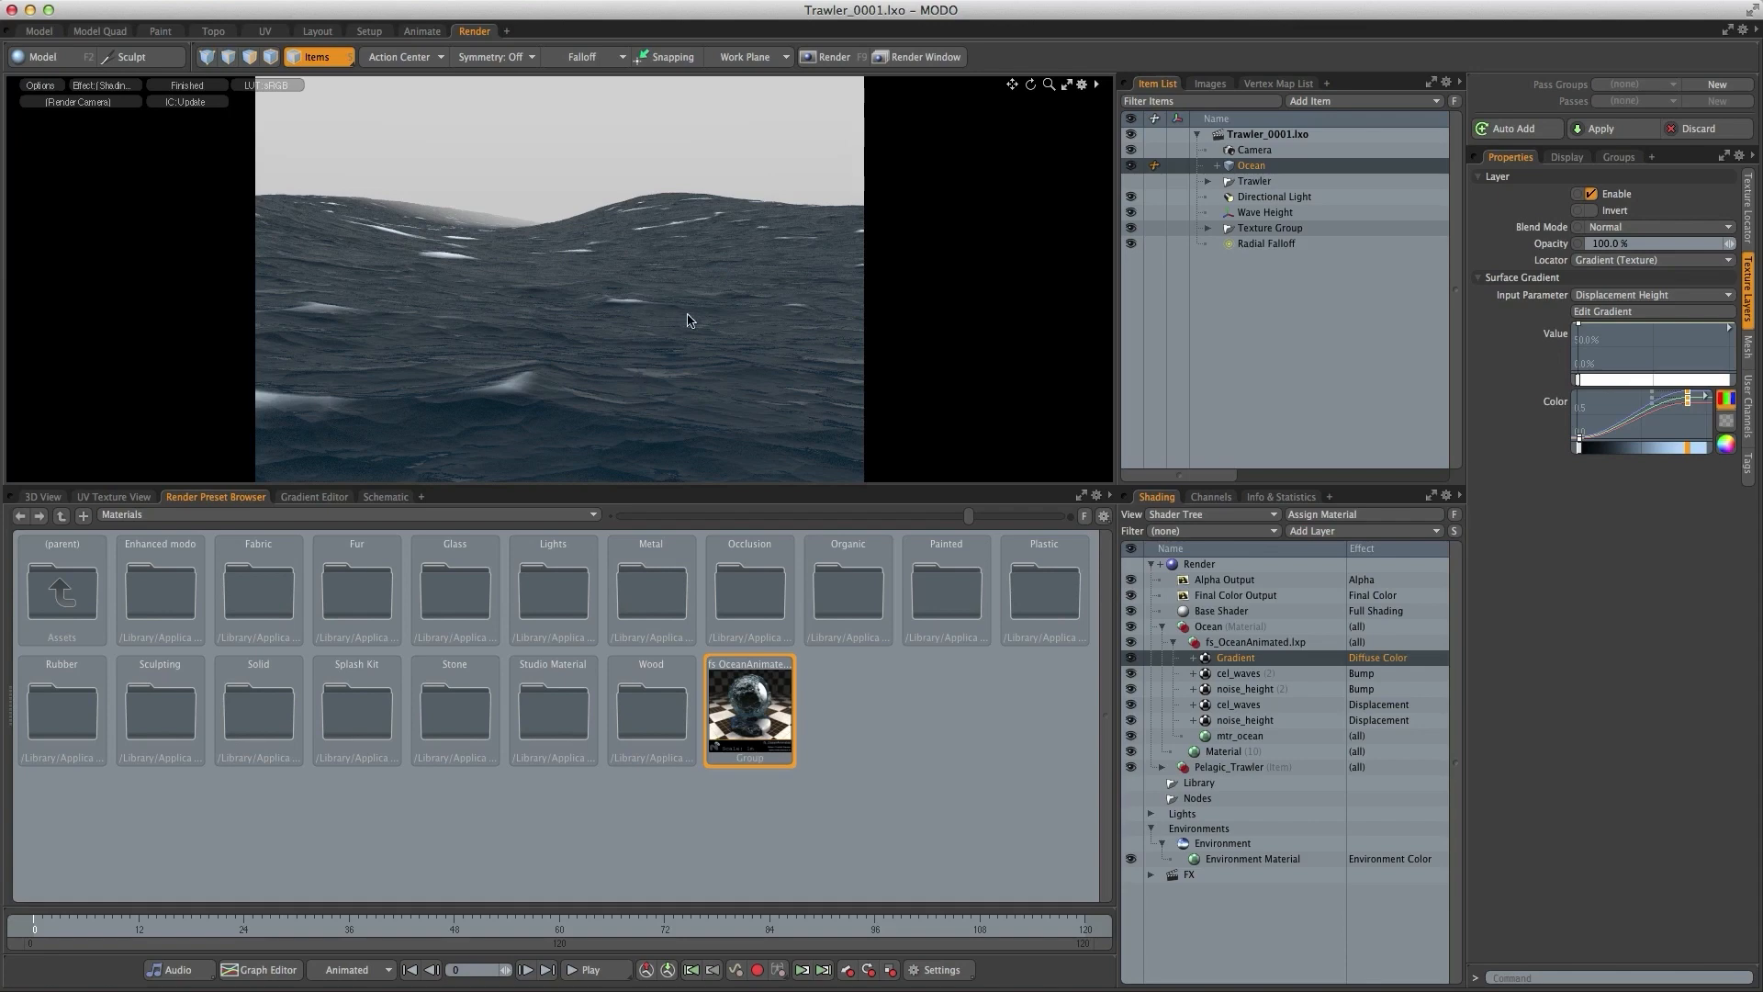
- Add a second Gradient layer whose effect is Luminous Amount
left_click(1361, 531)
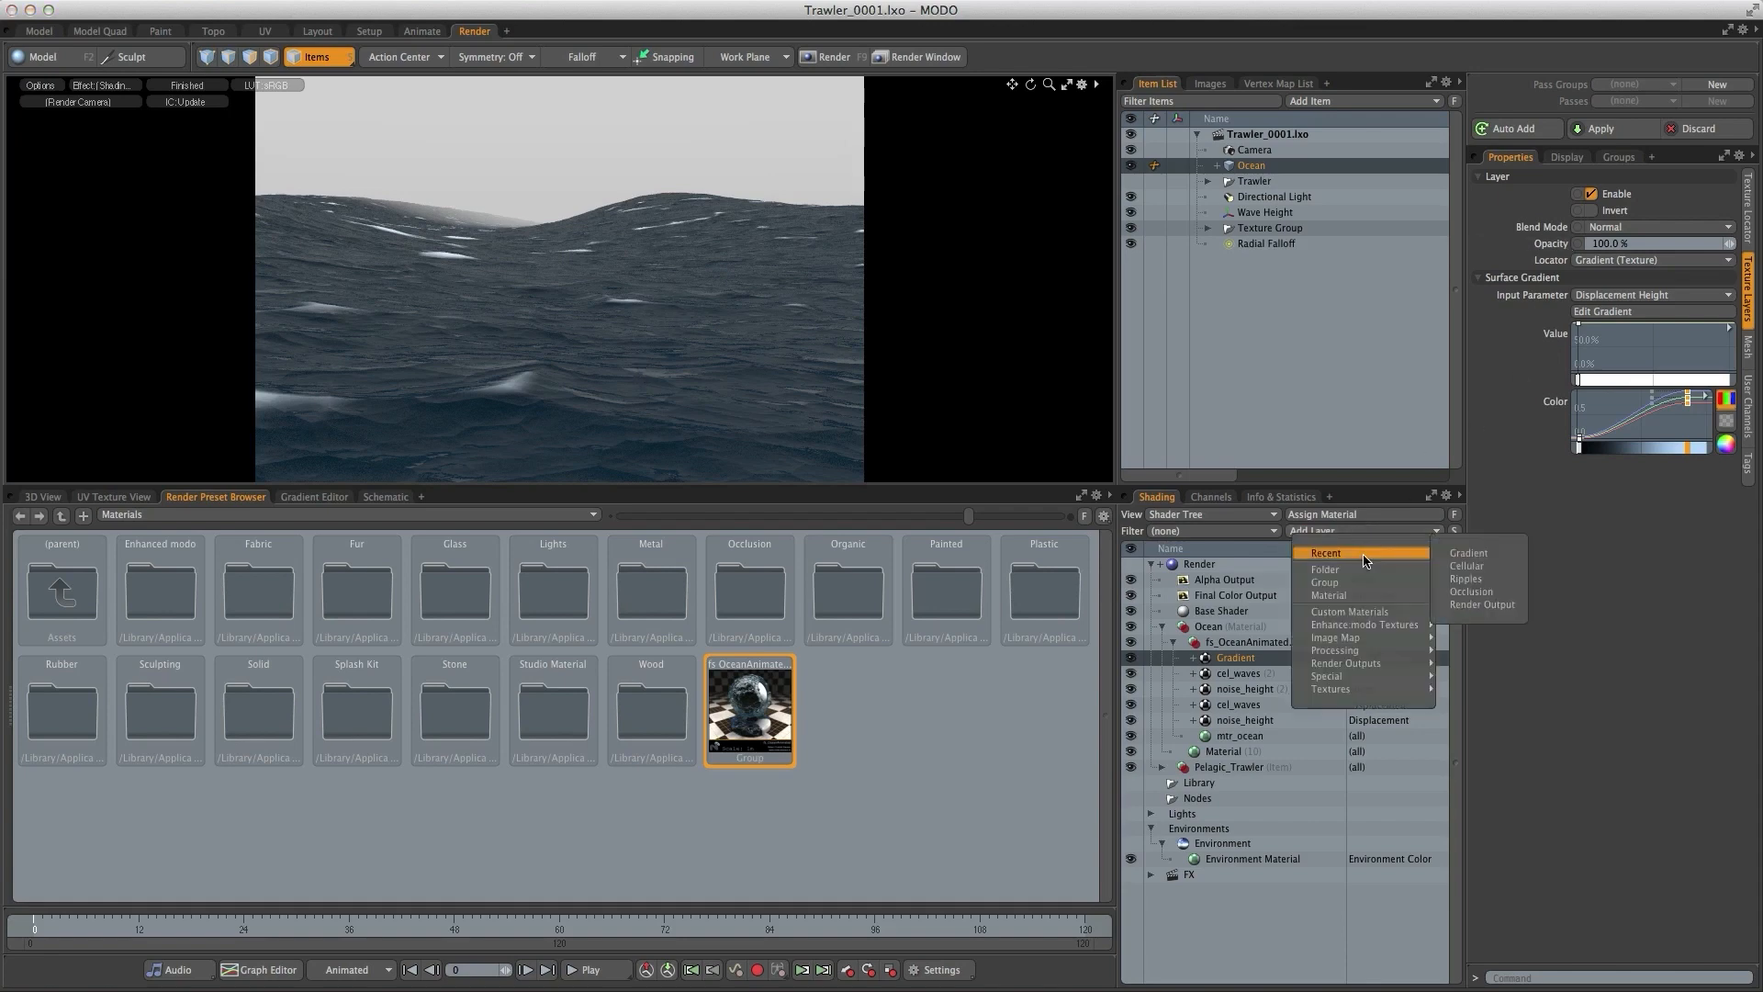
left_click(1467, 553)
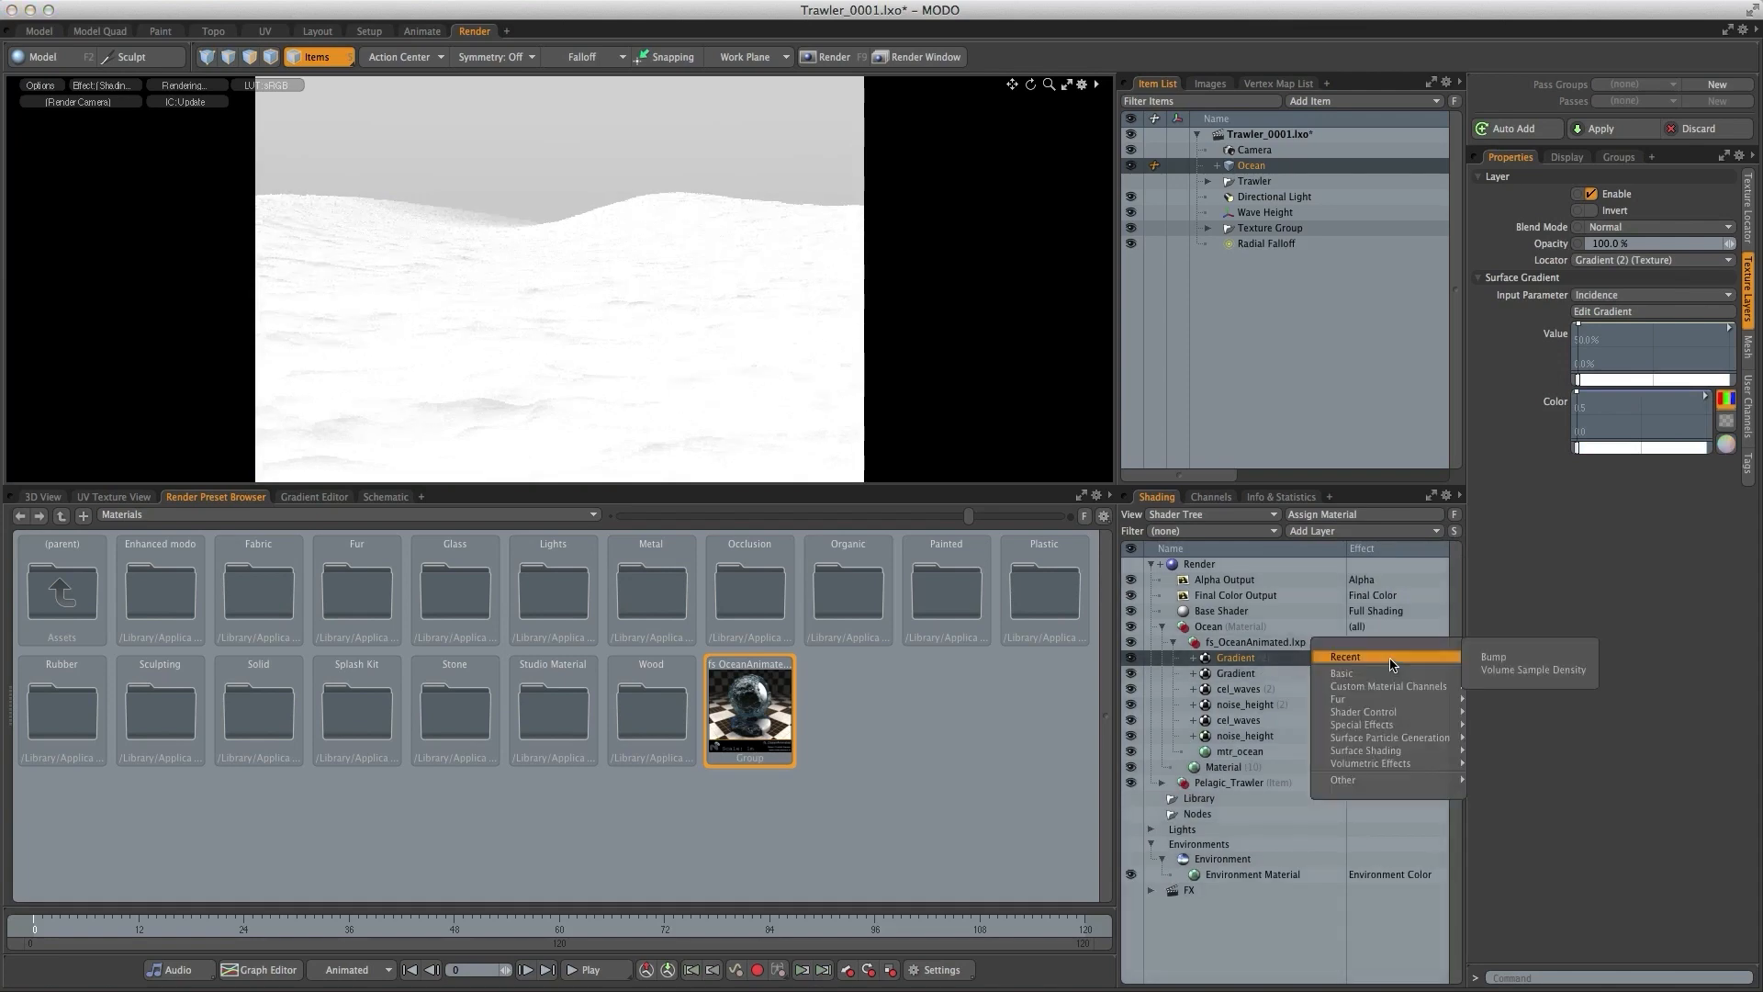
mouse_move(1341, 673)
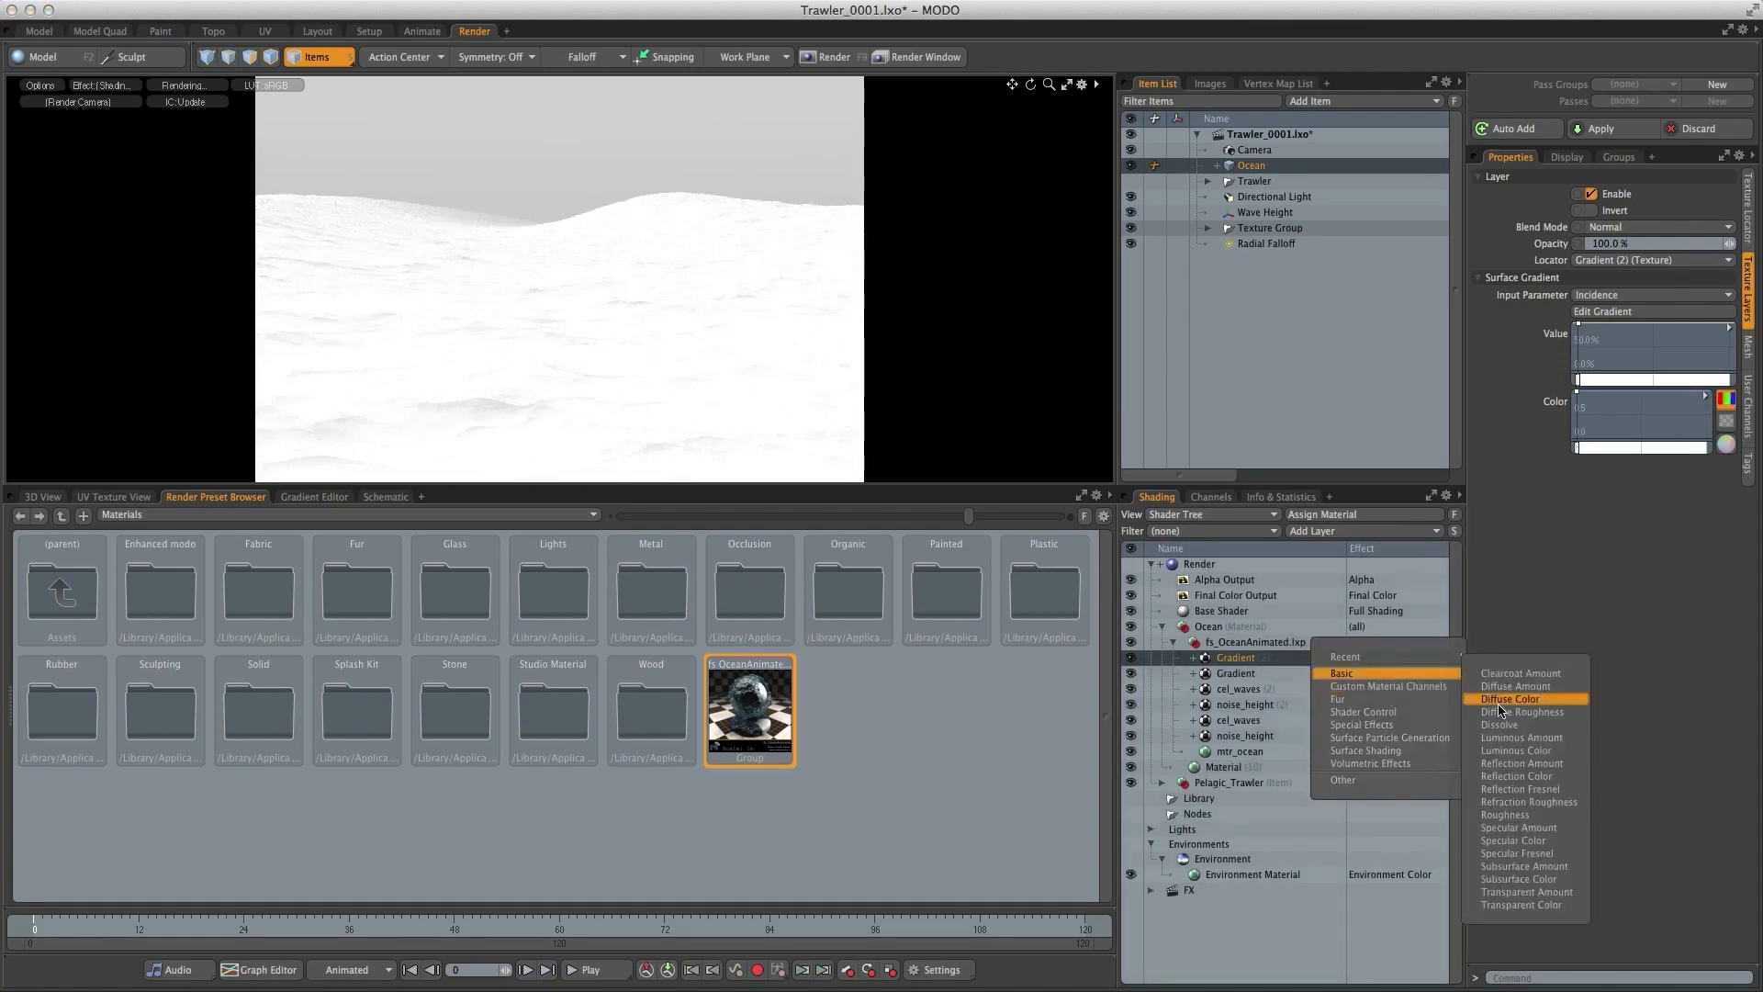
mouse_move(1521, 737)
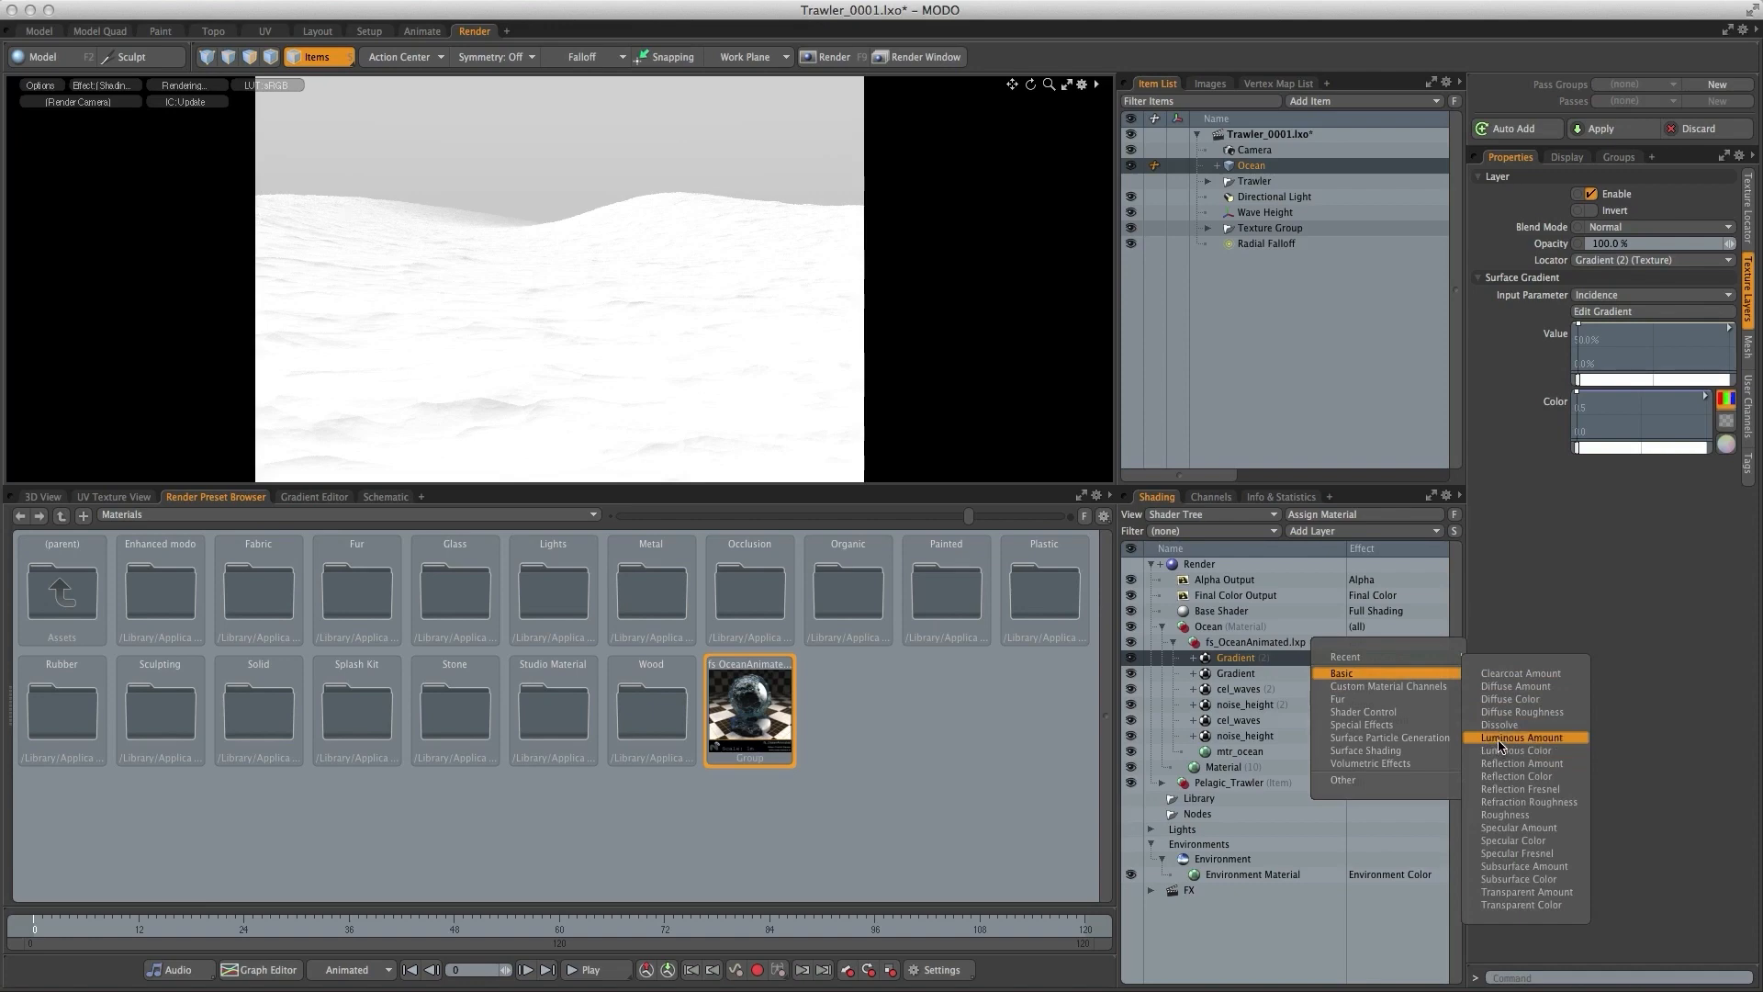
left_click(1520, 739)
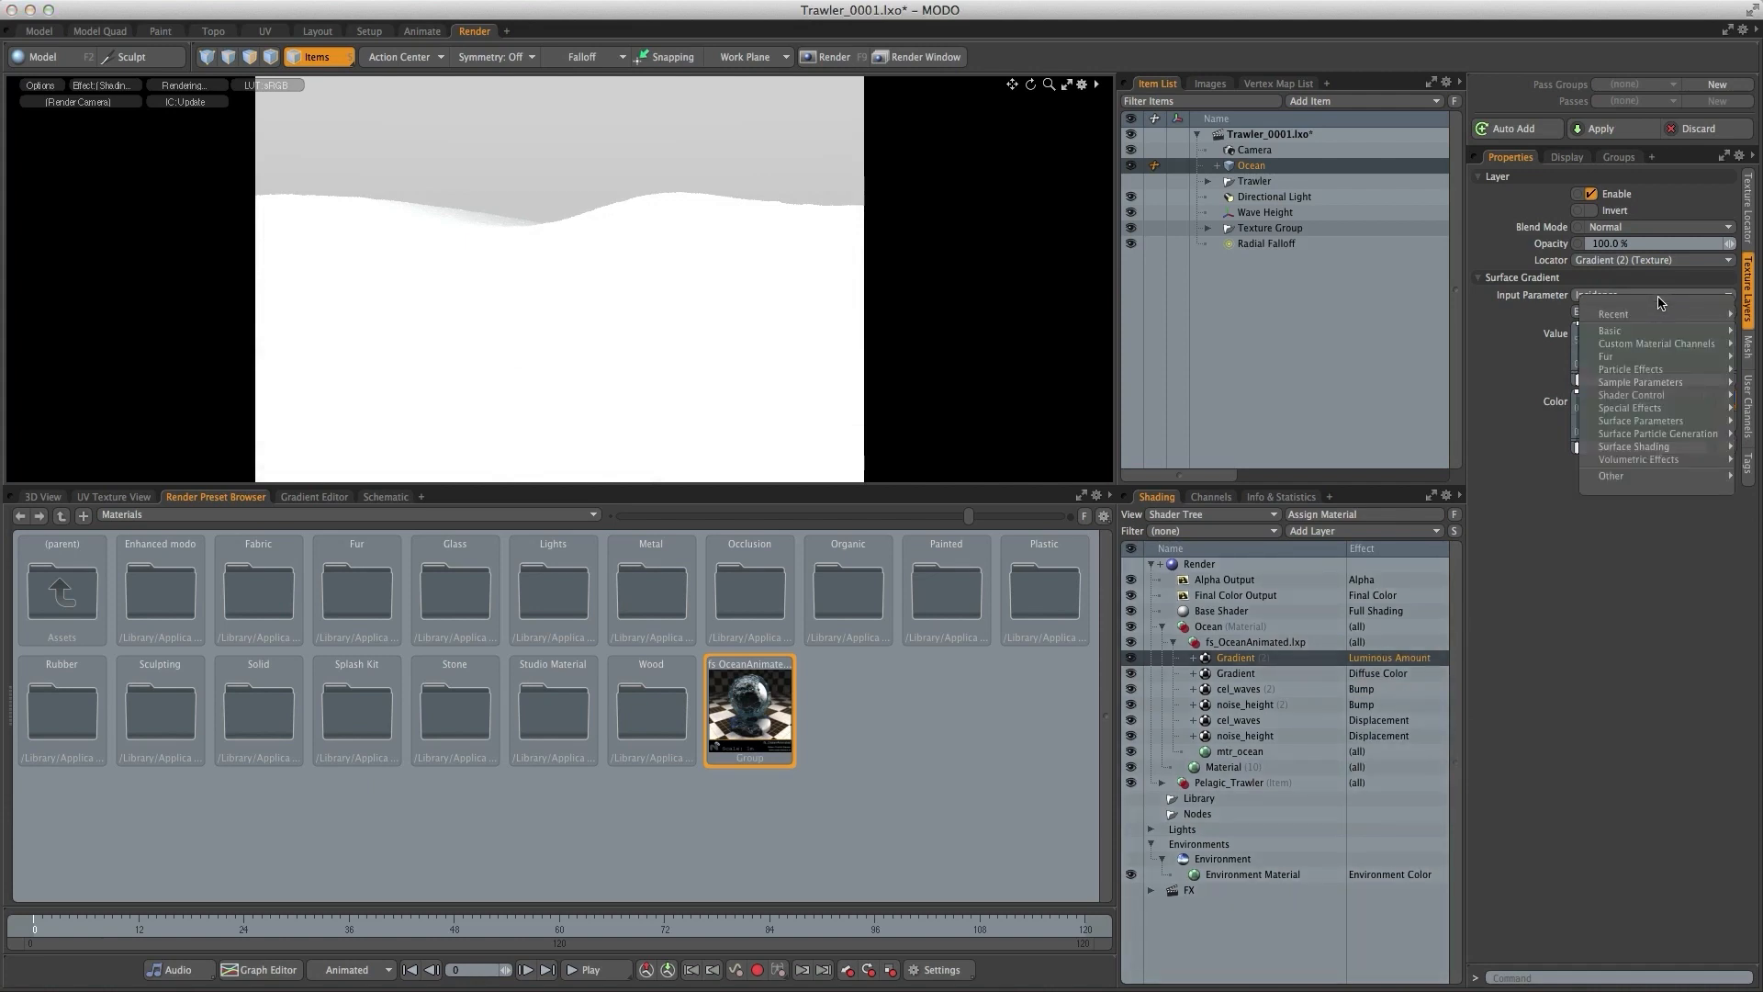
mouse_move(1642, 408)
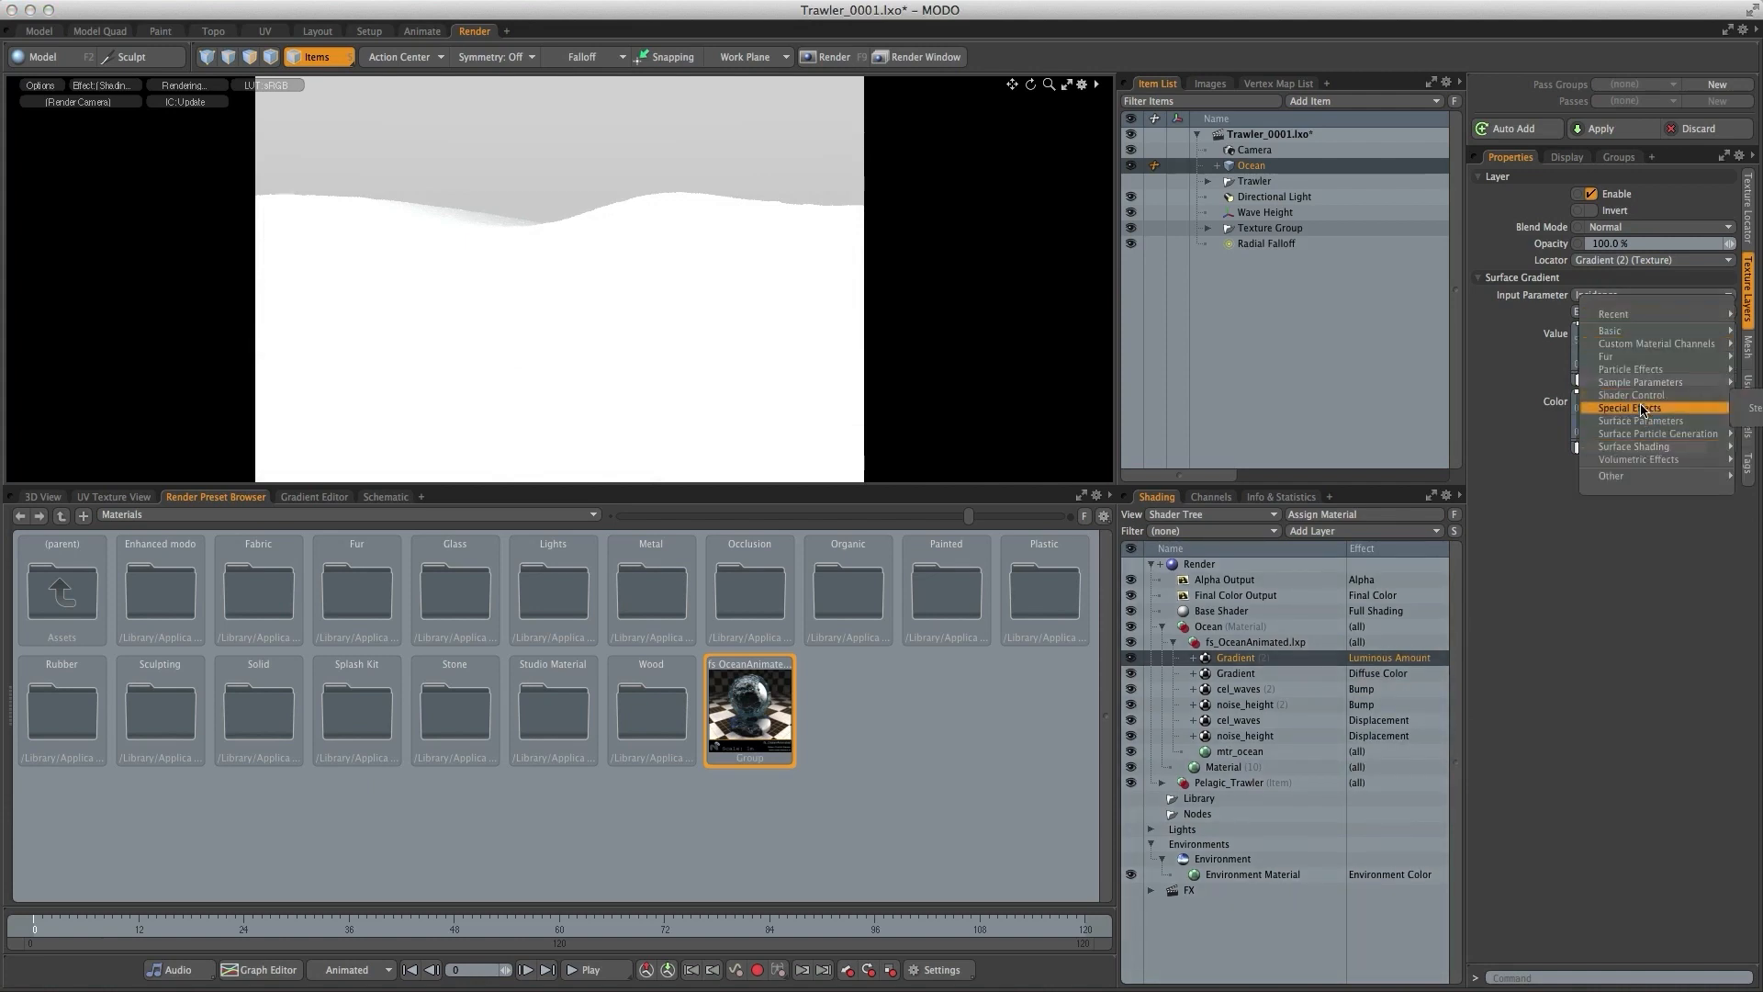
mouse_move(1640, 382)
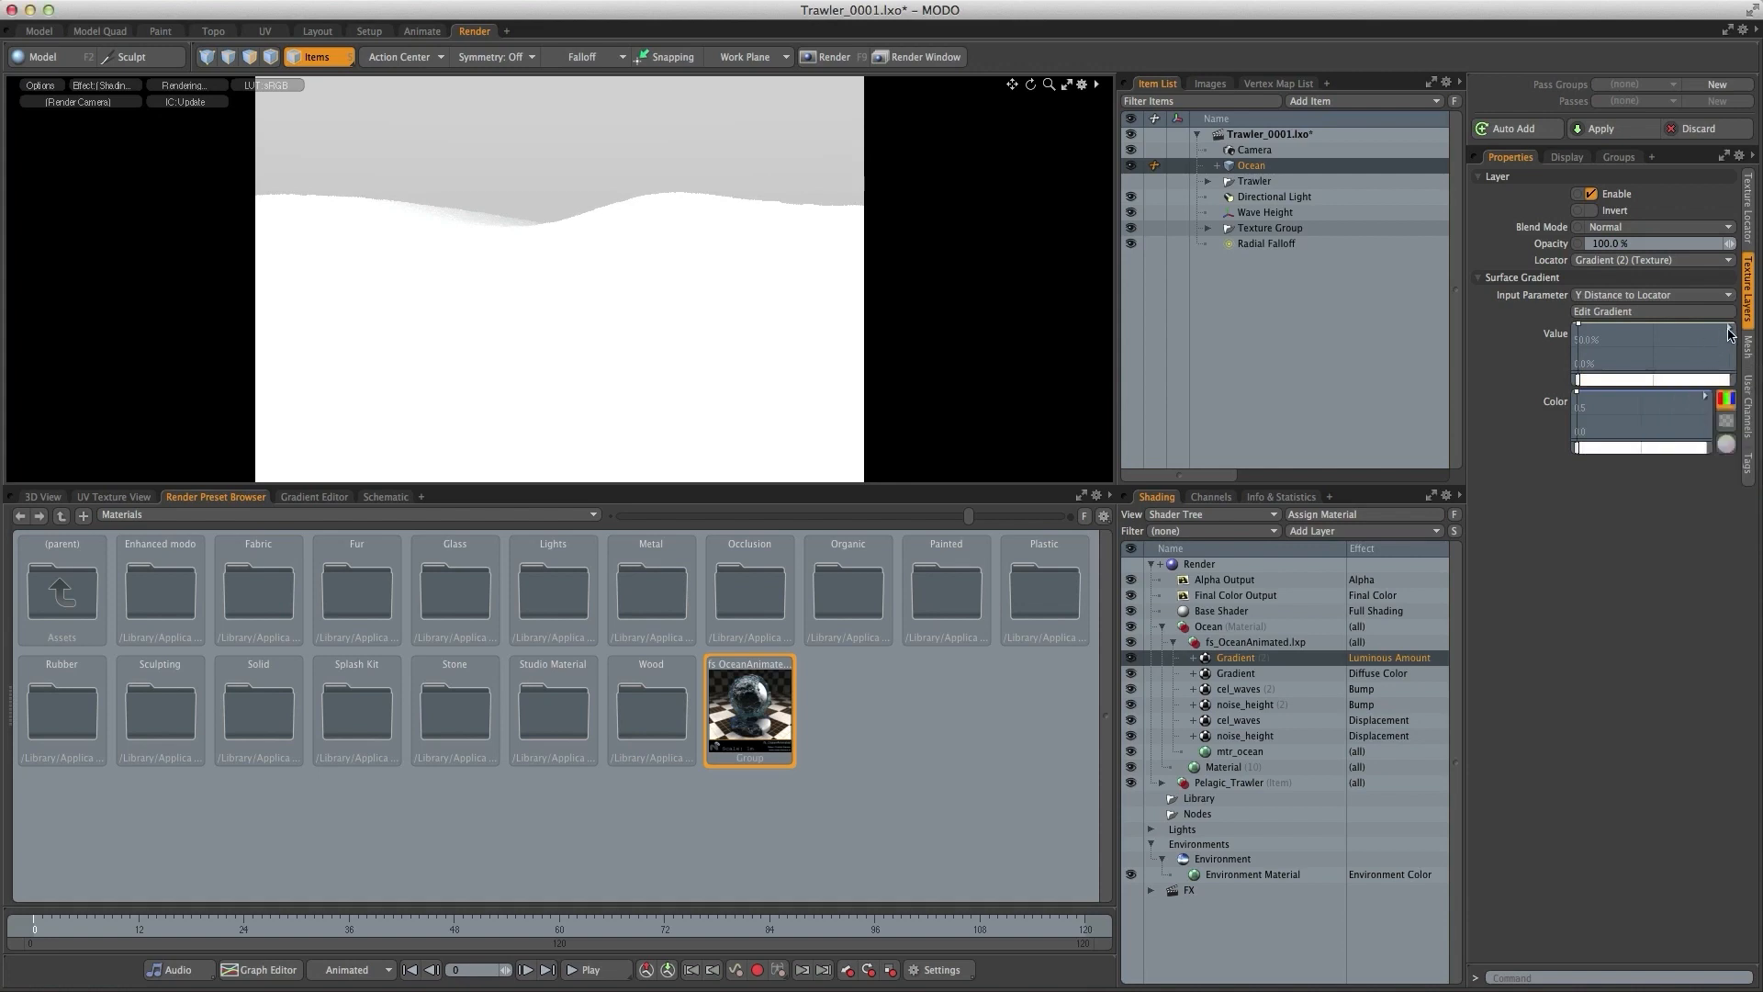
- Key the luminous gradient from 0% at 0 m to 10% at 10 m
left_click(1650, 312)
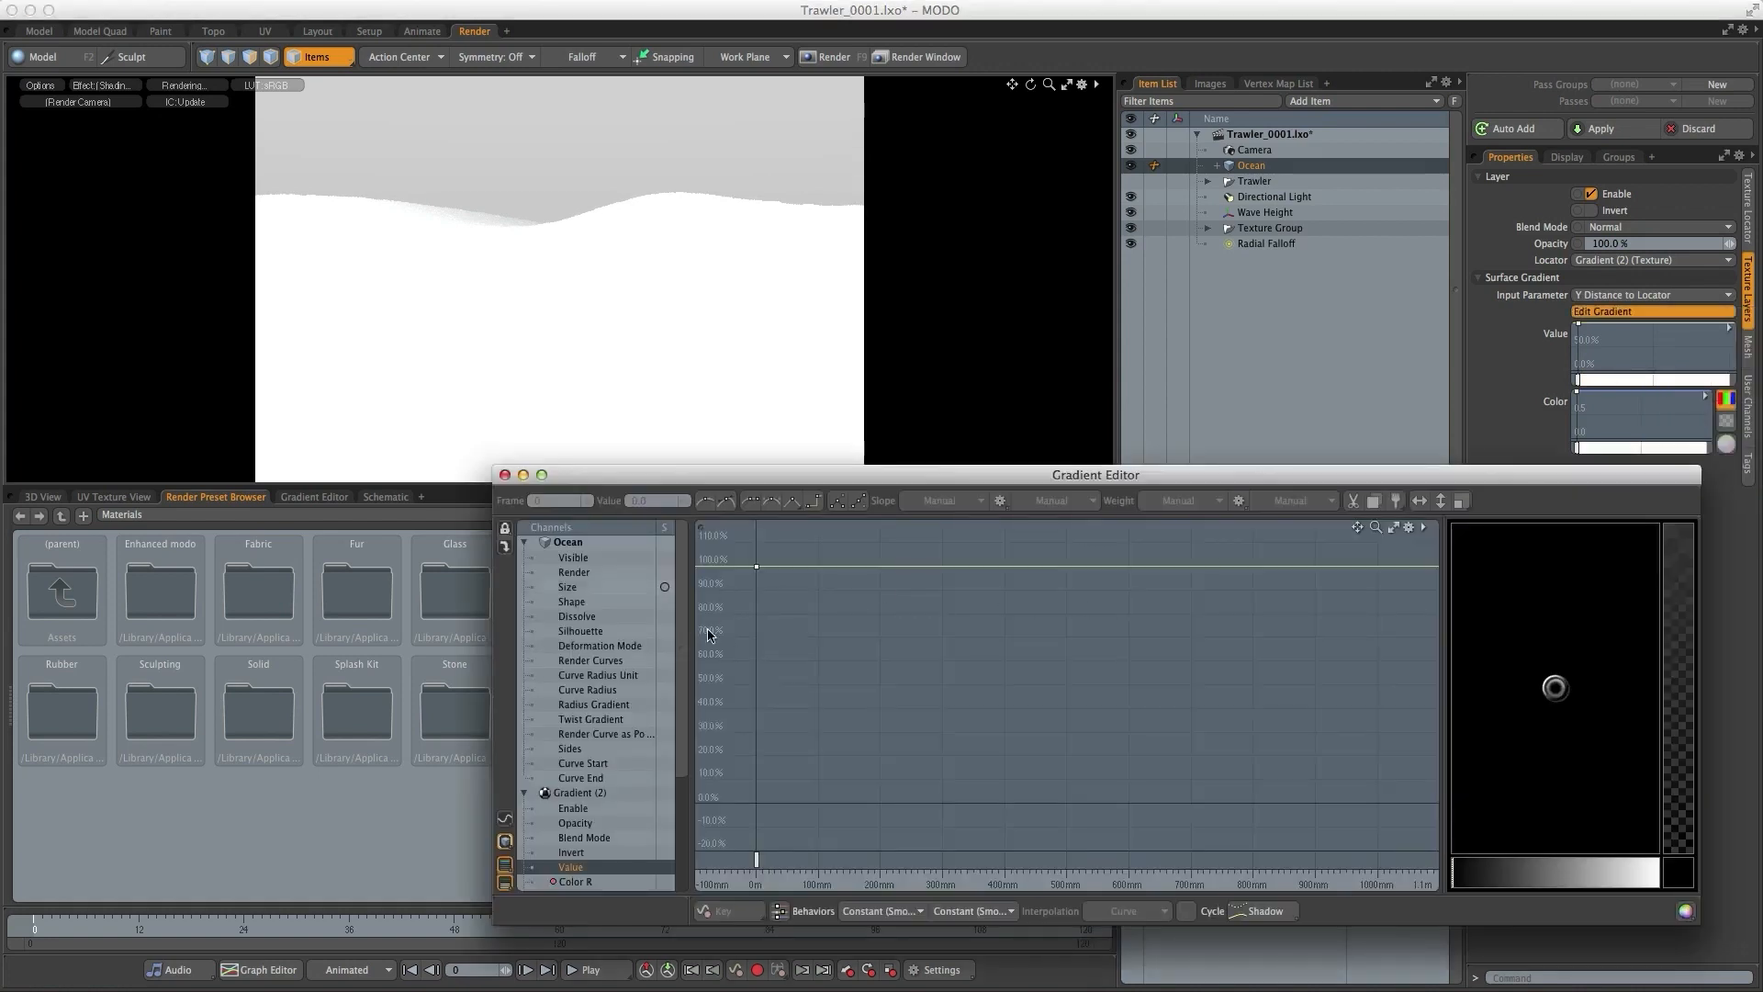
left_click(755, 566)
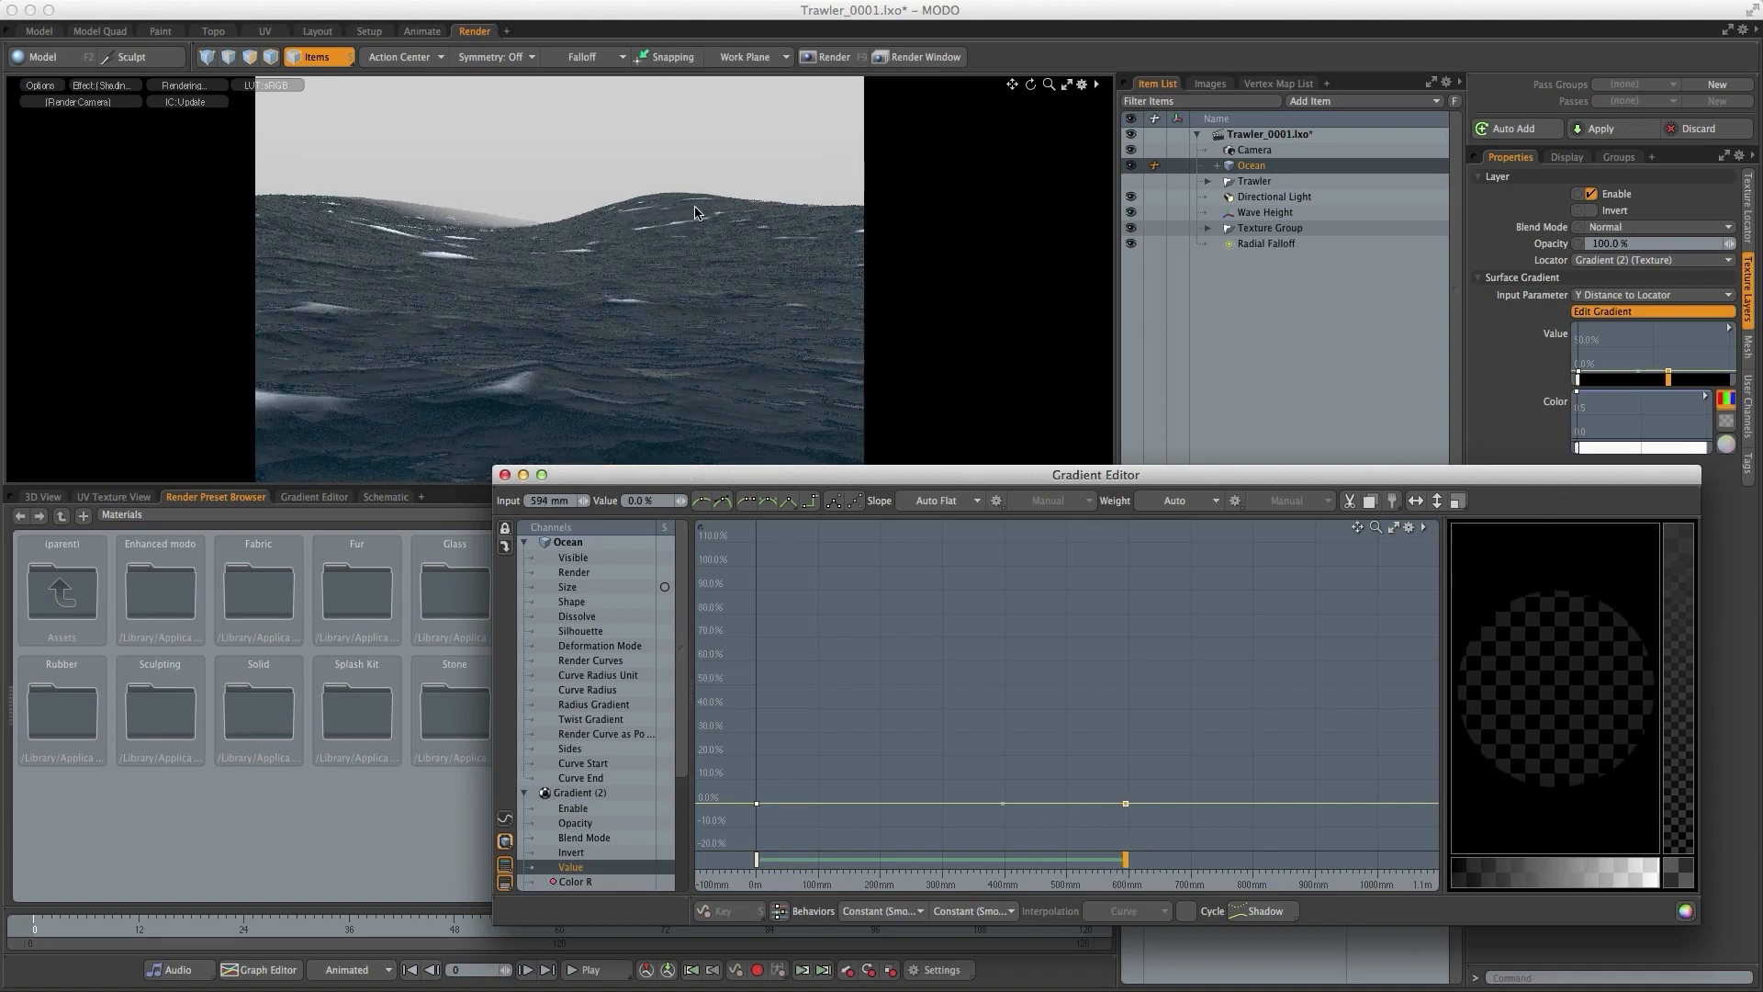
mouse_move(720, 270)
type("10 m")
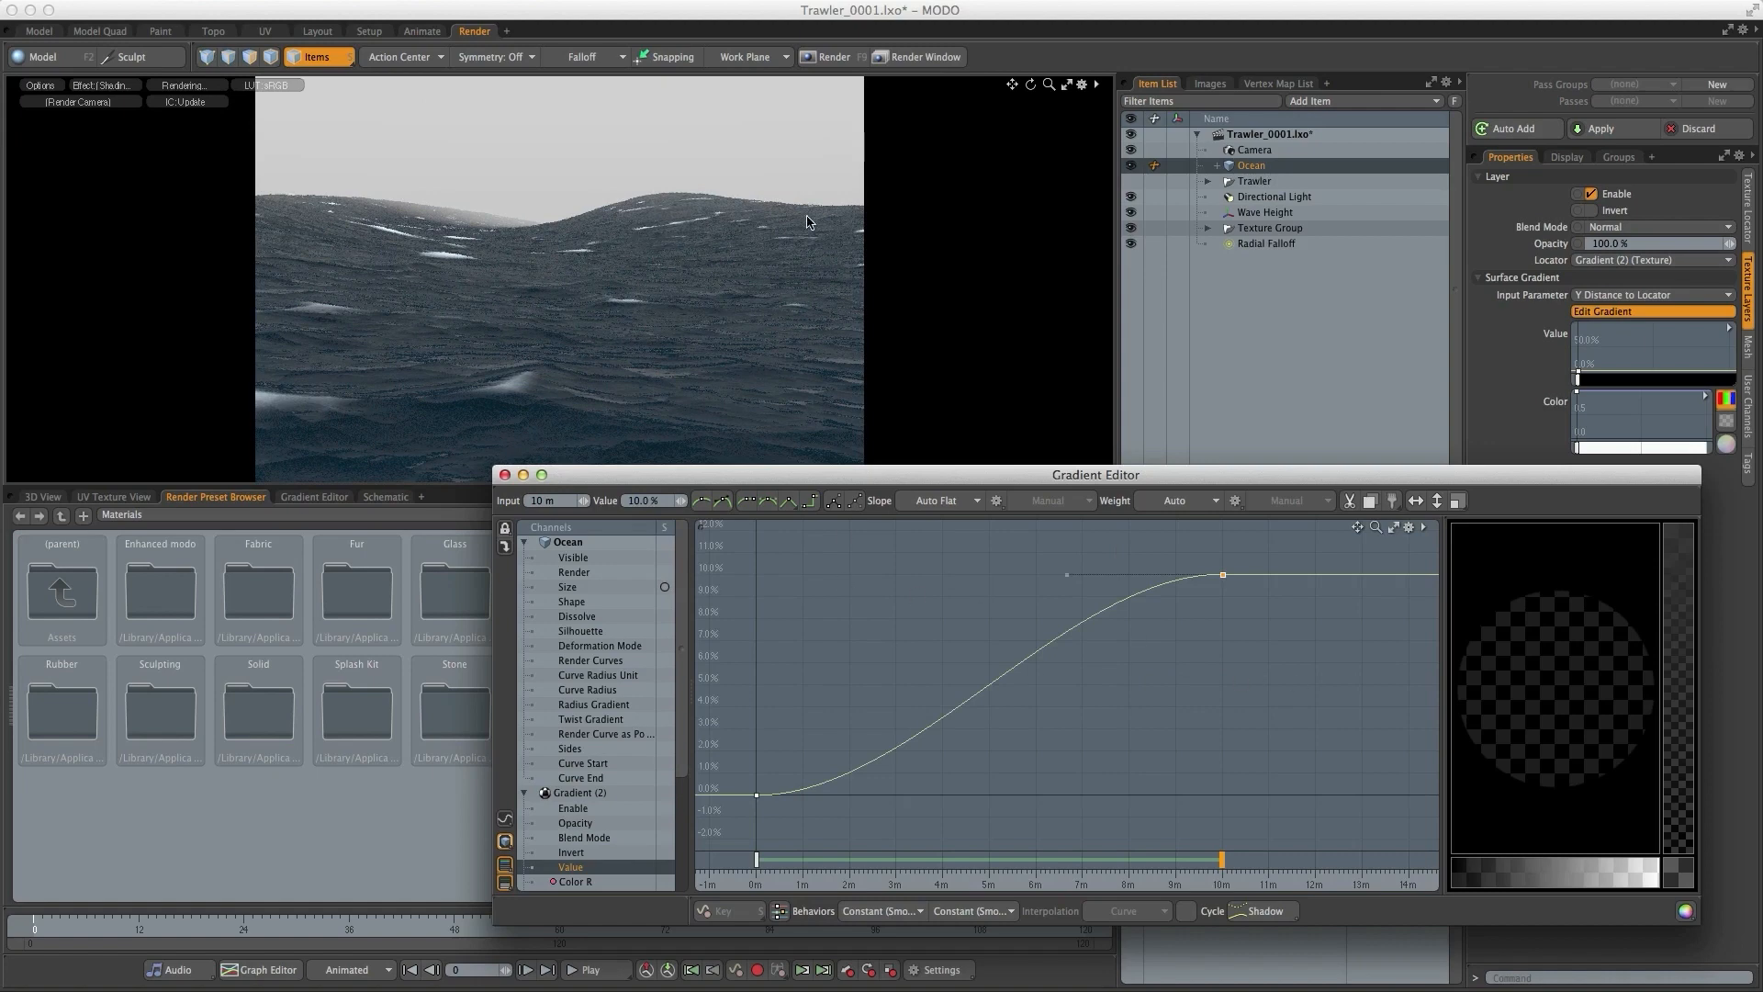
mouse_move(759, 209)
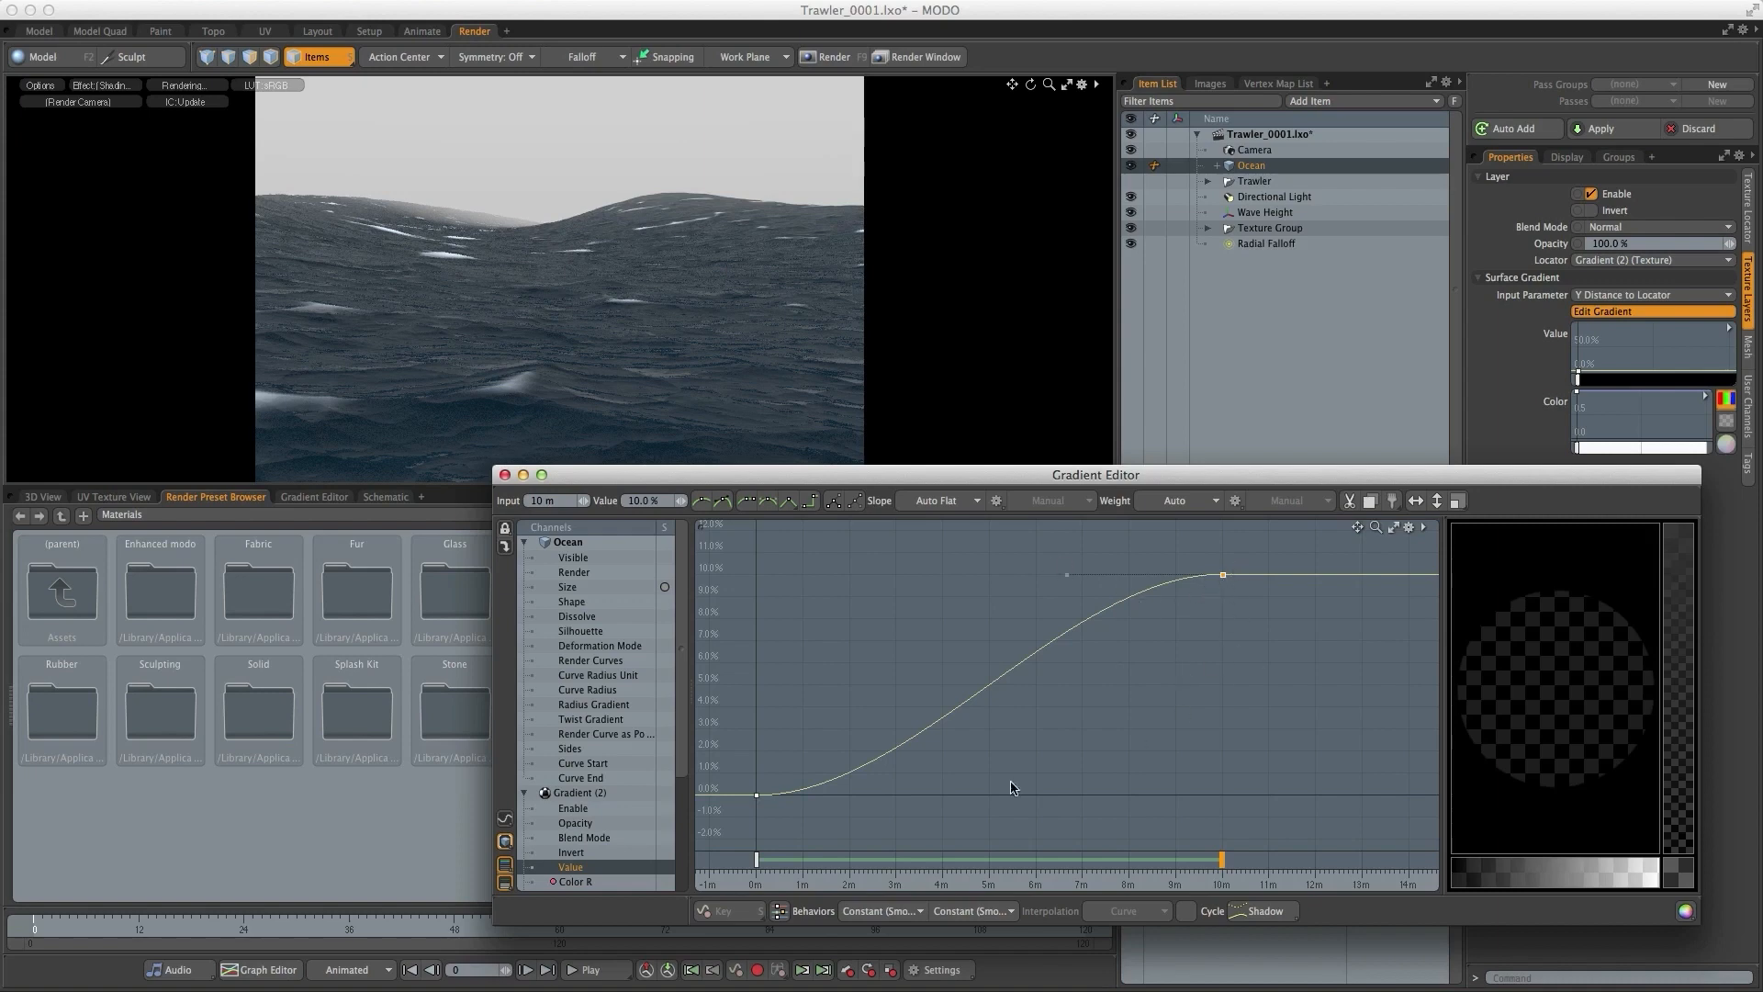
mouse_move(1138, 680)
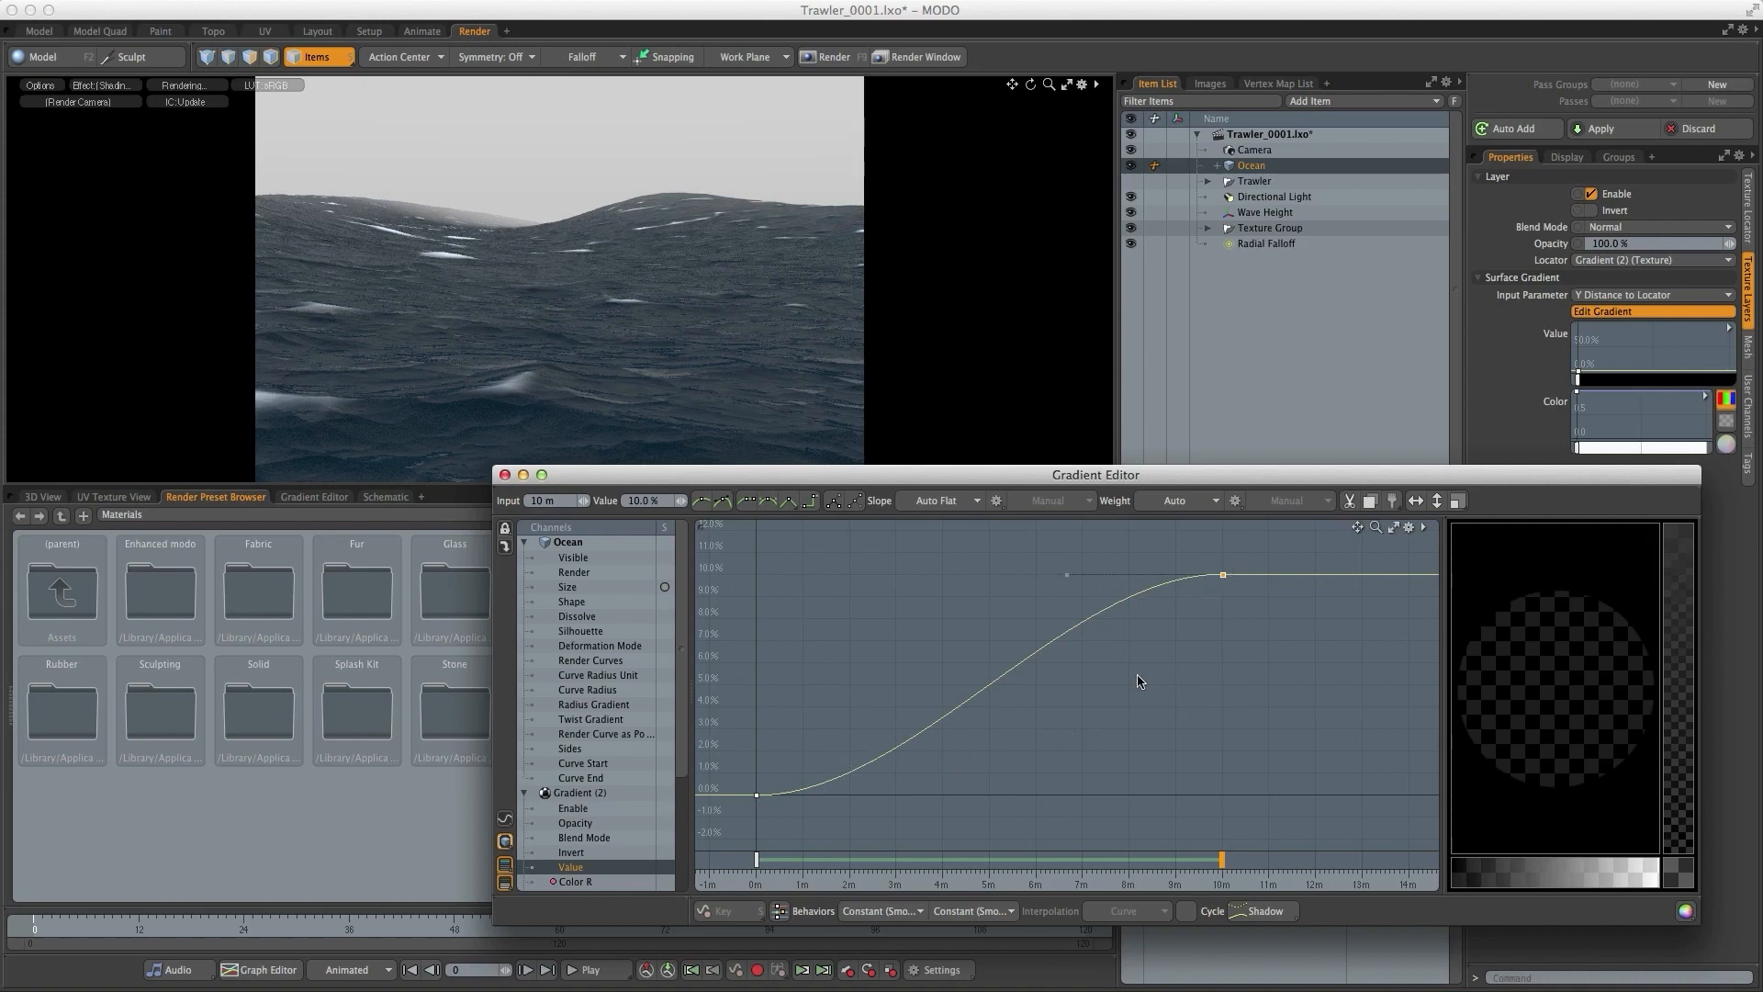
mouse_move(1207, 647)
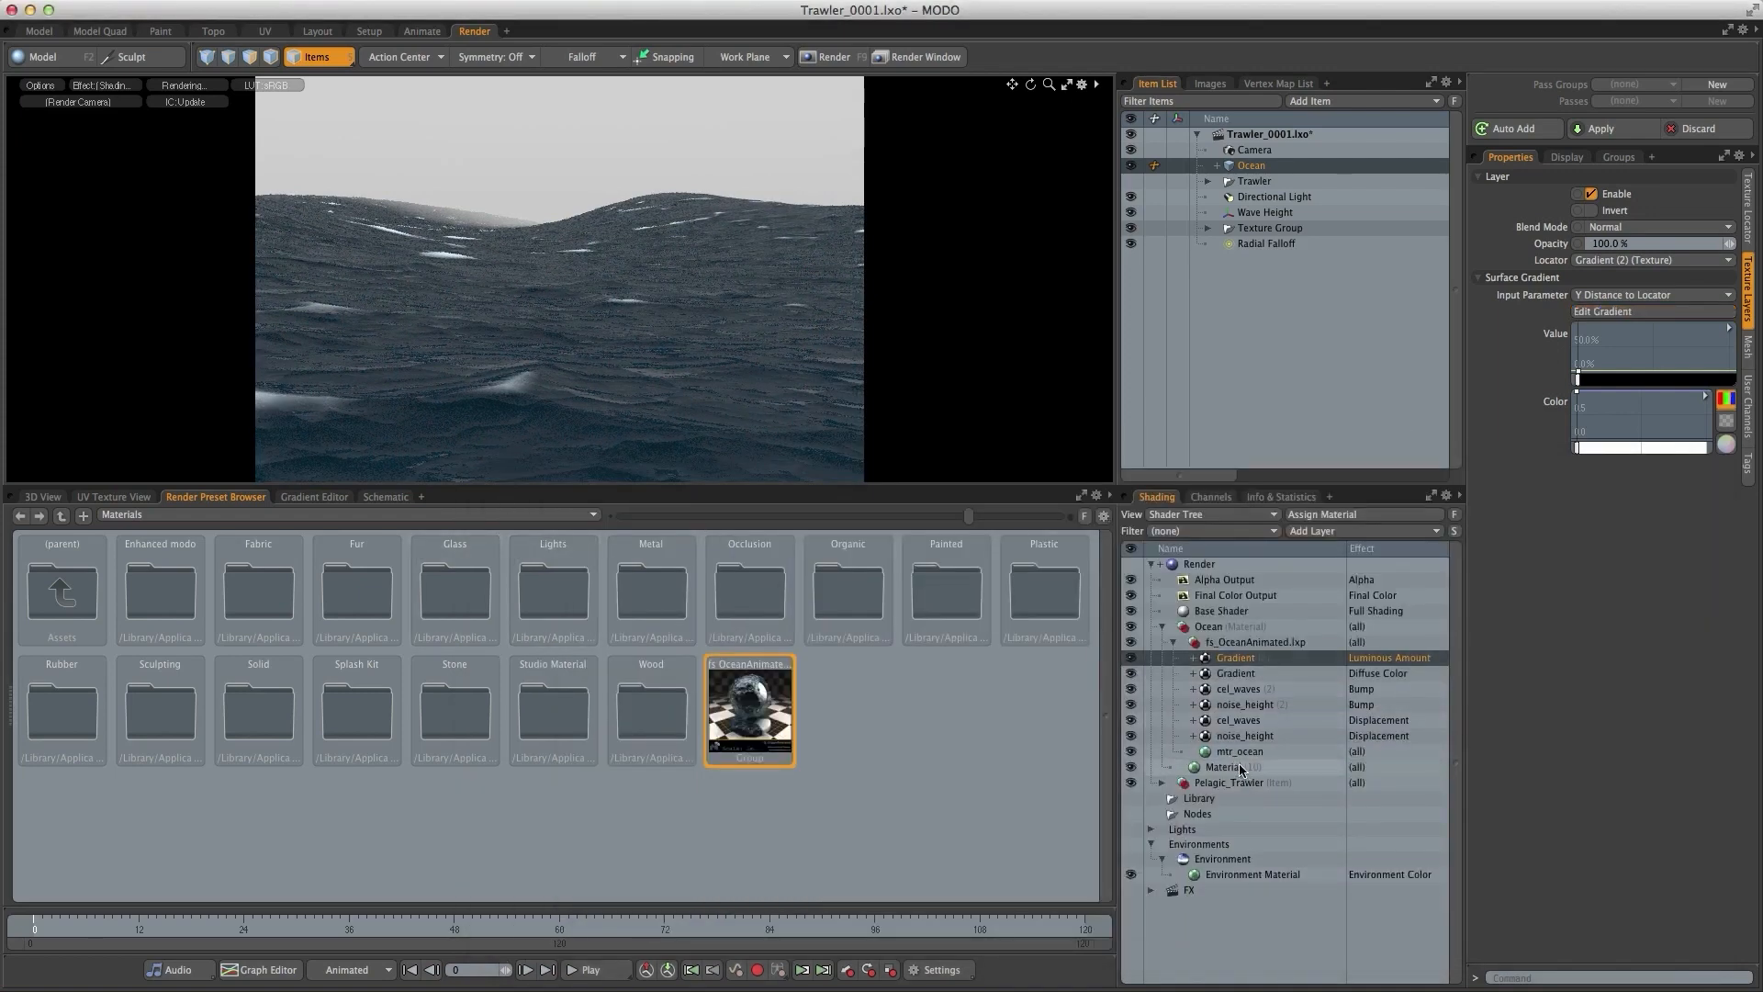
- Inspect mtr_ocean's luminosity: 0.0 W/srm2 intensity with a white luminous colour
left_click(1240, 751)
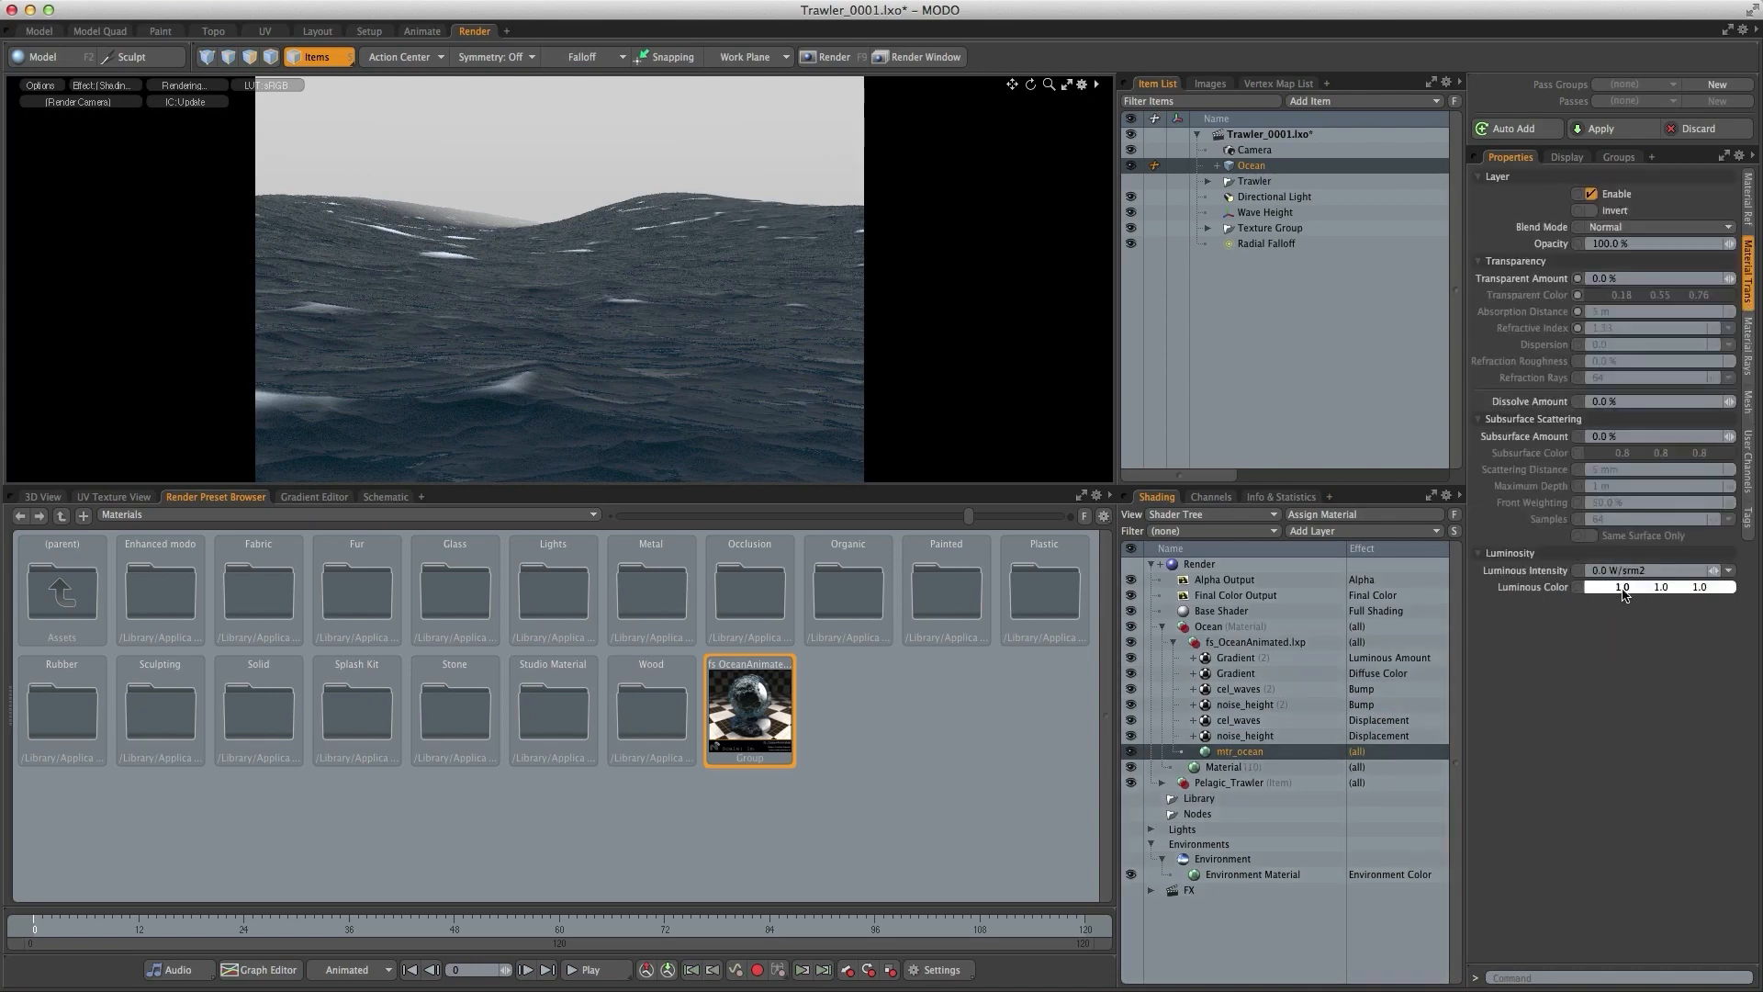
left_click(1620, 586)
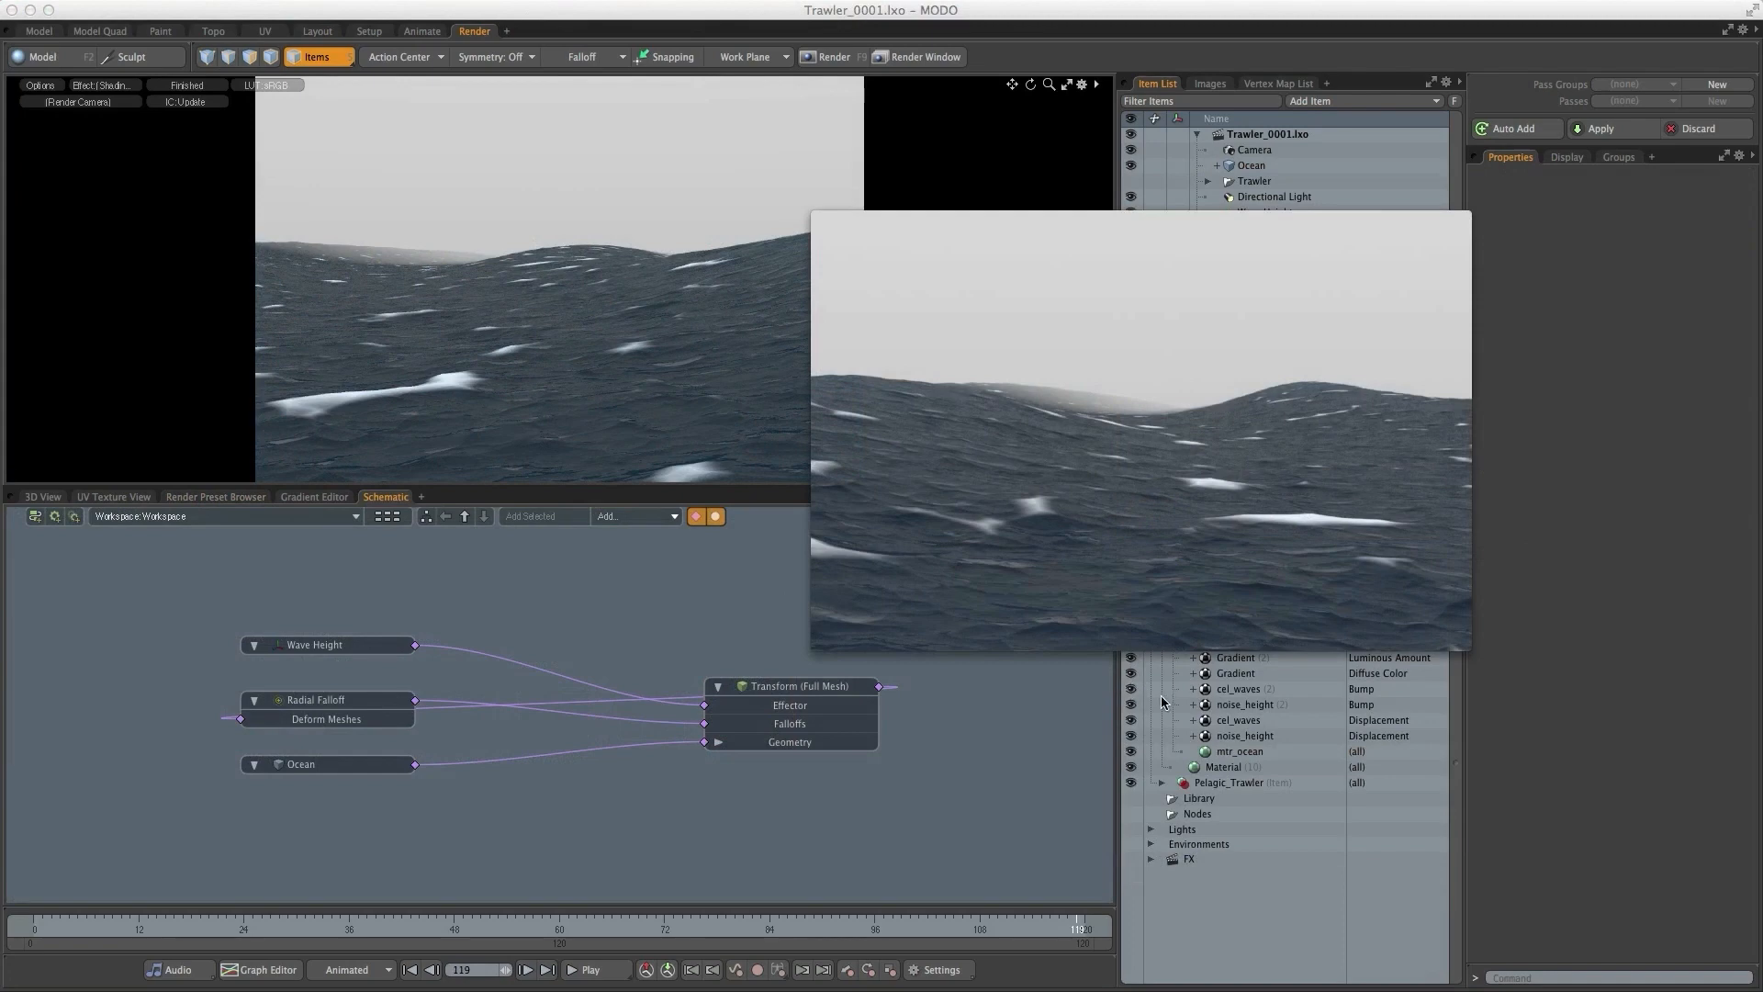
mouse_move(1164, 701)
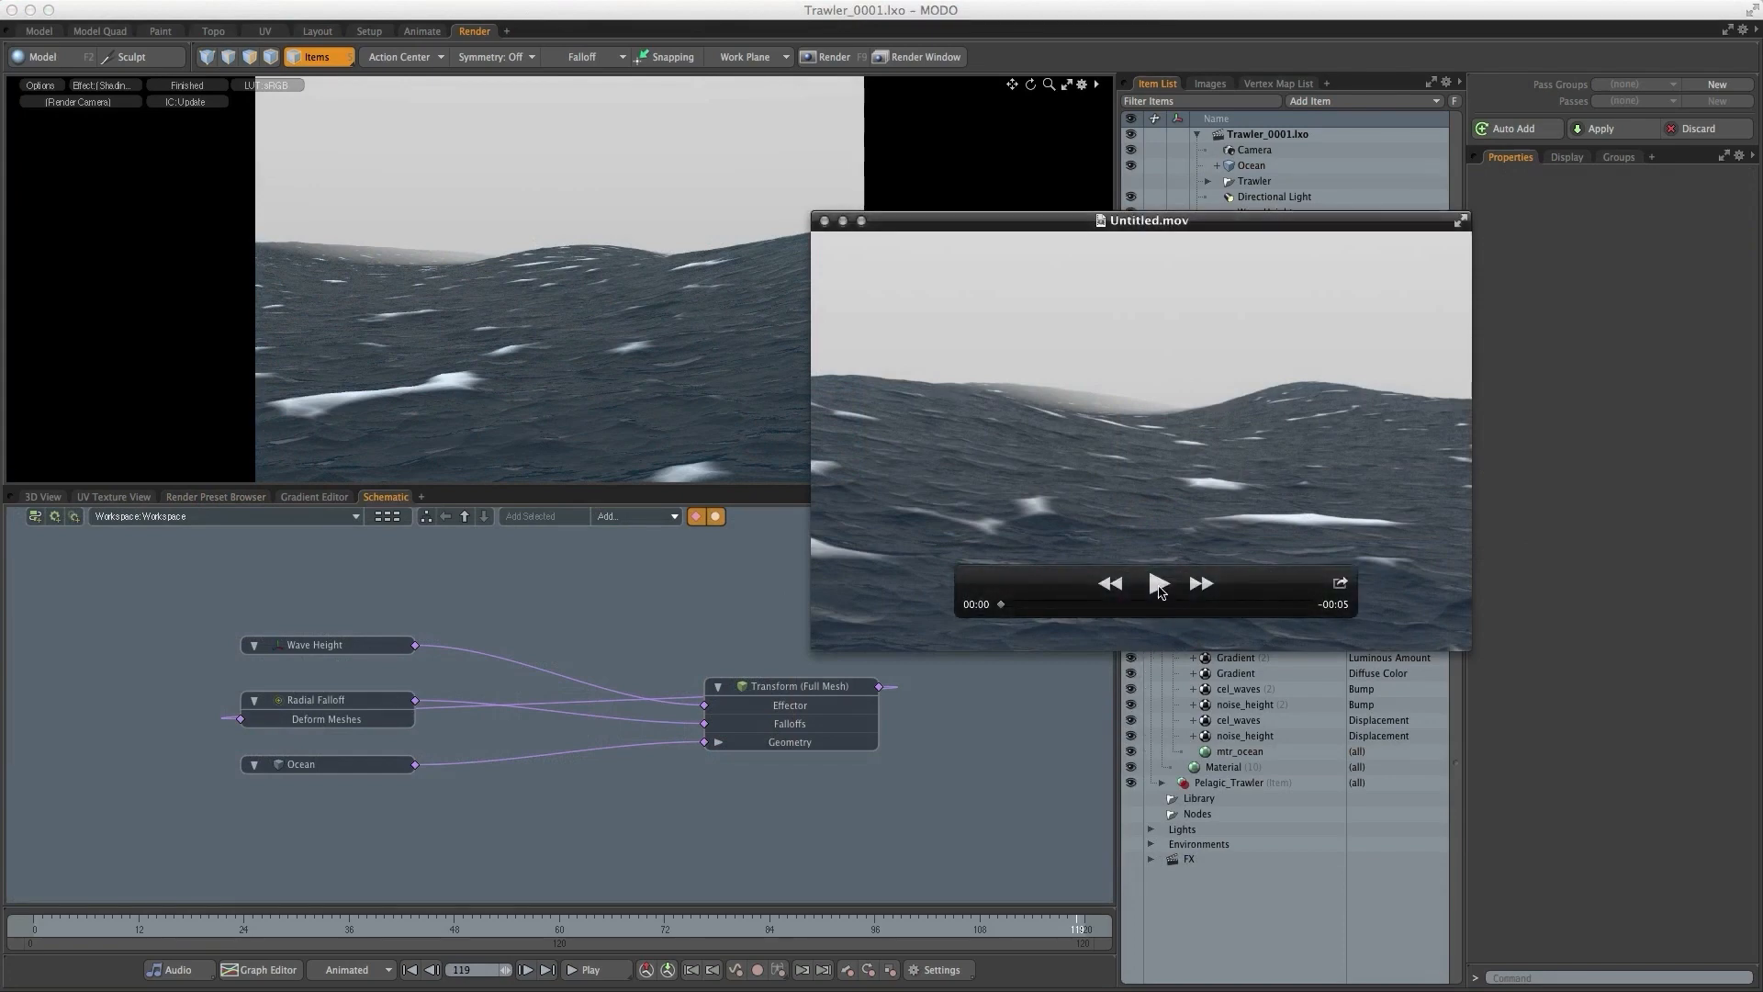
- Play back the rendered Untitled.mov test movie of the stormy ocean
left_click(1159, 582)
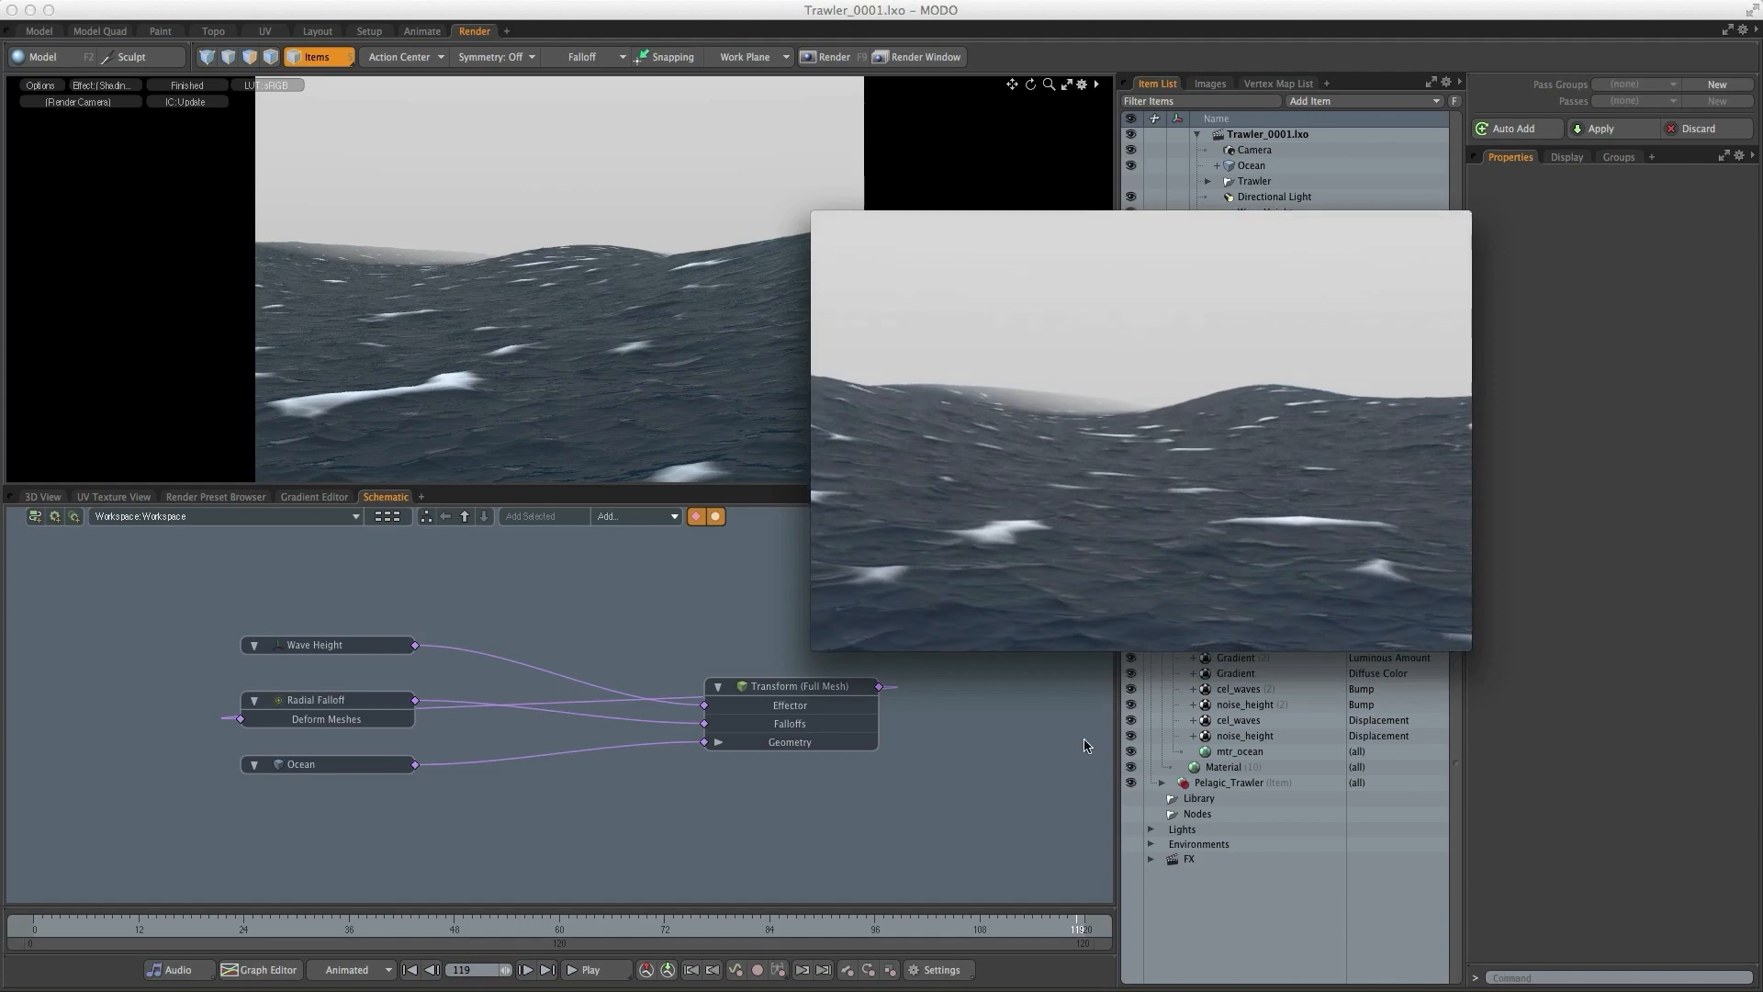